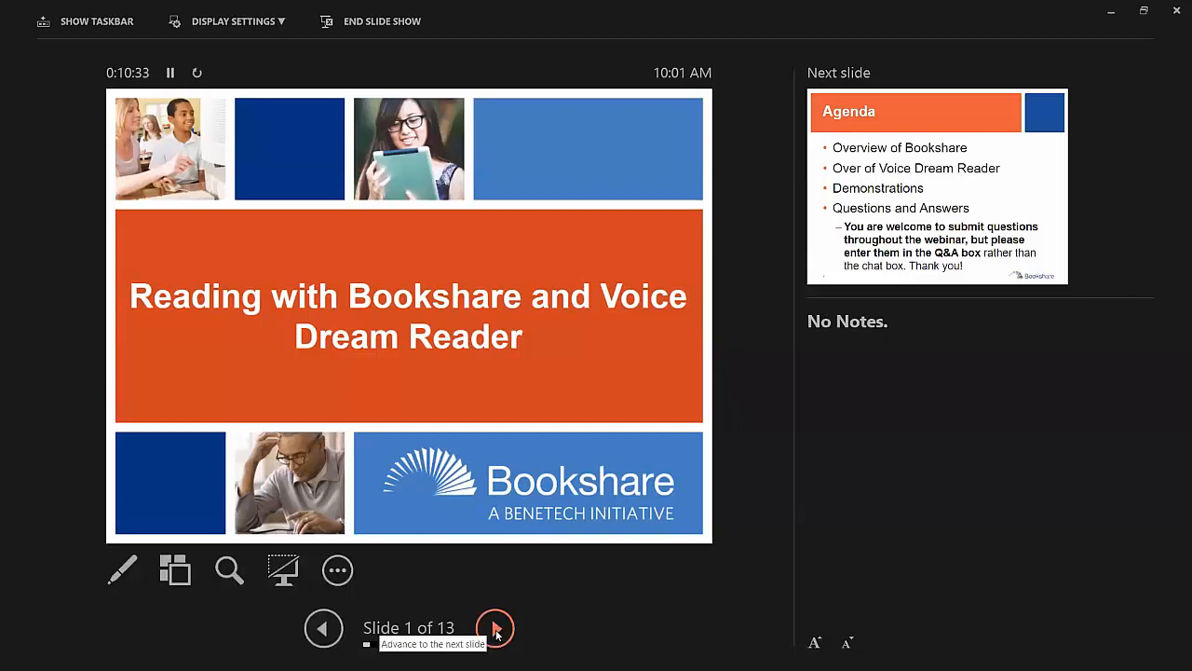
Advance the slide show from the title slide to slide 2, Agenda
click(496, 628)
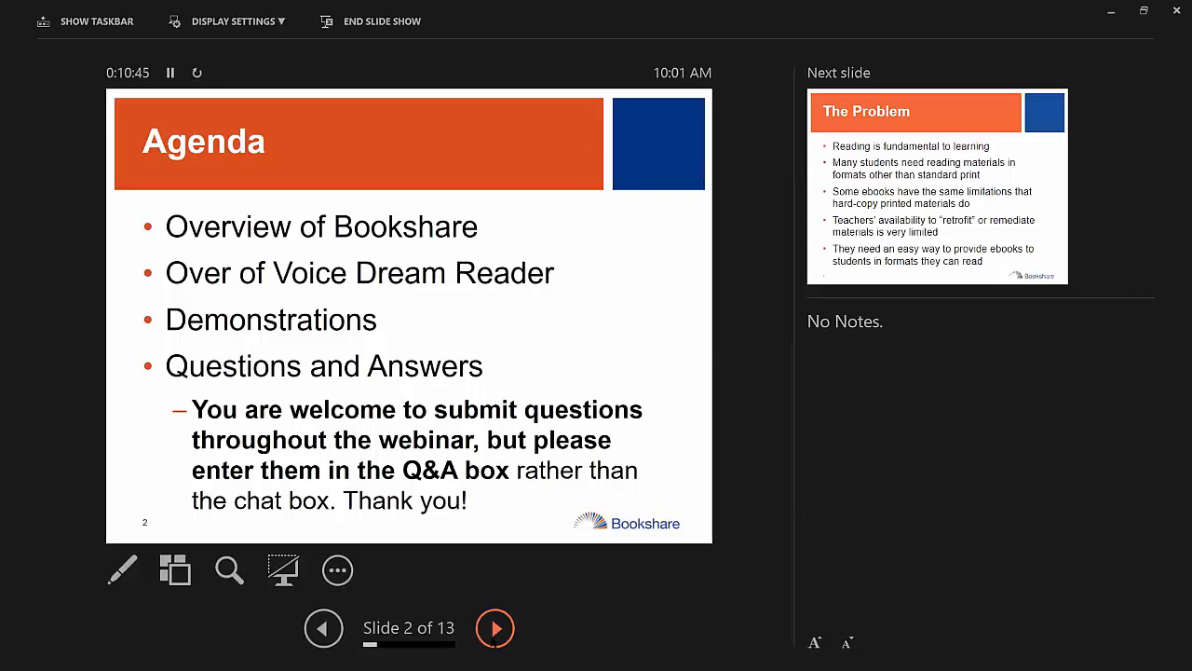
mouse_move(511, 627)
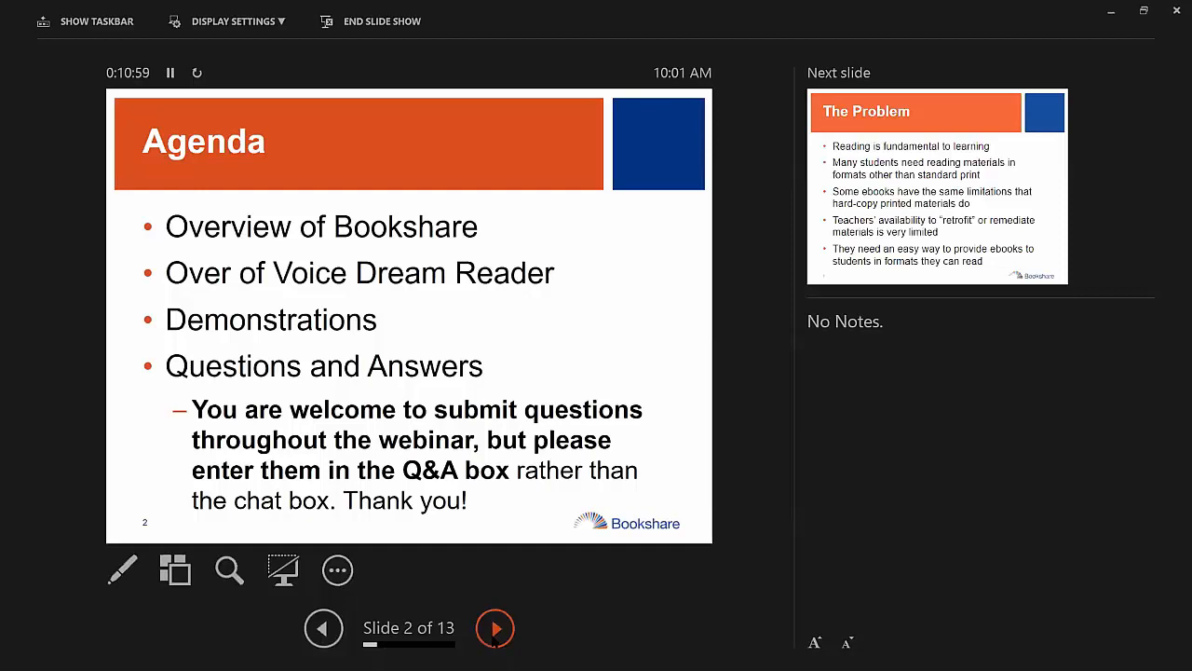
Advance the slide show to slide 3, The Problem
click(495, 628)
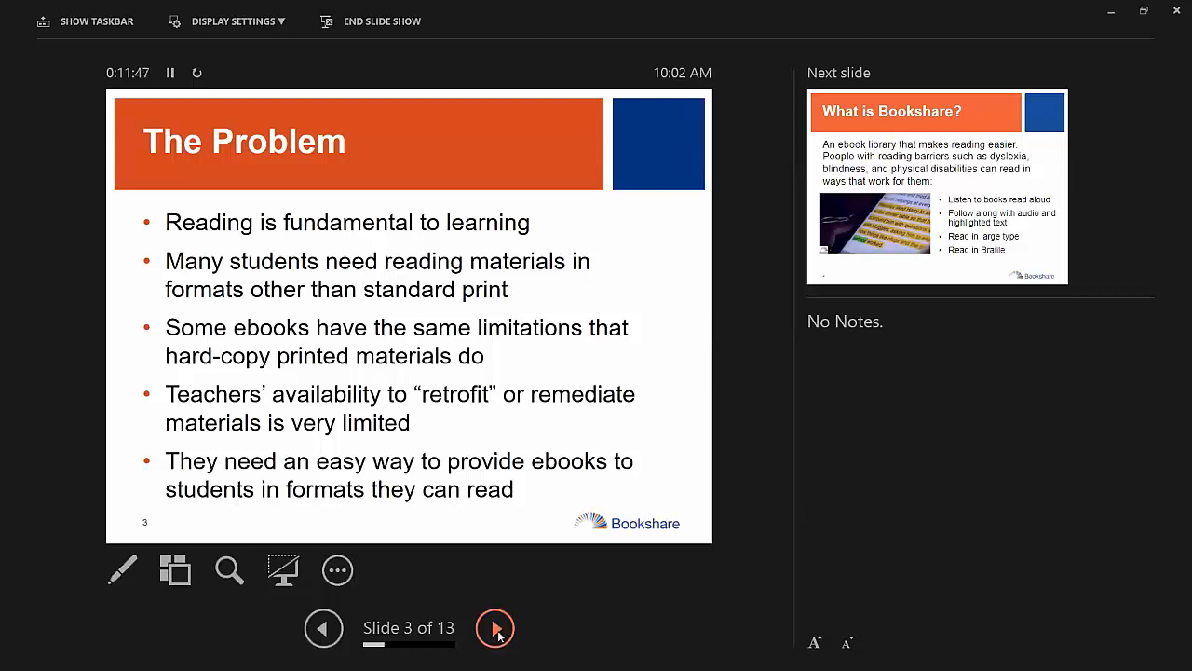
mouse_move(499, 633)
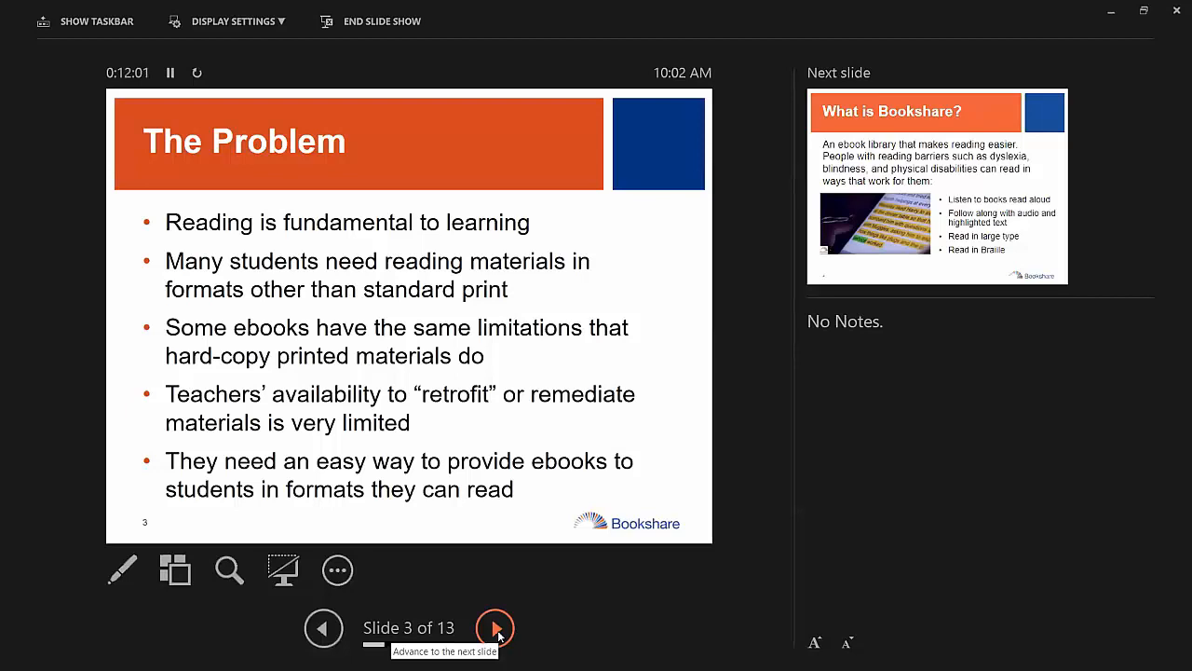
mouse_move(747, 110)
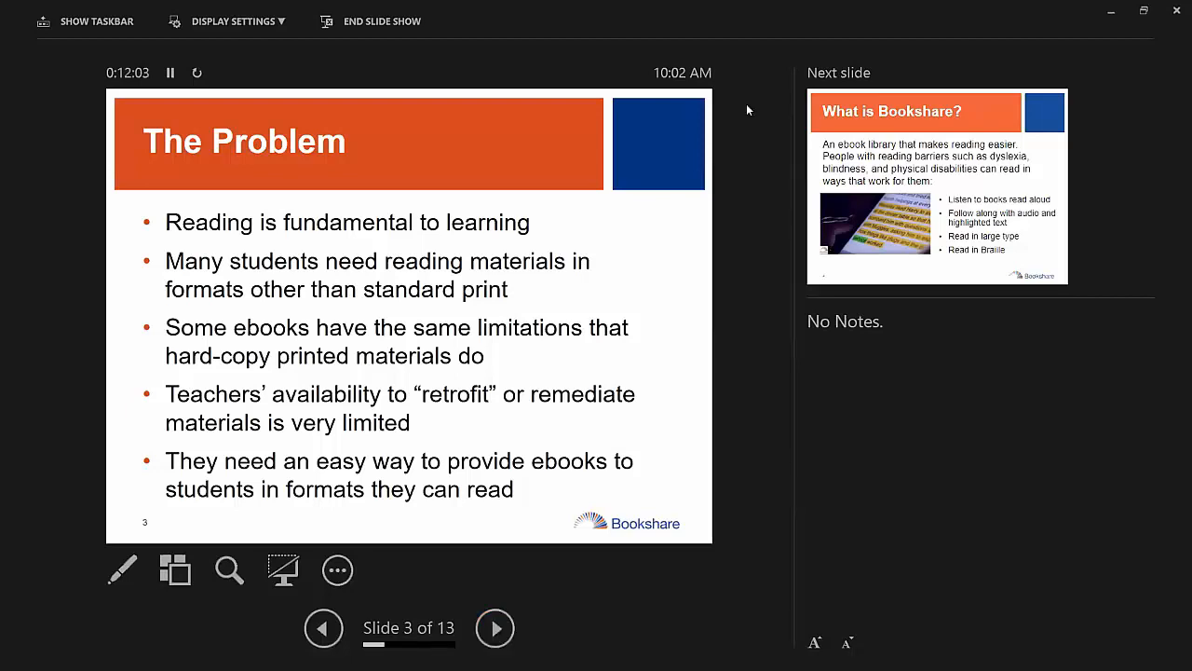
mouse_move(659, 593)
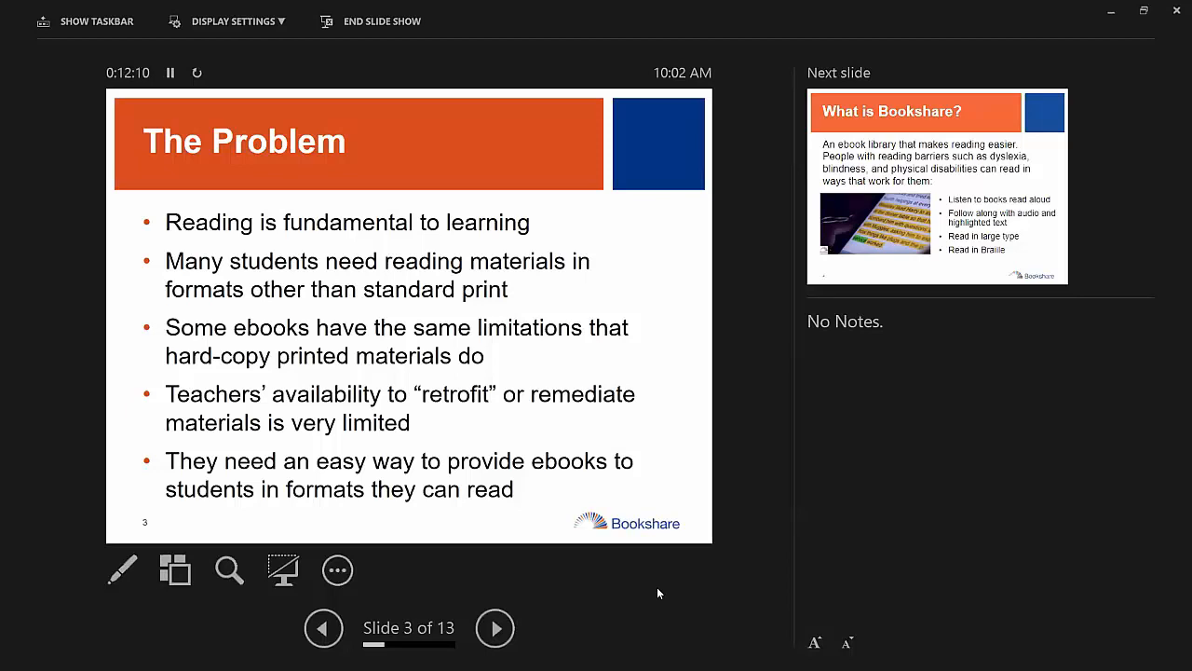
mouse_move(656, 600)
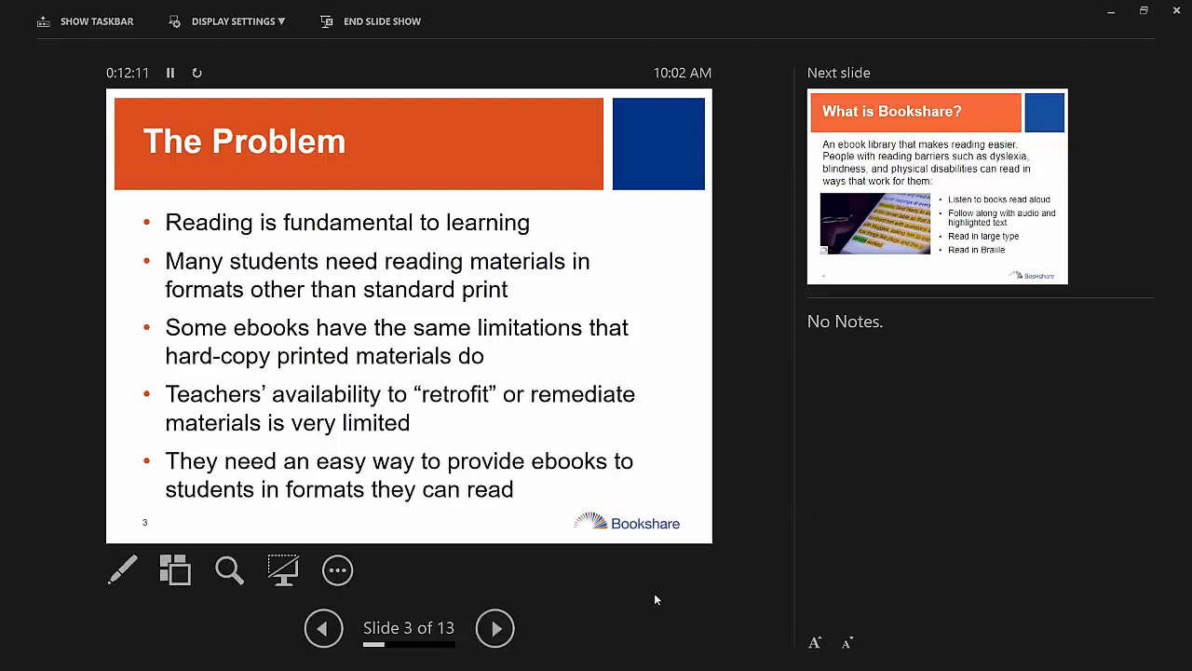
mouse_move(643, 600)
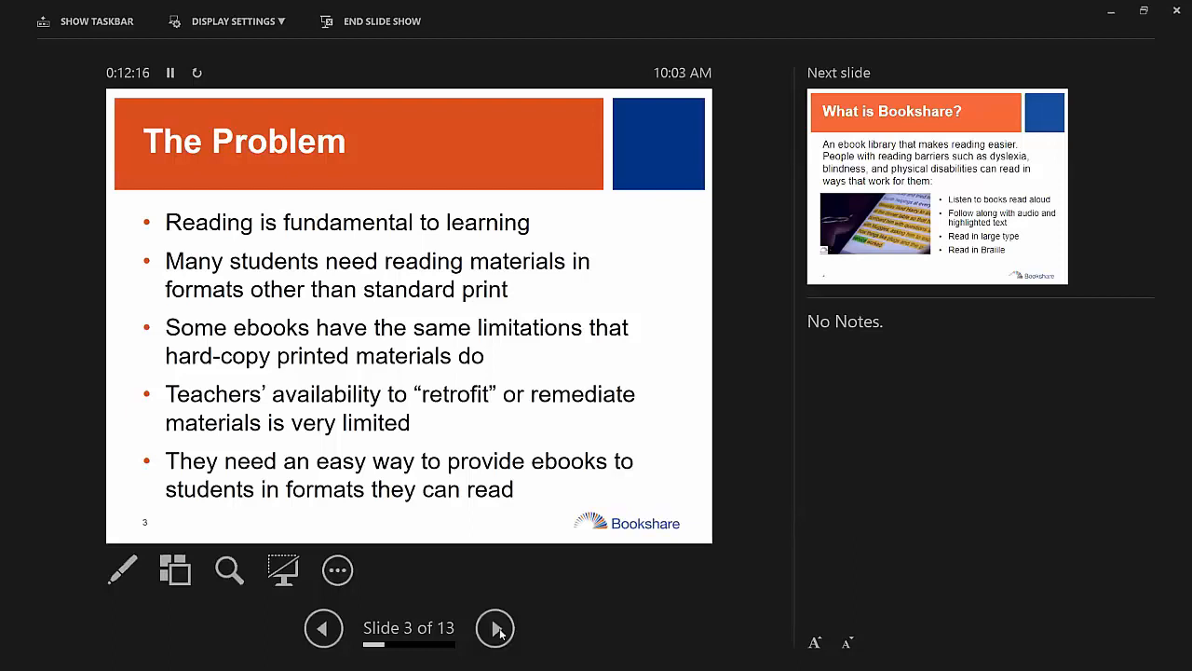
Advance the slide show to slide 4, What is Bookshare?
click(499, 628)
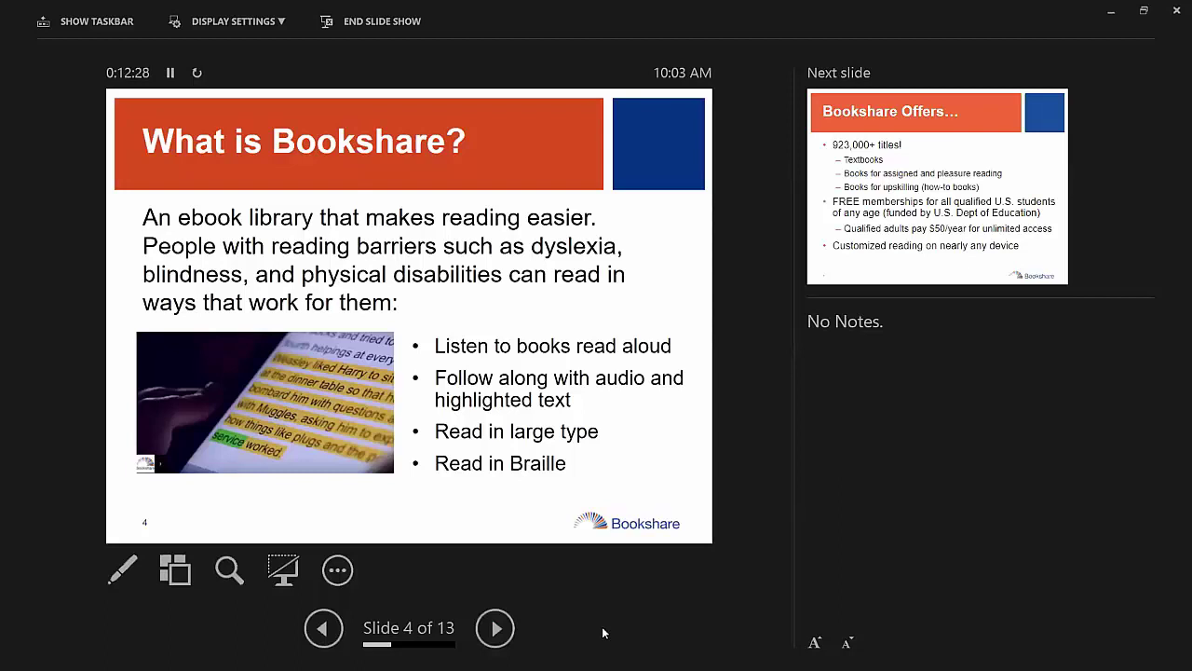
mouse_move(593, 649)
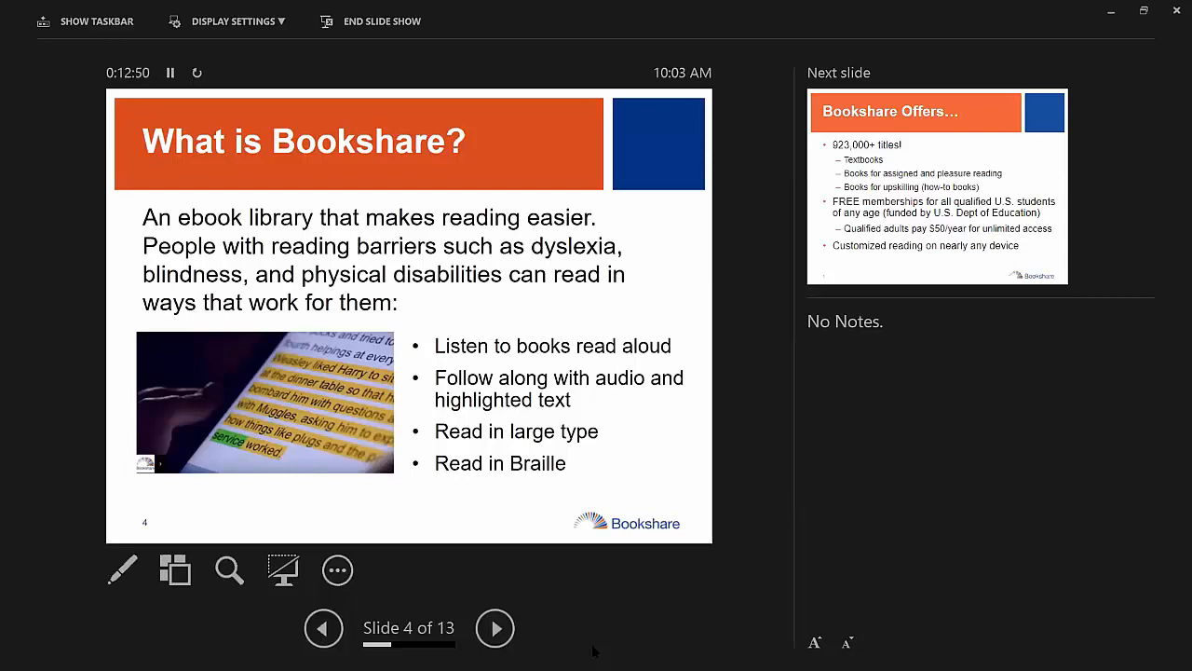
mouse_move(559, 622)
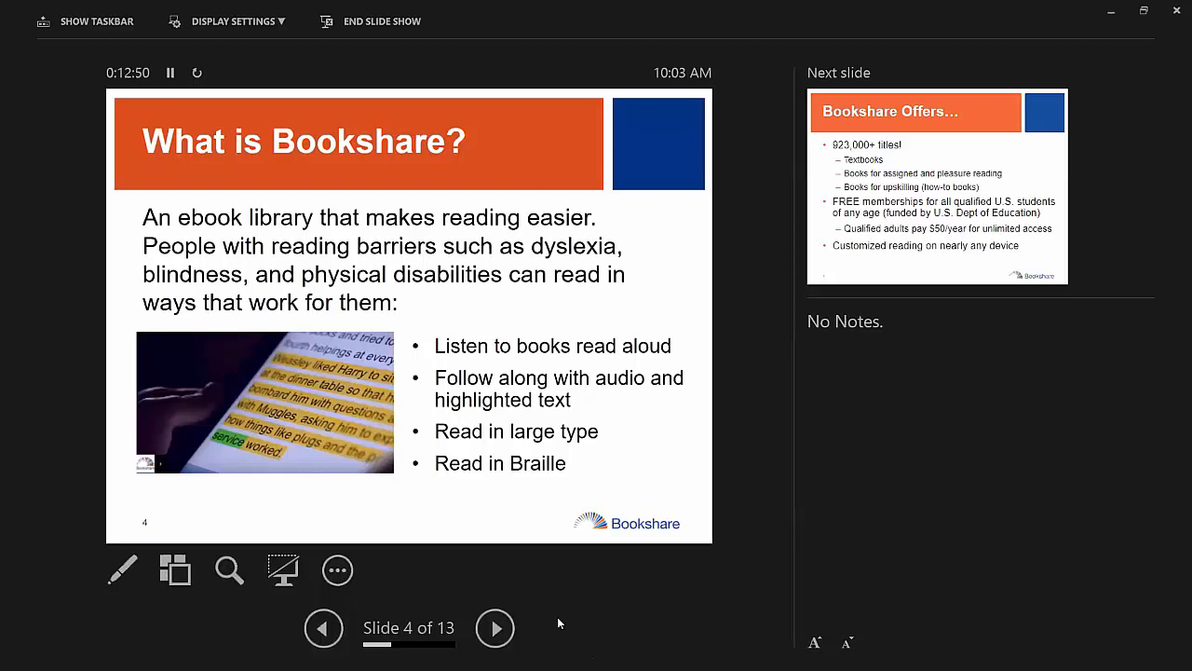
mouse_move(530, 618)
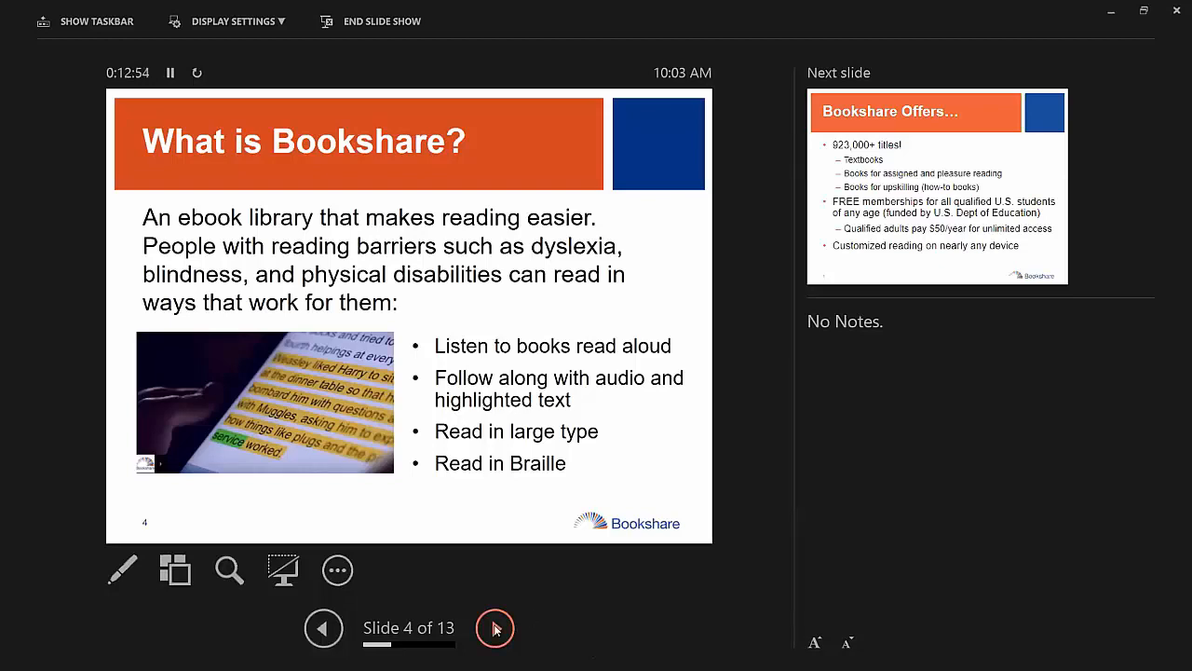
Advance the slide show to slide 5, Bookshare Offers…
click(495, 628)
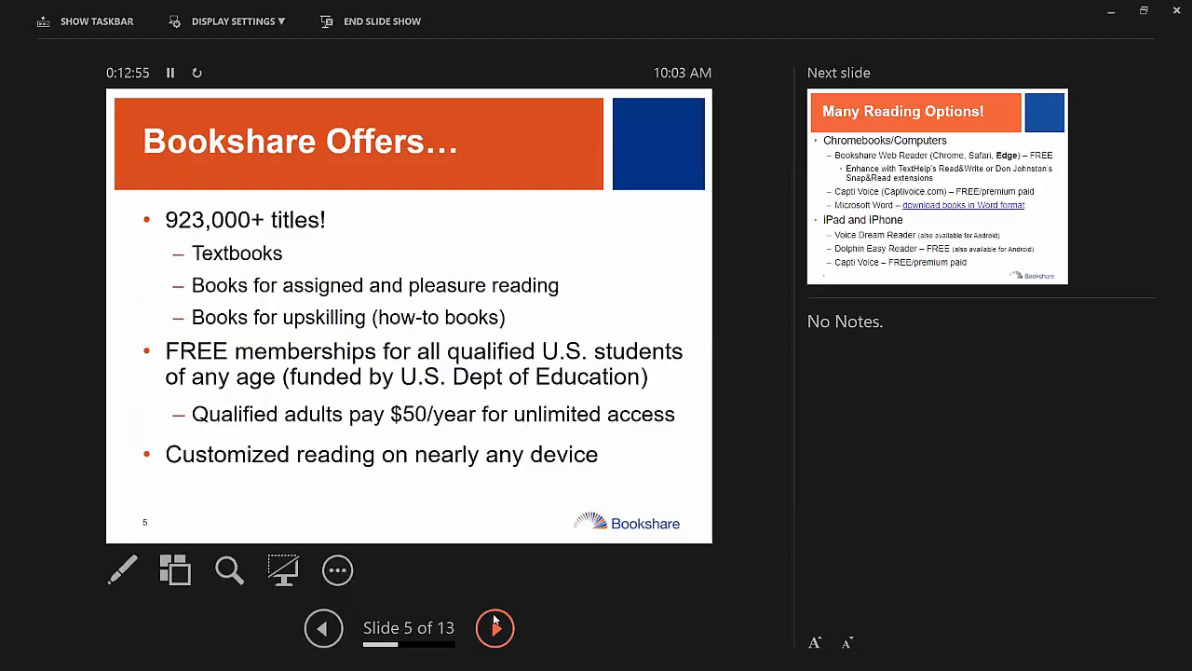
mouse_move(507, 597)
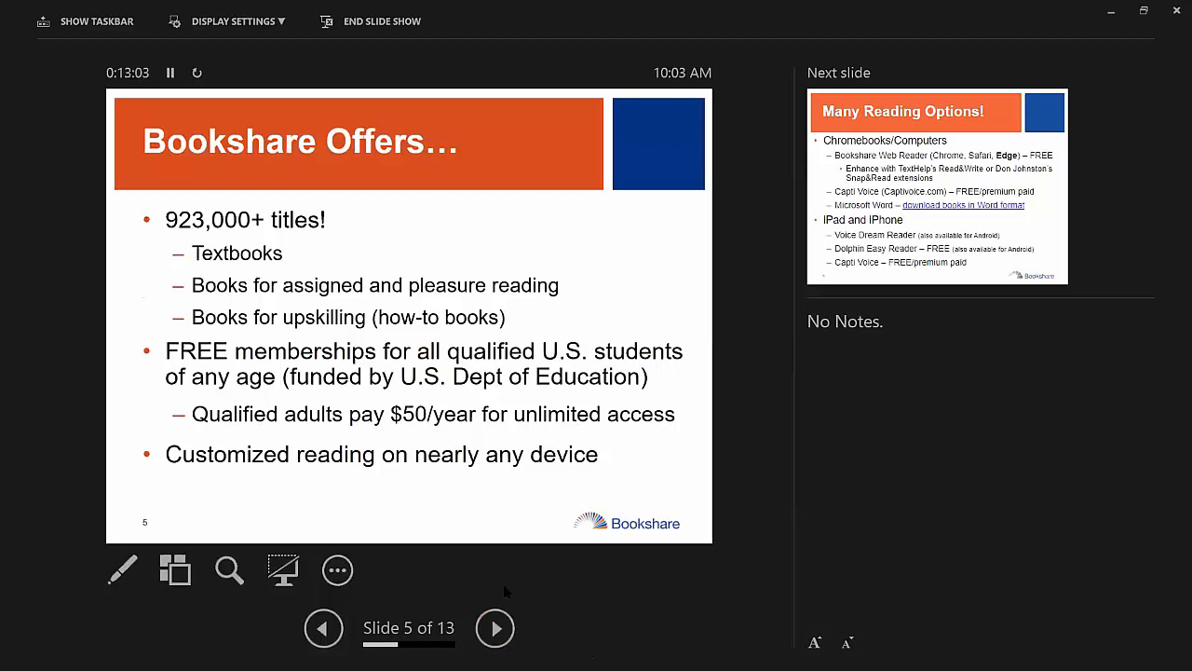
mouse_move(501, 589)
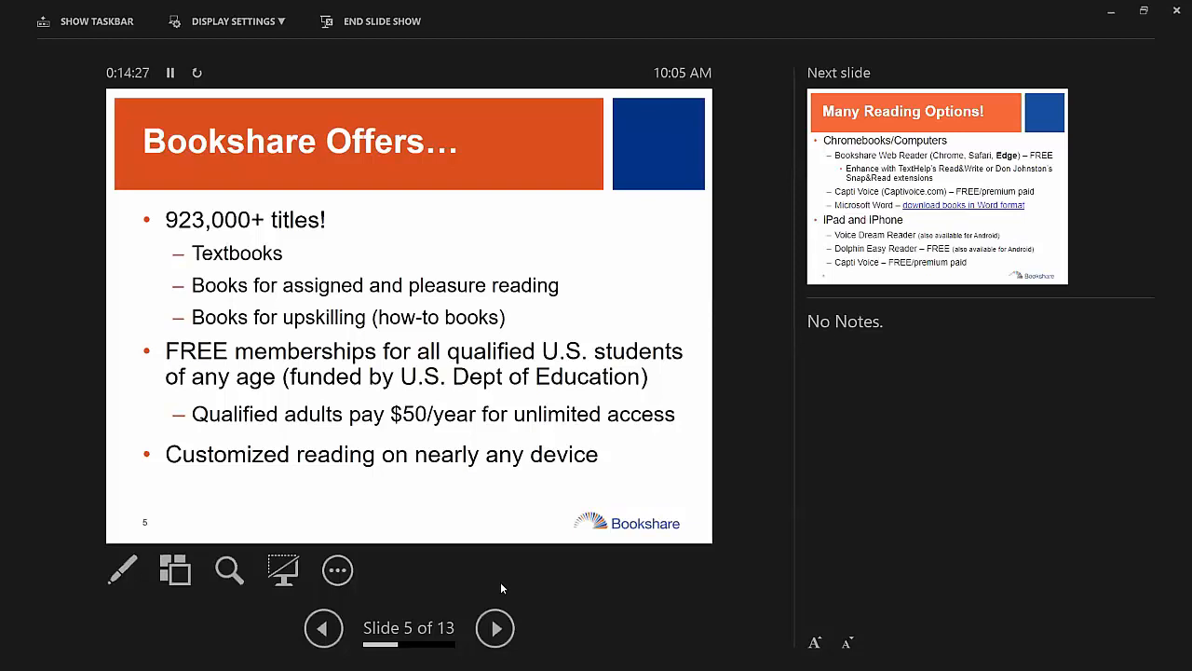
mouse_move(511, 321)
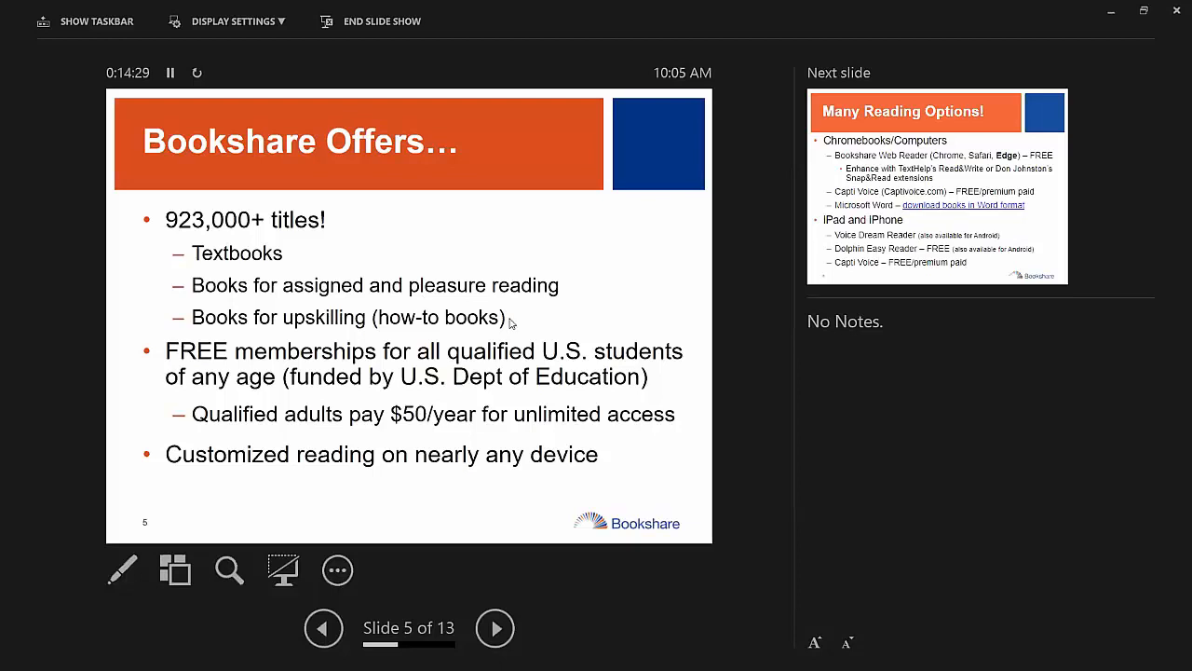
Advance through slide 6, Many Reading Options!, to slide 7, Account Types
click(495, 628)
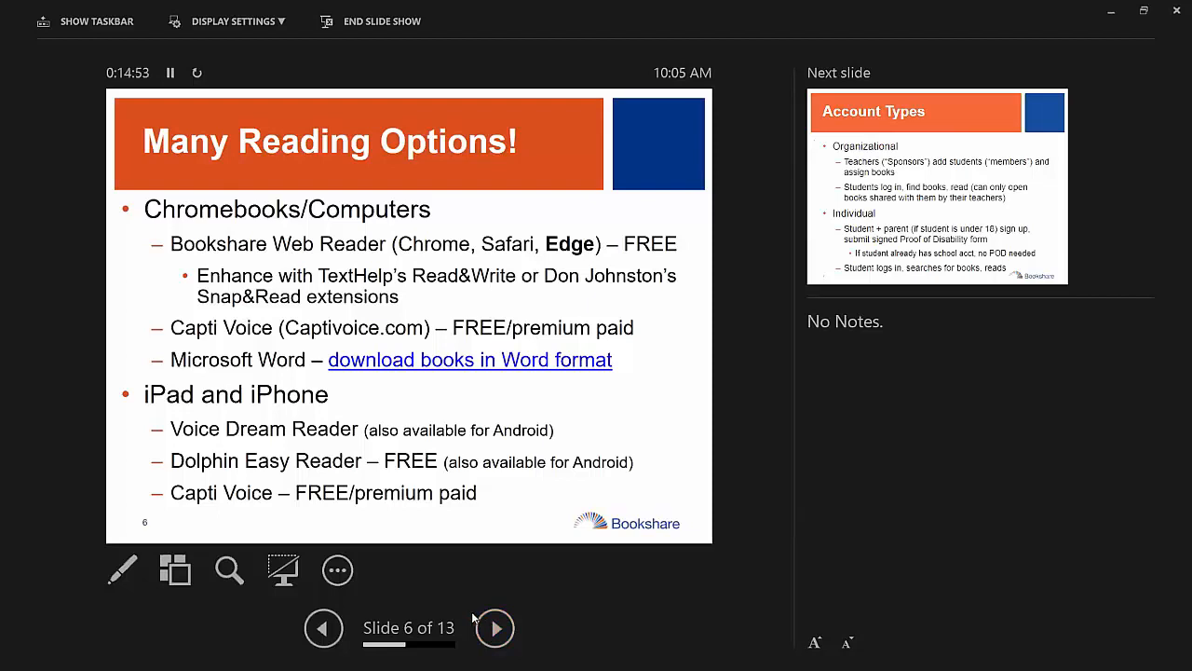
mouse_move(462, 589)
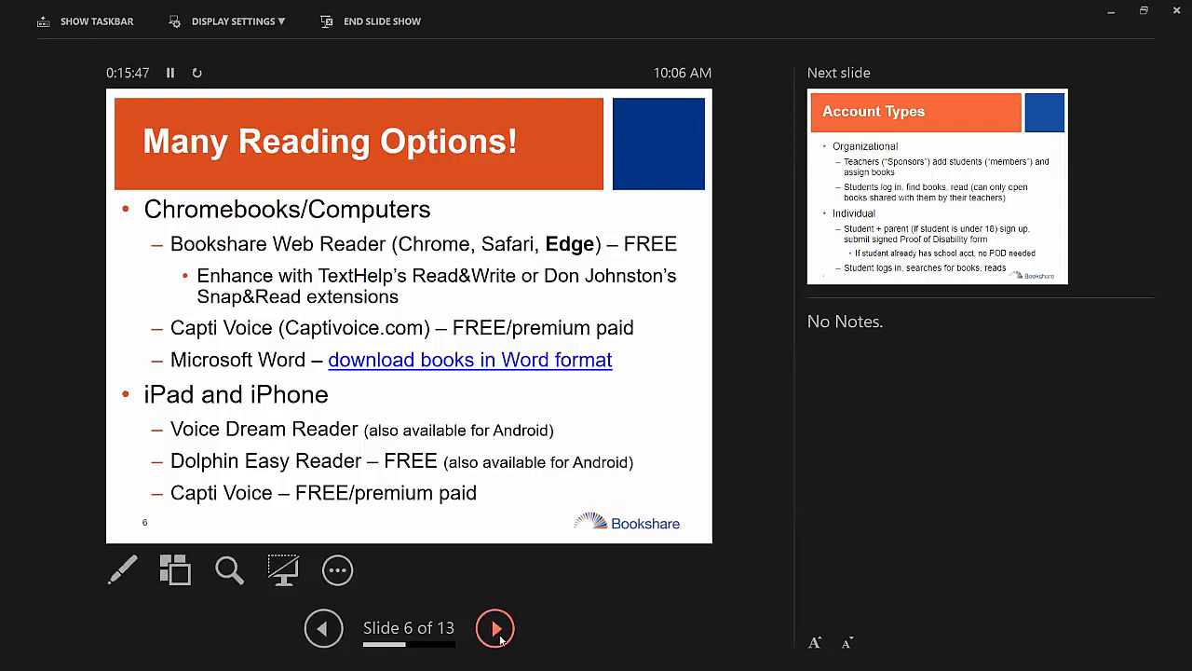
click(493, 628)
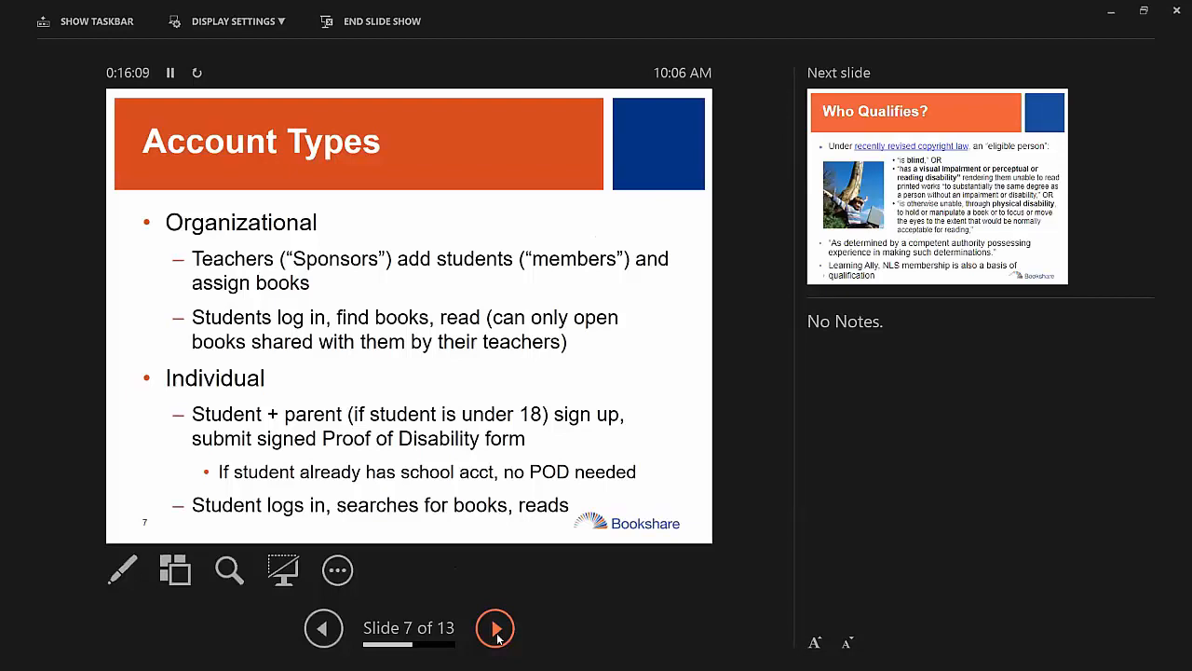
click(492, 628)
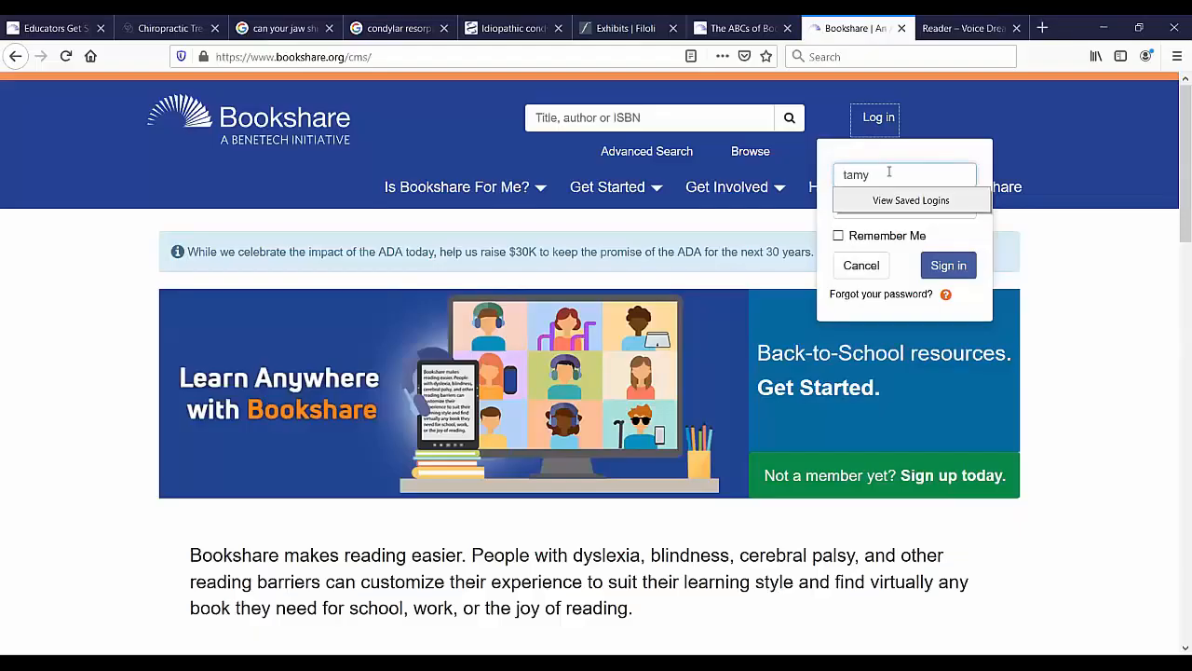
Sign in as the teacher and go to the Members list from the My Bookshare sidebar
click(946, 265)
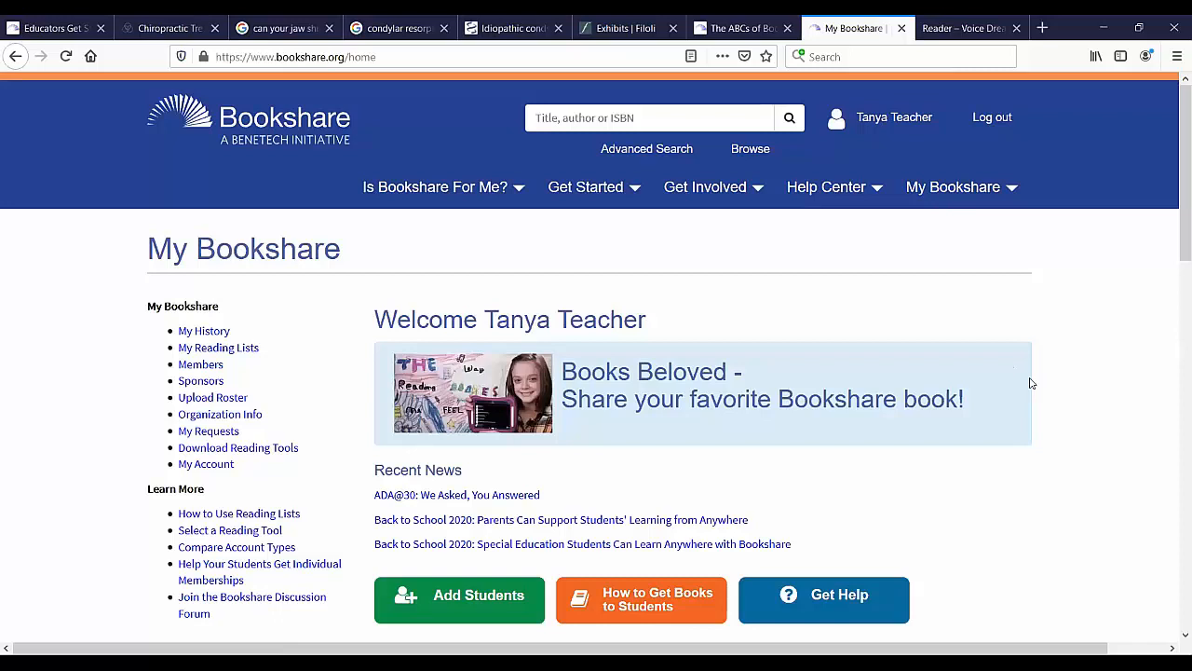
mouse_move(1095, 357)
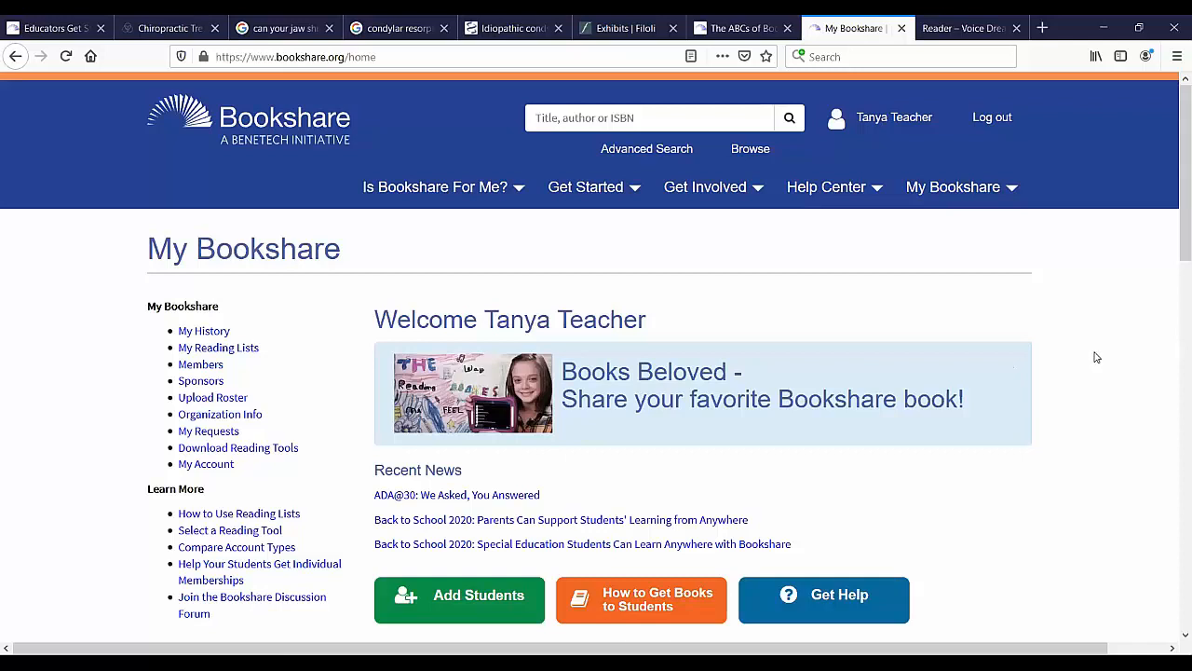
mouse_move(197, 384)
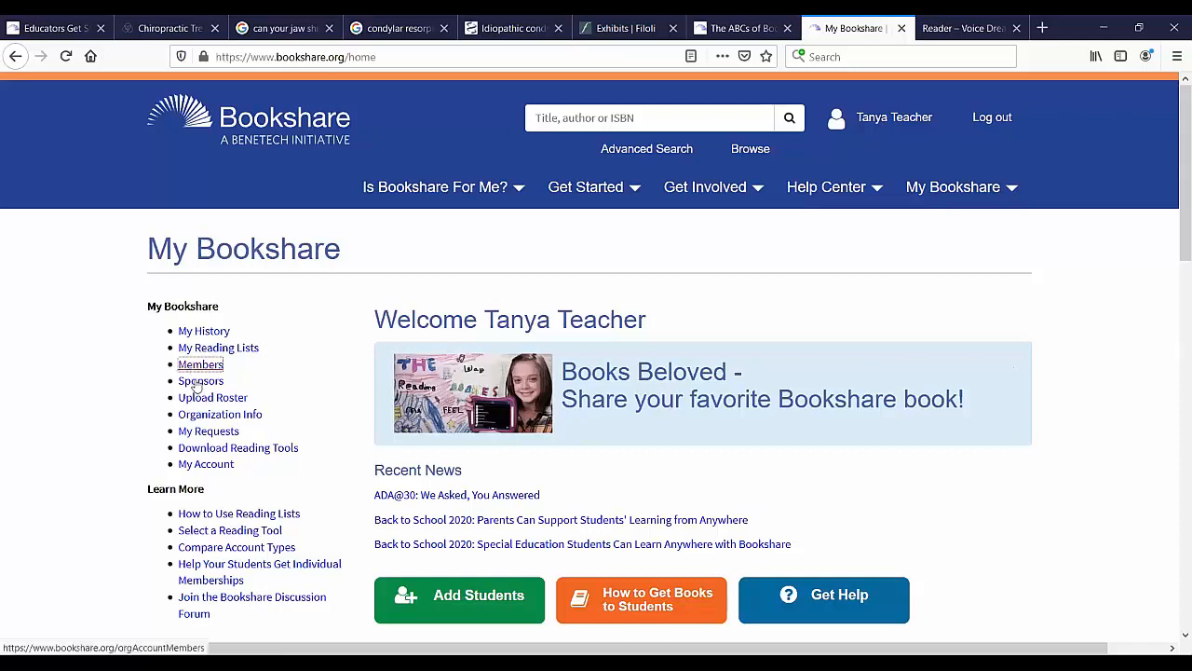
mouse_move(201, 380)
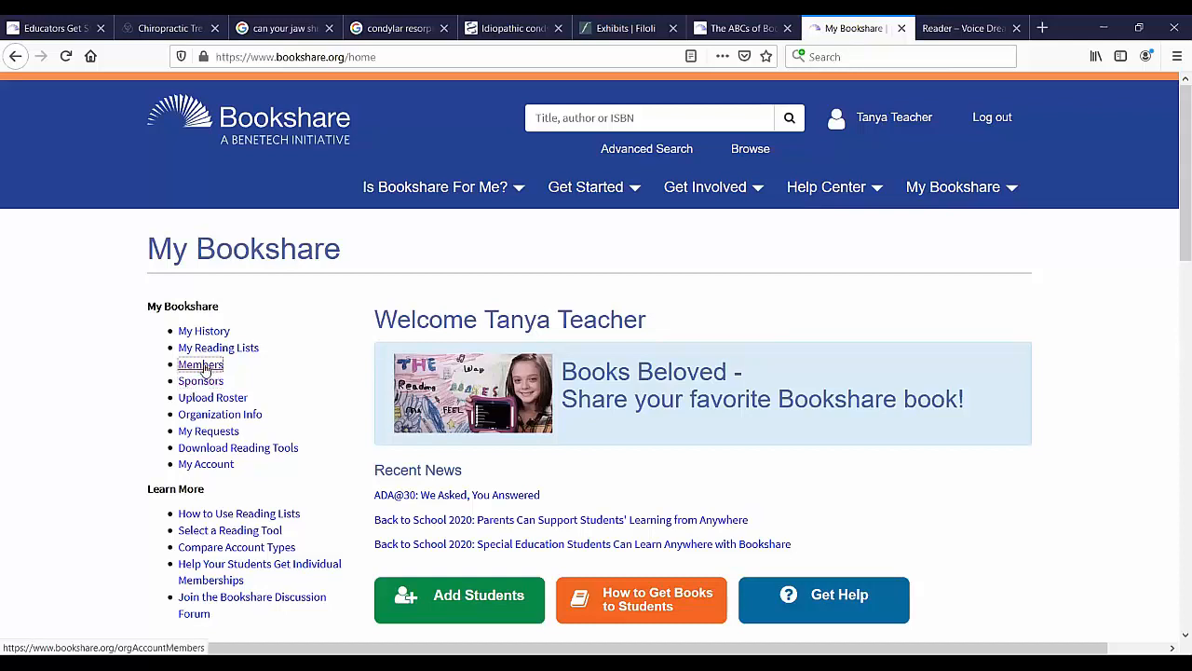
click(201, 363)
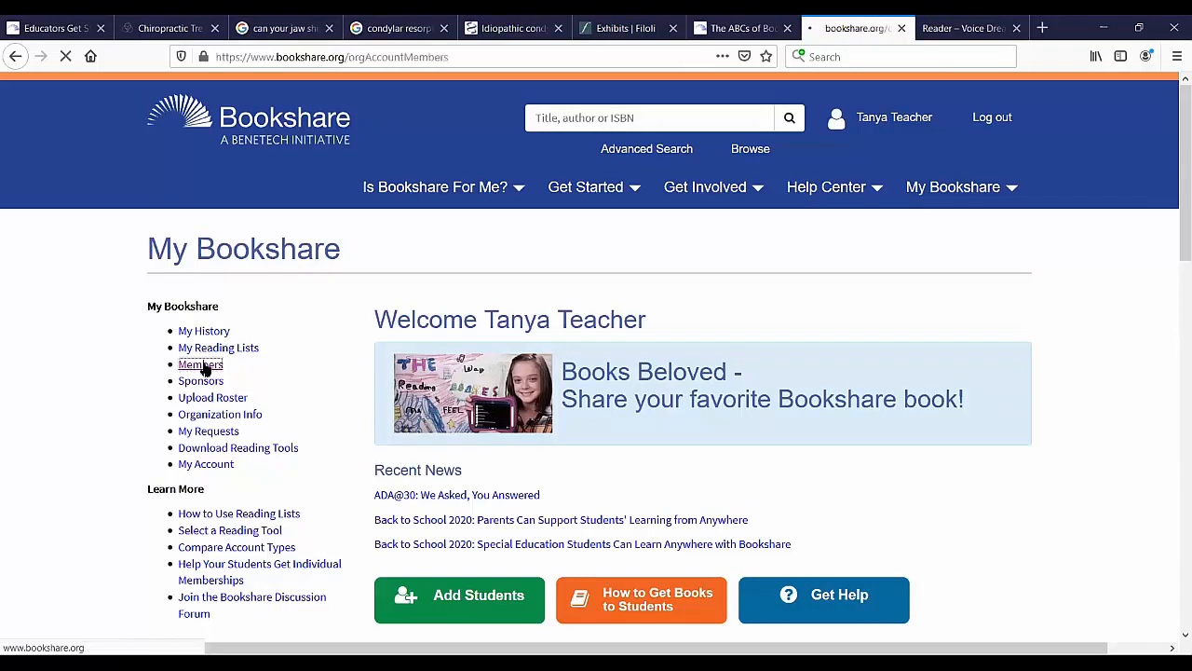
Scroll down the Manage Members list and start adding a new member
click(201, 363)
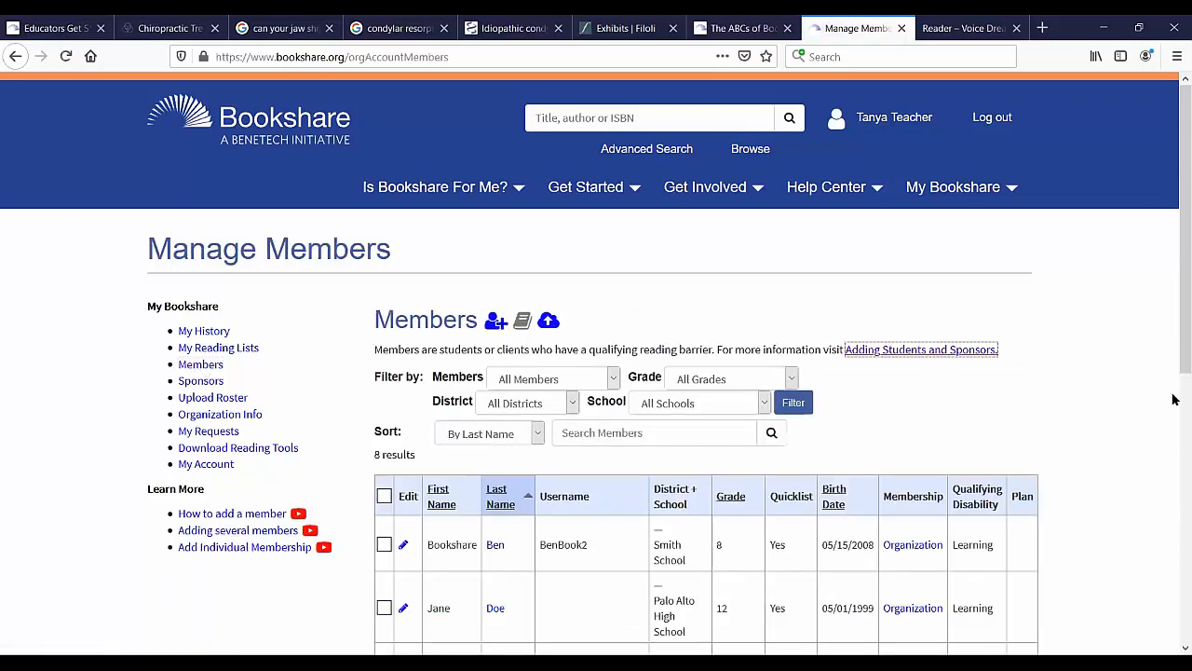
scroll(down, 3)
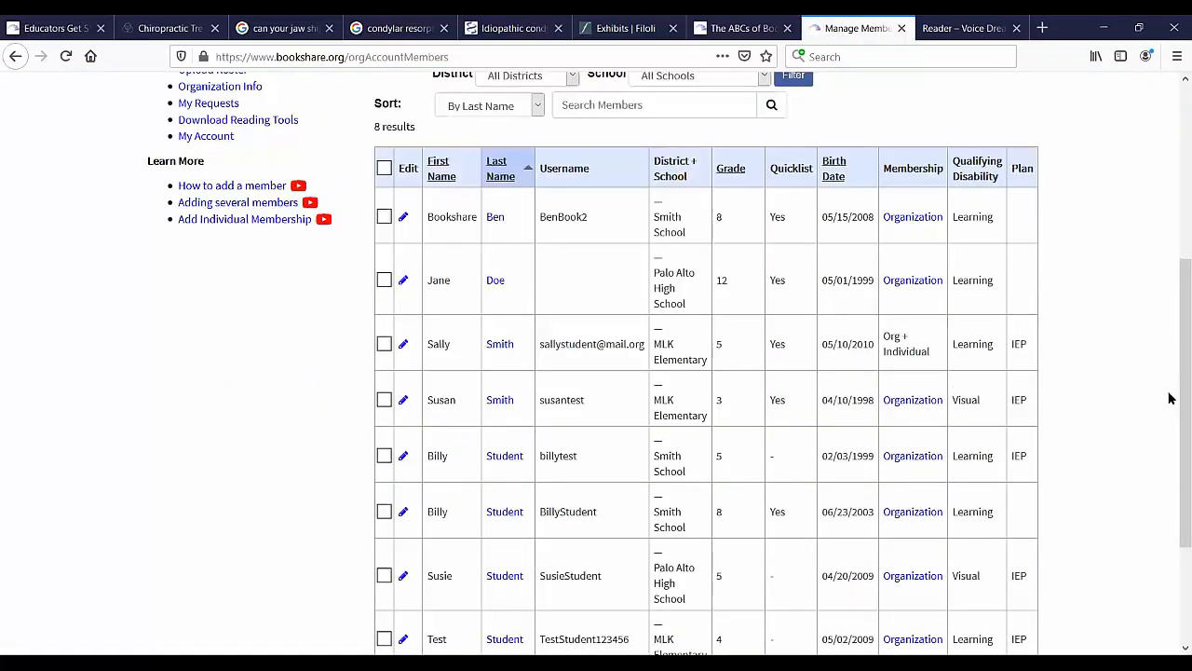
scroll(down, 3)
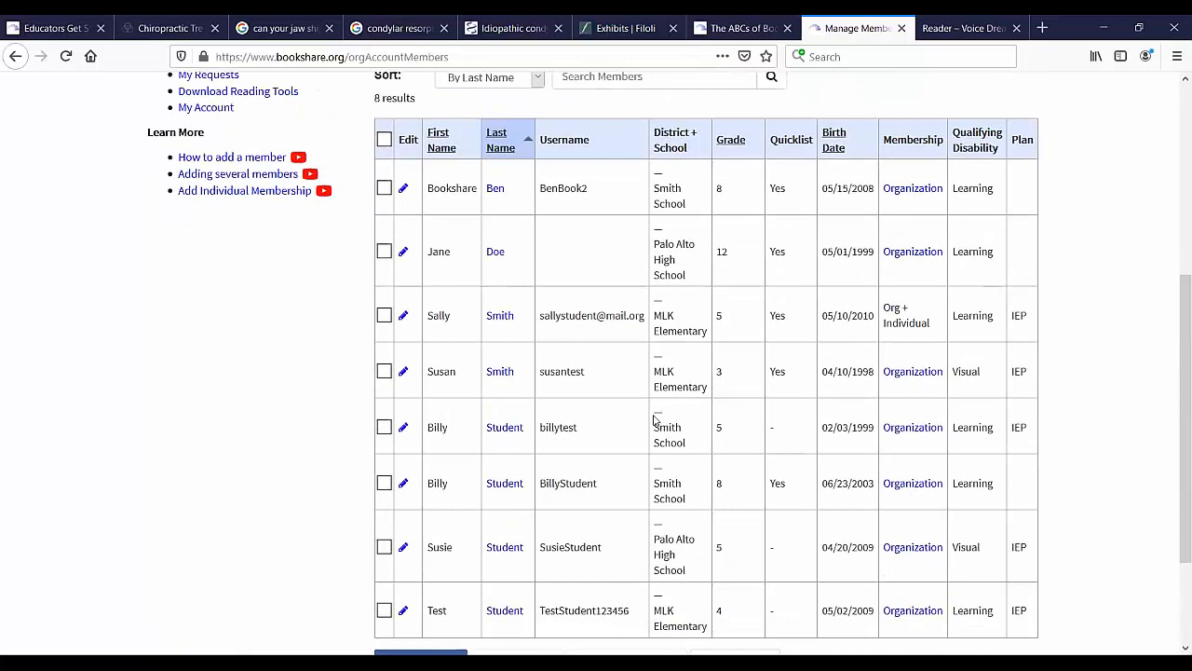
scroll(down, 3)
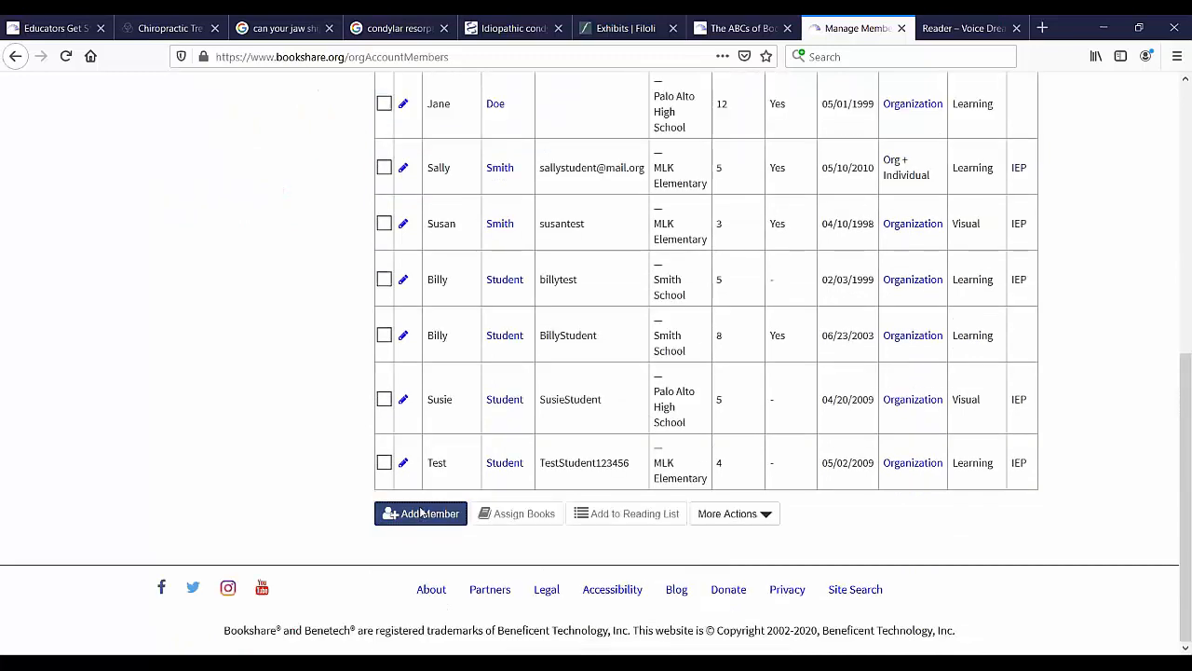
click(421, 514)
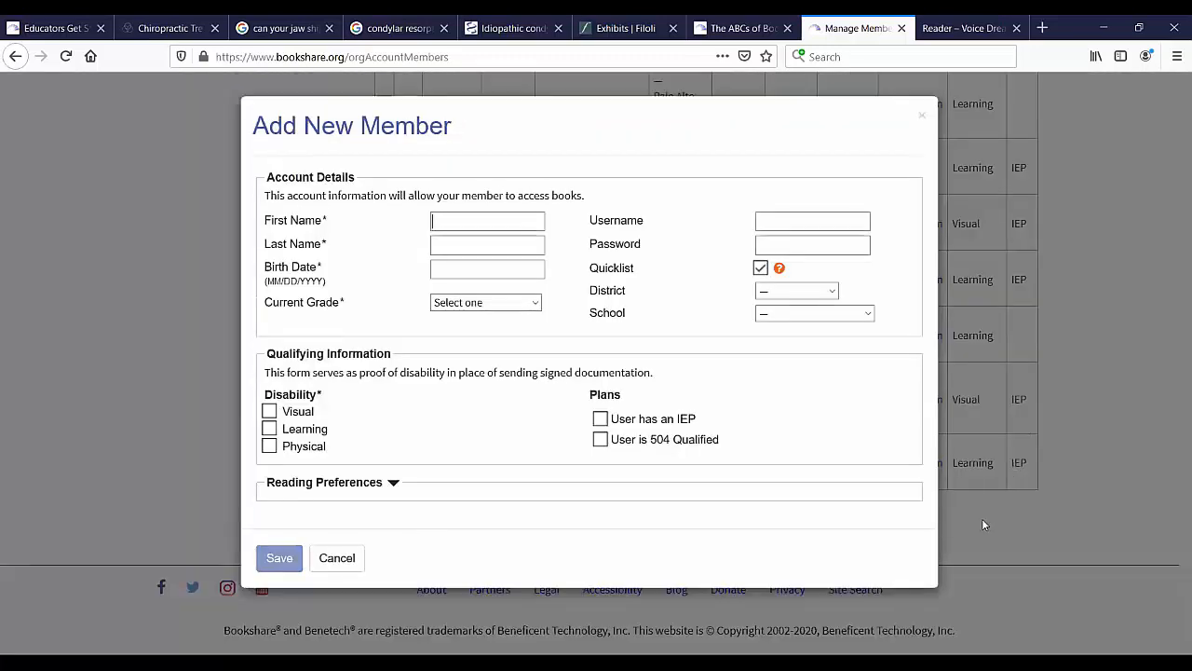
mouse_move(980, 533)
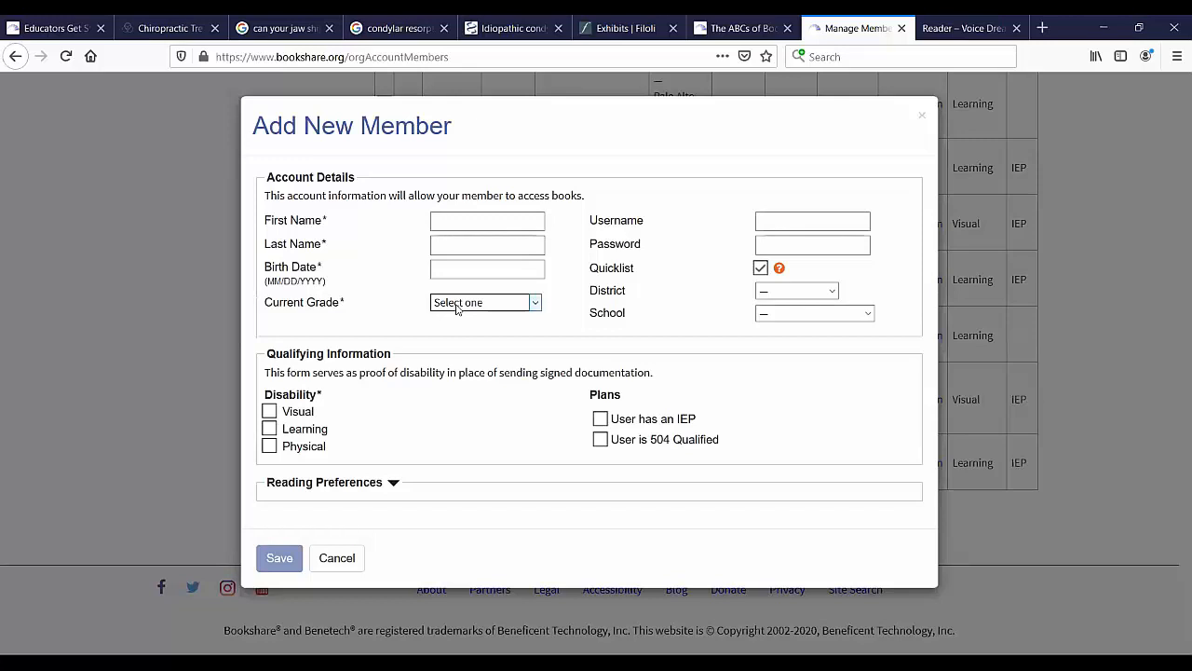
mouse_move(638, 354)
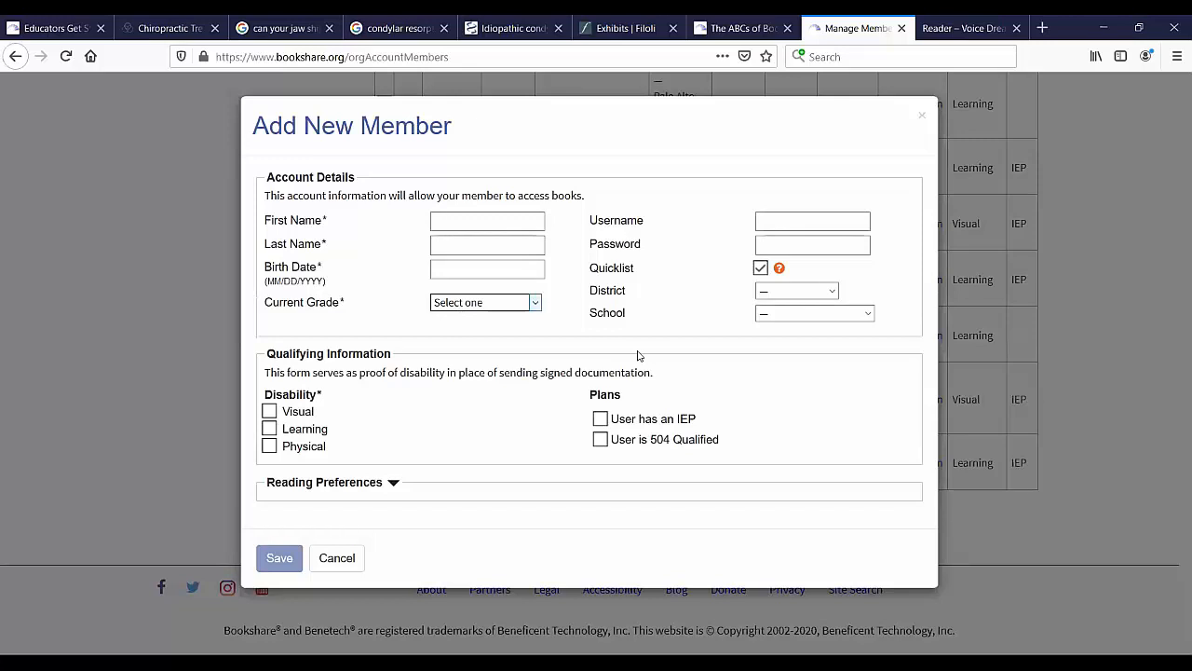
Review the Add New Member form's account details, qualifying information, plans and reading preferences fields
click(488, 219)
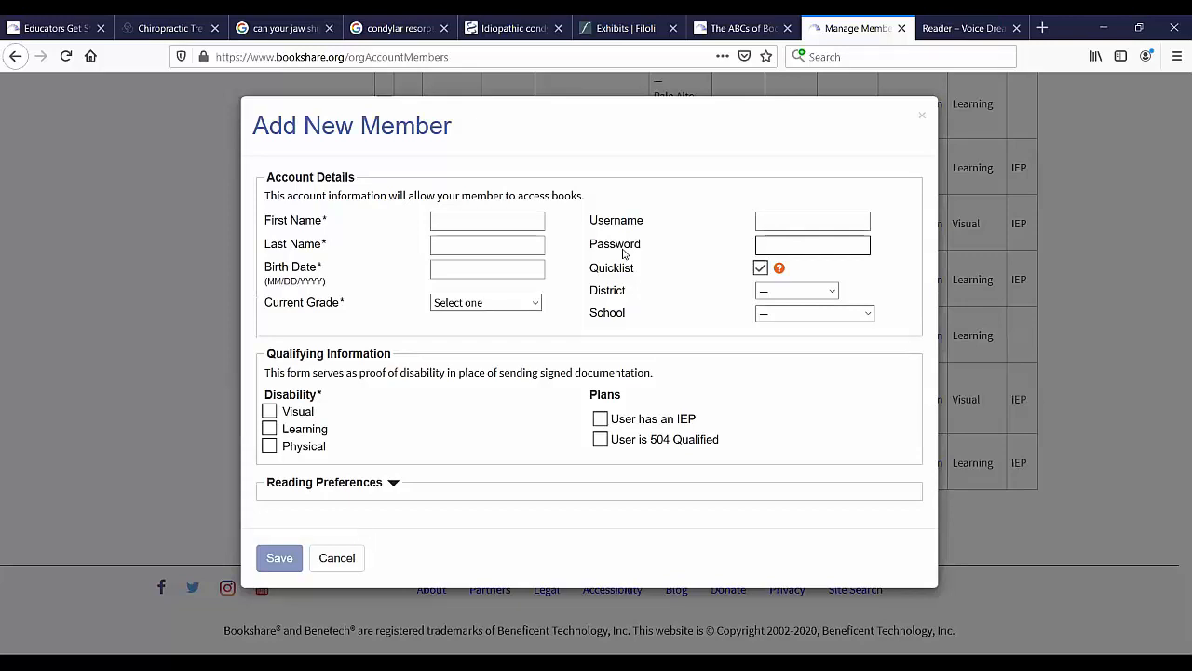
click(488, 220)
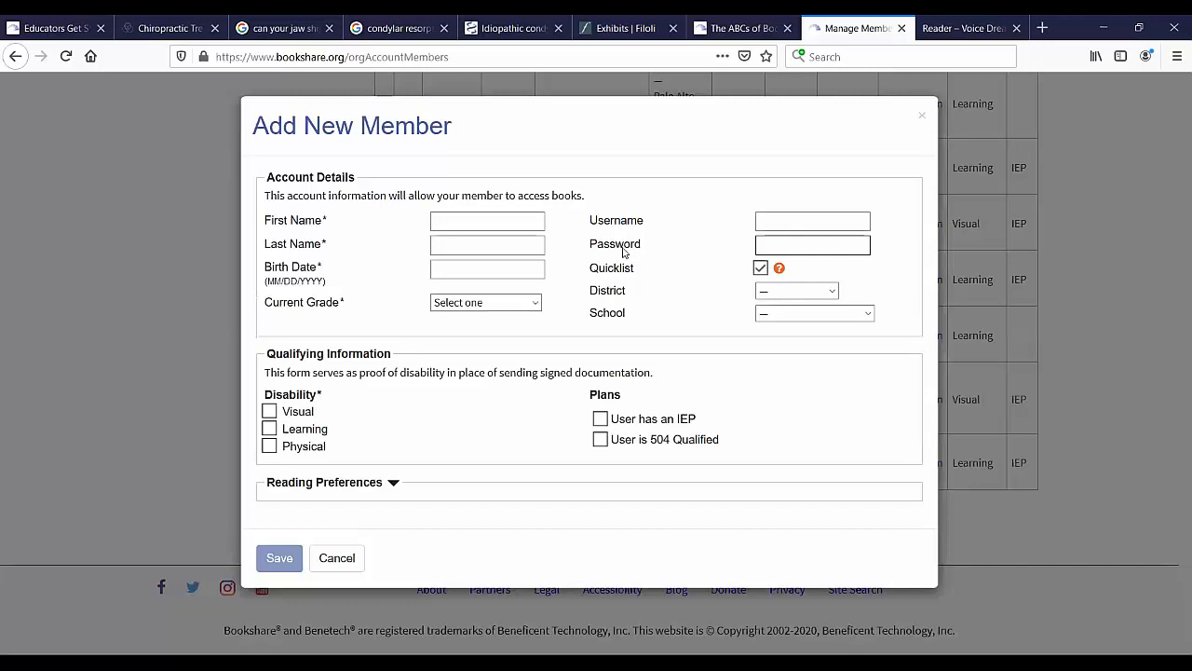
click(488, 220)
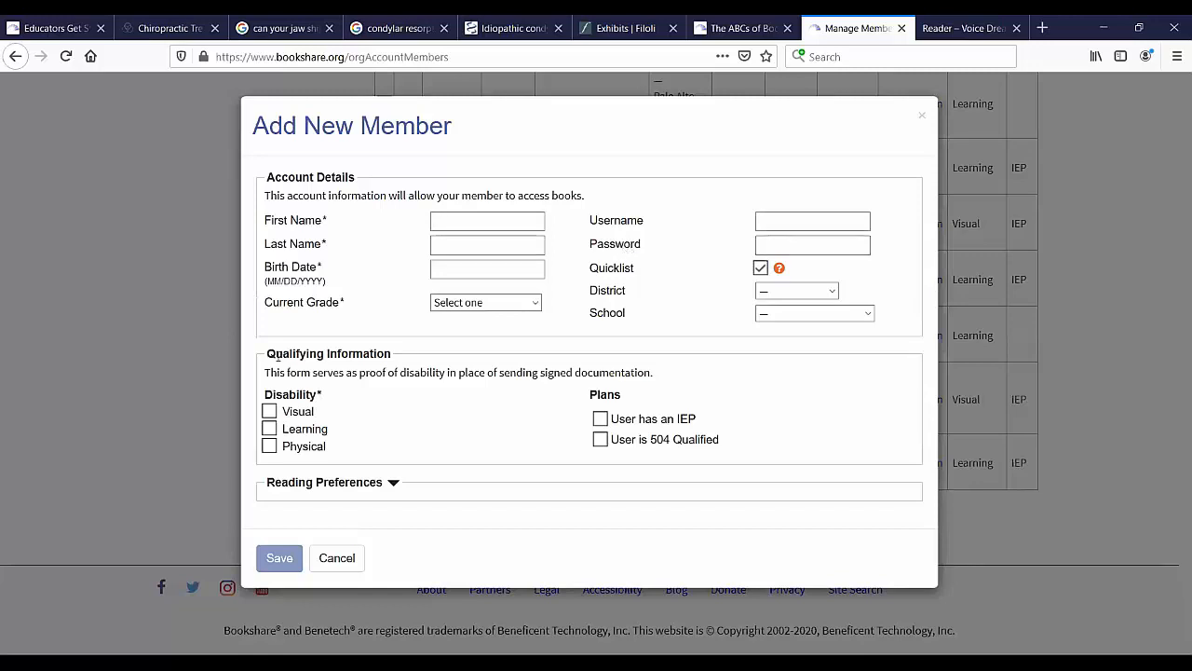
click(488, 219)
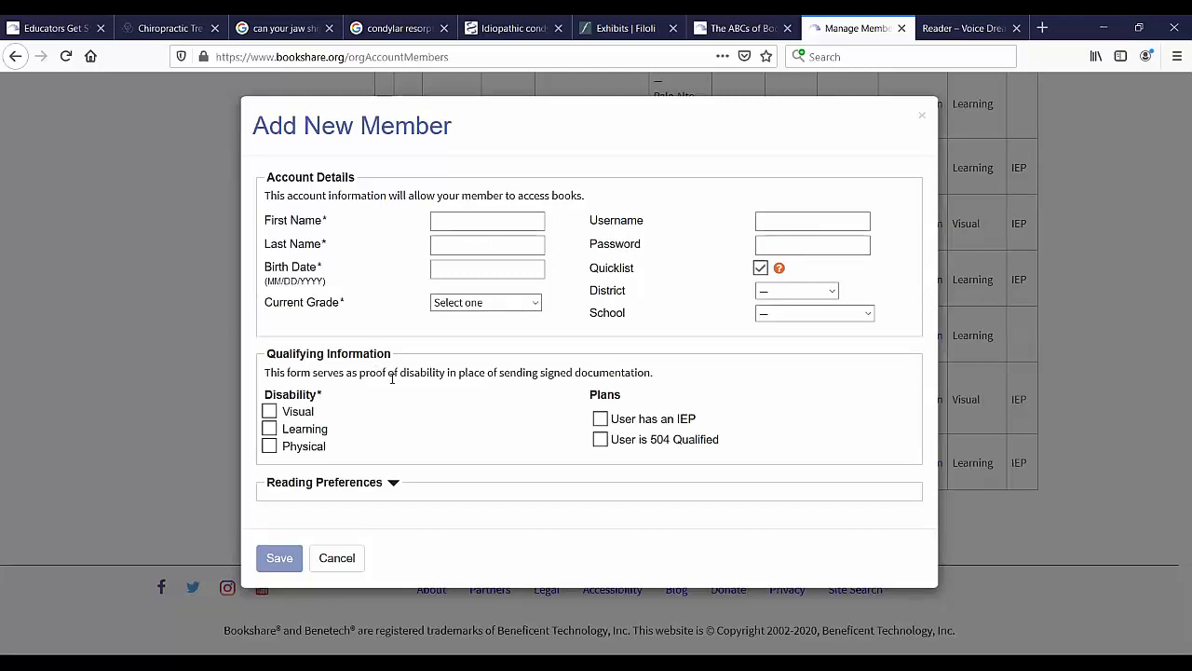
click(488, 220)
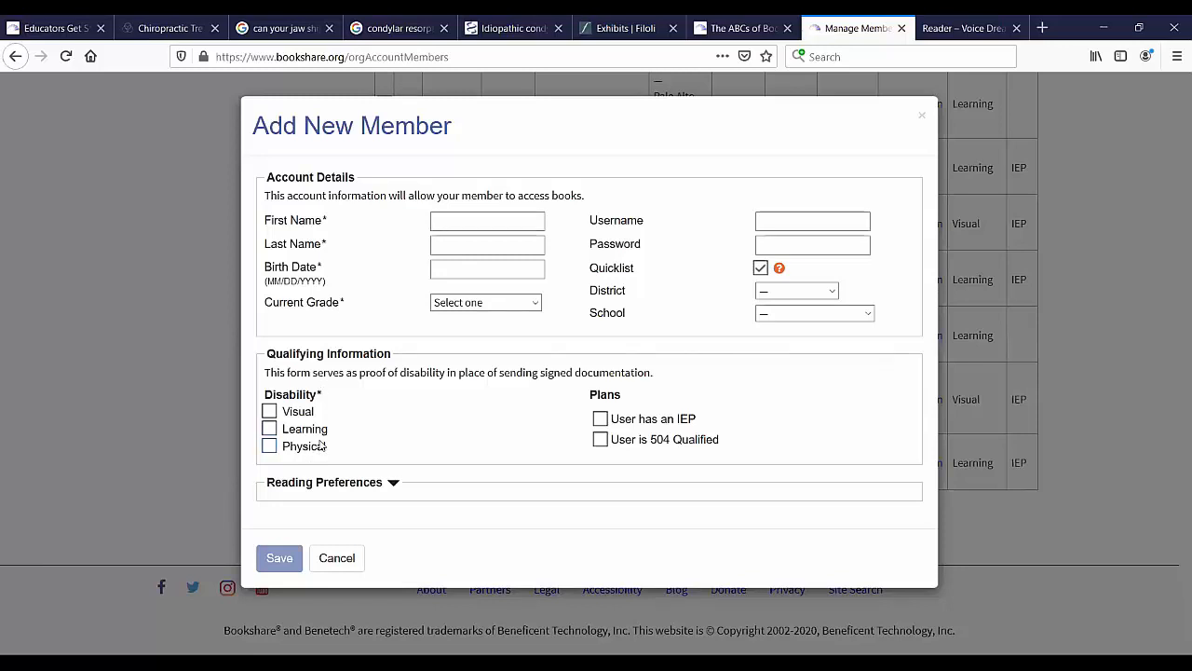
click(488, 220)
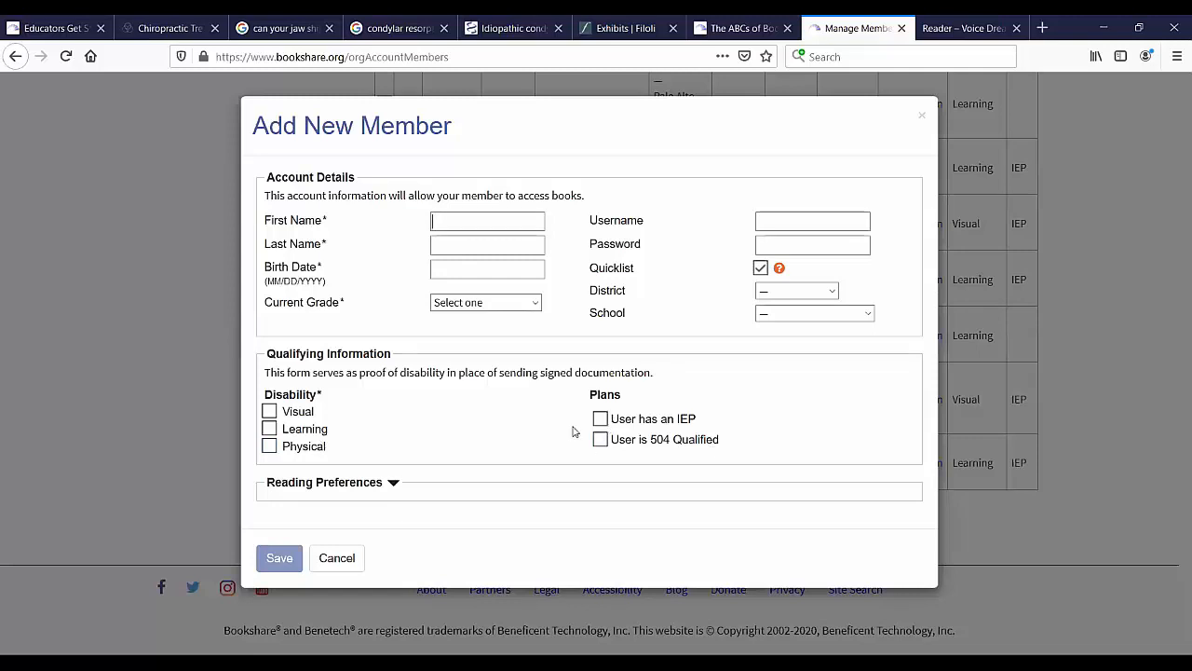
mouse_move(559, 424)
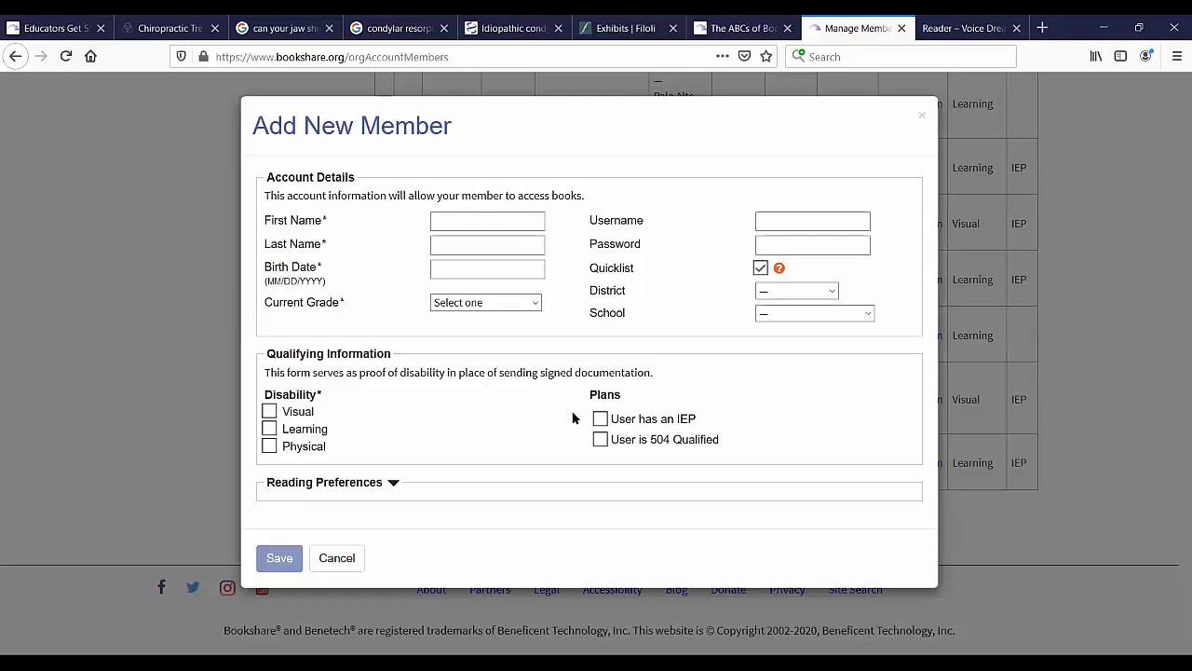
click(488, 220)
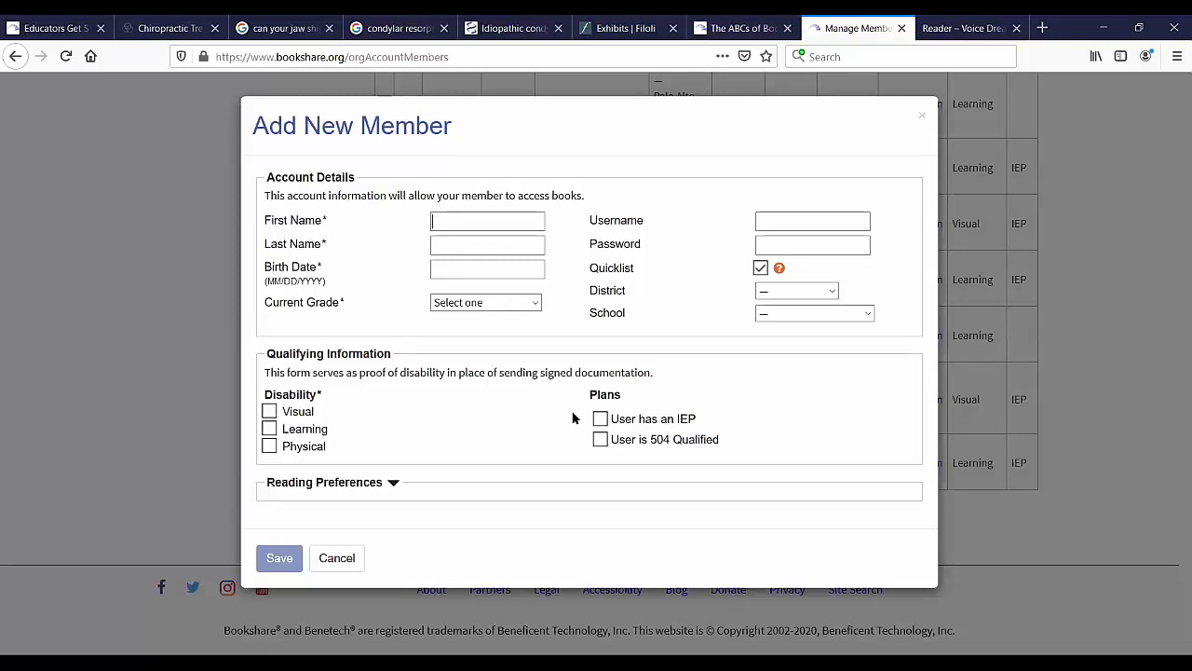
mouse_move(599, 417)
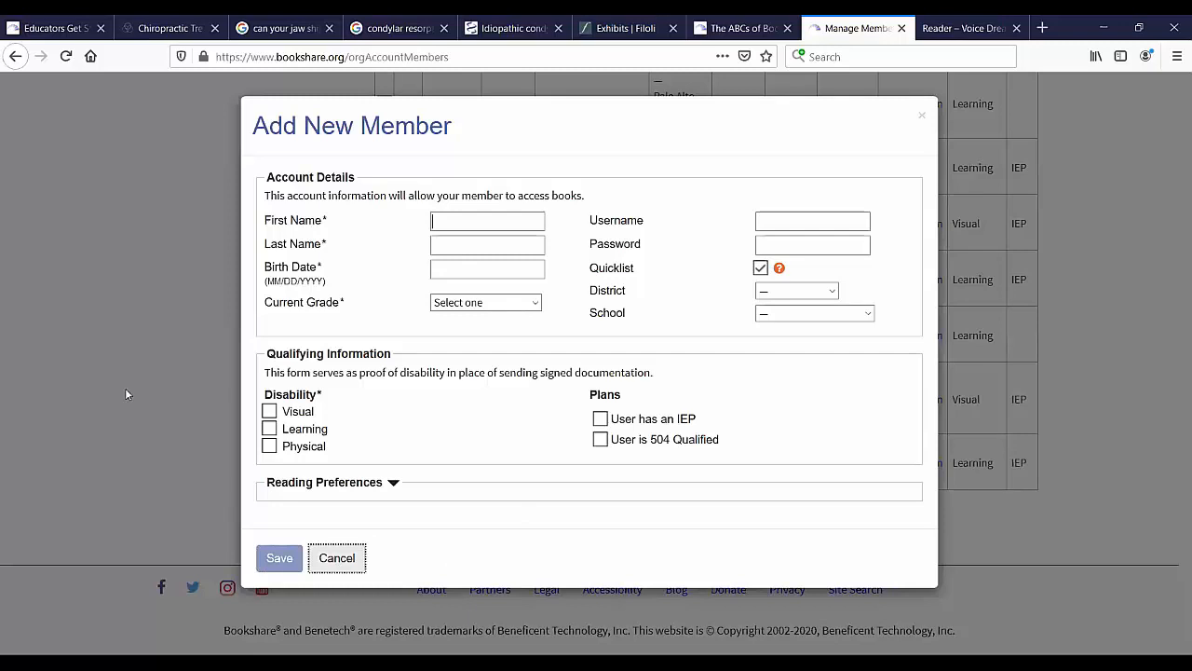
Cancel the new member form and go to Browse, then Advanced Search with its quality, images, grade and category filters
click(337, 557)
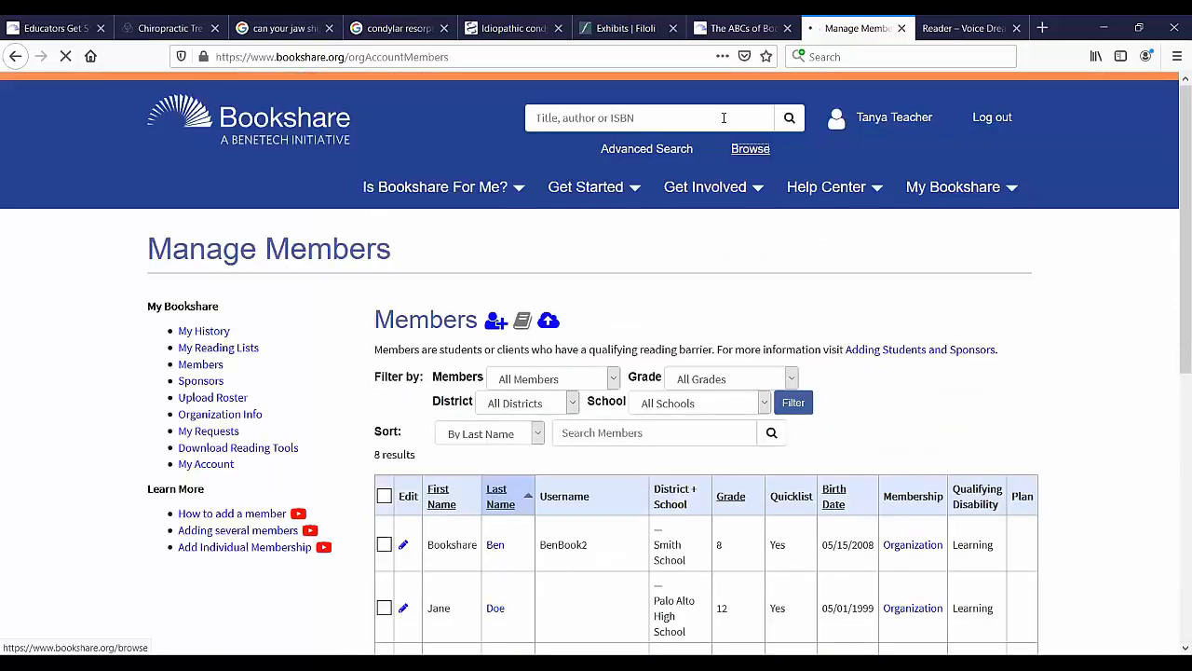
mouse_move(725, 123)
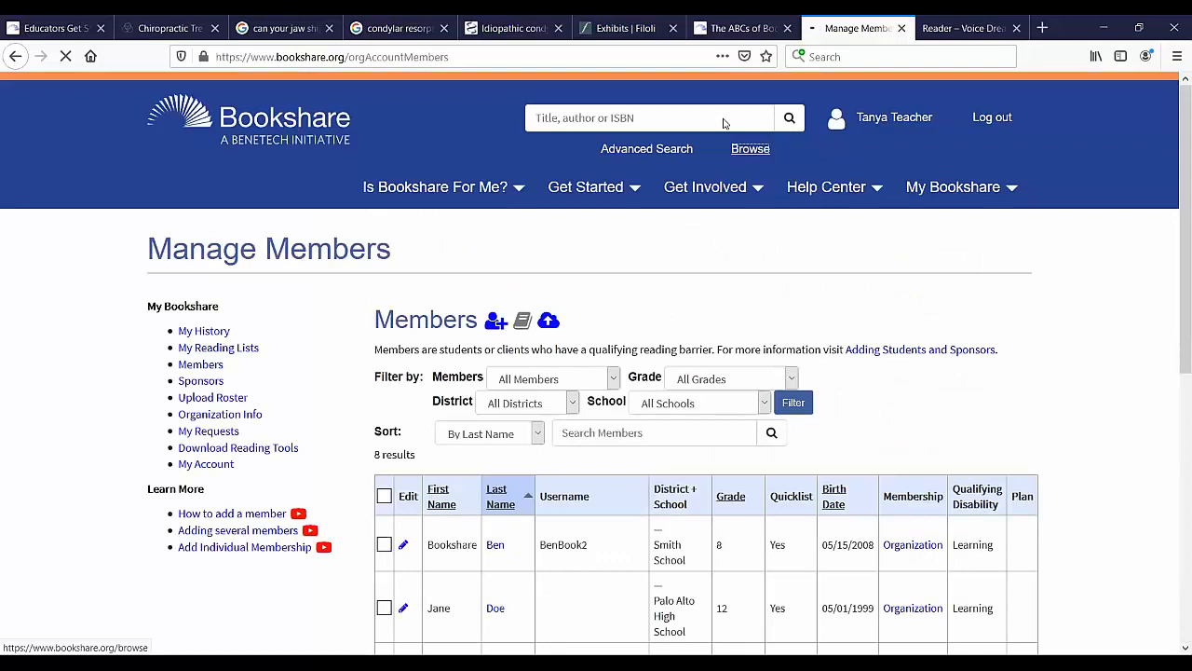
click(749, 149)
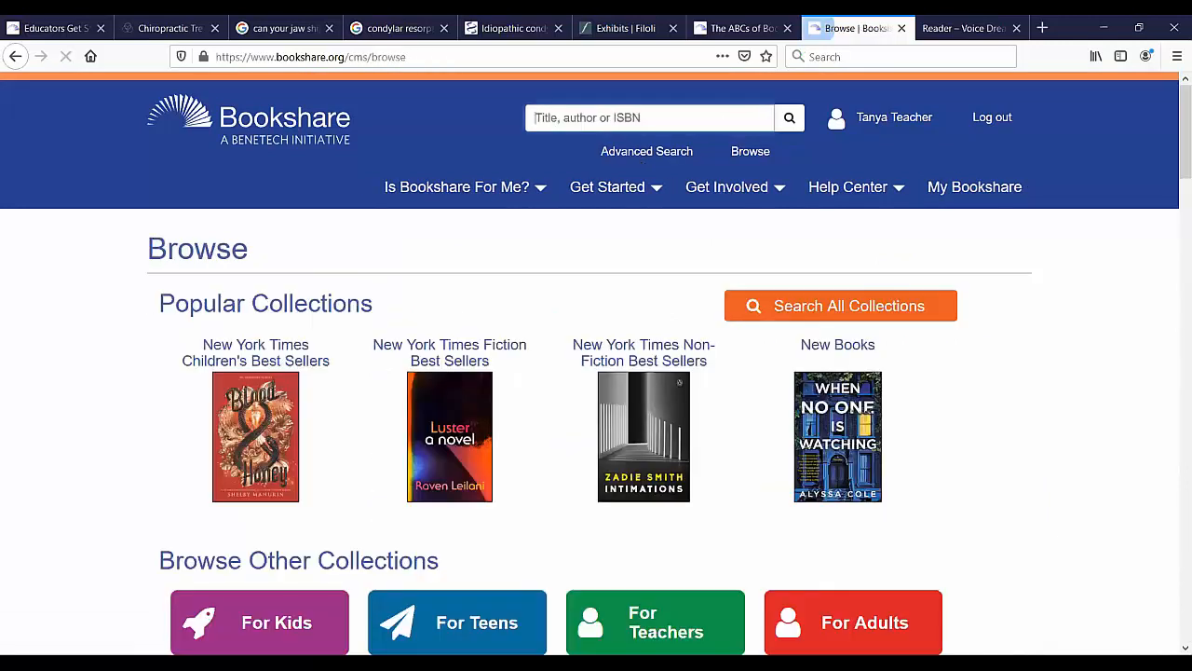
mouse_move(1094, 380)
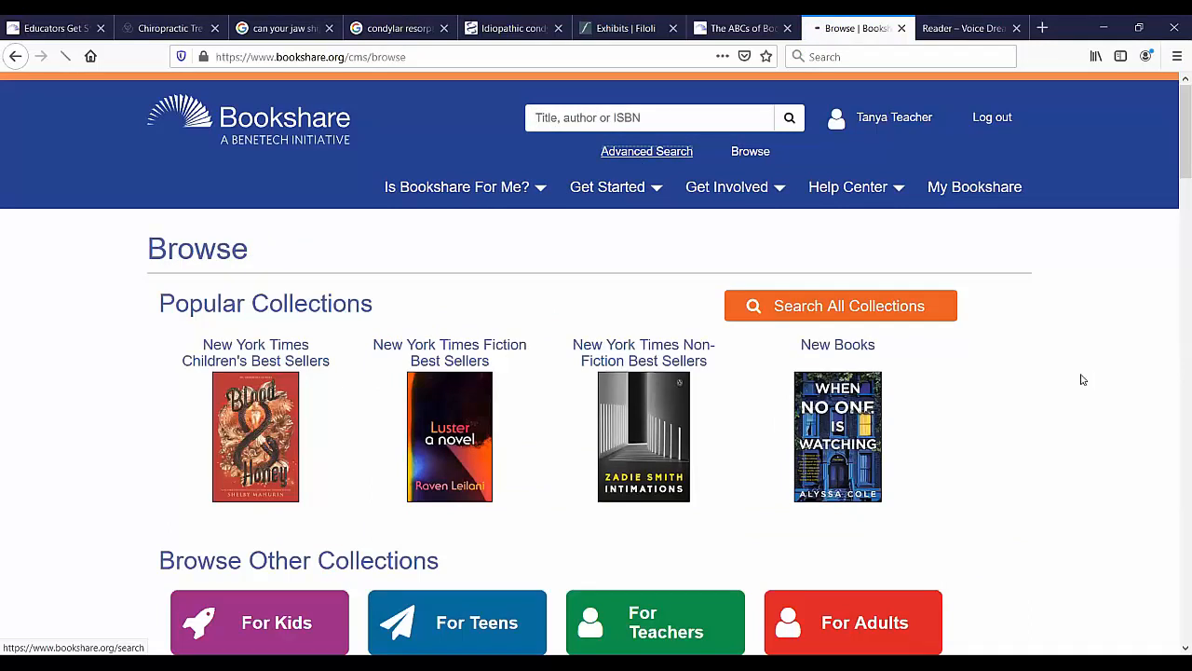
click(647, 151)
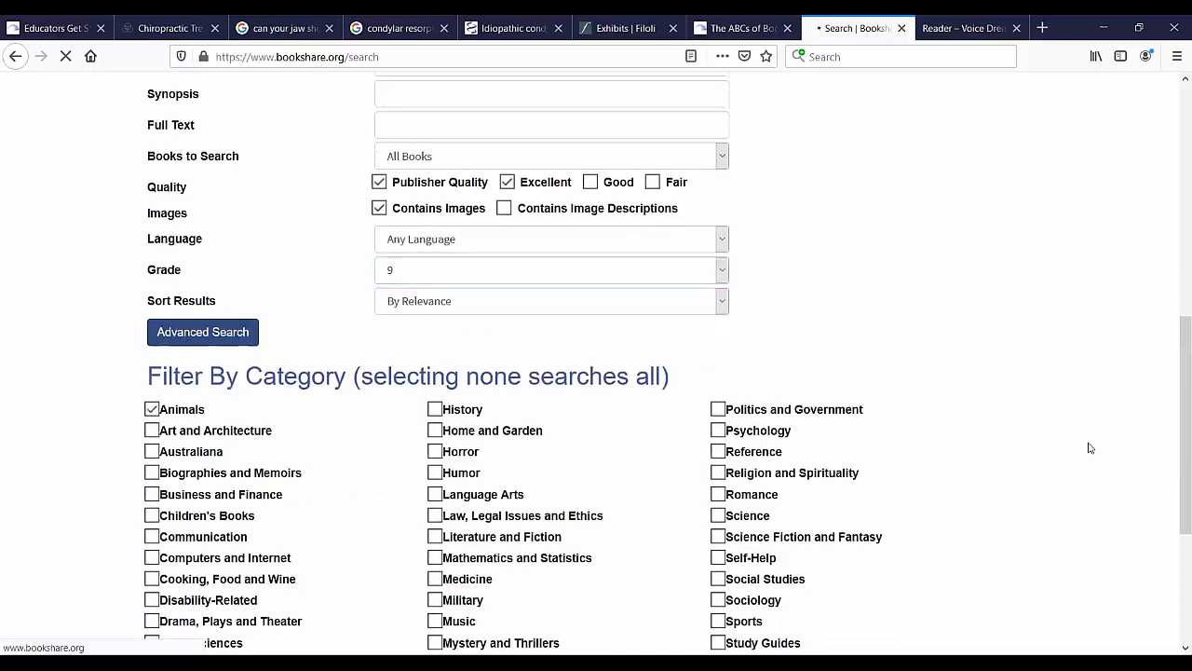
mouse_move(1094, 406)
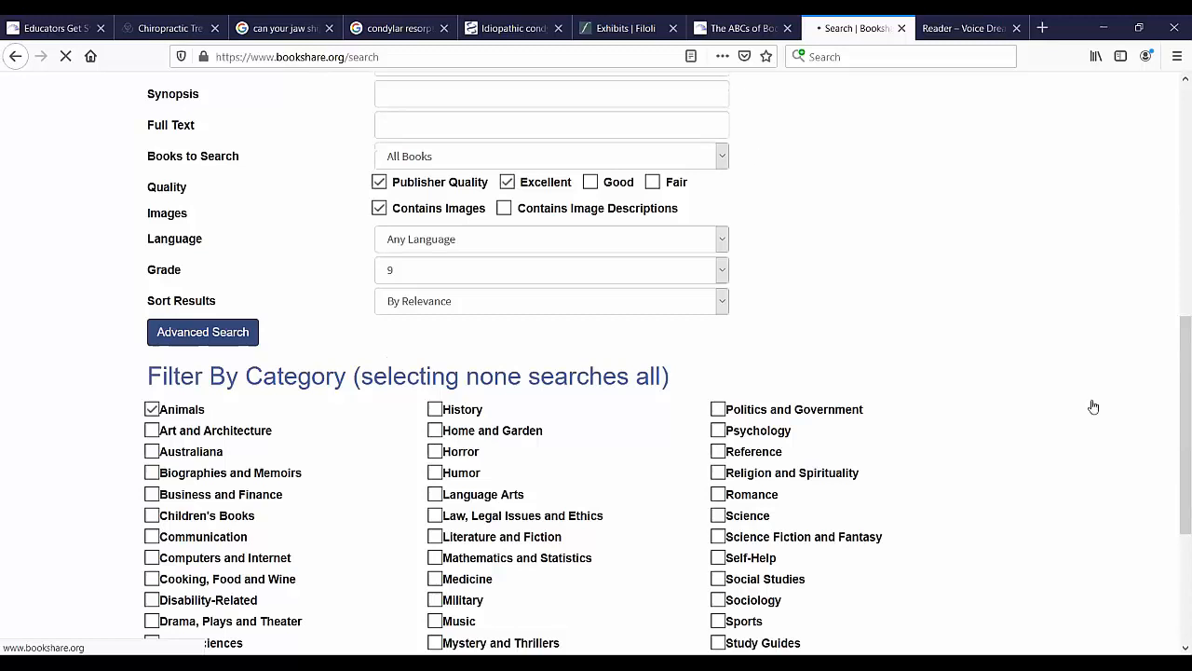
Scroll the Browse page down to the Teachers section and choose the Leveled Readers collection
click(202, 332)
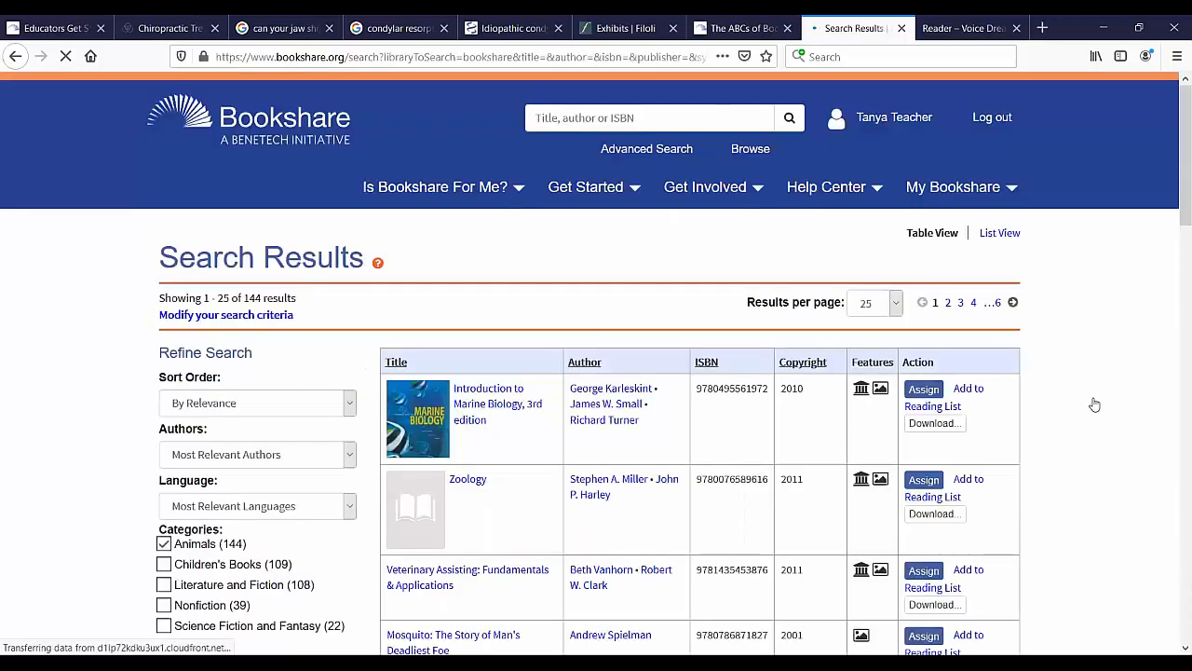
scroll(down, 3)
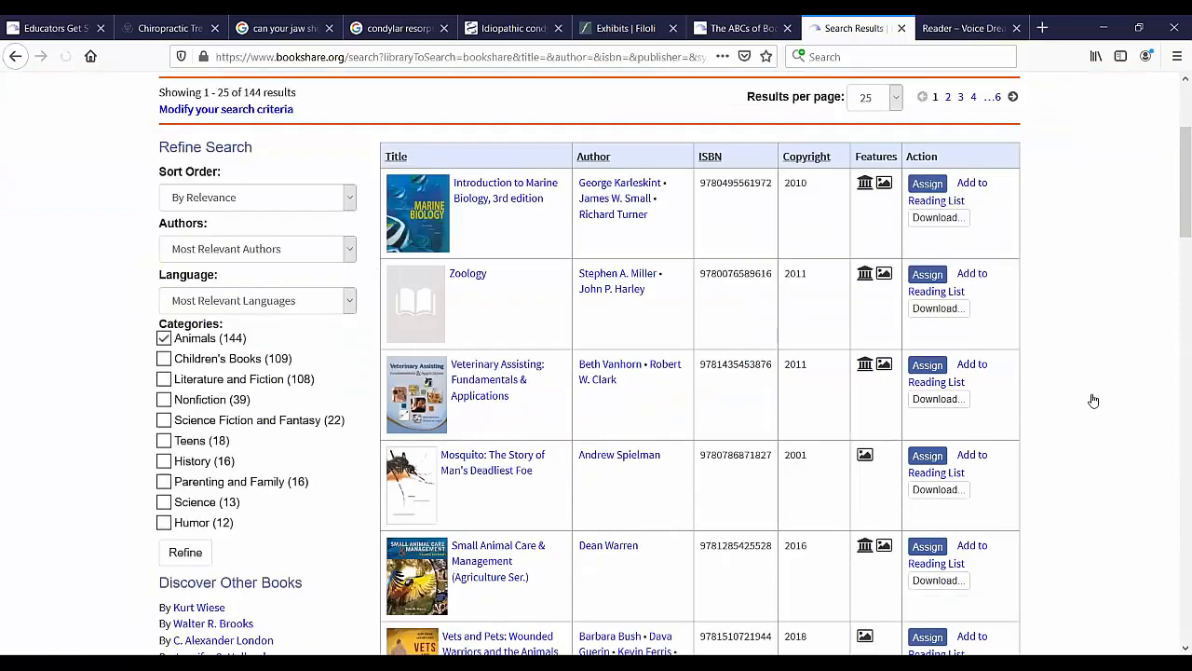
mouse_move(348, 216)
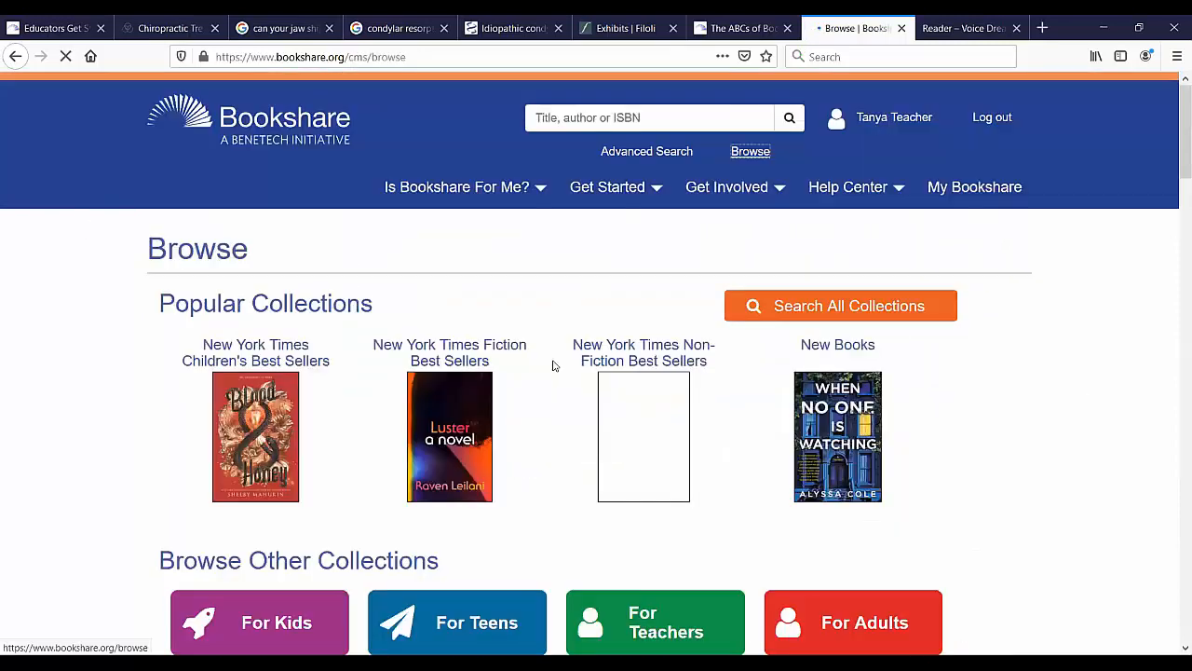
scroll(down, 3)
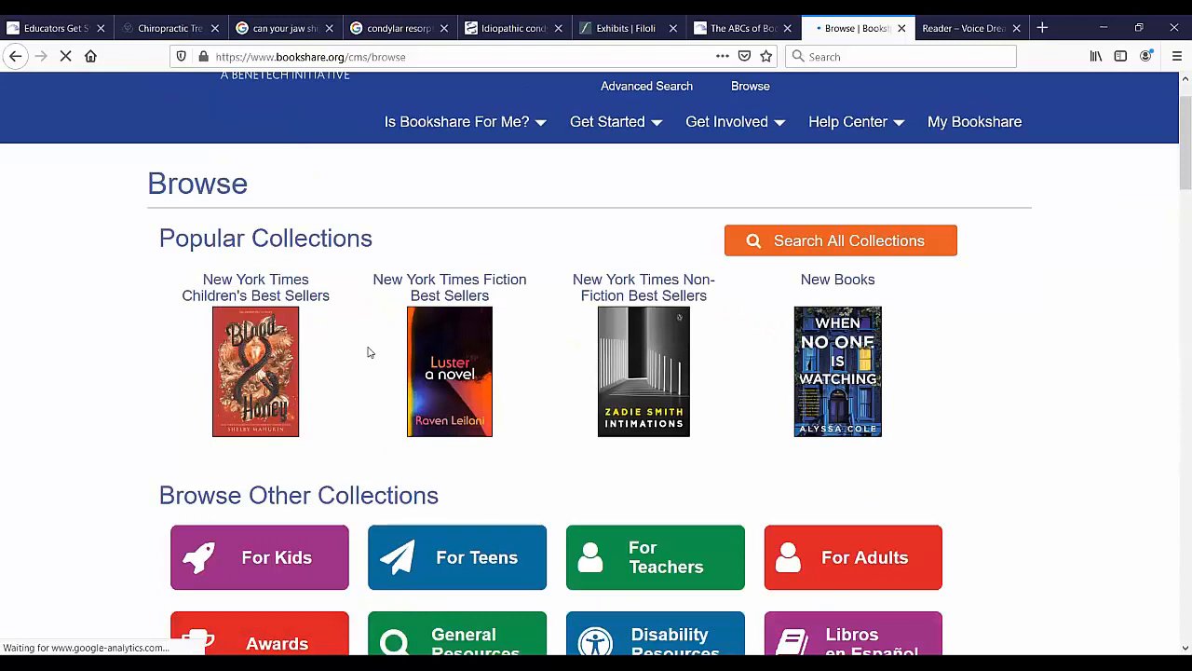
scroll(down, 3)
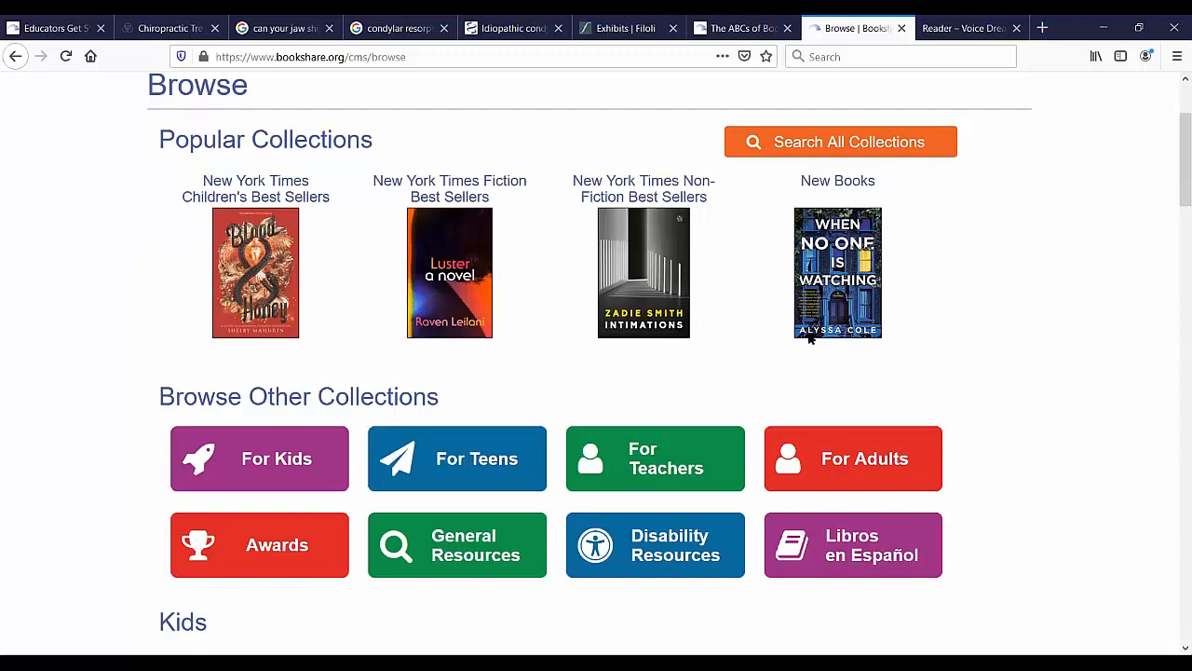
scroll(down, 3)
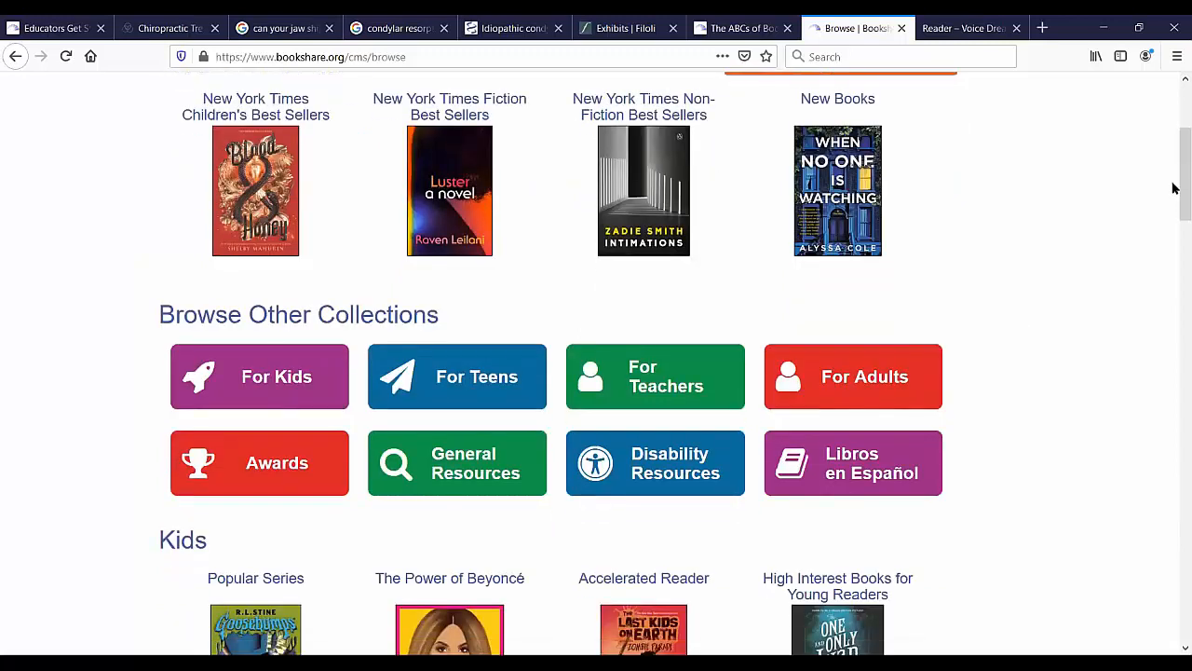
scroll(down, 3)
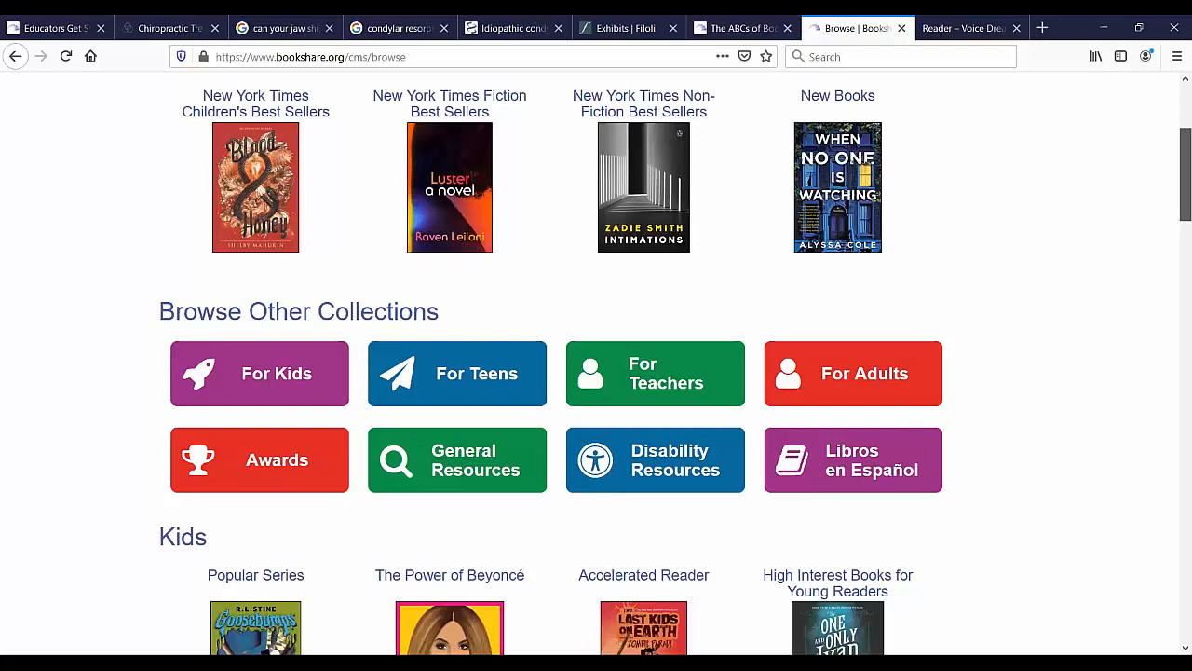
scroll(down, 3)
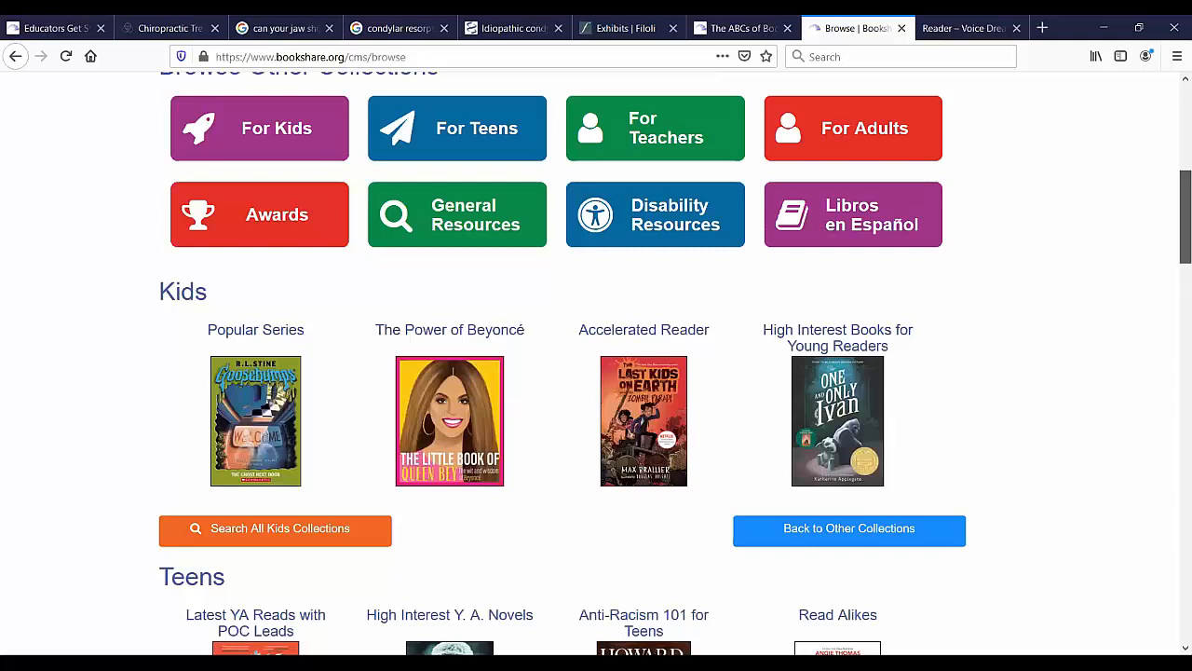
scroll(down, 3)
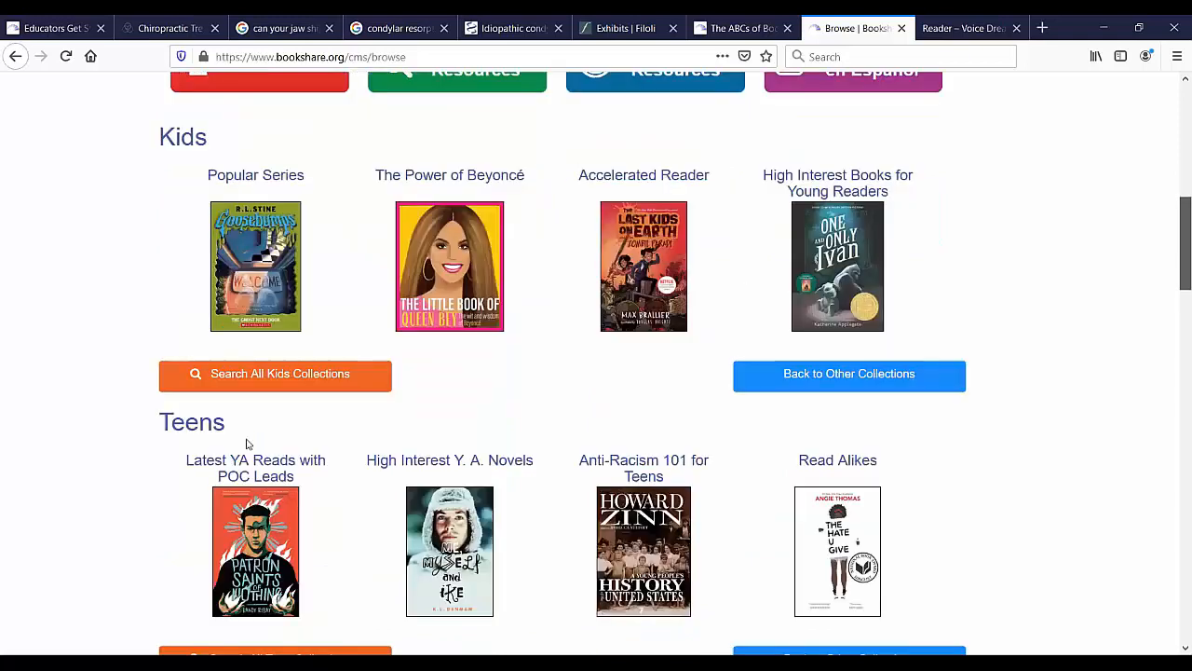
mouse_move(231, 307)
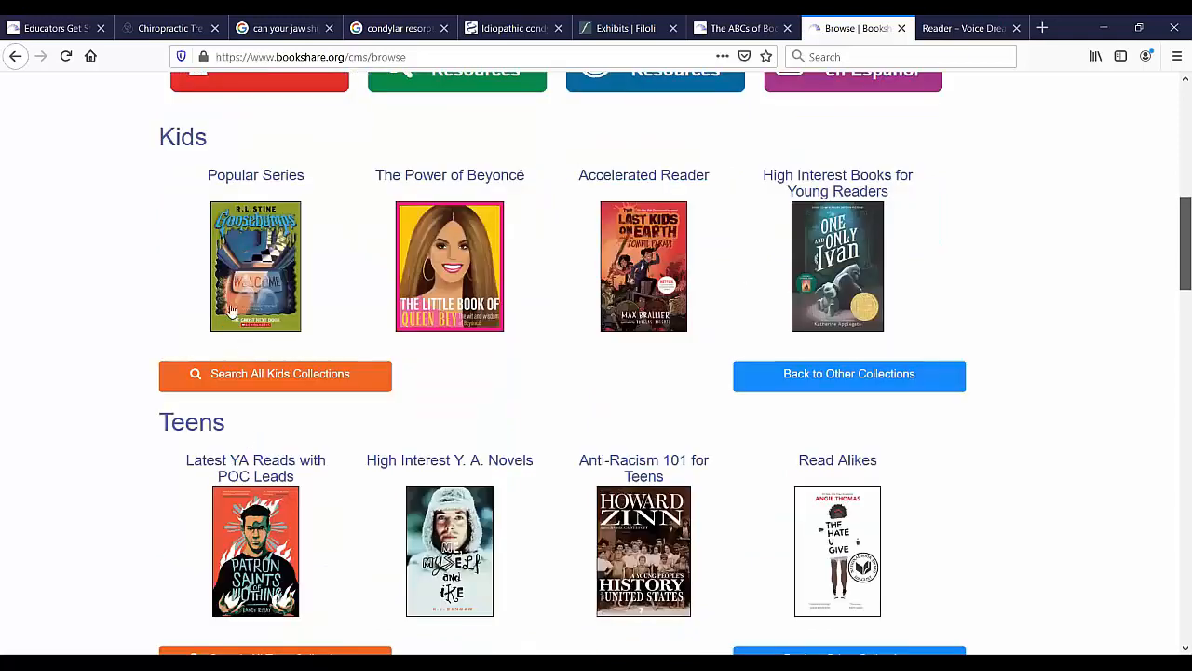
scroll(down, 3)
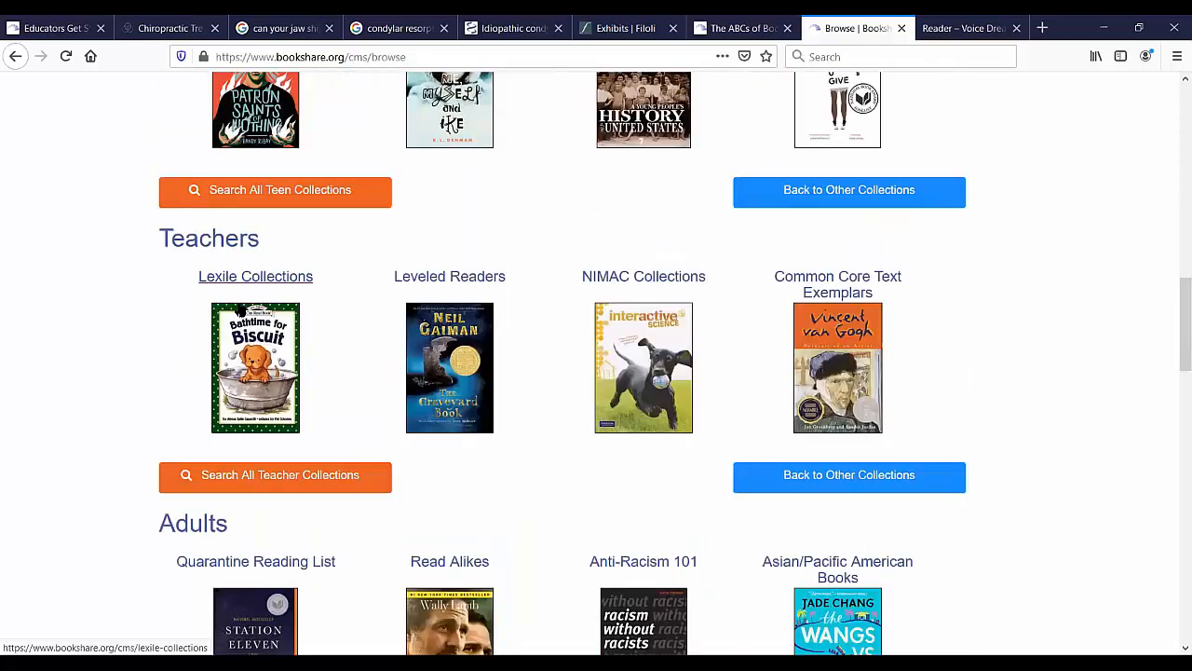
mouse_move(449, 291)
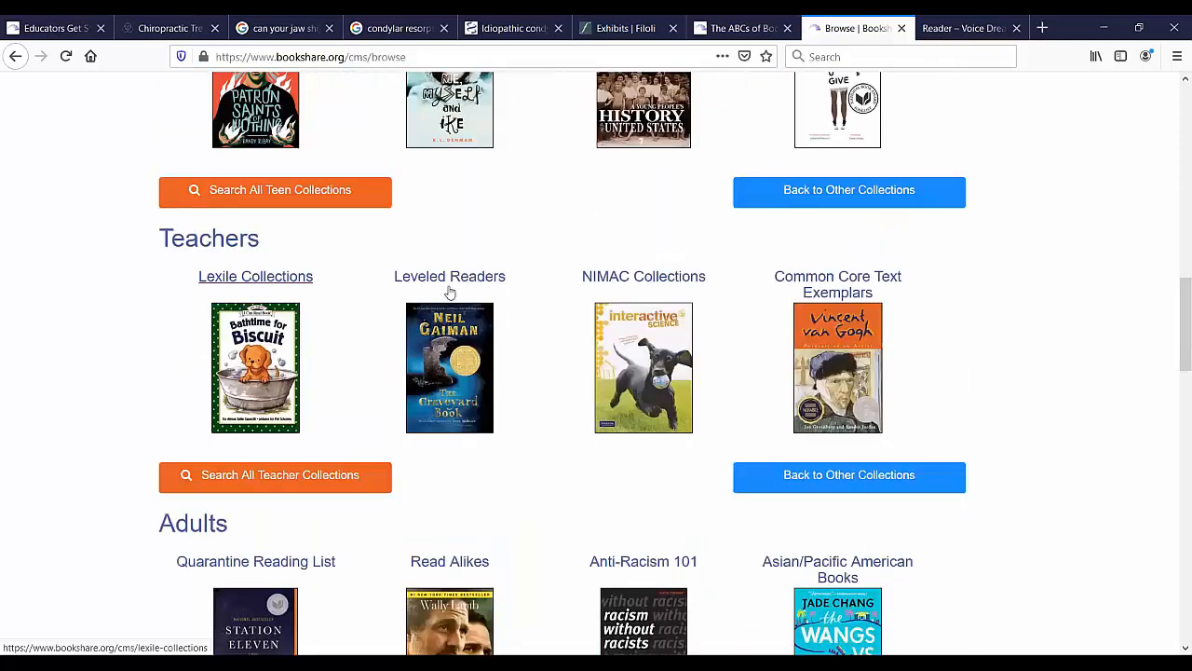
click(451, 276)
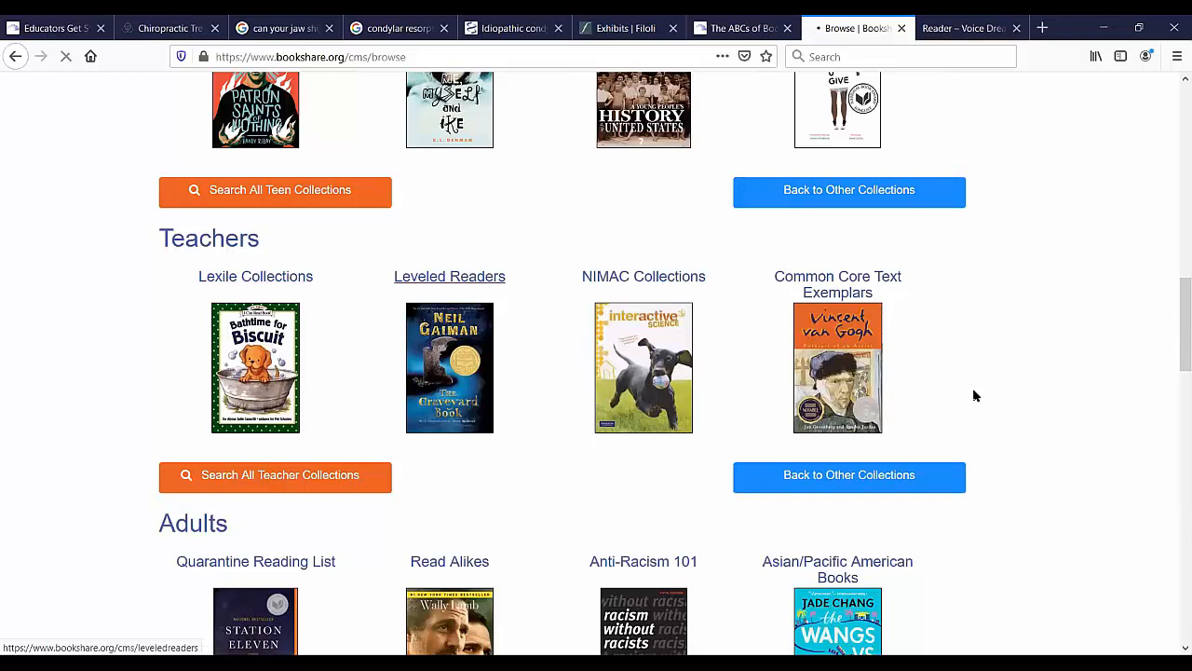
From Leveled Readers, go to Accelerated Reader ATOS Level 1.0–1.9 and scroll its book list
click(449, 276)
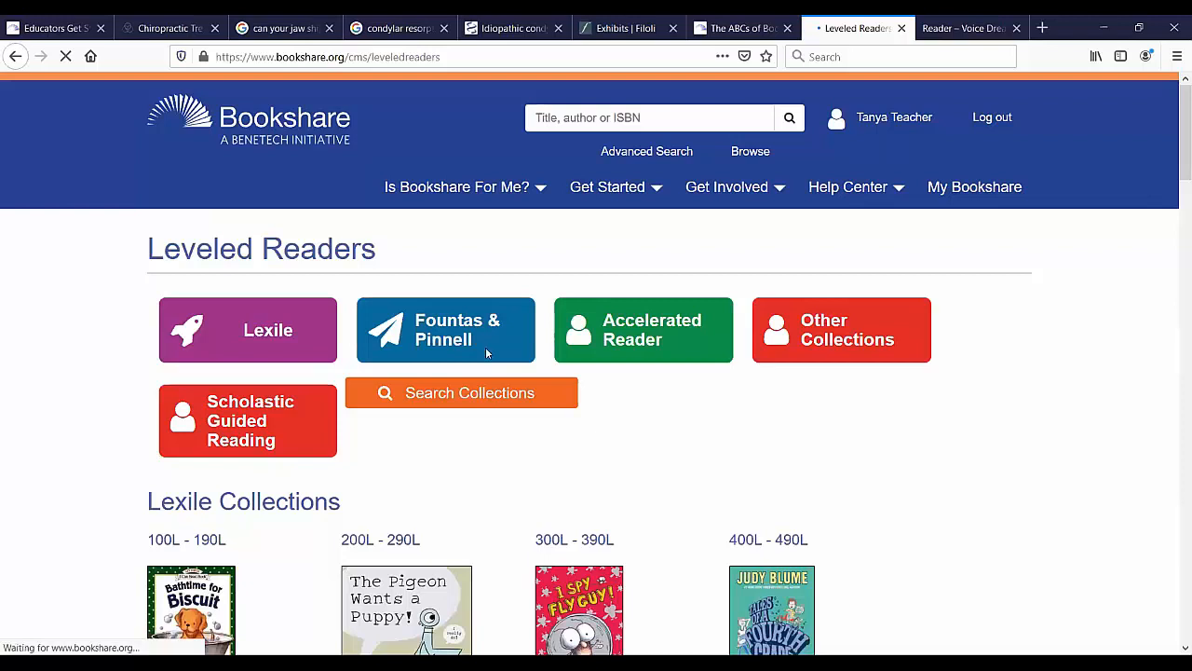
scroll(down, 3)
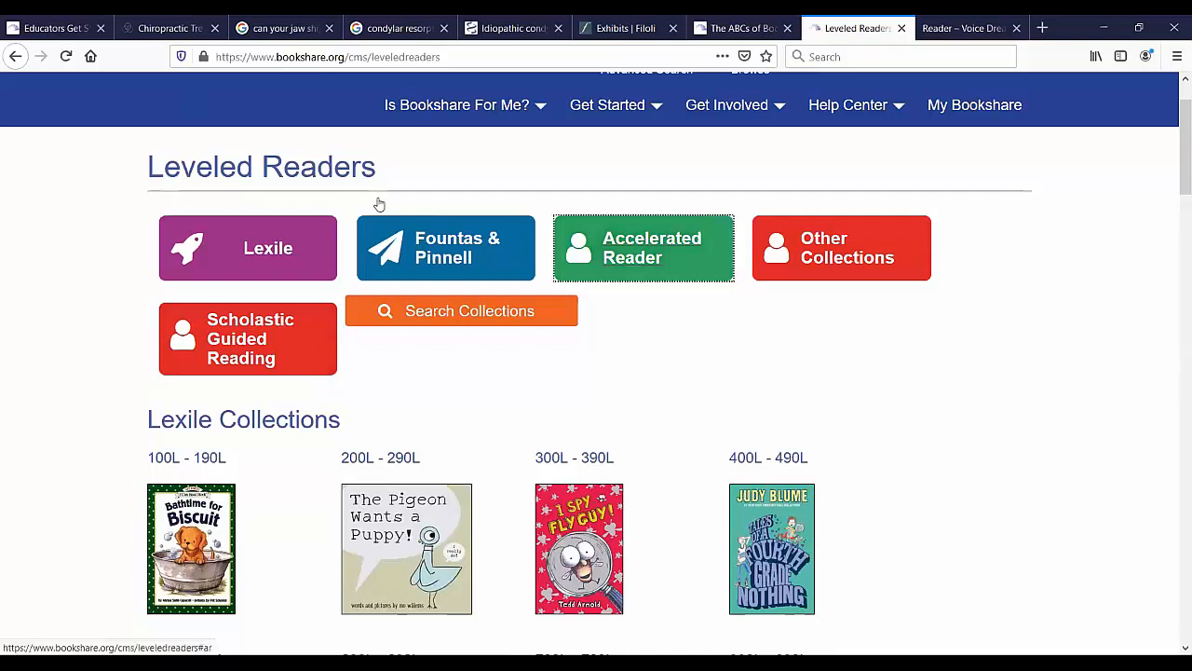
mouse_move(792, 328)
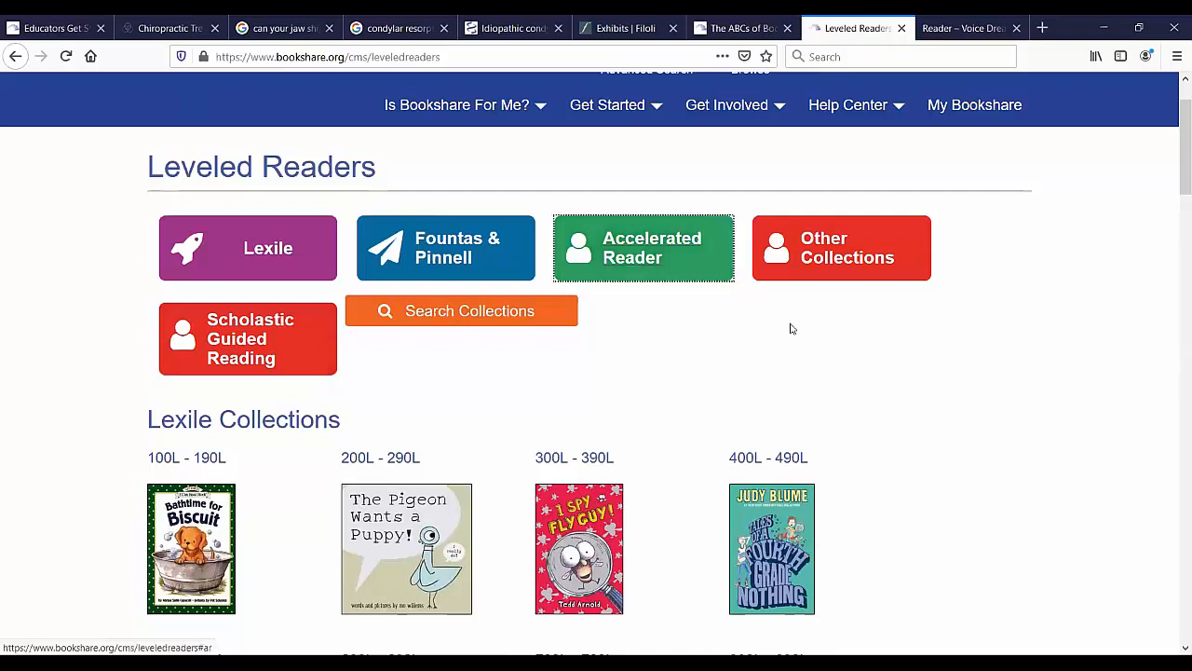
mouse_move(1084, 321)
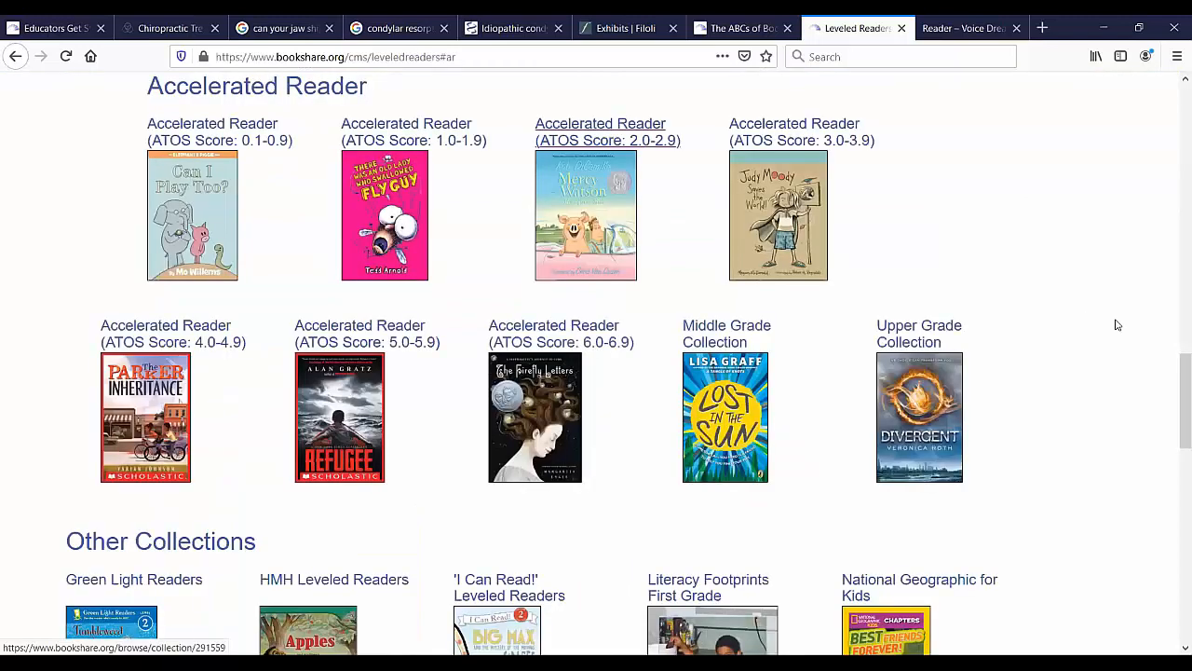
click(407, 131)
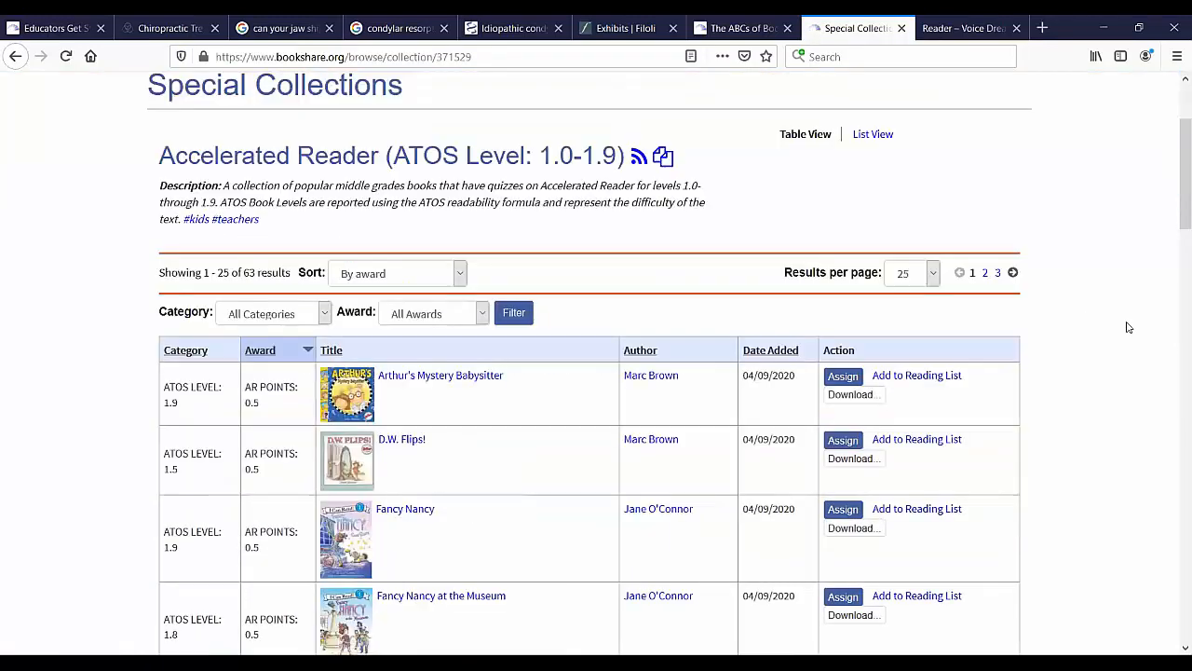
mouse_move(399, 440)
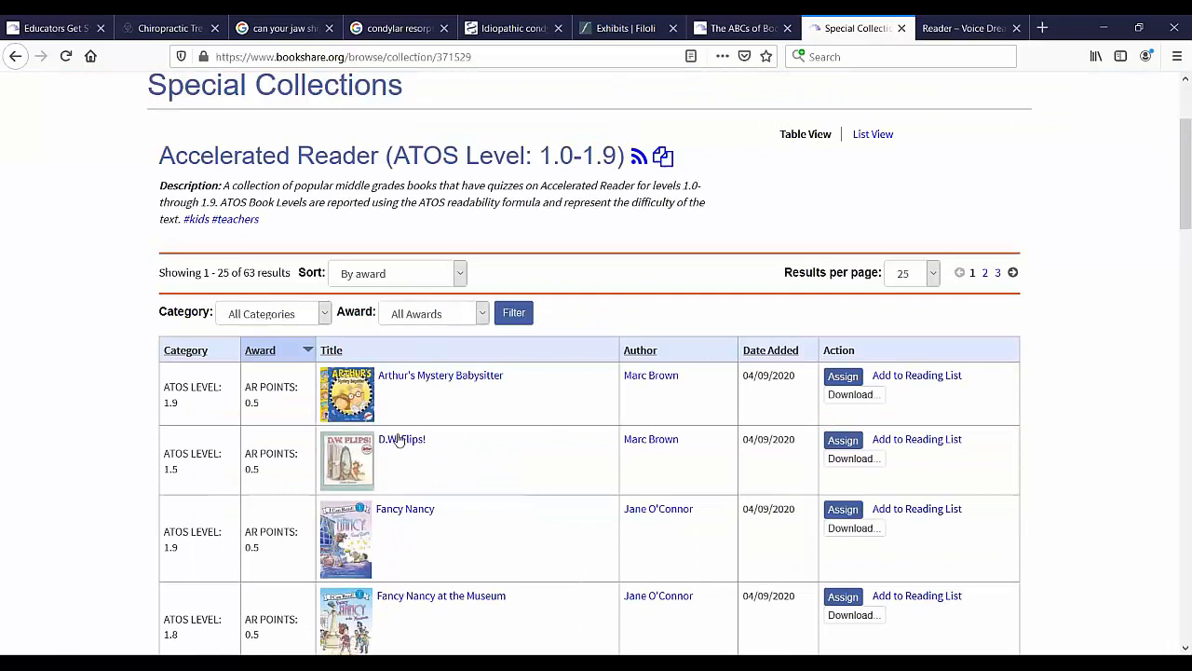
scroll(down, 3)
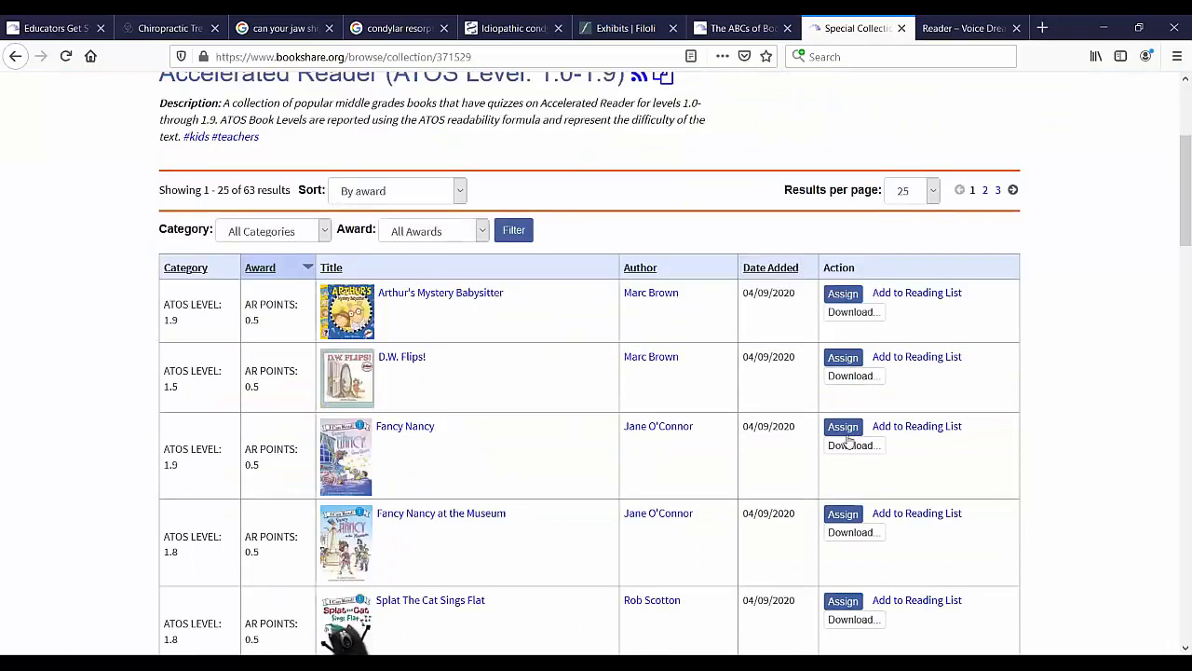
scroll(down, 3)
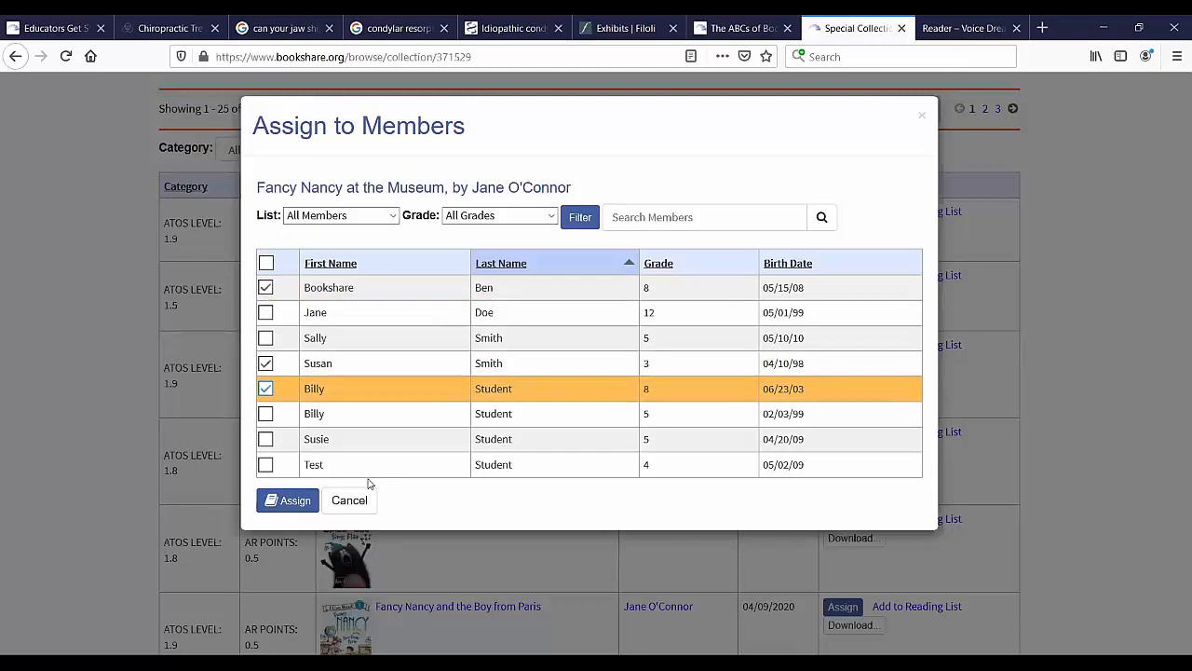
Assign Fancy Nancy at the Museum to the three checked student members
click(287, 499)
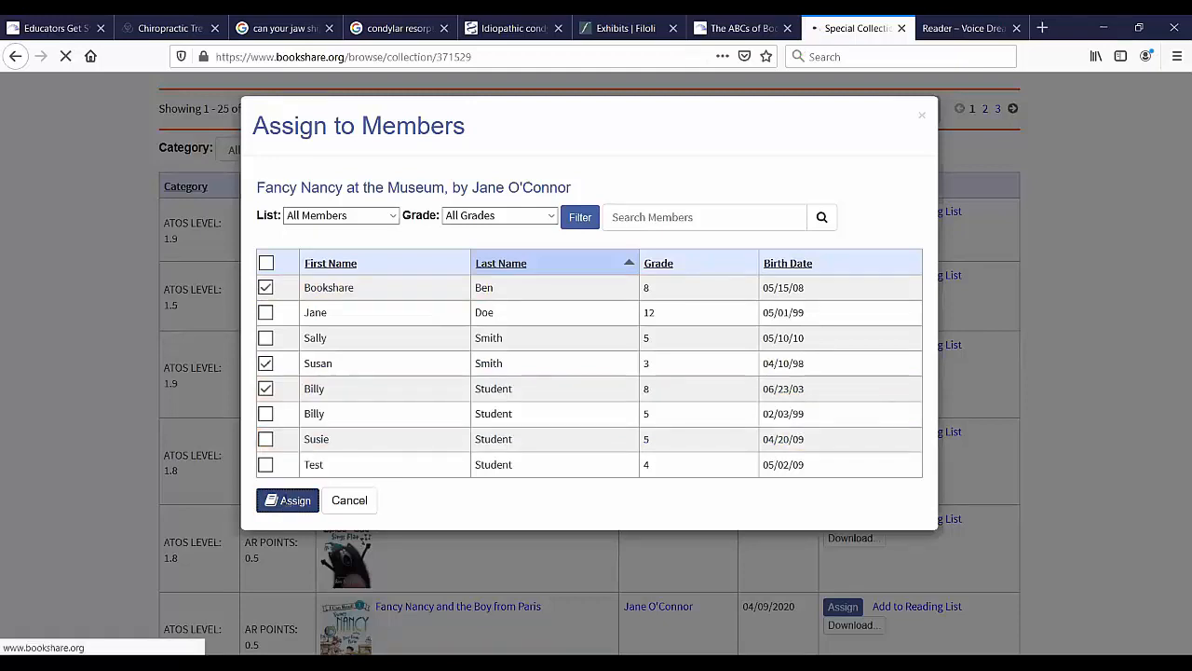
Confirm the assignment to Bookshare Ben, Susan Smith and Billy Student on the collection page
click(287, 499)
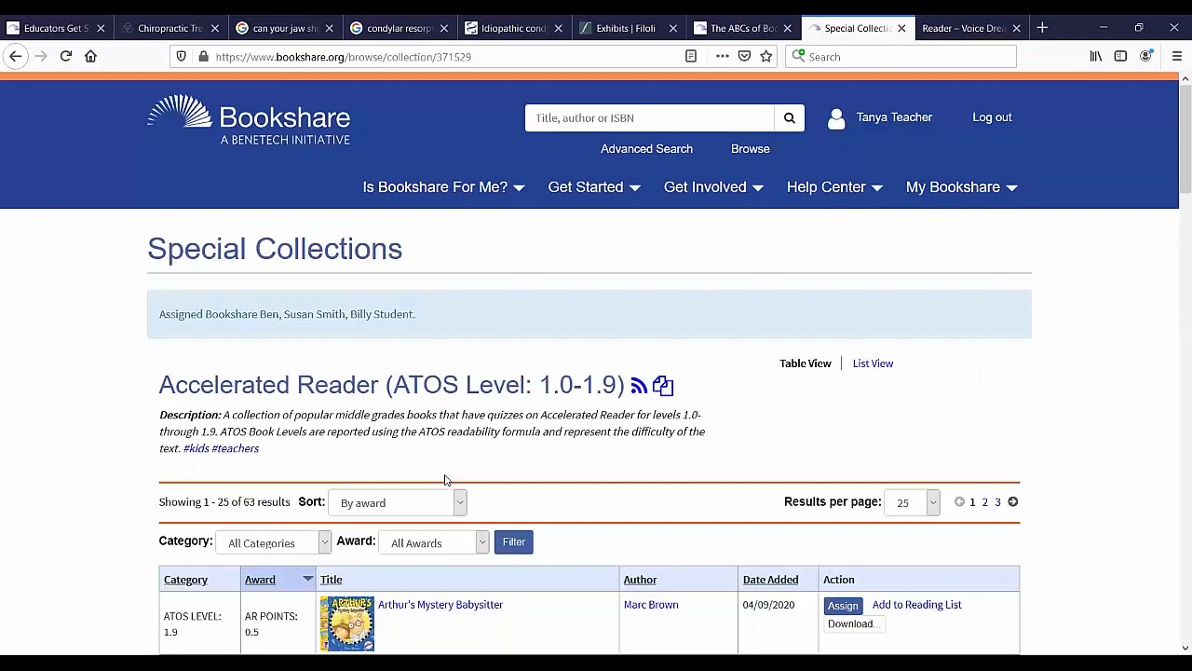
mouse_move(584, 475)
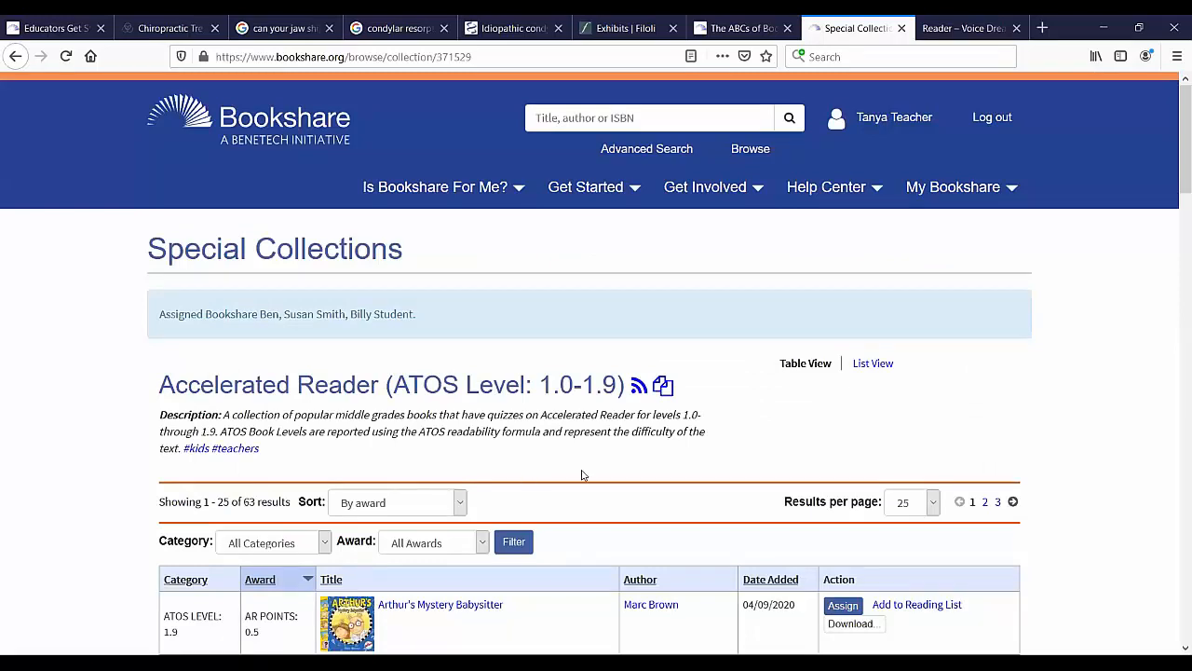
mouse_move(593, 469)
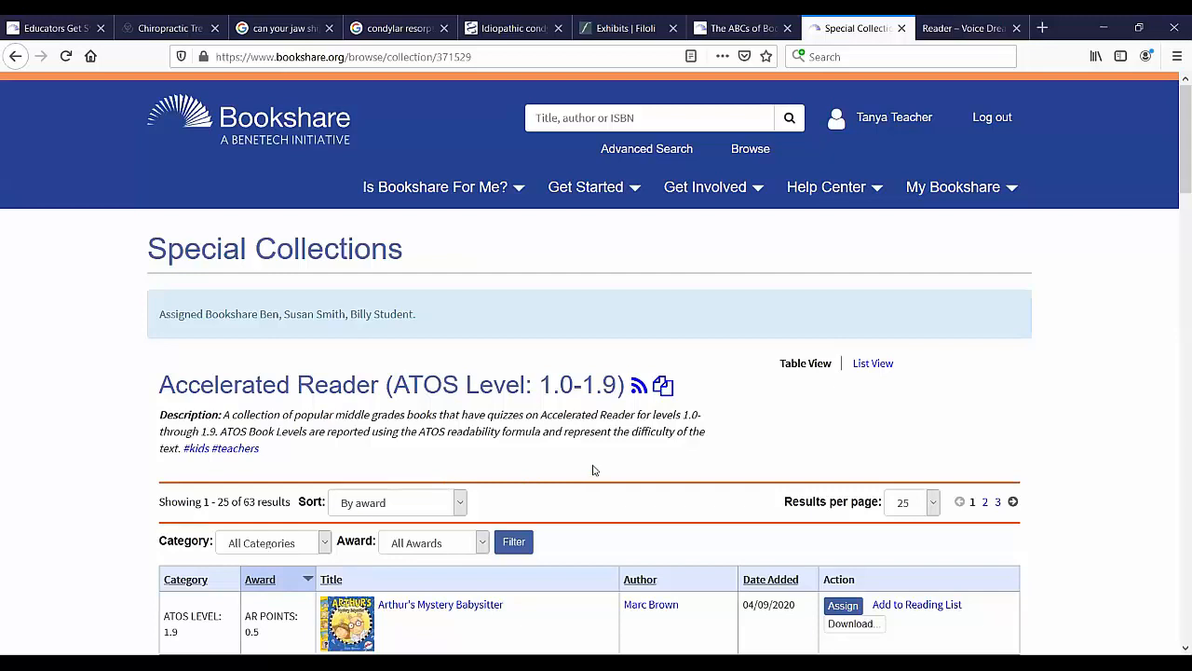
mouse_move(592, 470)
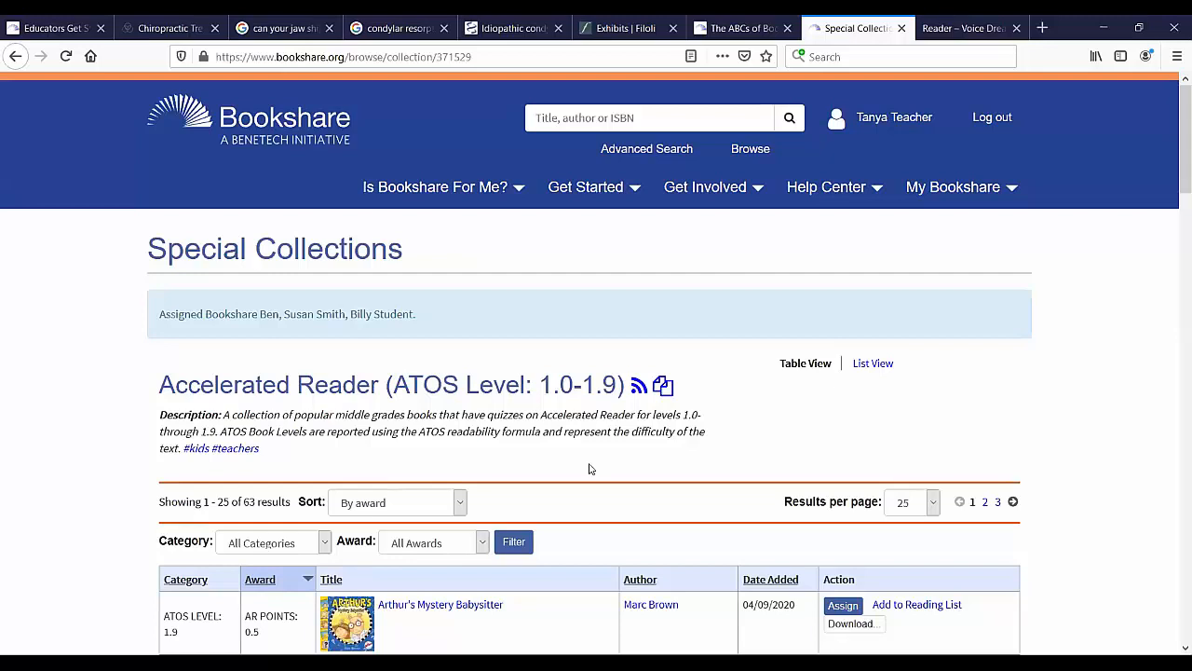
mouse_move(582, 469)
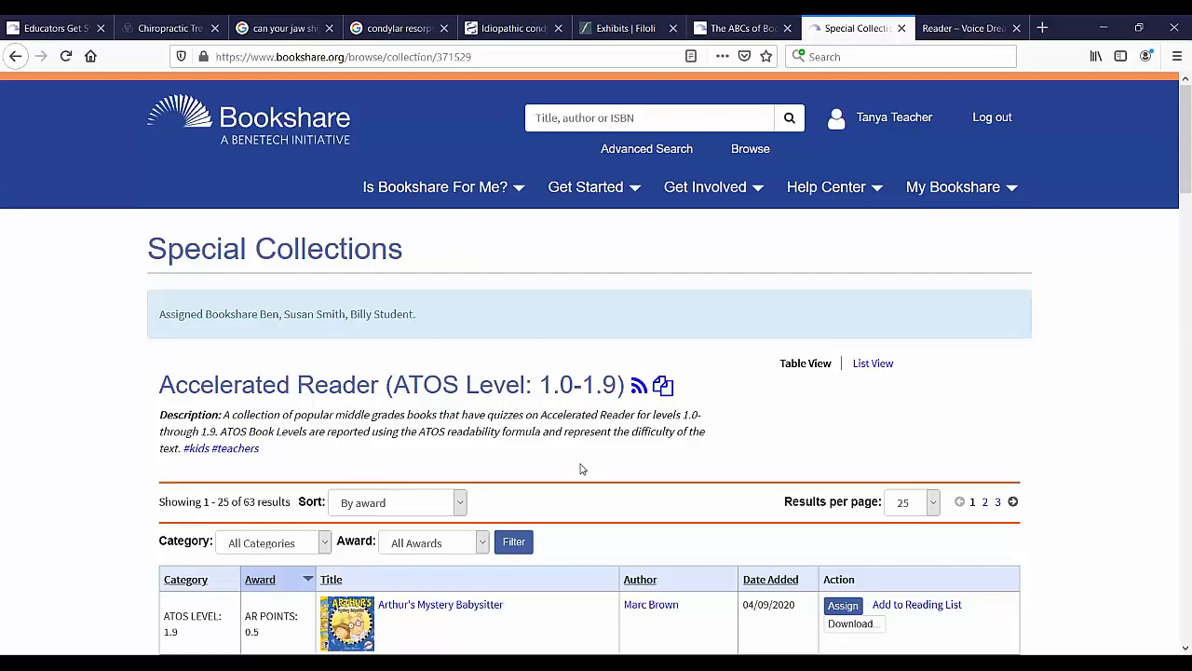
mouse_move(574, 477)
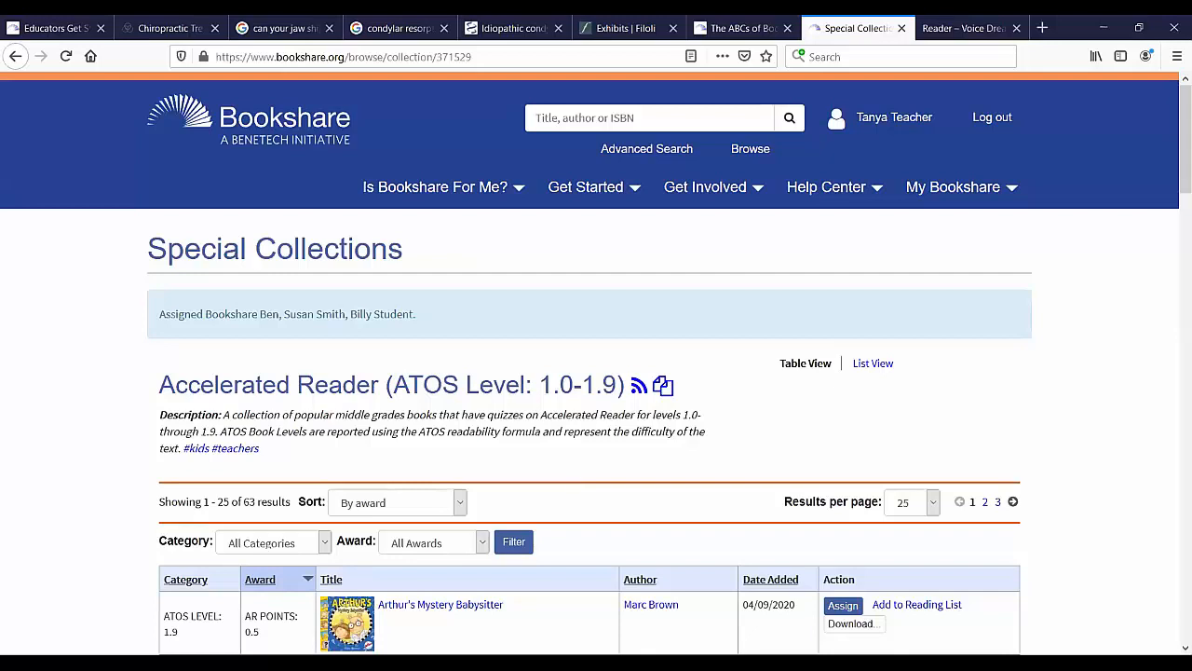
mouse_move(686, 443)
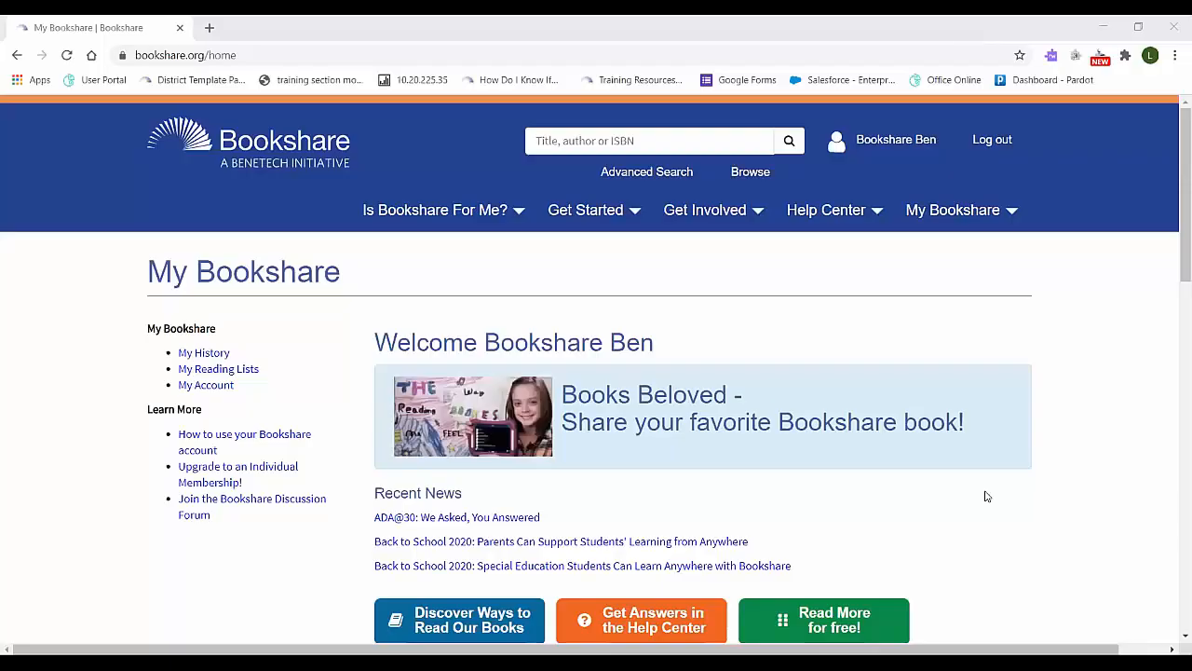
mouse_move(1133, 341)
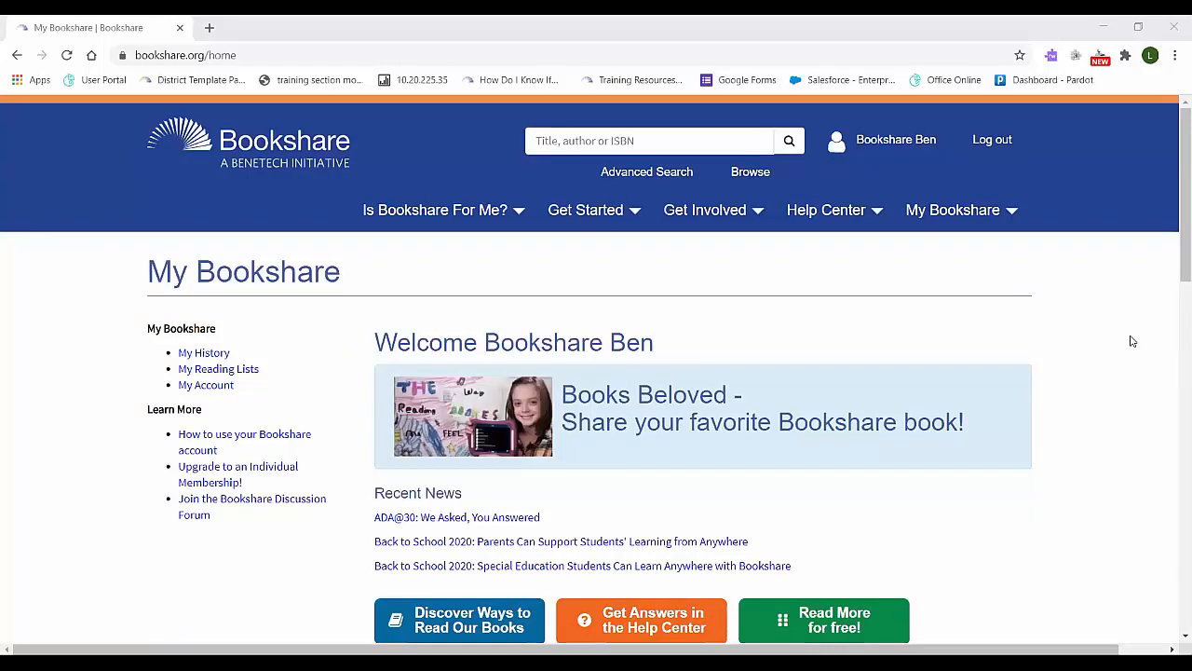
mouse_move(976, 250)
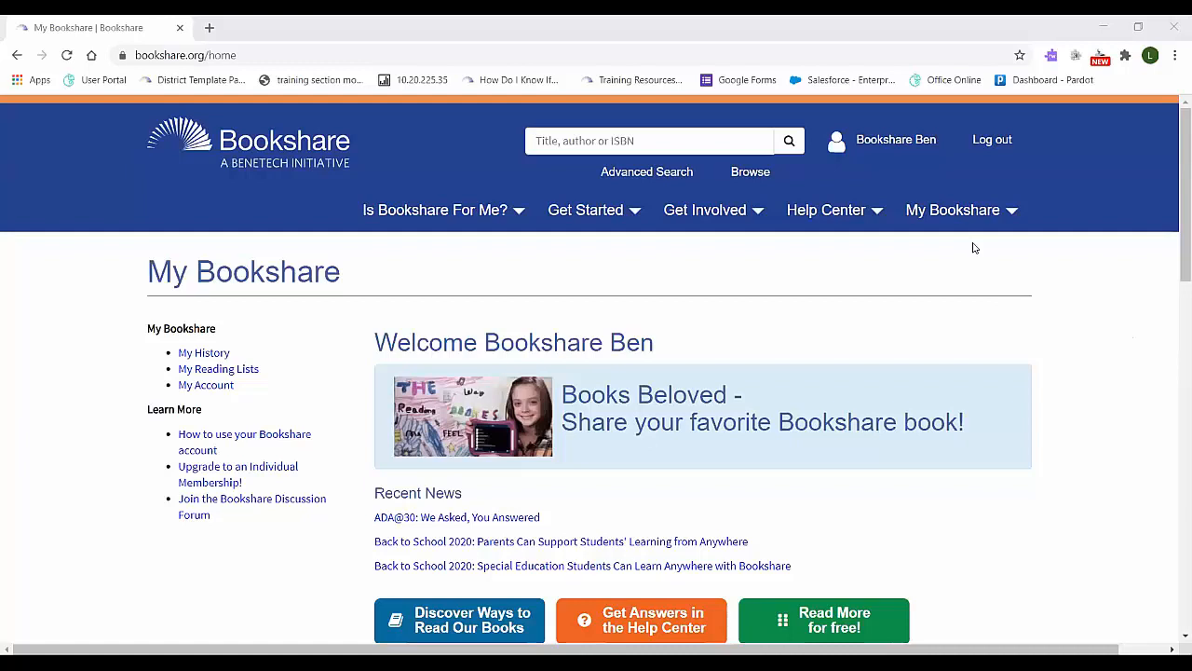
Browse the Recent Books list on Bookshare Ben's My Bookshare home page
scroll(down, 3)
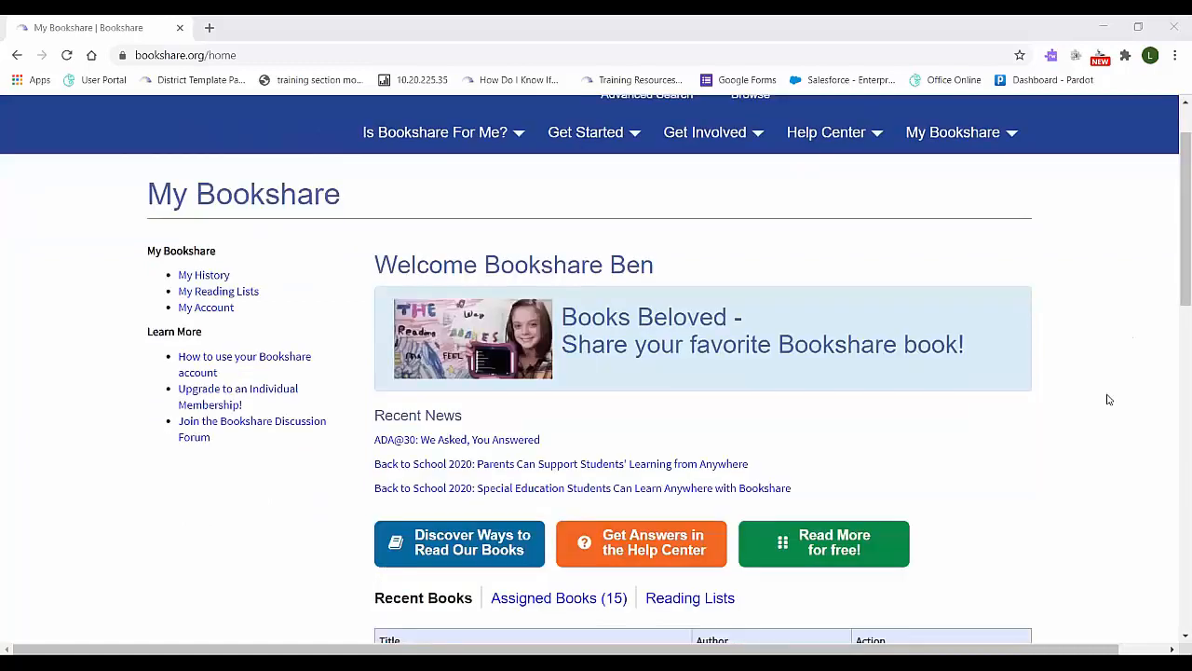
scroll(down, 3)
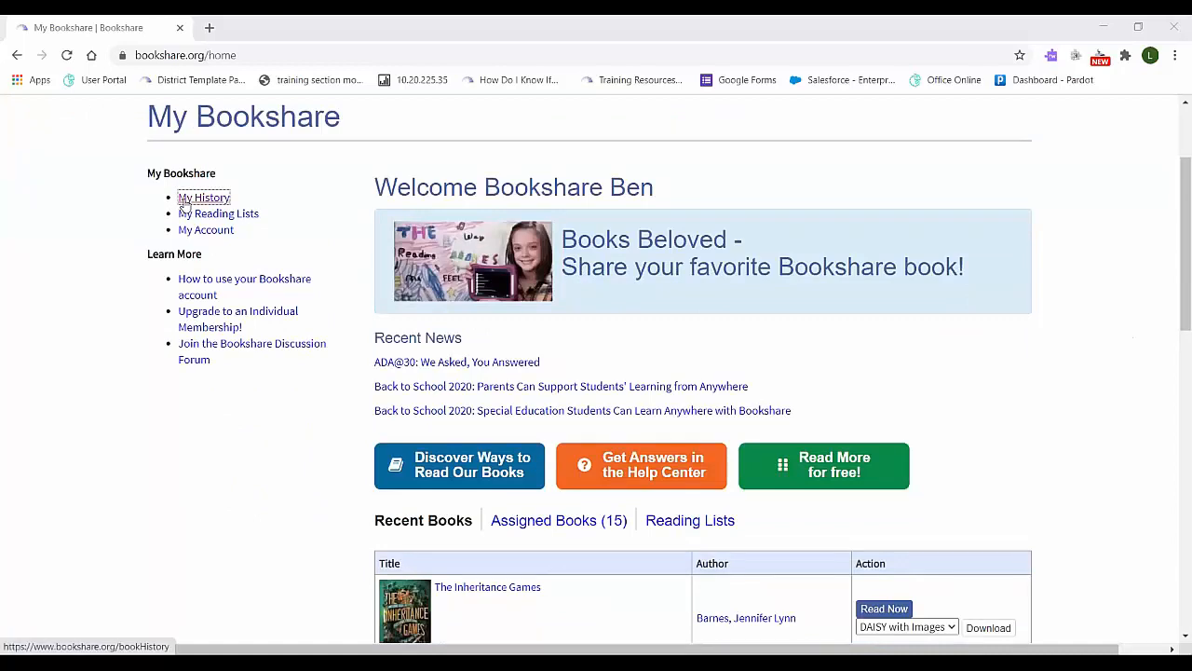
mouse_move(193, 224)
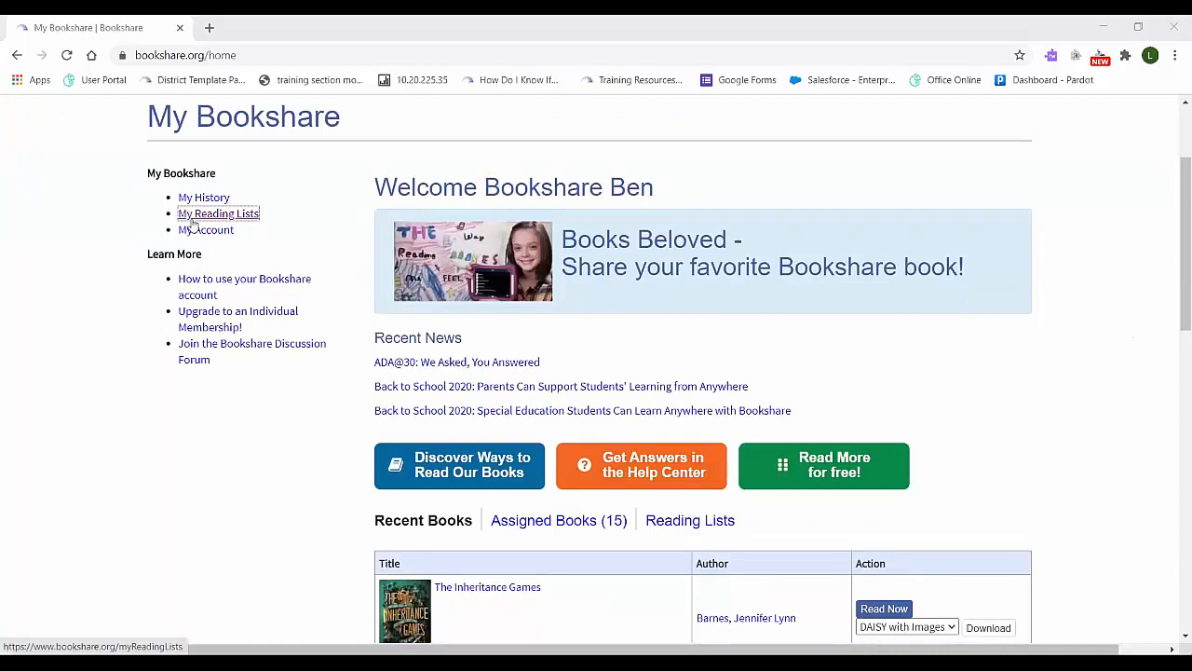
mouse_move(186, 241)
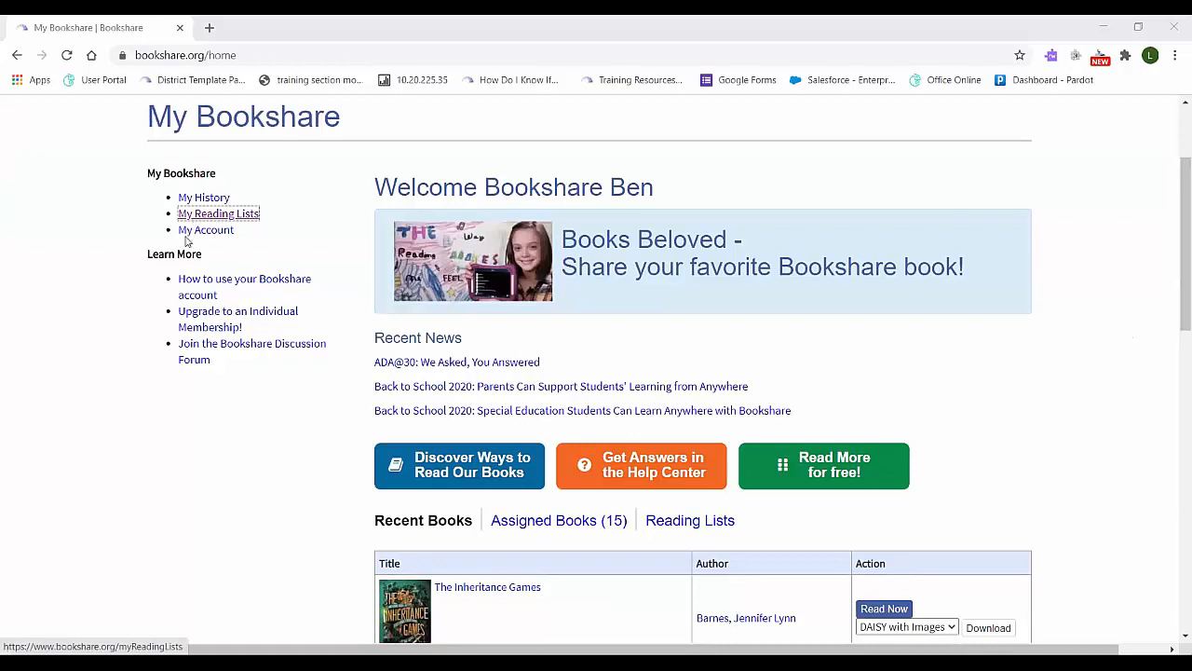
scroll(down, 3)
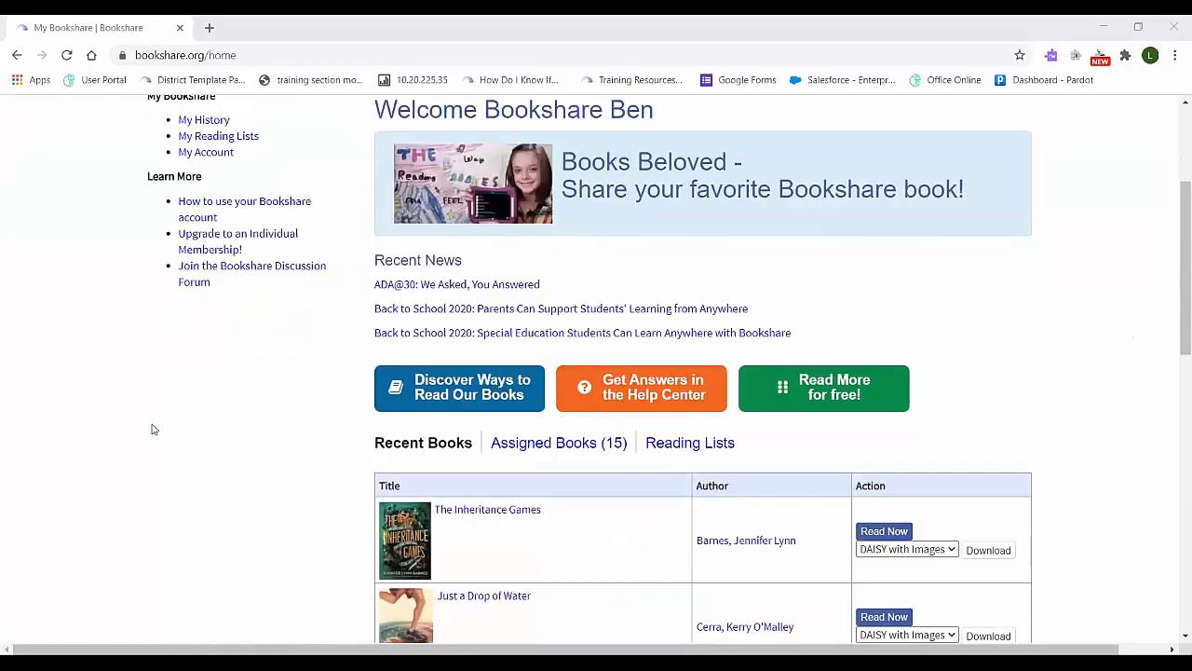
scroll(down, 3)
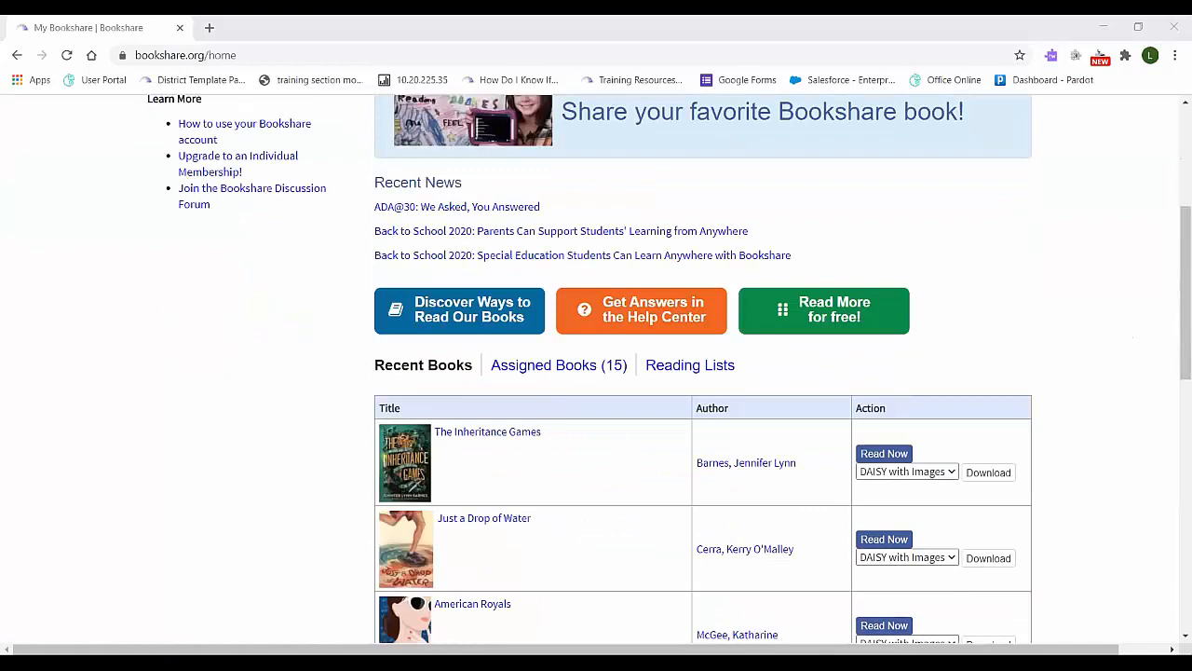
scroll(down, 3)
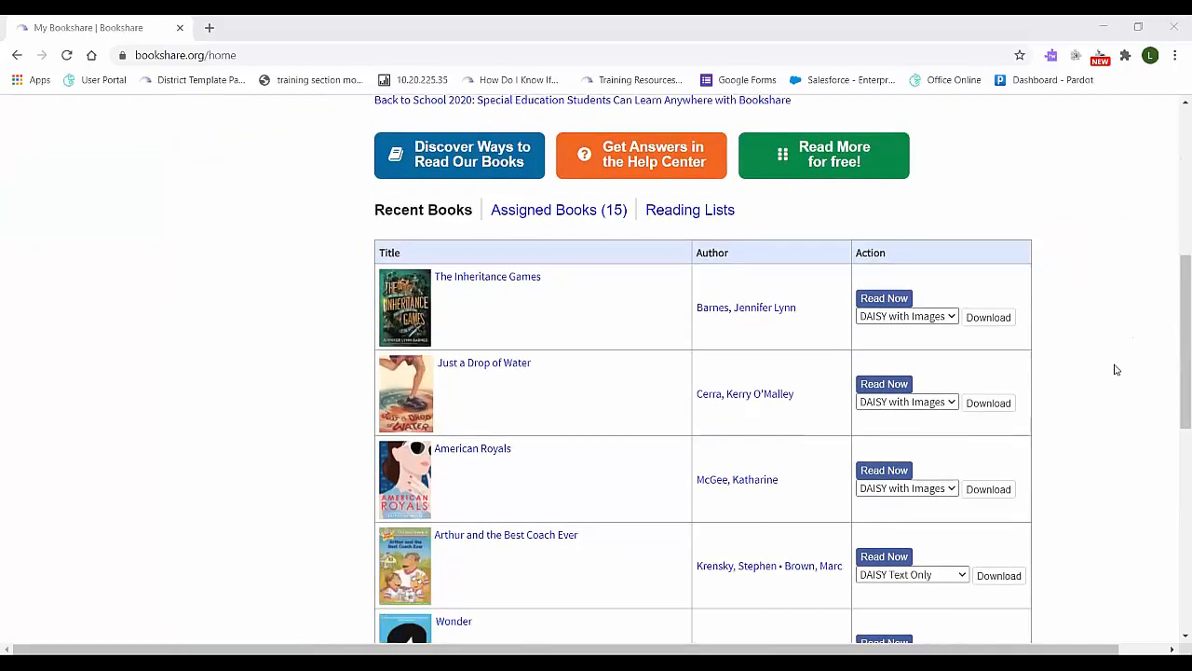
scroll(down, 3)
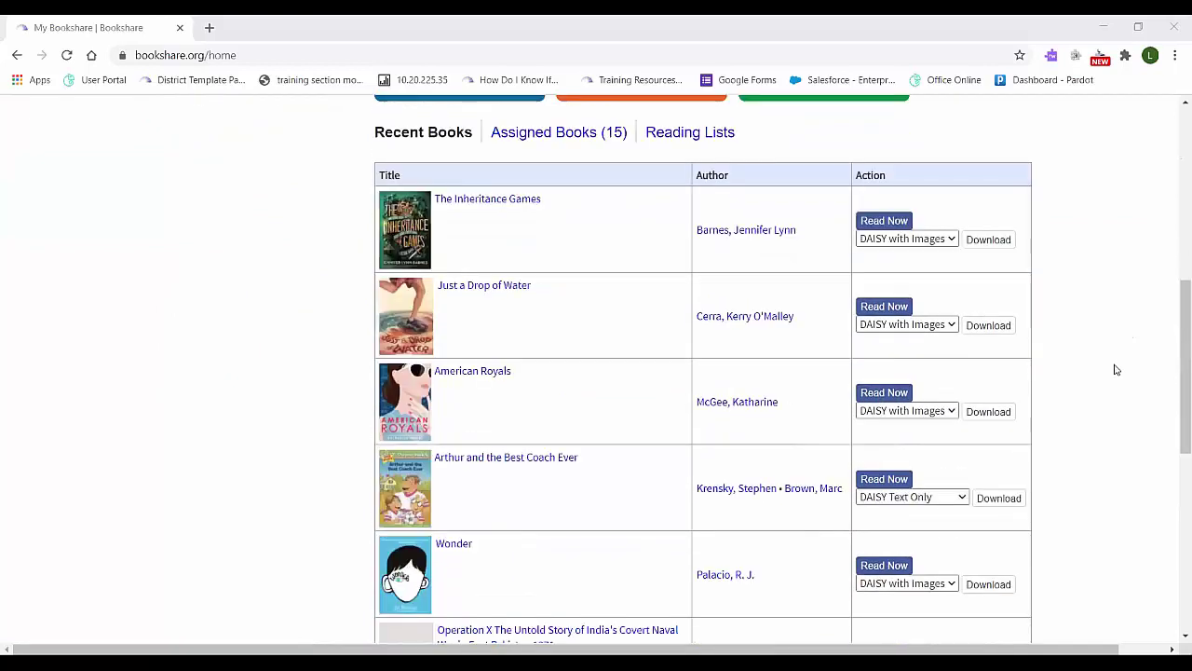
scroll(up, 3)
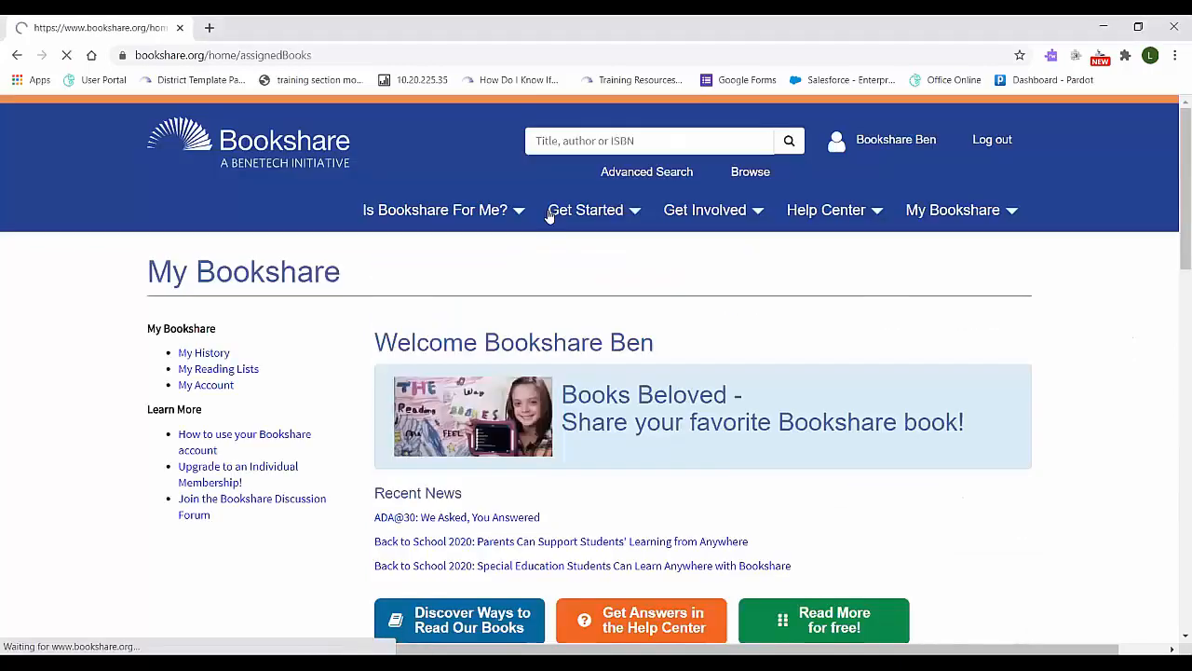
Review all 16 Assigned Books, ending with Fancy Nancy at the Museum, and return to the top
scroll(down, 3)
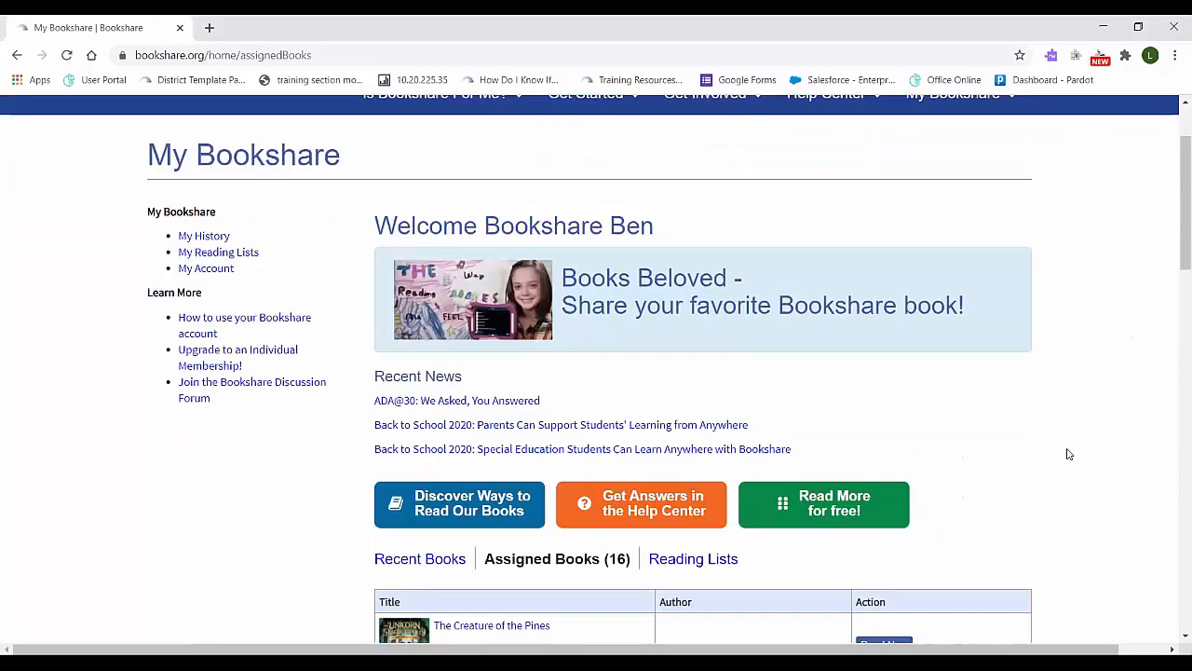
scroll(down, 3)
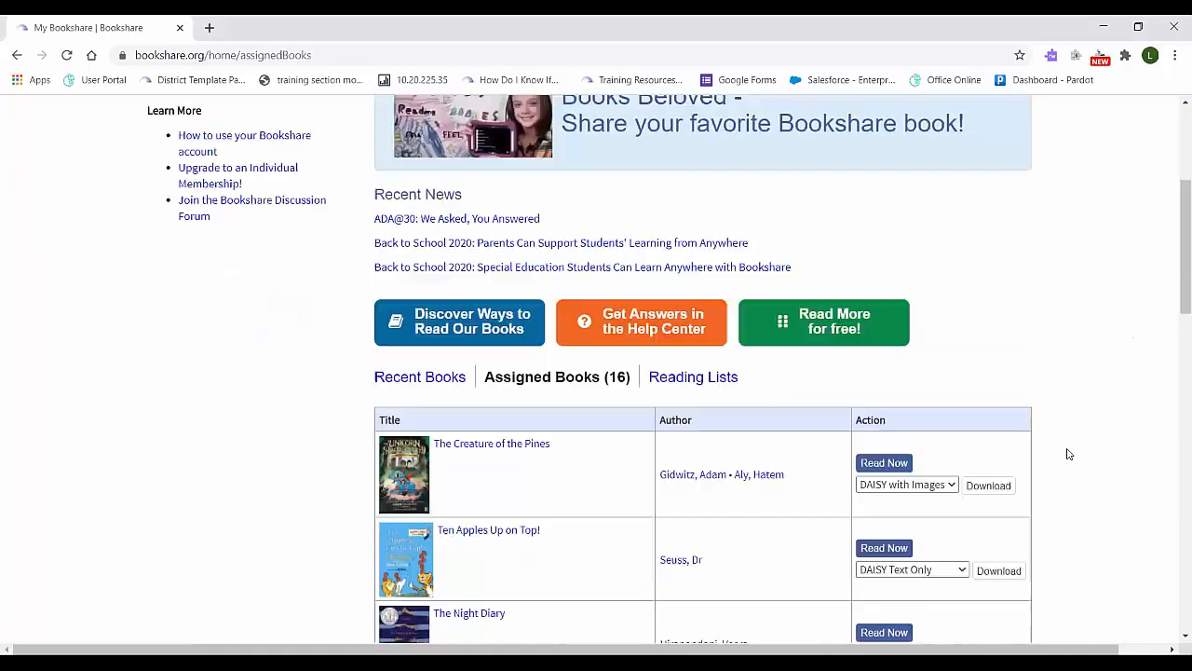
scroll(down, 3)
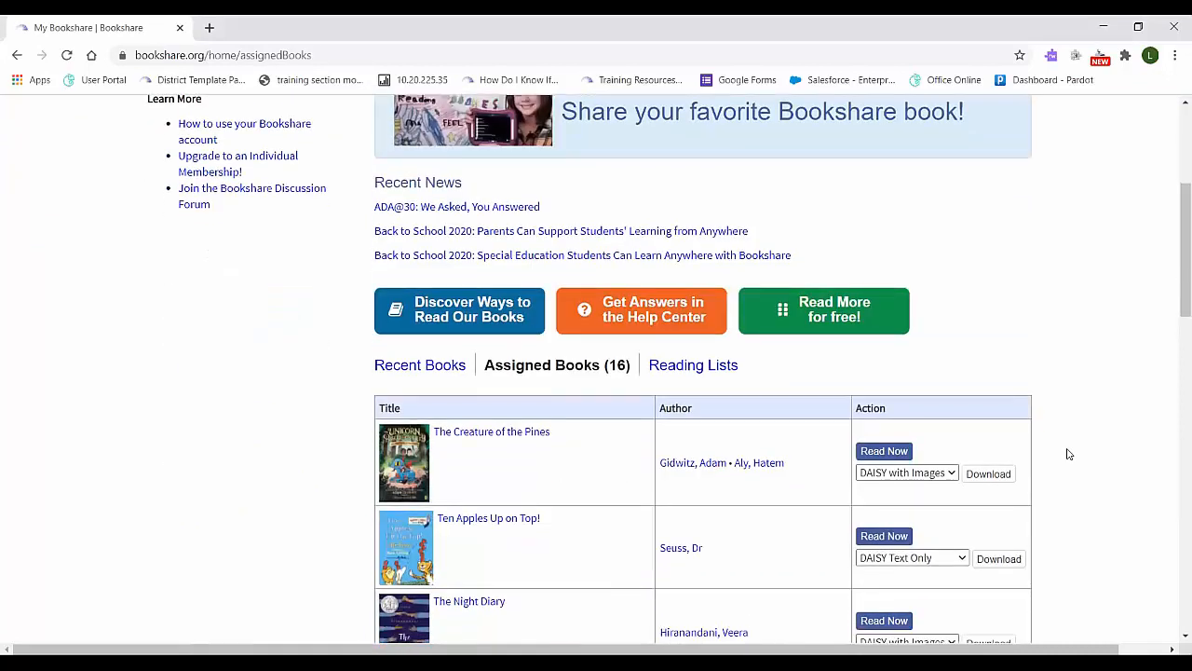
scroll(down, 3)
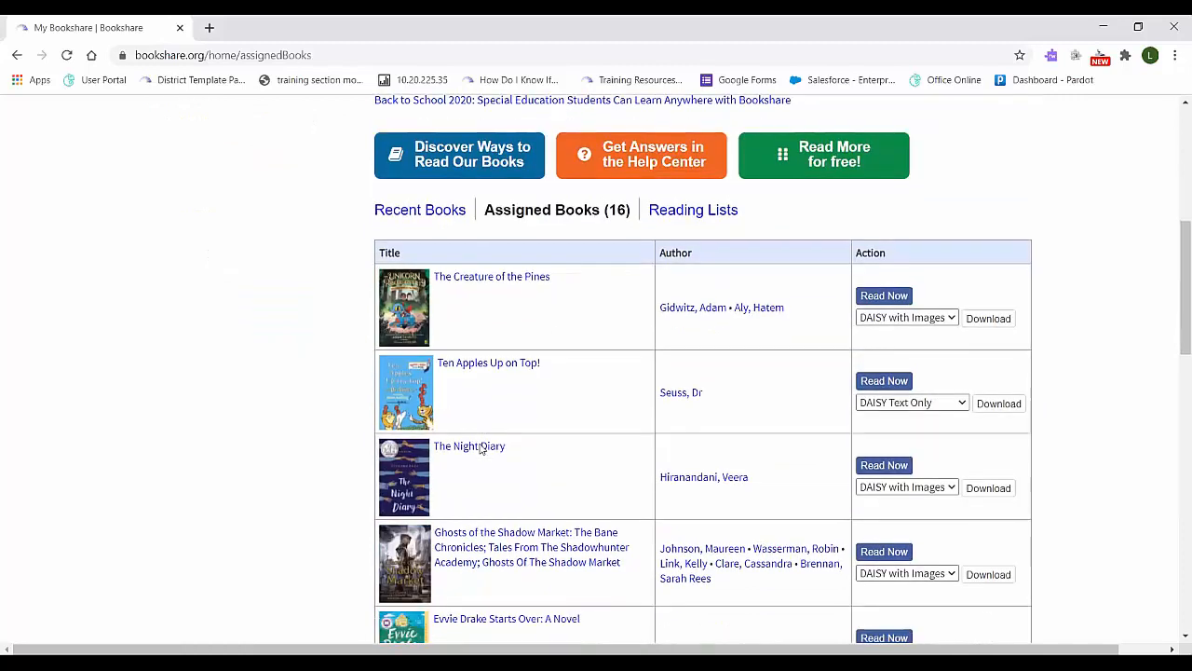
scroll(down, 3)
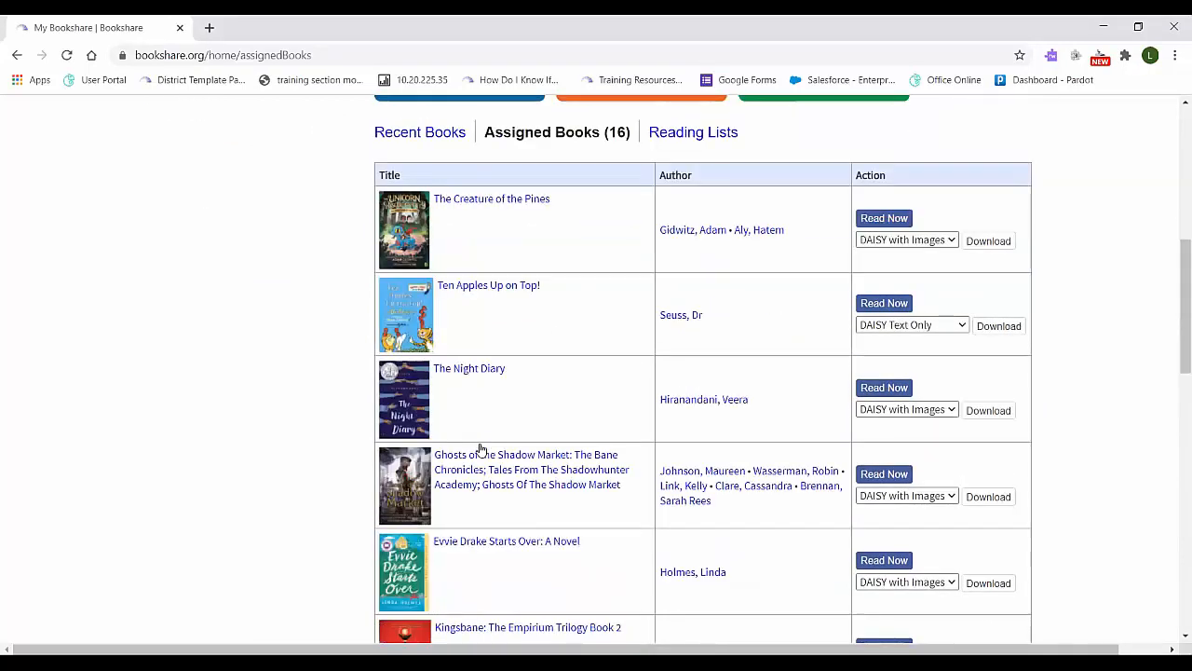
scroll(down, 3)
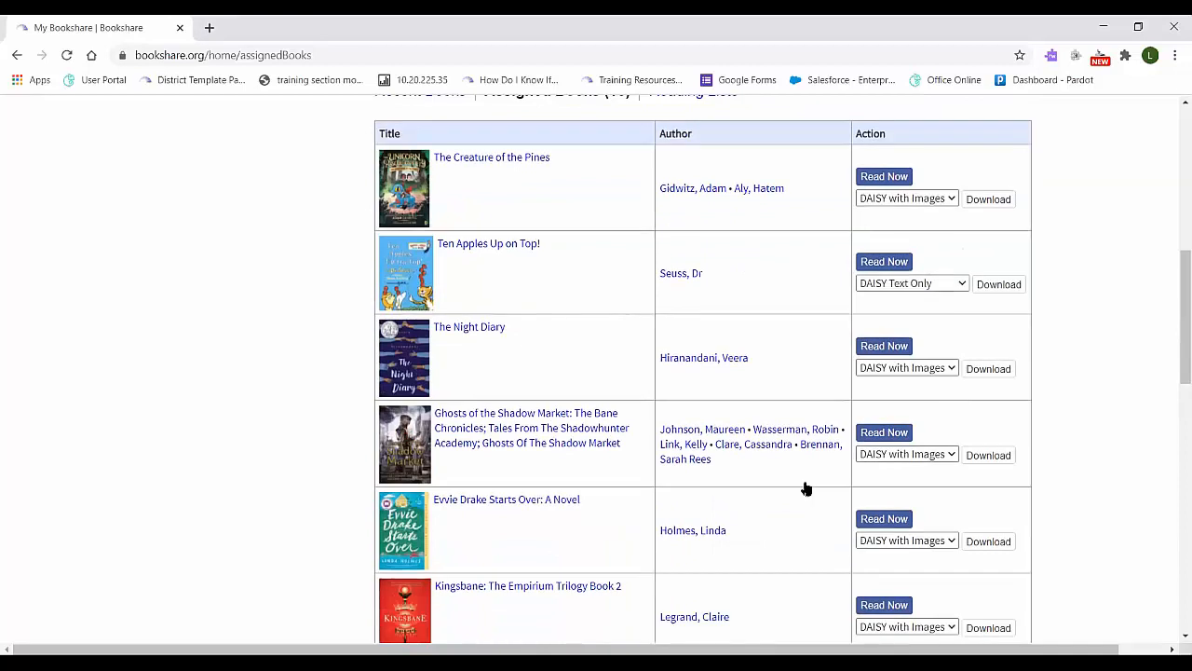
scroll(down, 3)
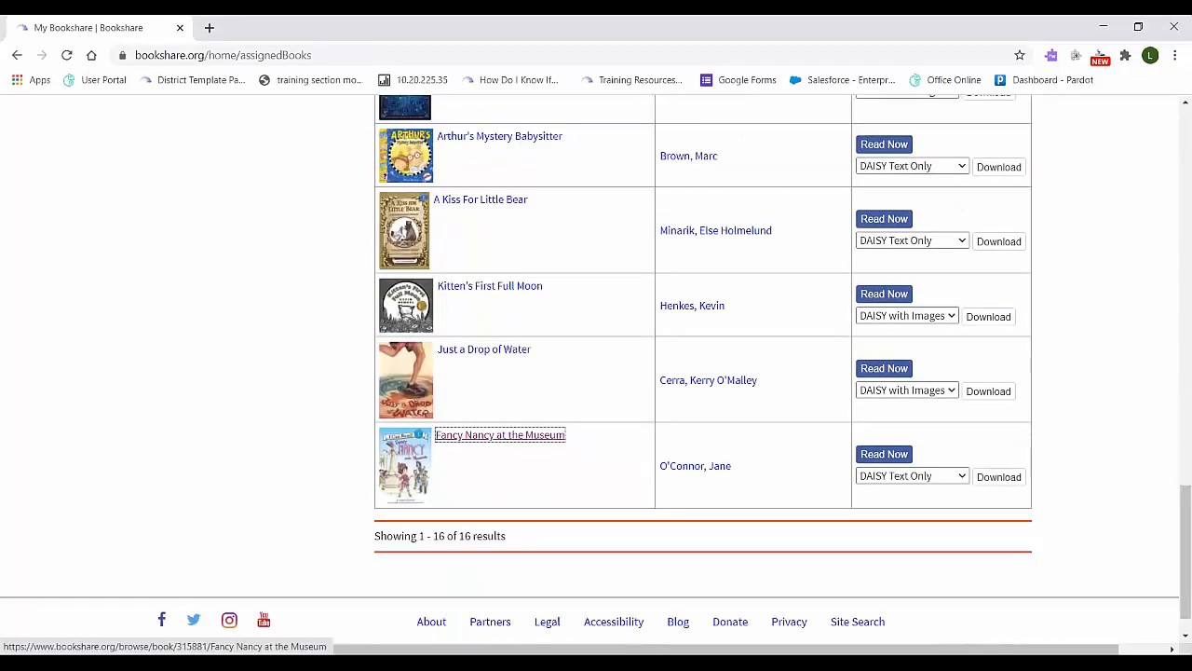
scroll(up, 3)
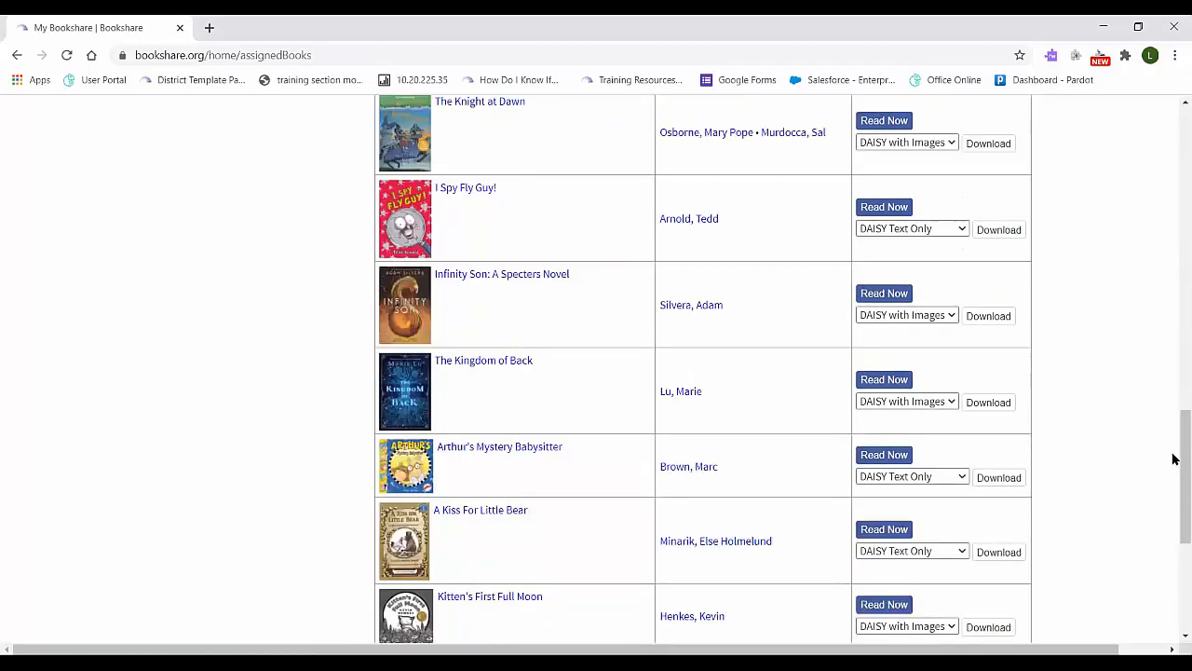
mouse_move(1114, 309)
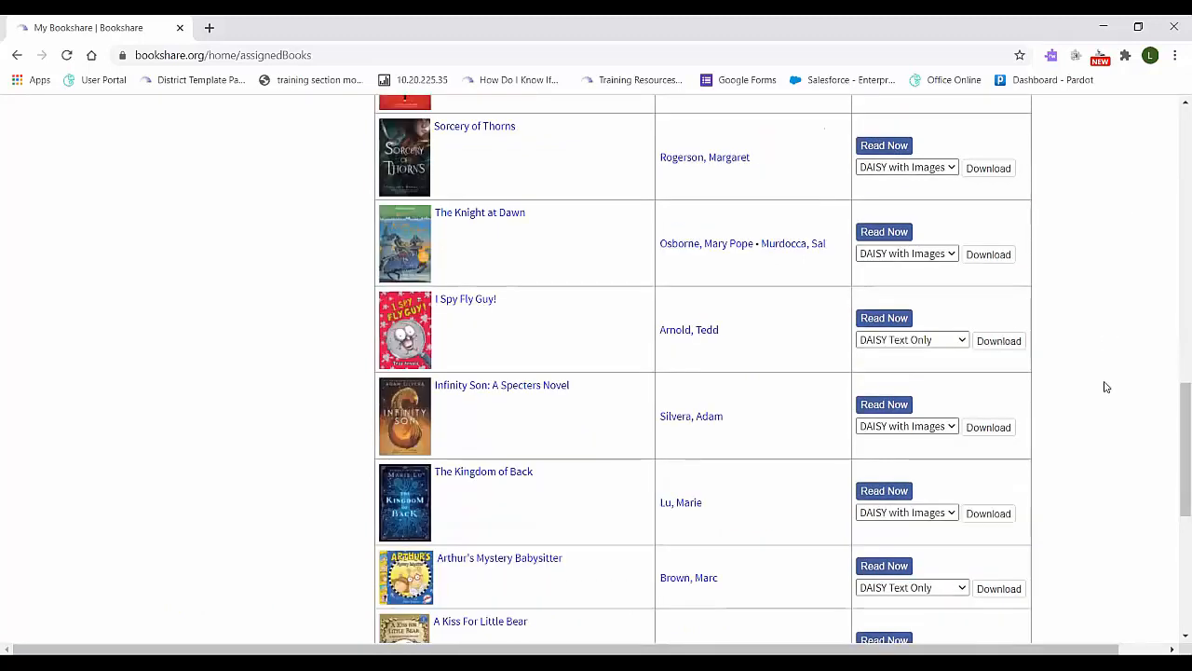
scroll(up, 3)
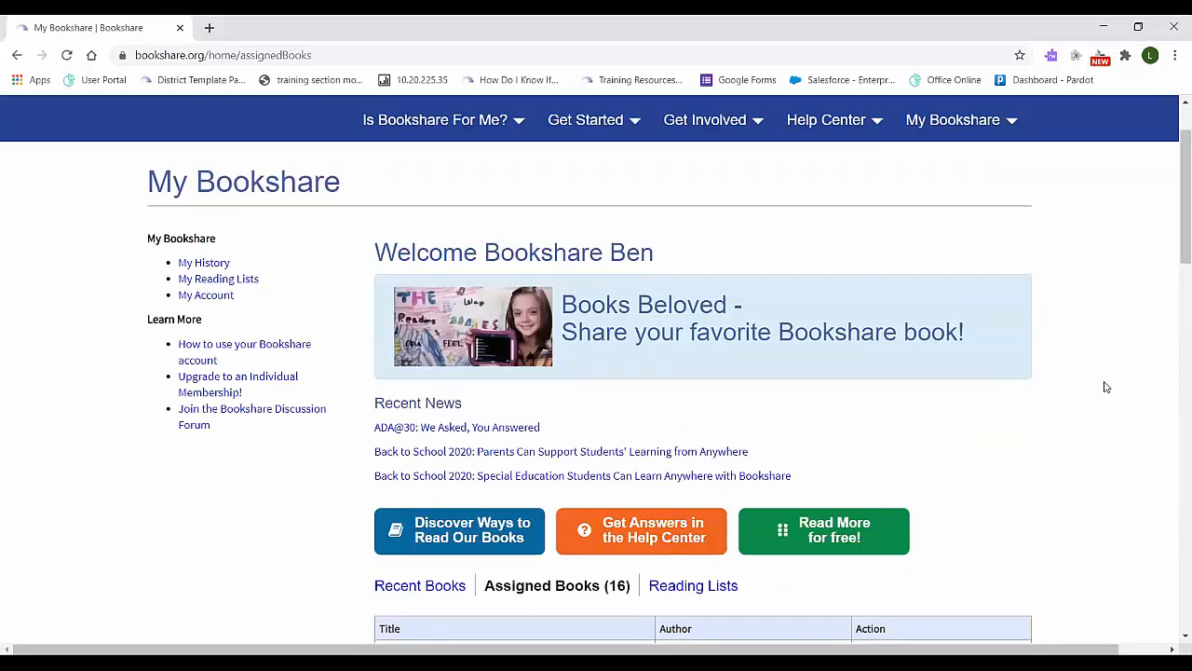
mouse_move(1103, 384)
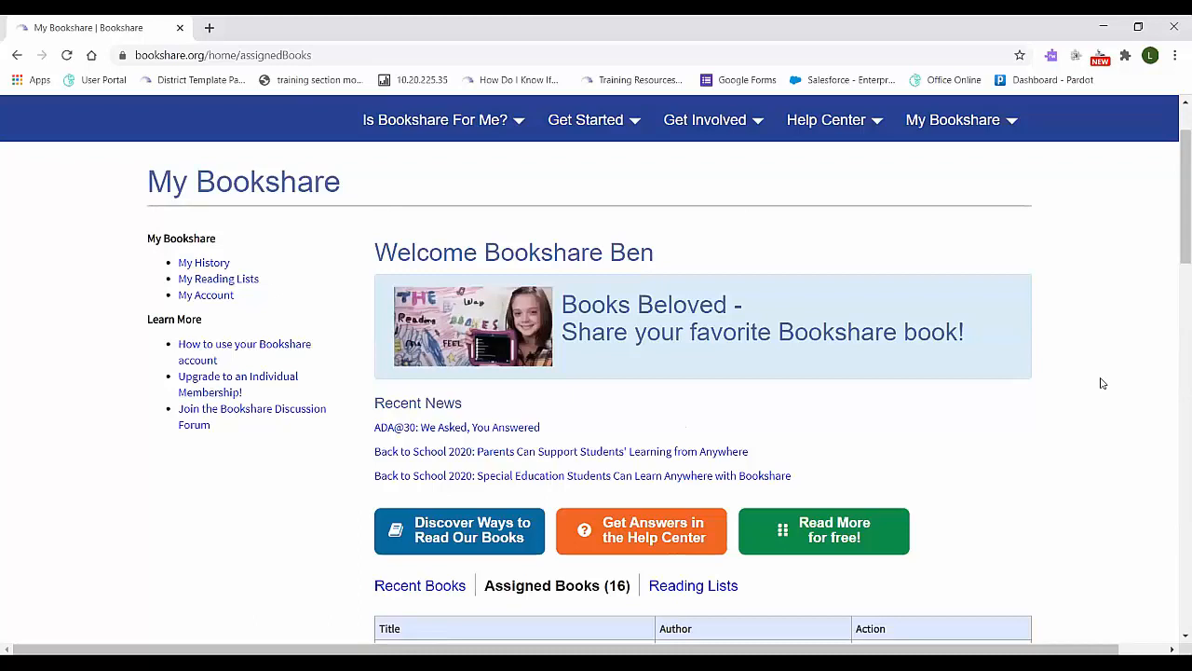
mouse_move(1092, 394)
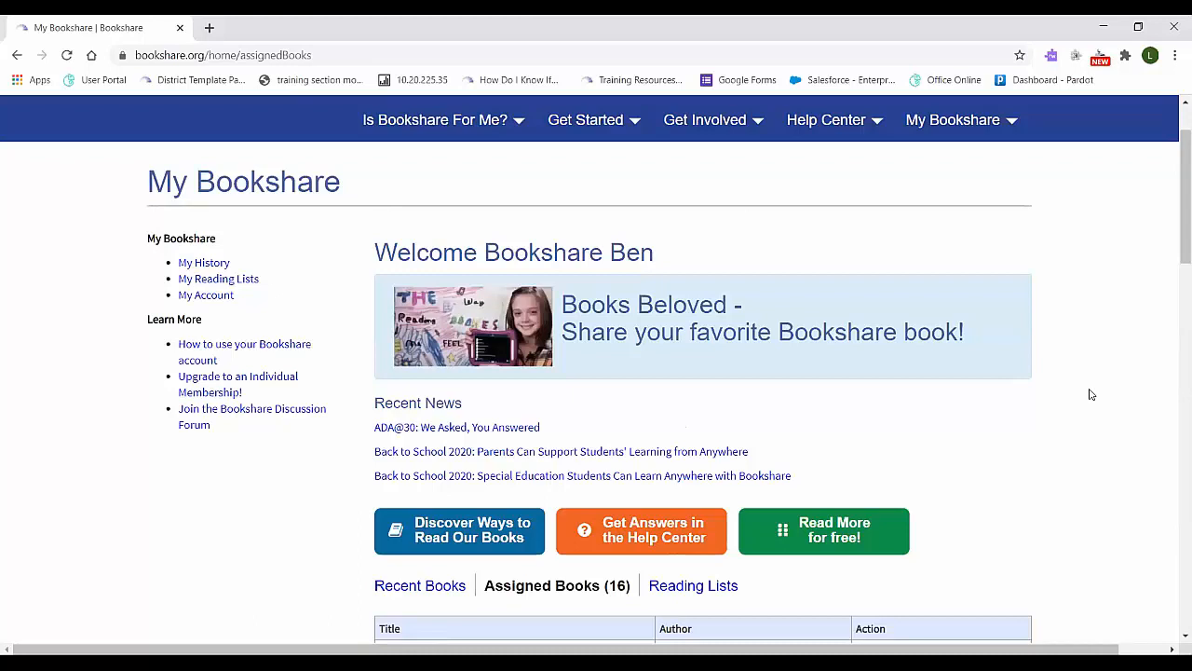
scroll(down, 3)
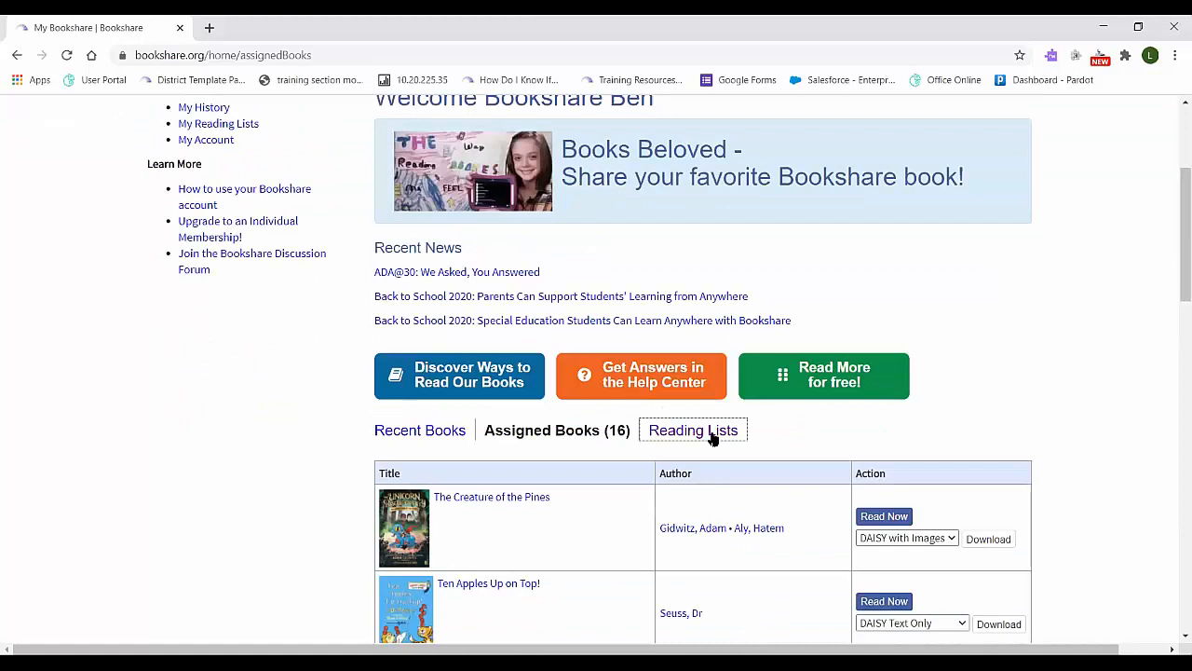
click(693, 429)
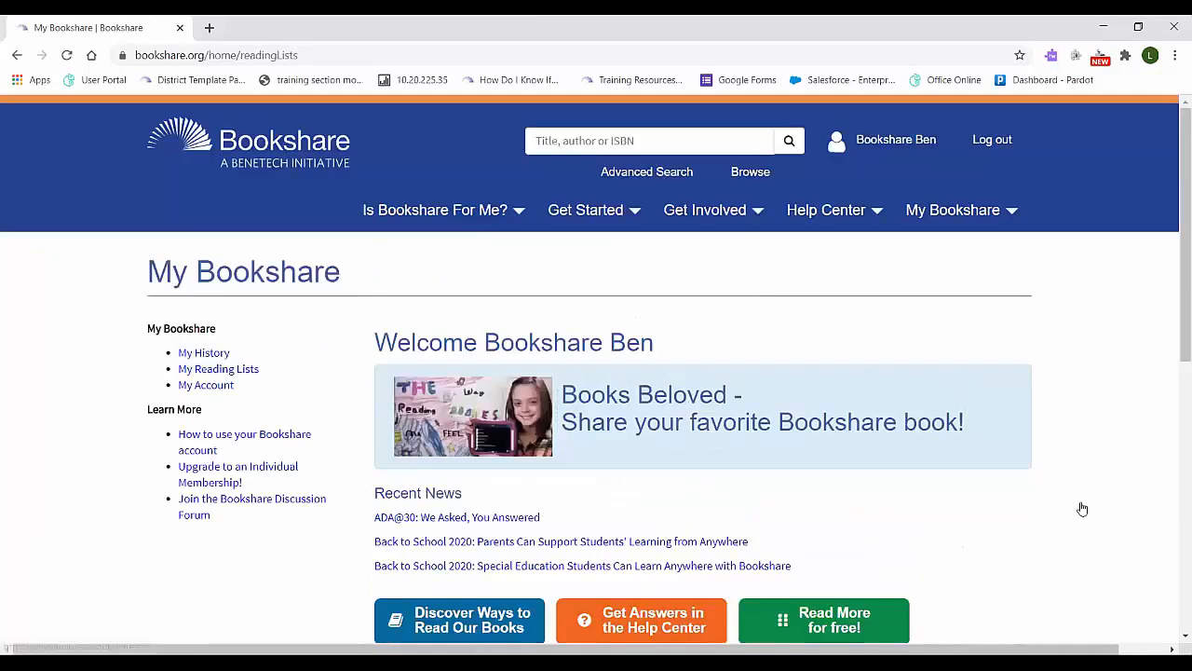
mouse_move(421, 231)
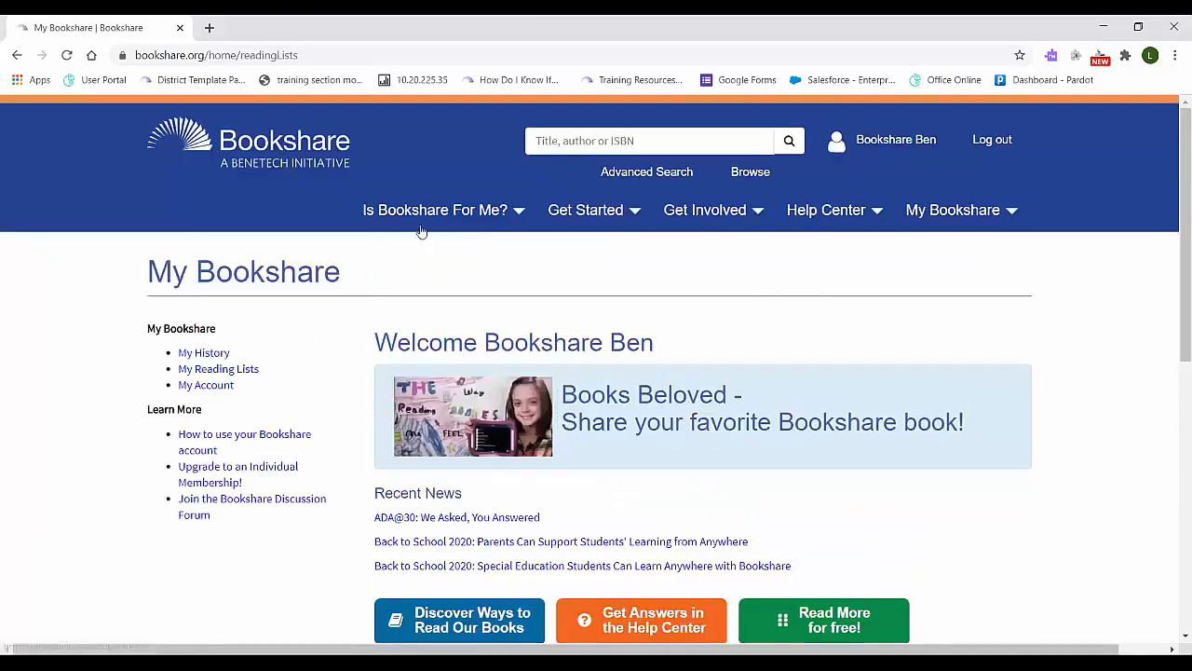
scroll(down, 3)
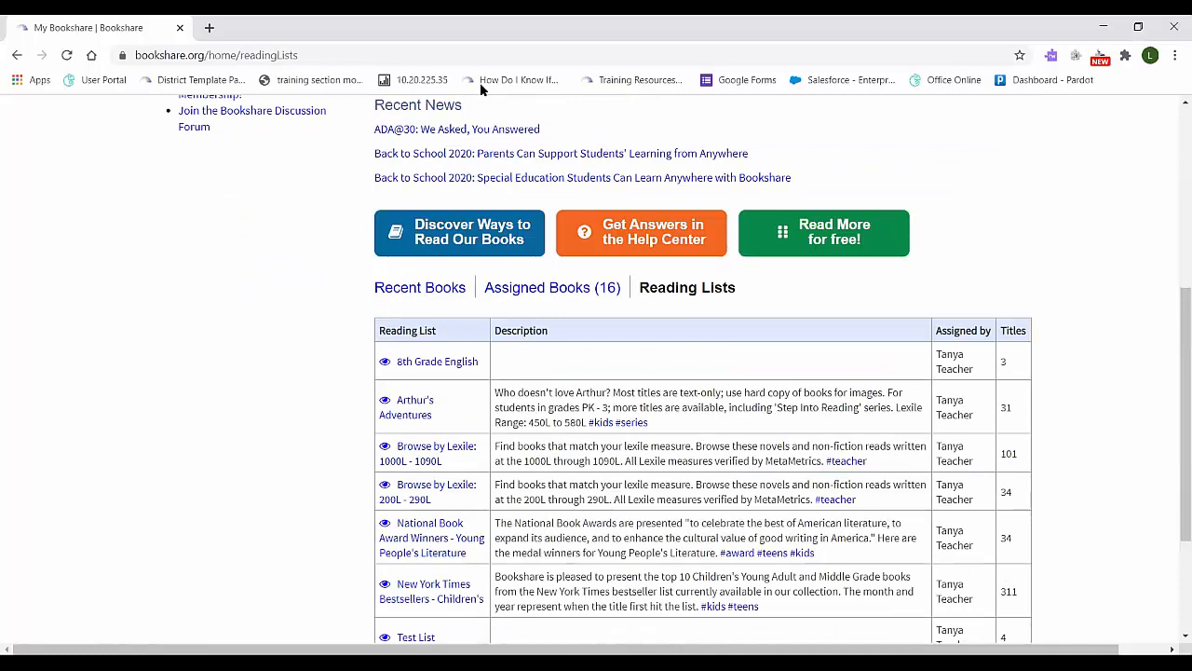
mouse_move(552, 365)
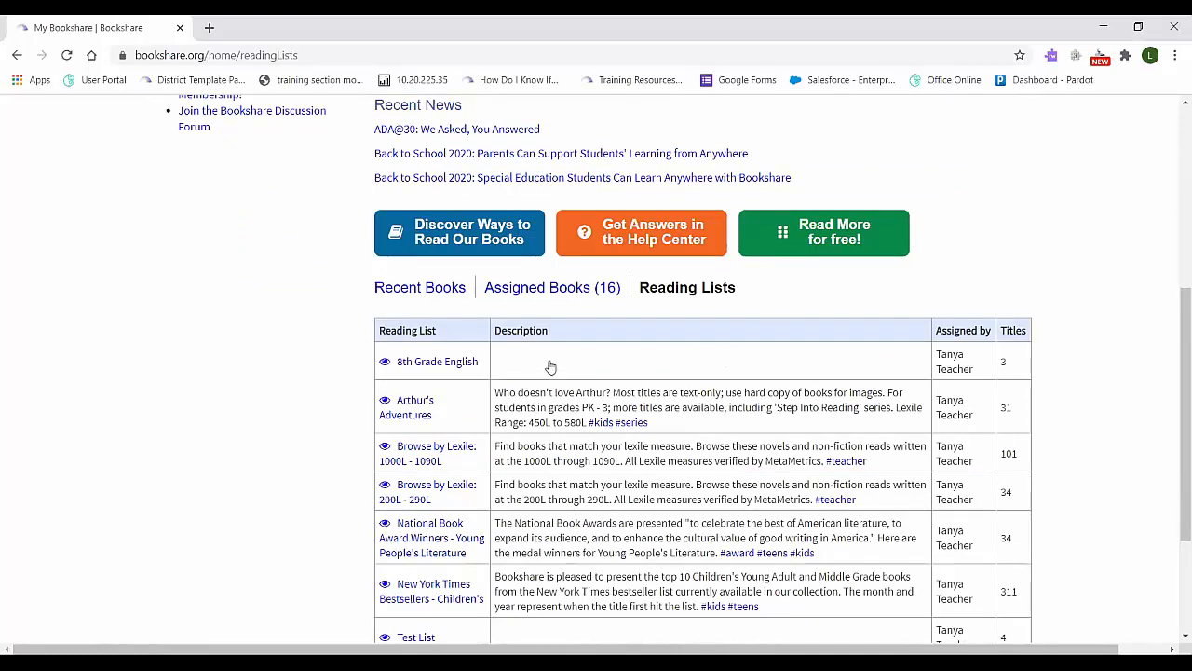
scroll(down, 3)
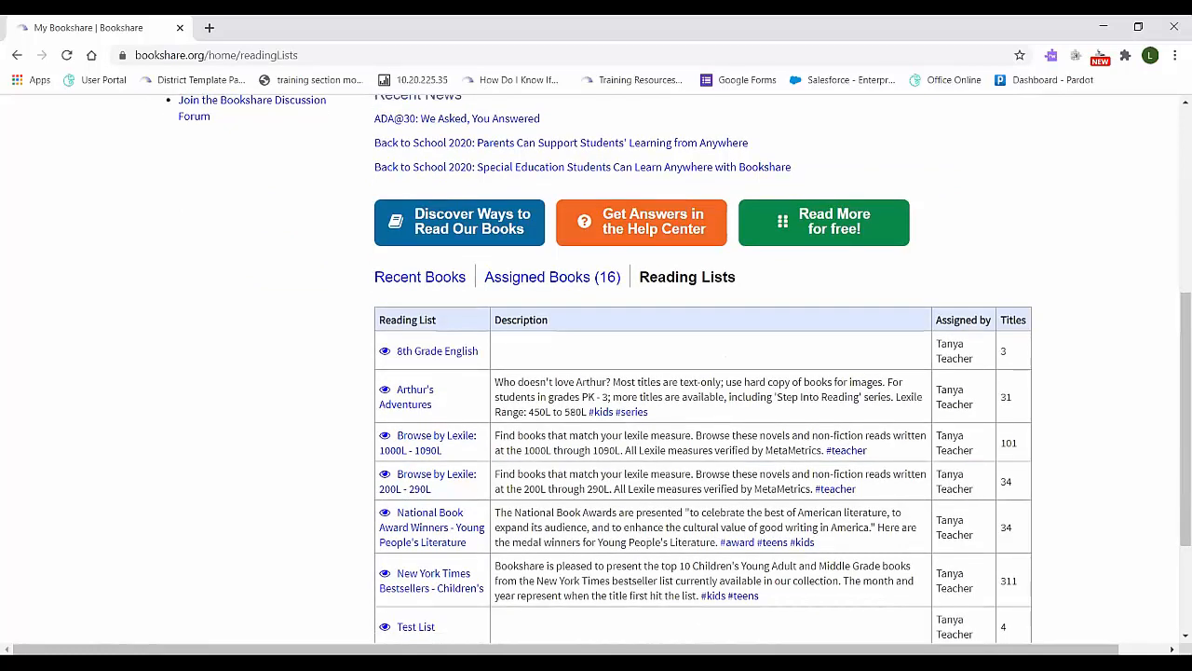
click(414, 389)
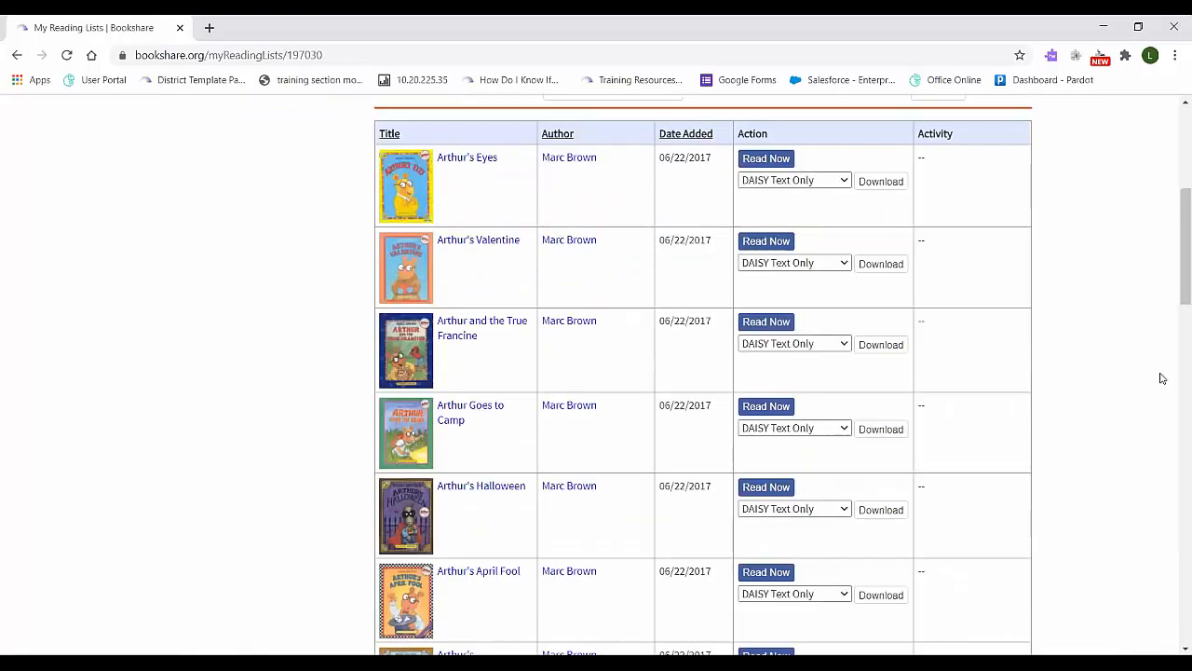
mouse_move(599, 416)
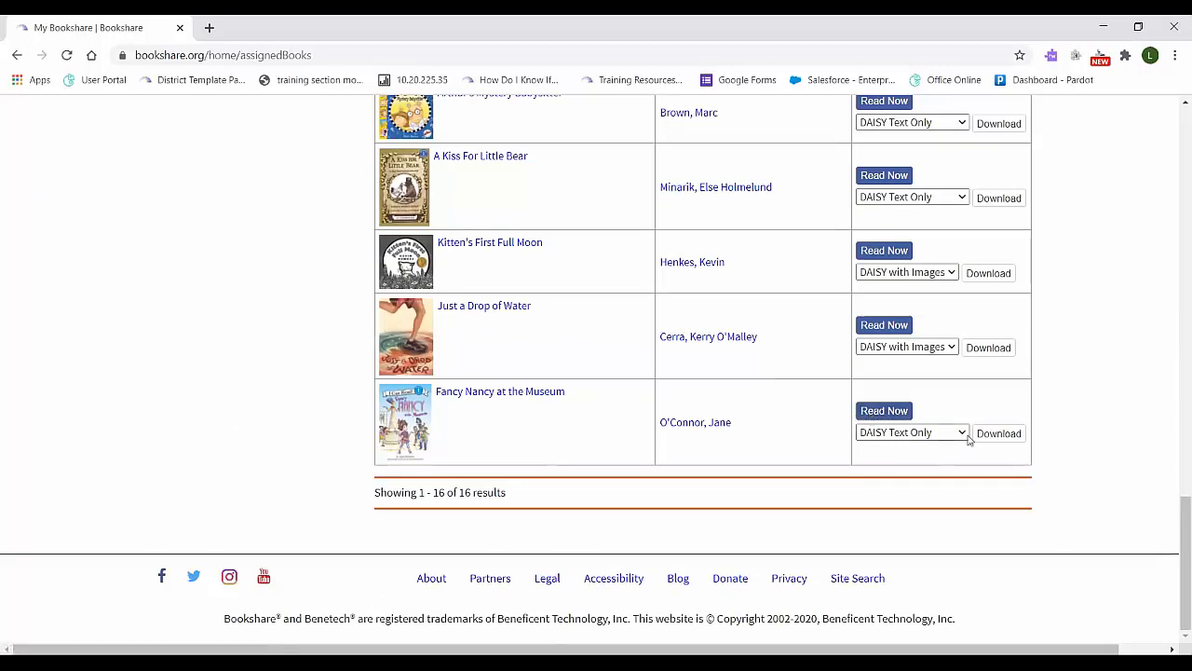
click(913, 433)
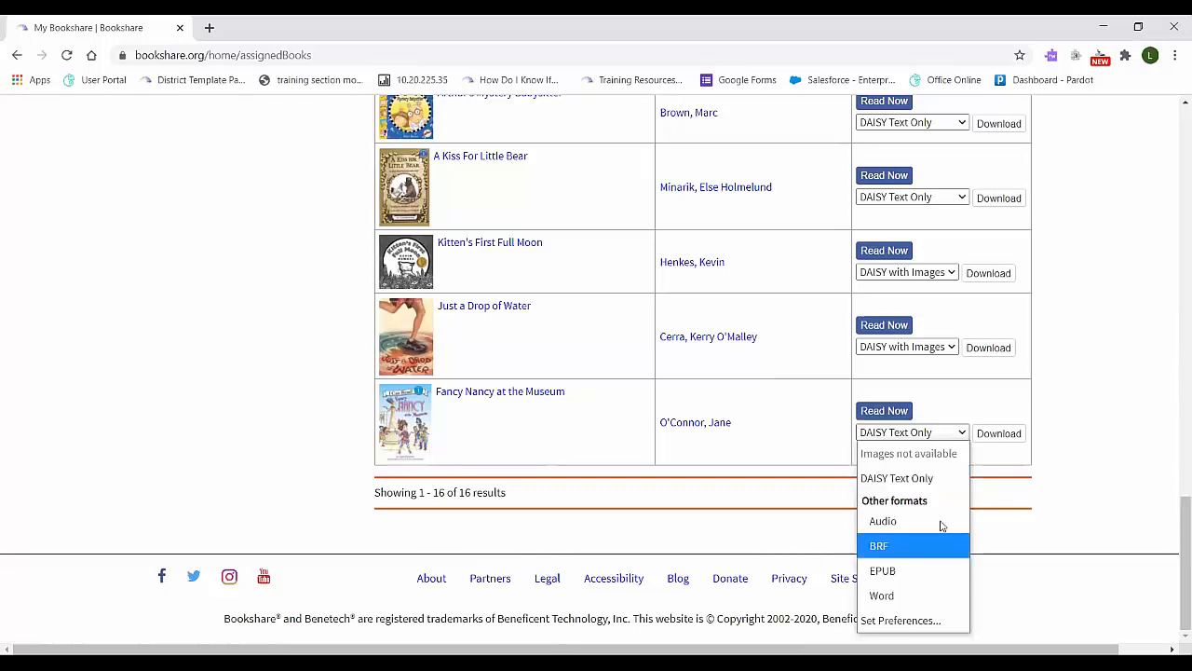
mouse_move(943, 521)
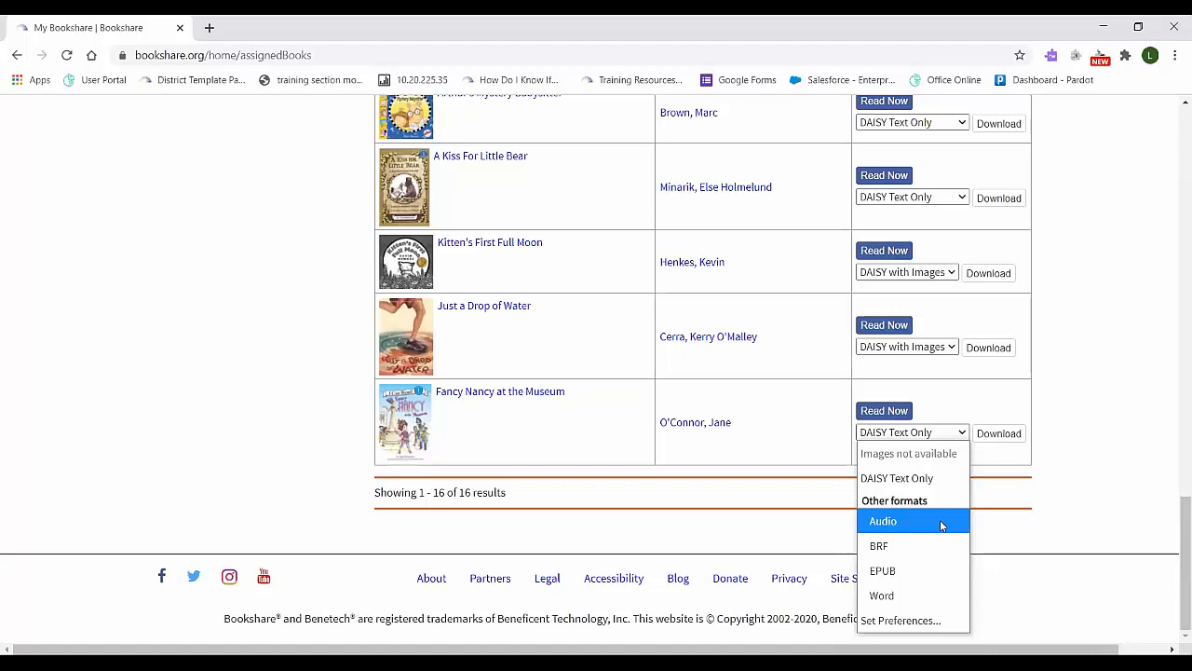
mouse_move(936, 541)
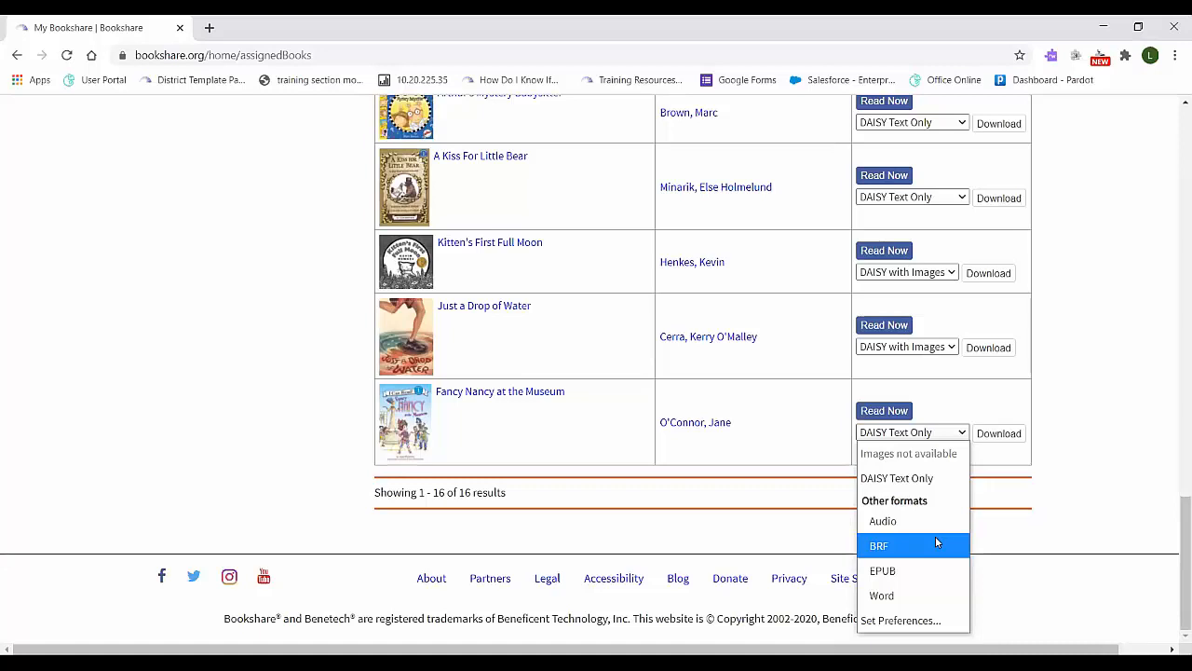
mouse_move(924, 596)
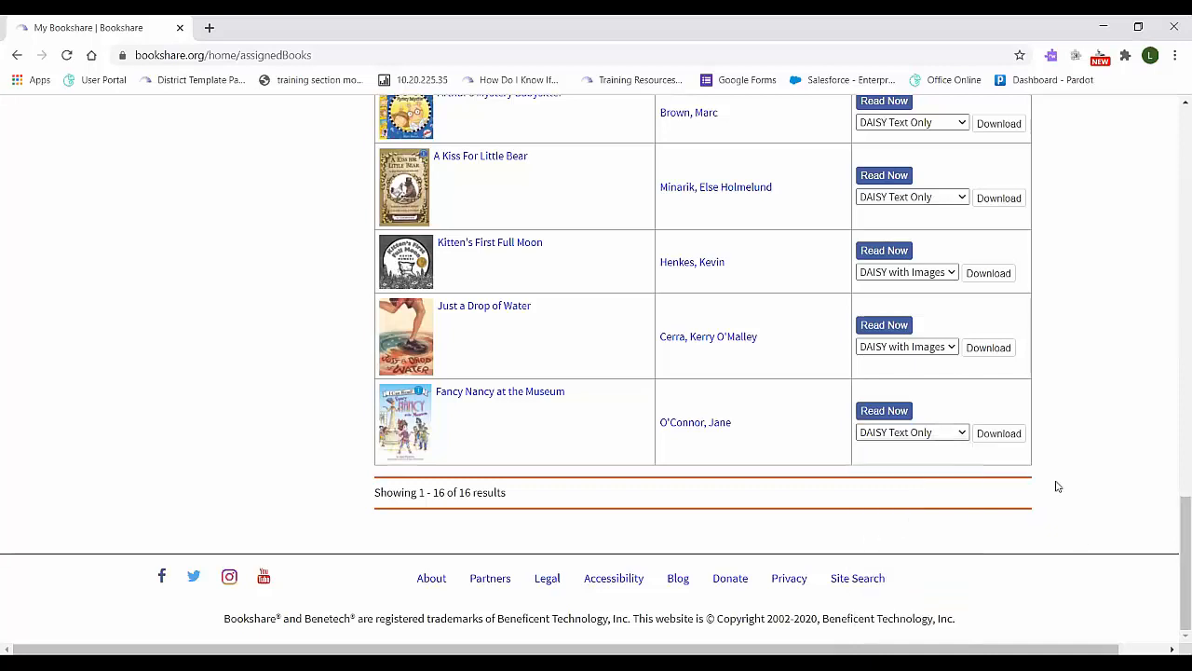
scroll(up, 3)
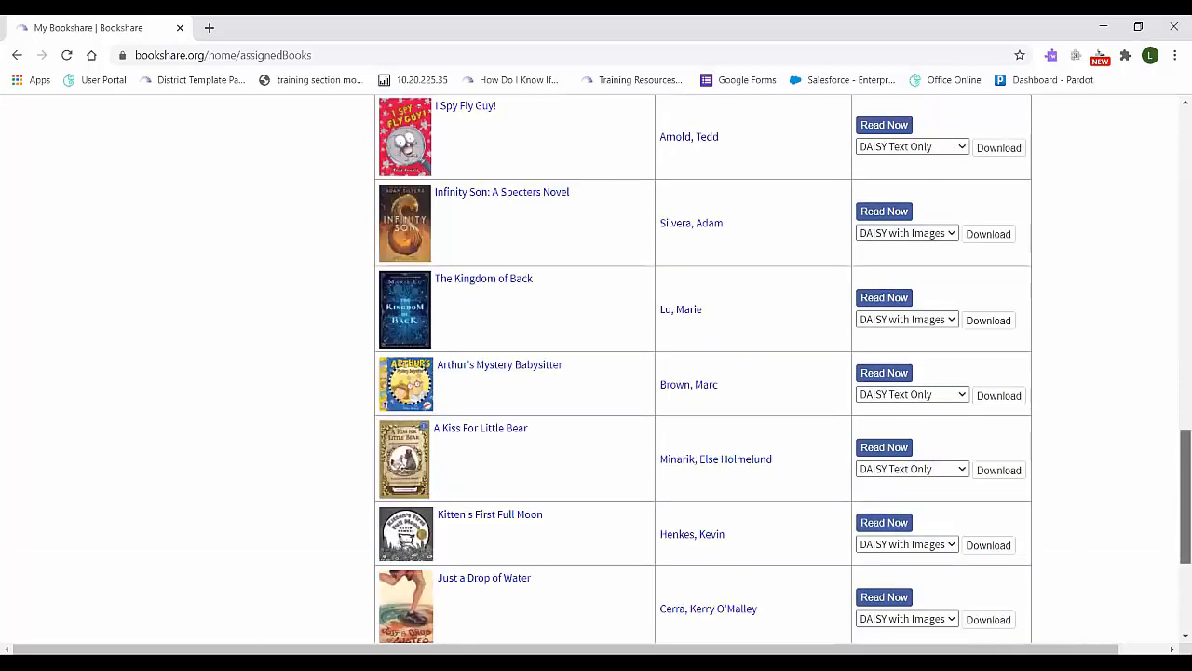
scroll(up, 3)
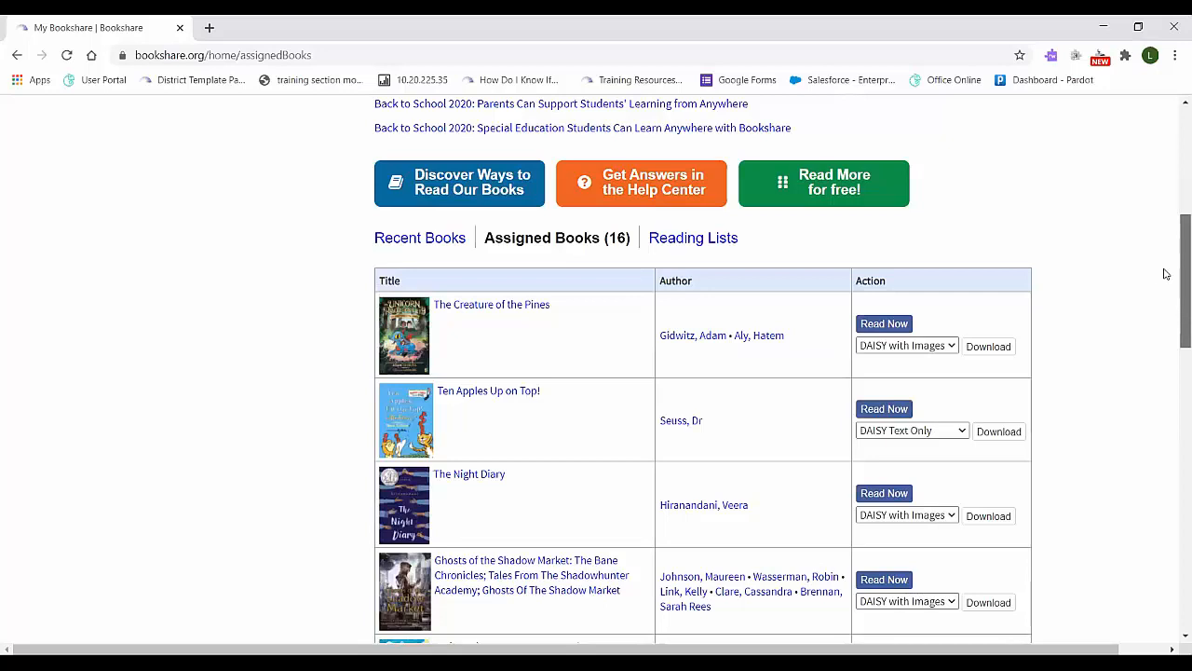
scroll(up, 3)
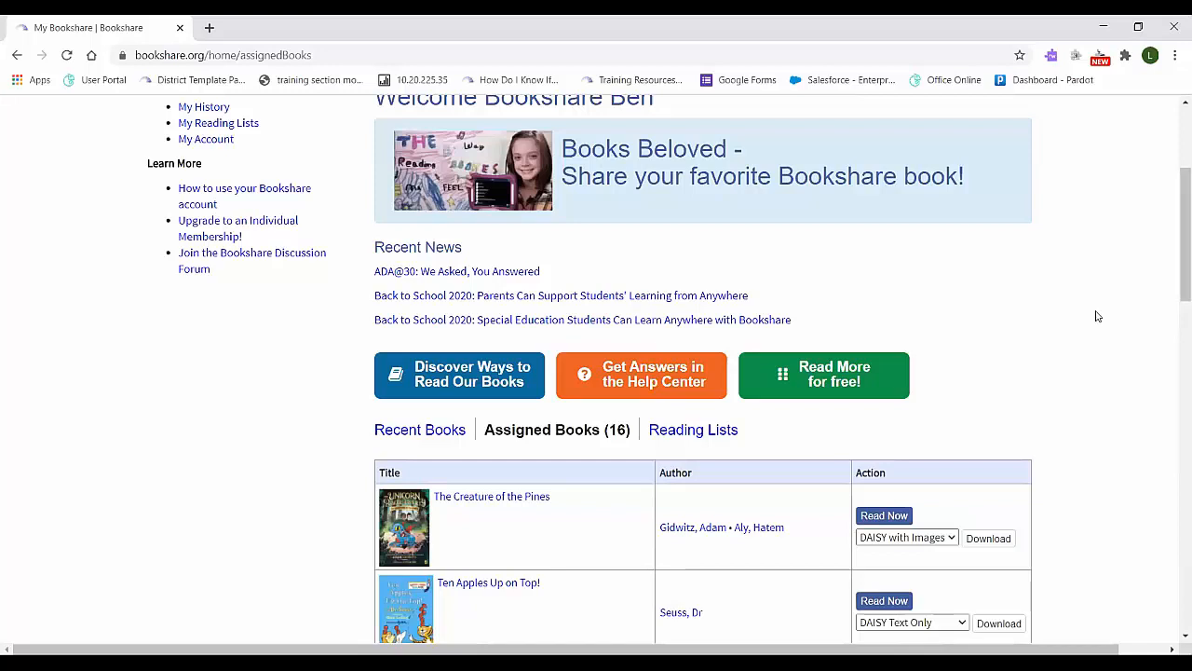
mouse_move(1090, 290)
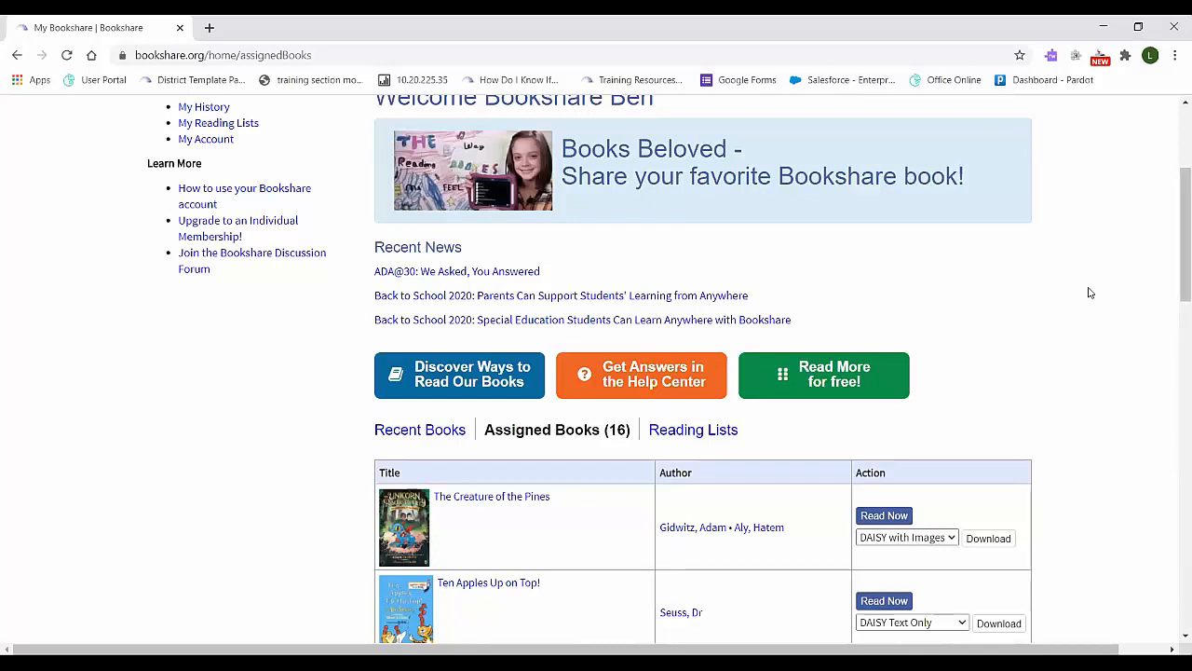
scroll(down, 3)
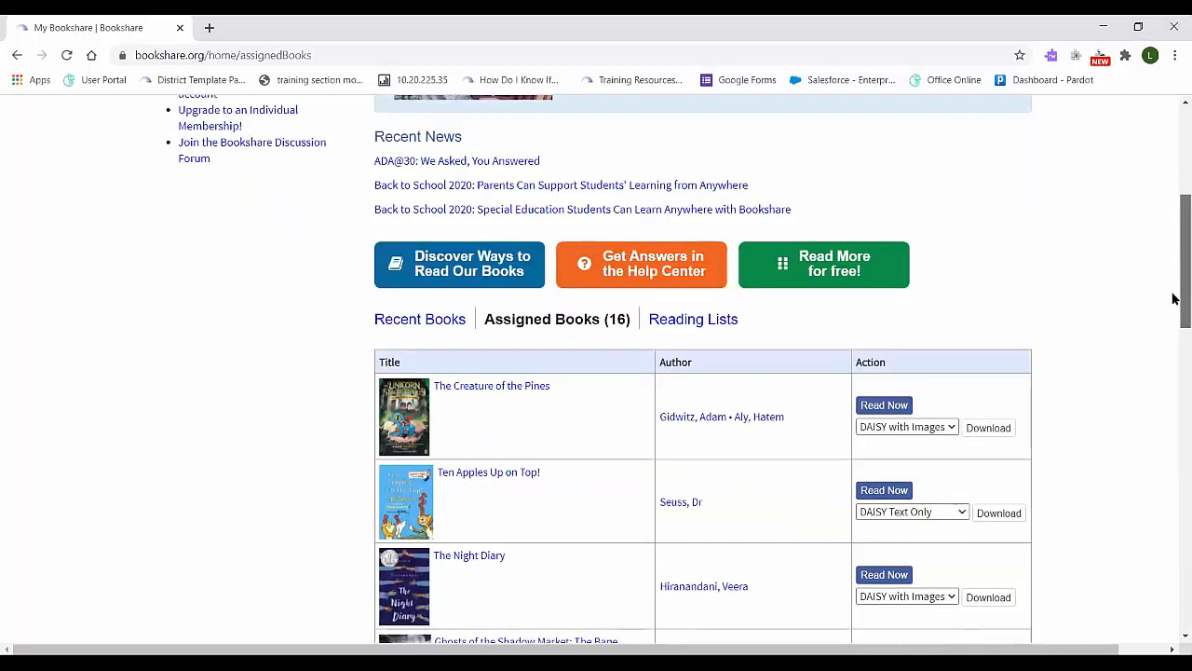
scroll(down, 3)
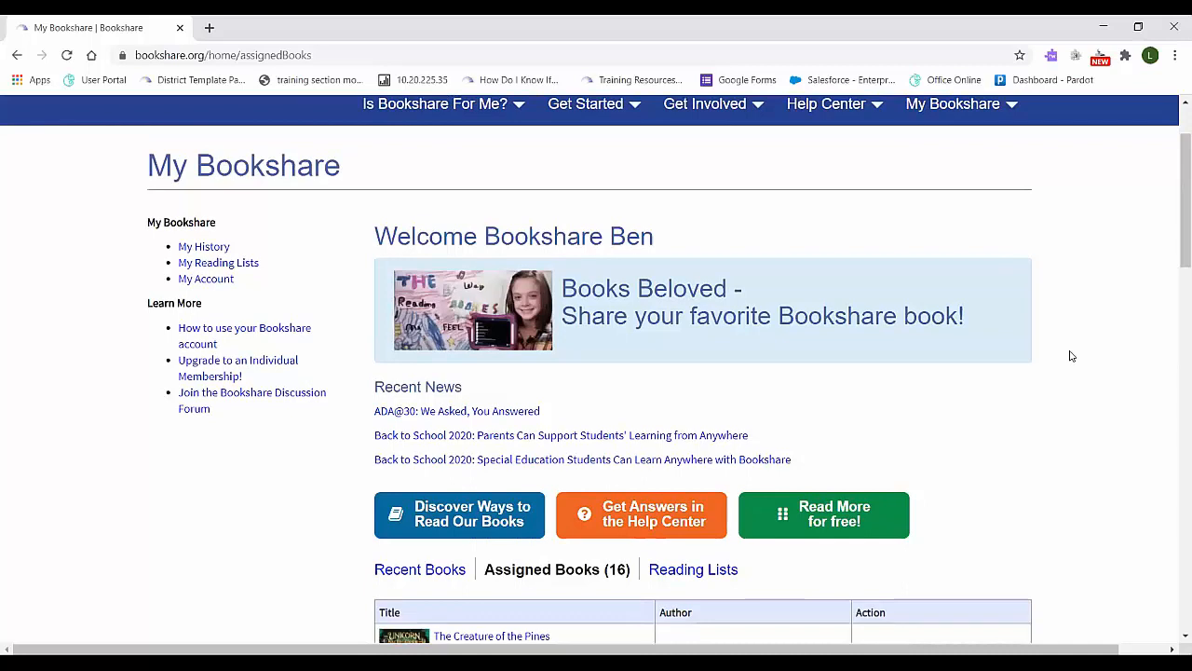
scroll(down, 3)
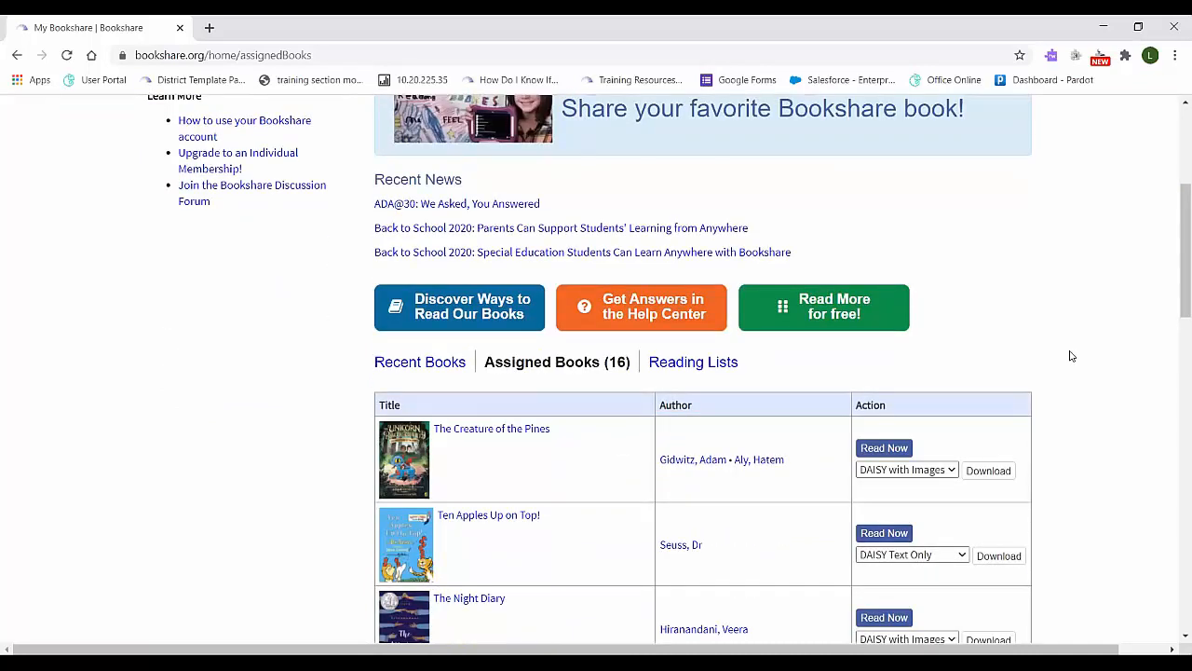
scroll(down, 3)
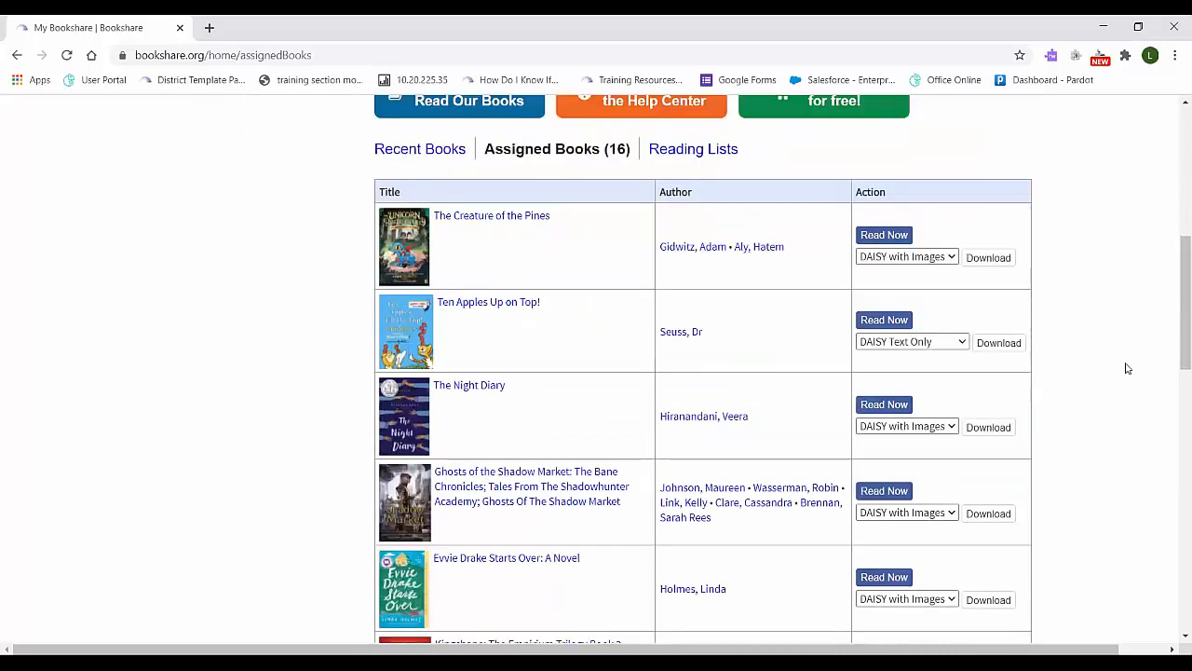
scroll(down, 3)
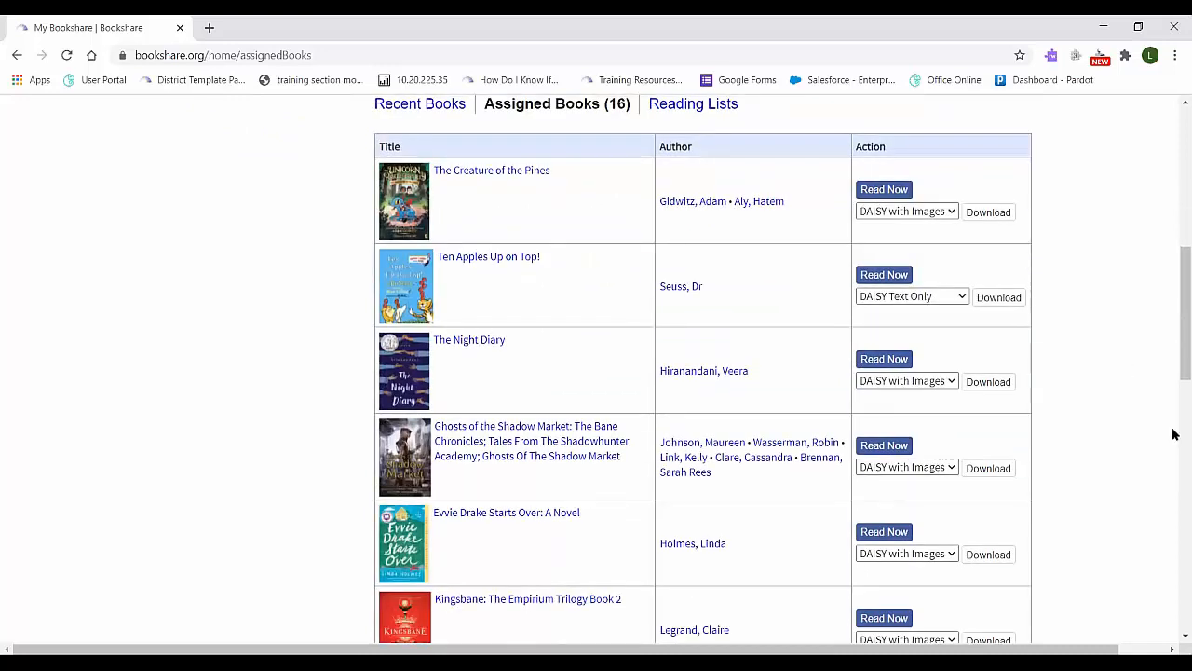
scroll(down, 3)
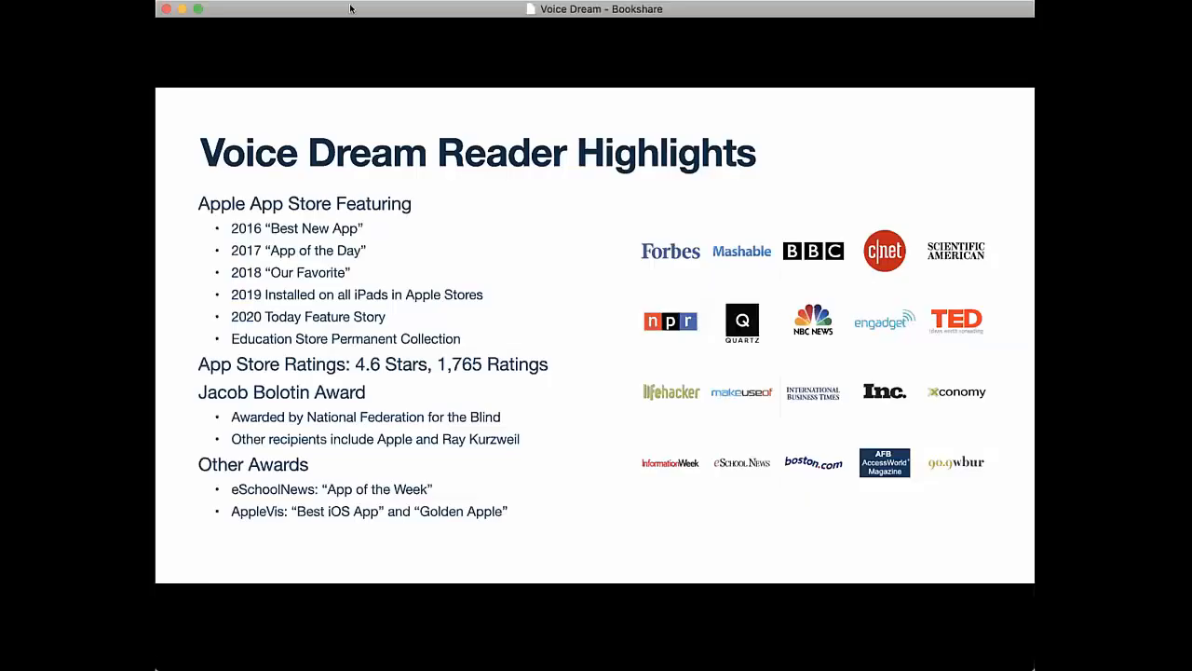
mouse_move(365, 19)
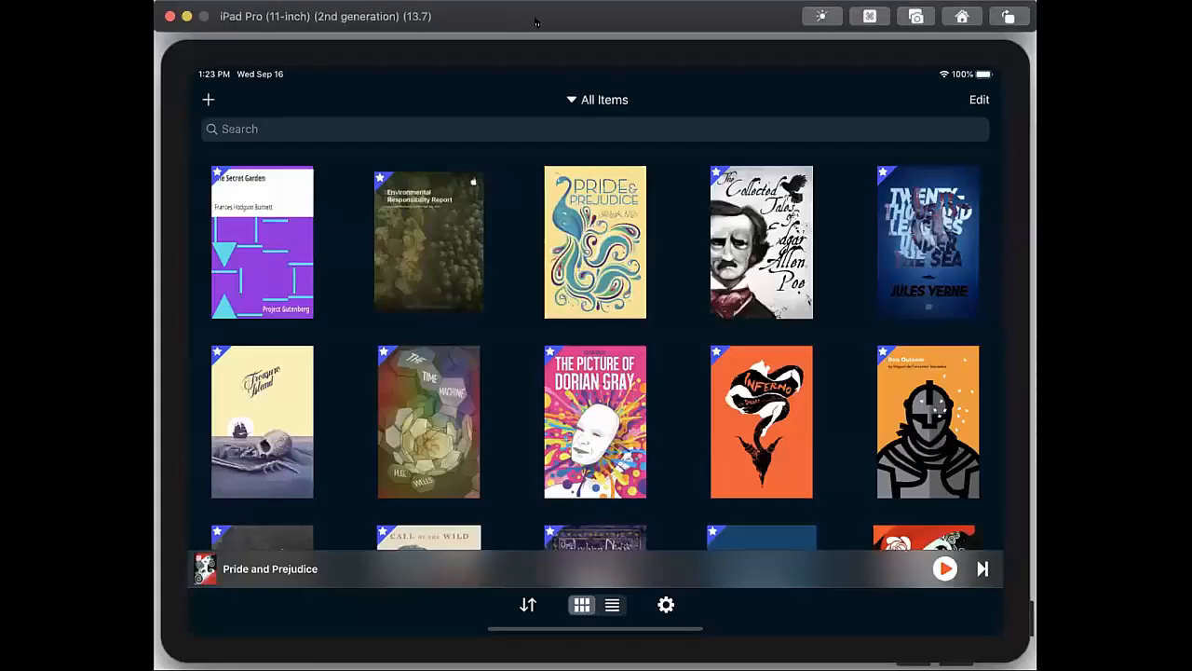
mouse_move(577, 27)
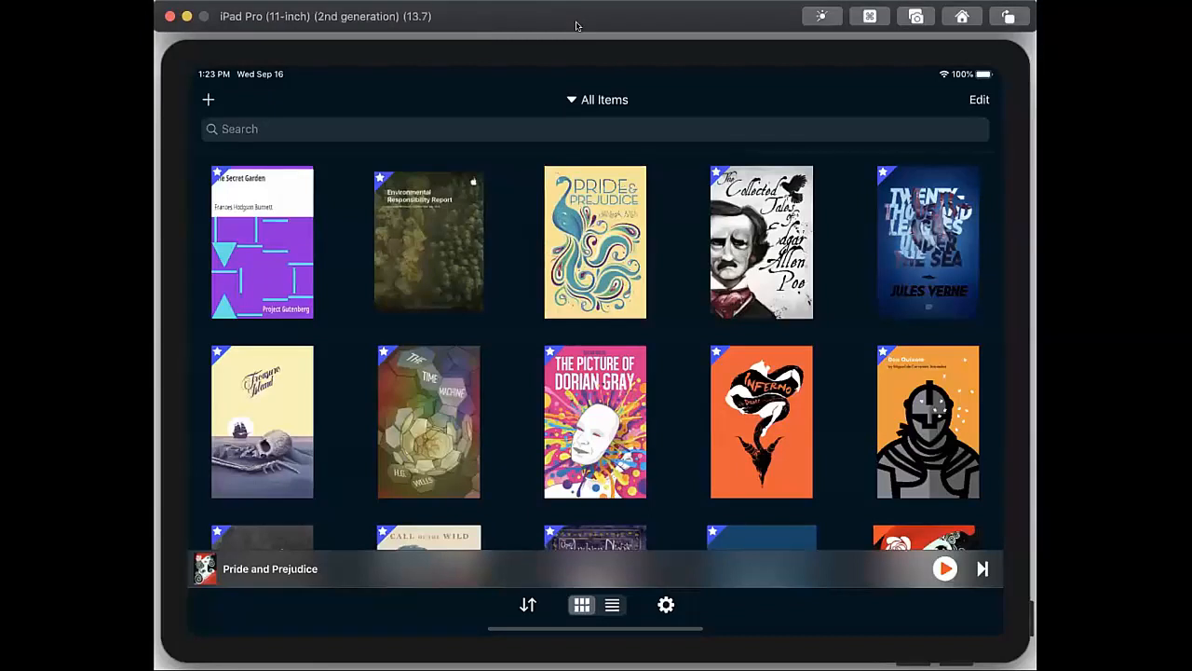
mouse_move(578, 26)
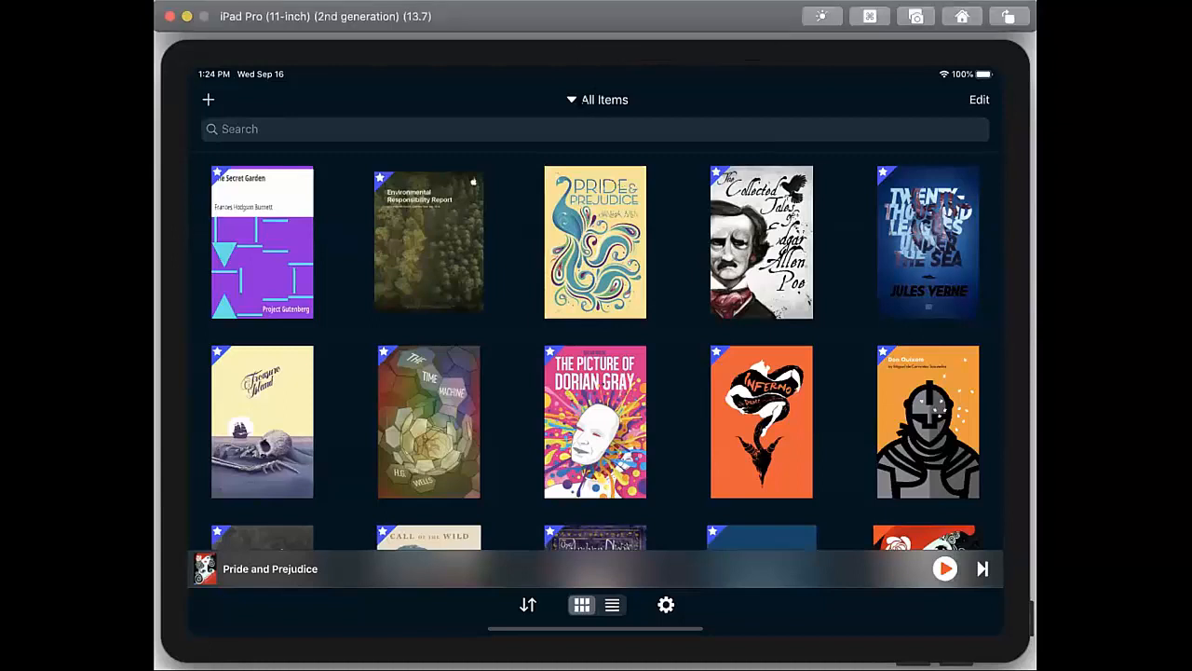
click(604, 100)
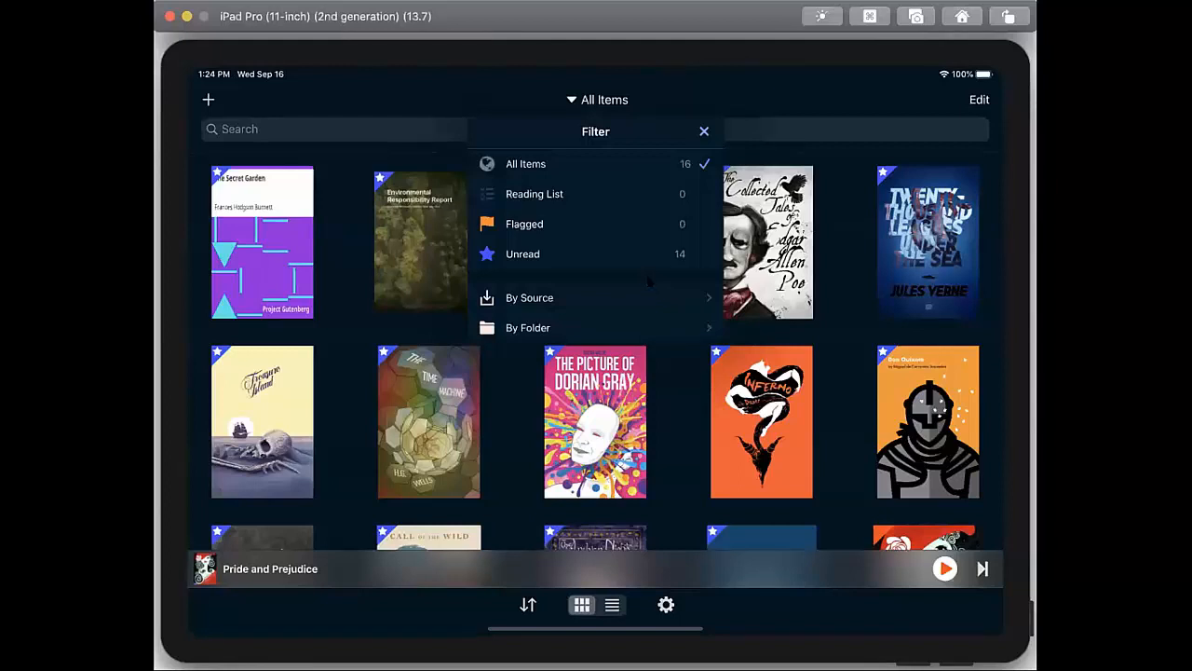
click(528, 328)
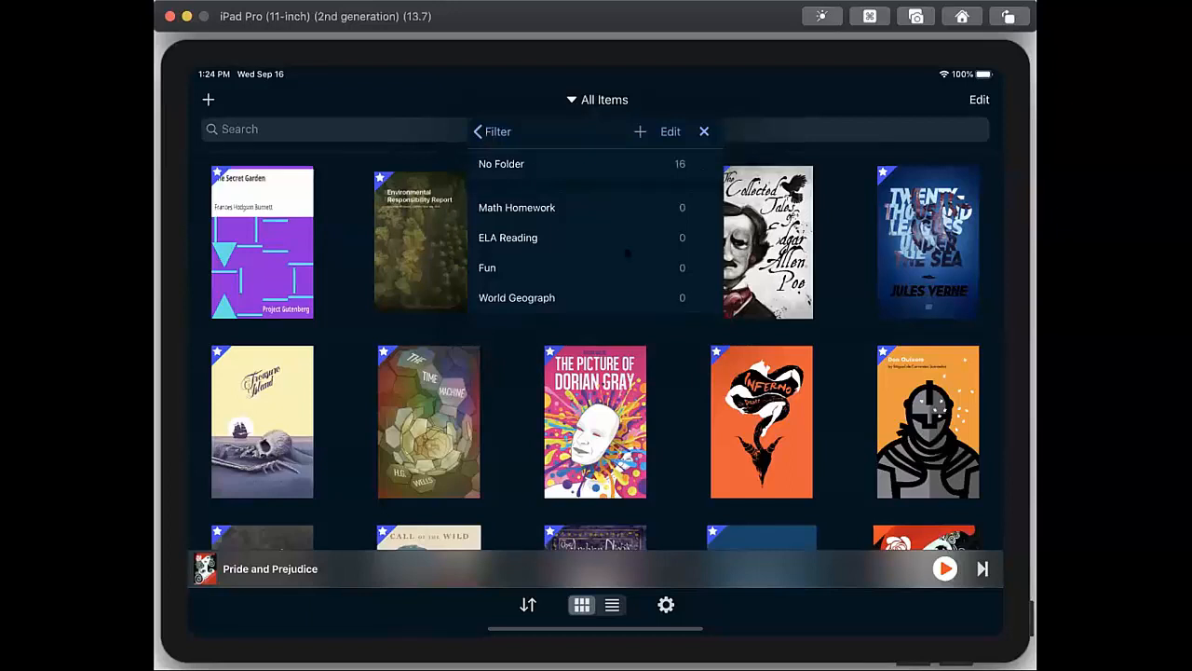
click(477, 130)
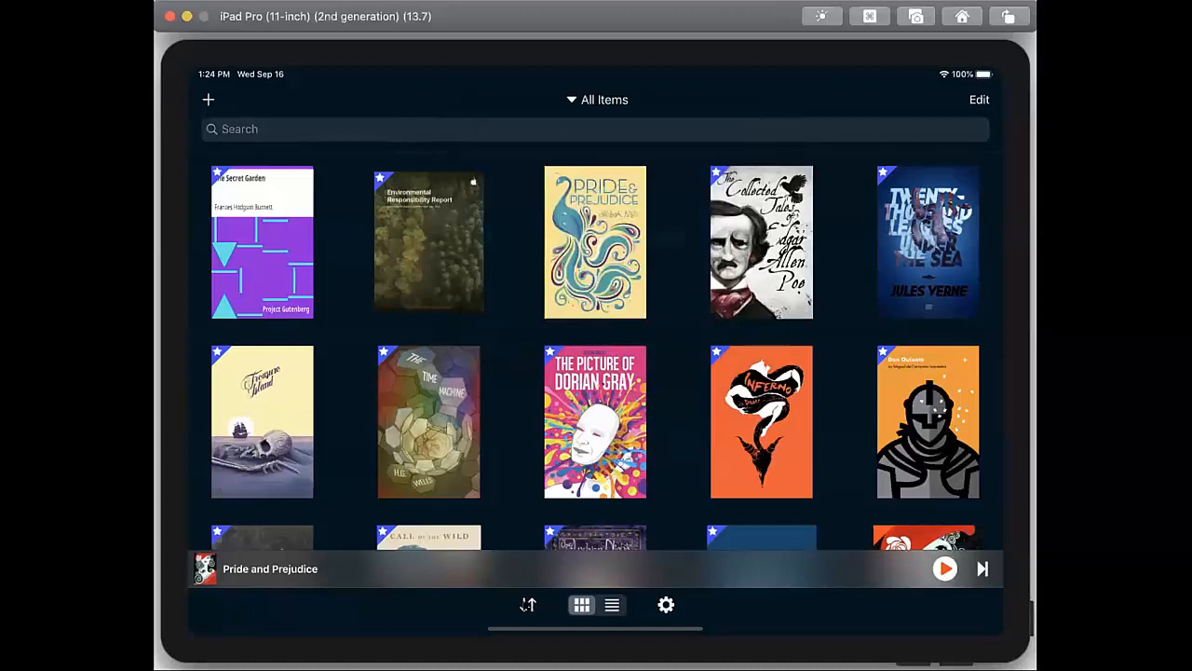
click(529, 603)
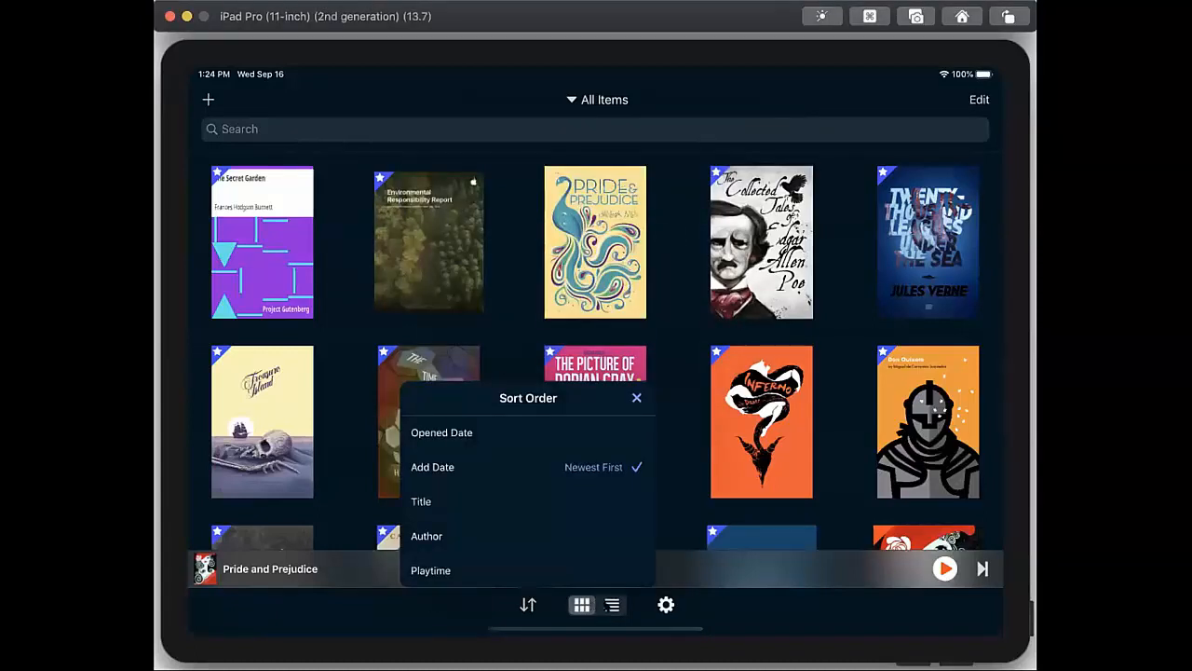
click(611, 603)
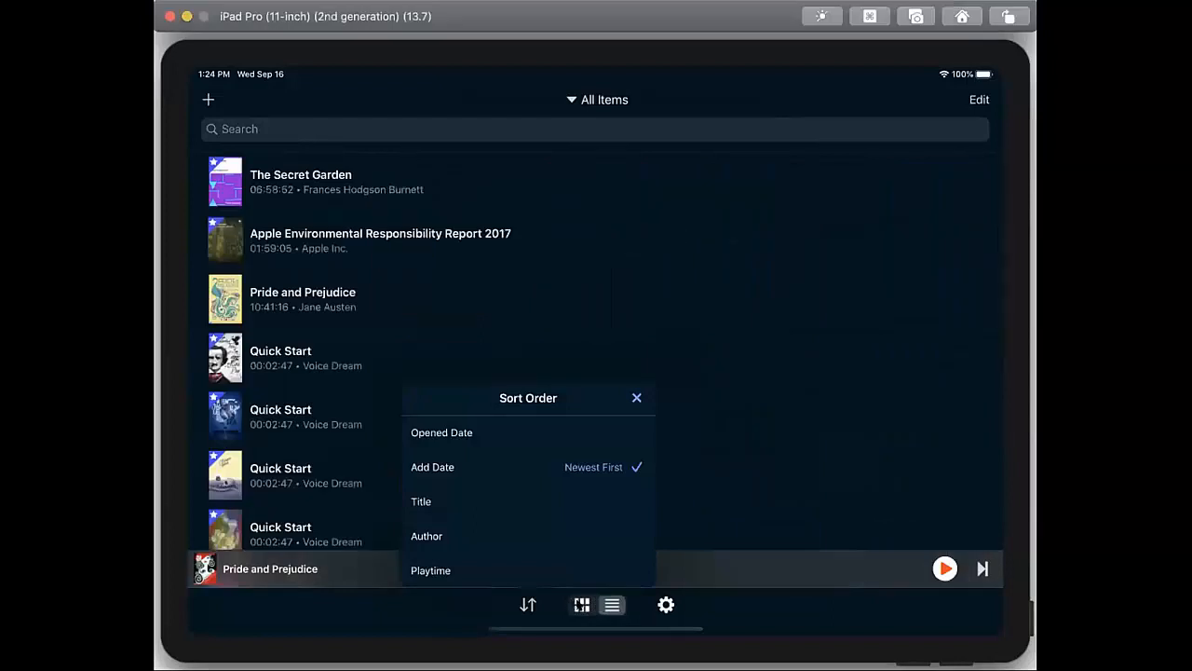
click(581, 606)
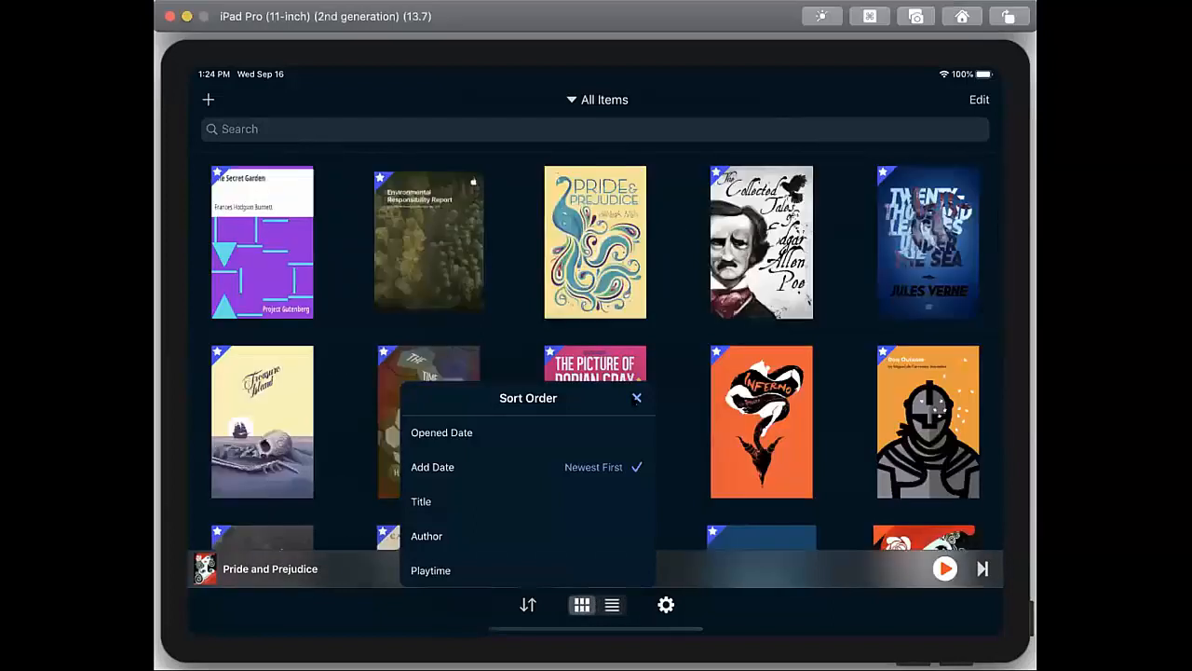
click(638, 398)
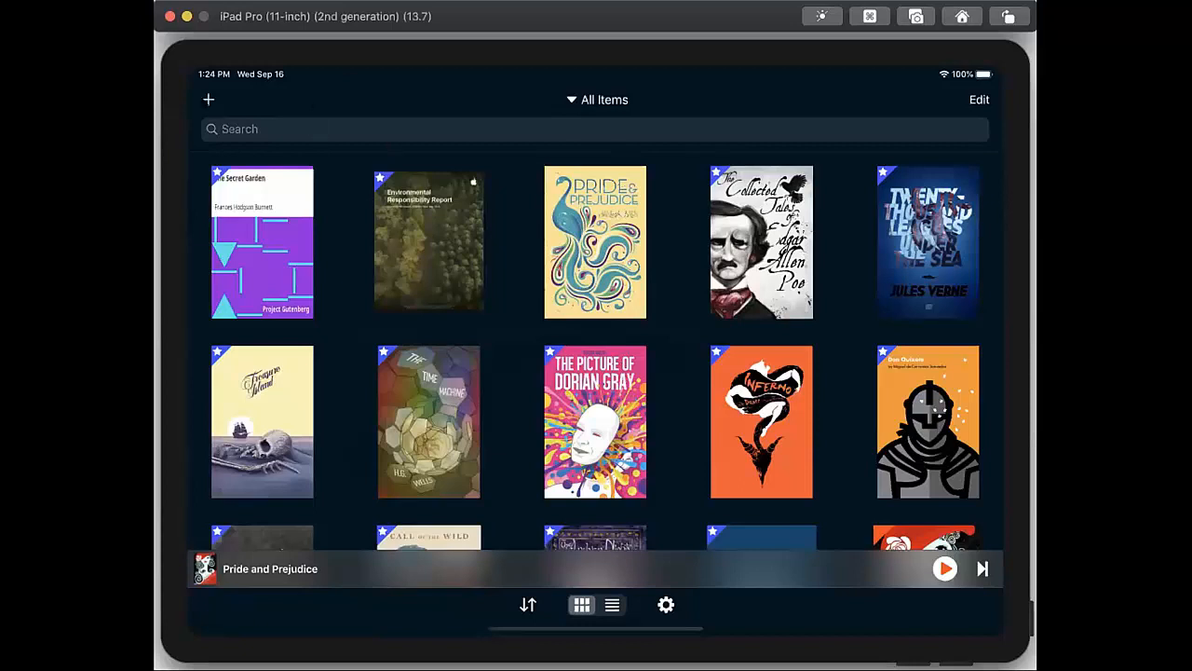
Bring up the Add Document sources: Scanner, File Browser, Clipboard, Dropbox, Google Drive, Bookshare
click(209, 100)
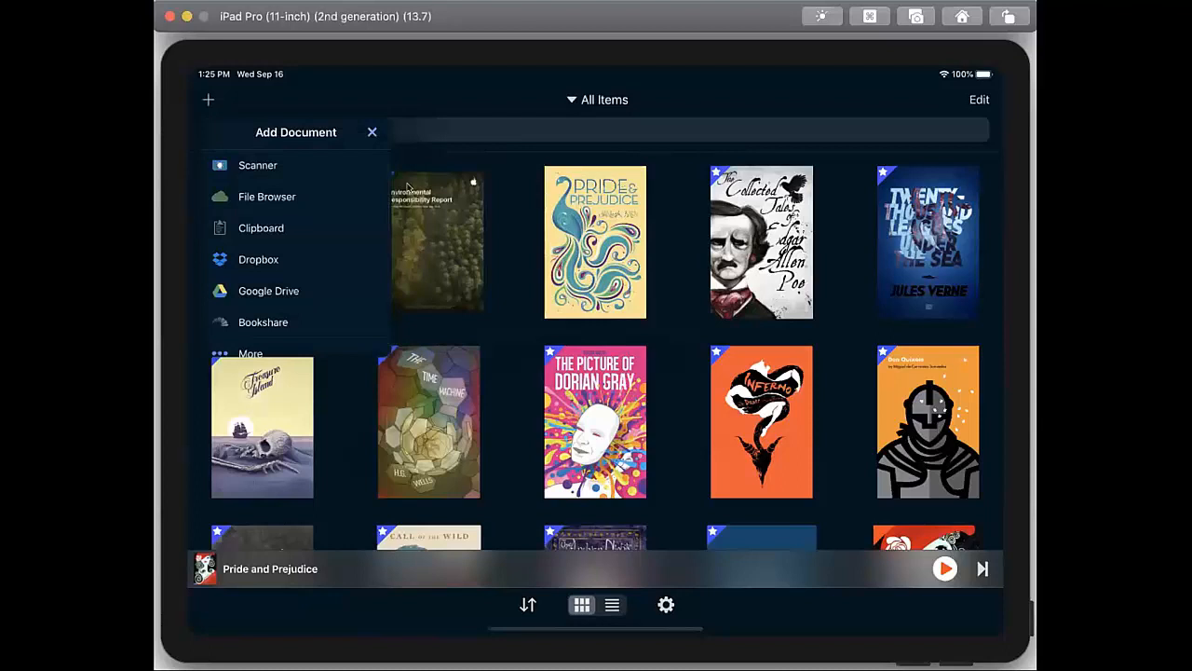
mouse_move(346, 175)
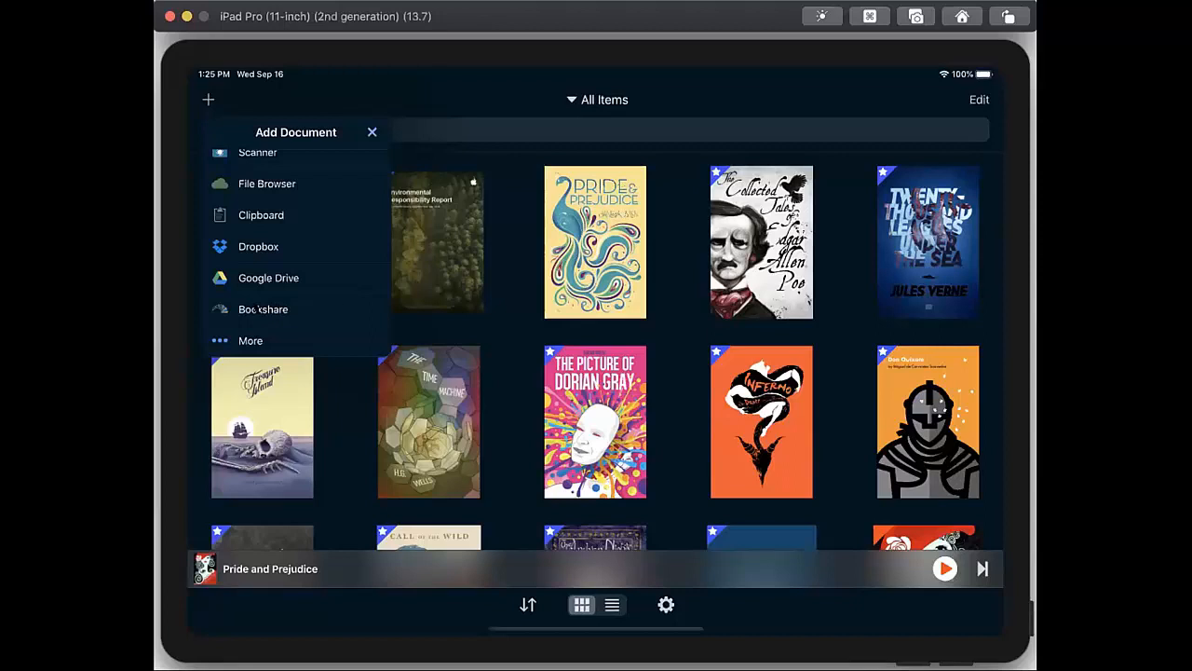
Browse the Bookshare catalogue's Popular titles from inside Voice Dream Reader
click(262, 309)
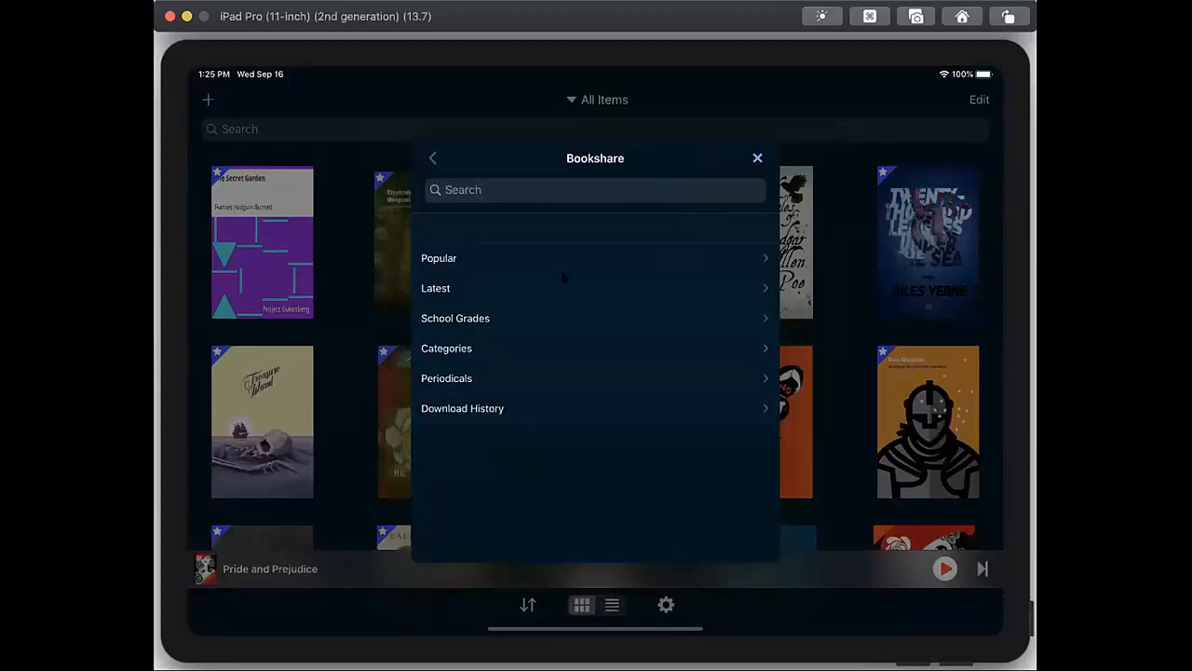
mouse_move(722, 418)
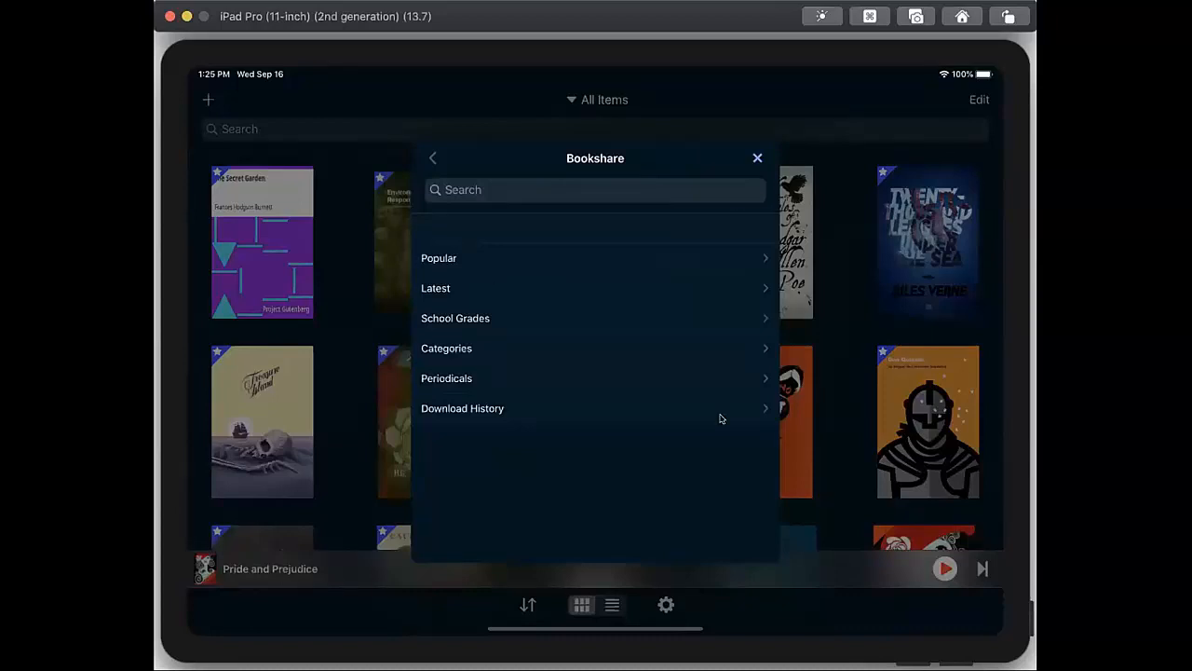
click(440, 257)
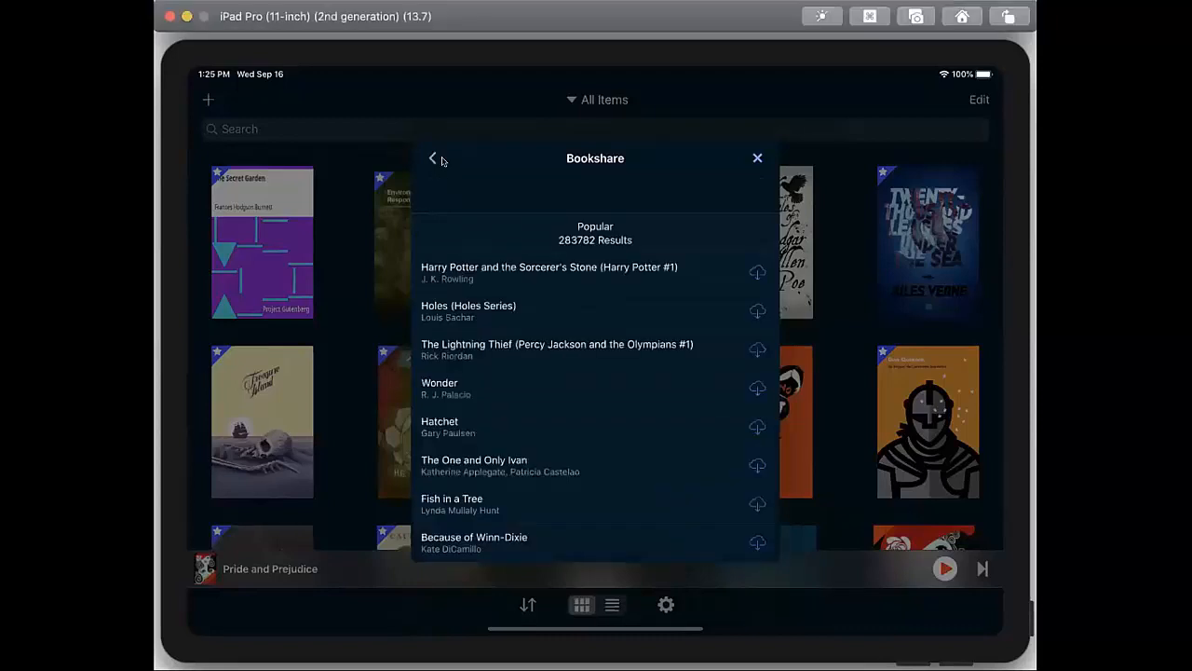
click(432, 156)
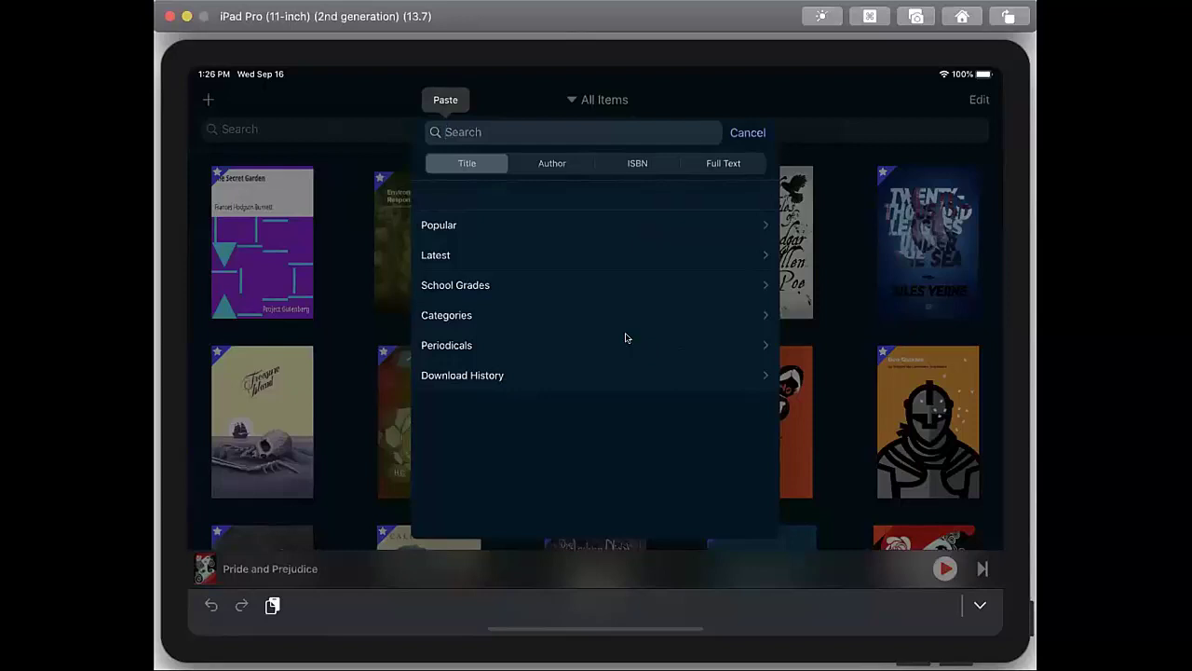
Fetch Harry Potter and the Sorcerer's Stone from the Popular list into the library
click(440, 223)
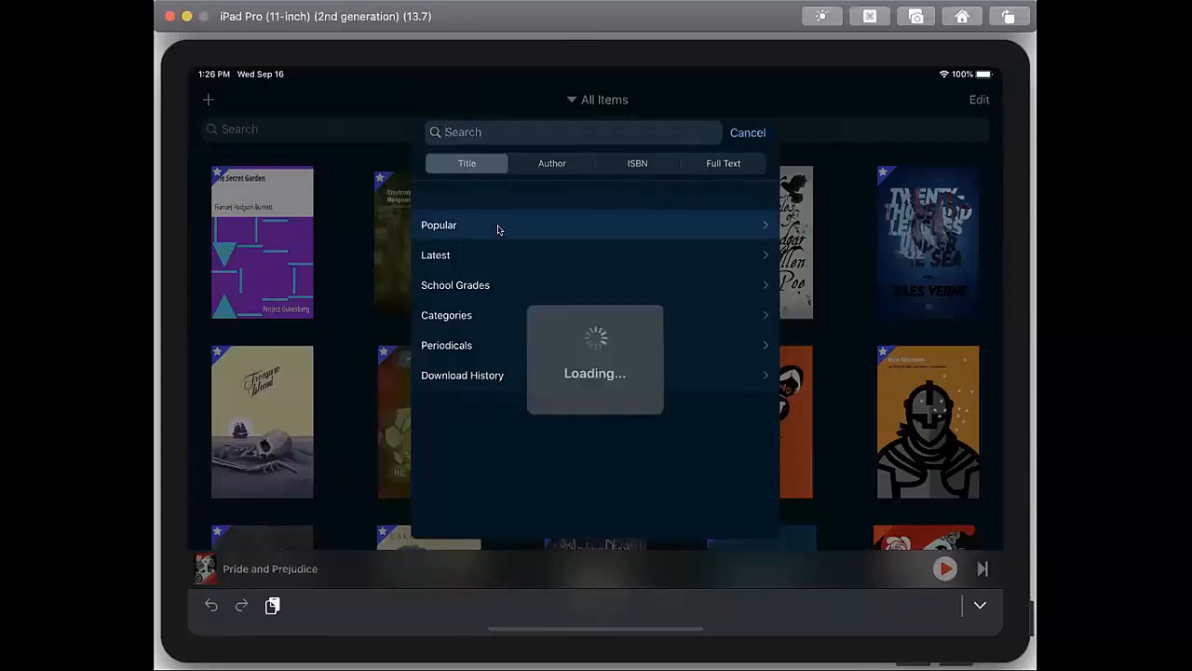
click(440, 223)
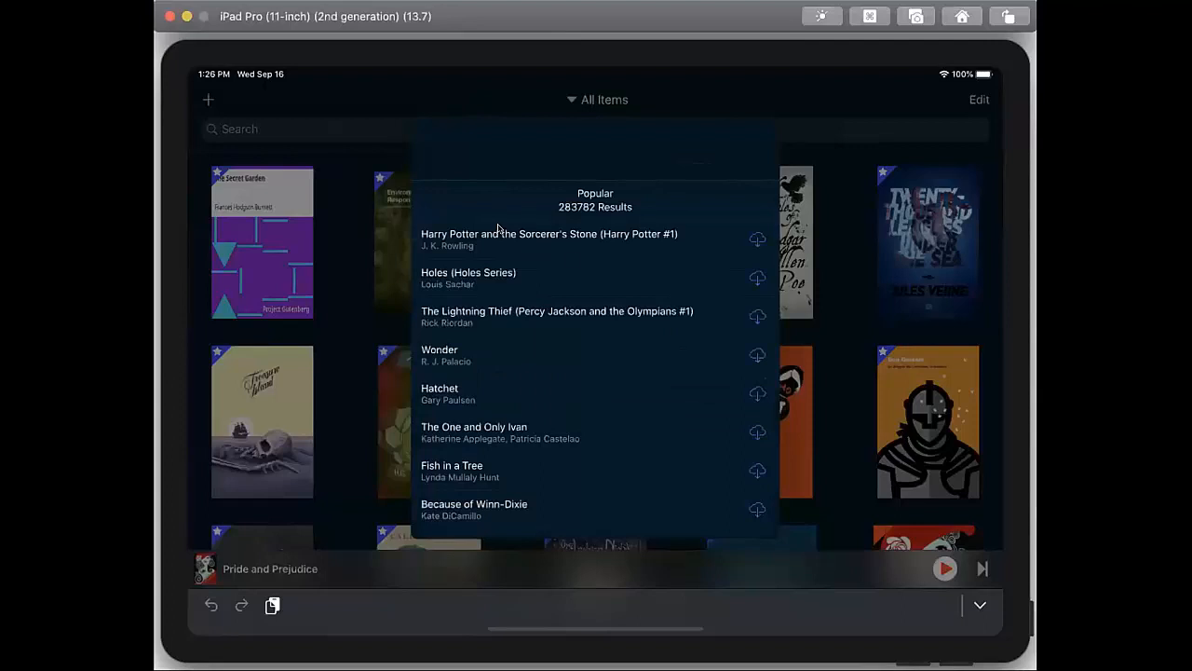
click(547, 234)
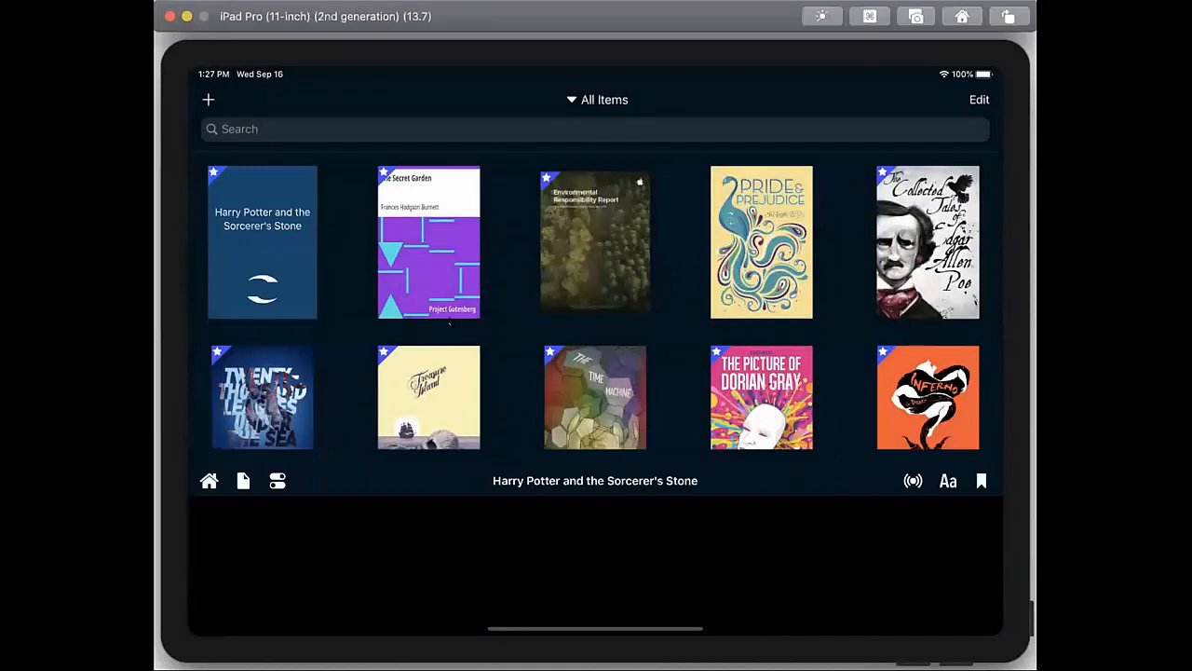
Load Harry Potter and the Sorcerer's Stone for reading and move to its Contents page
click(260, 242)
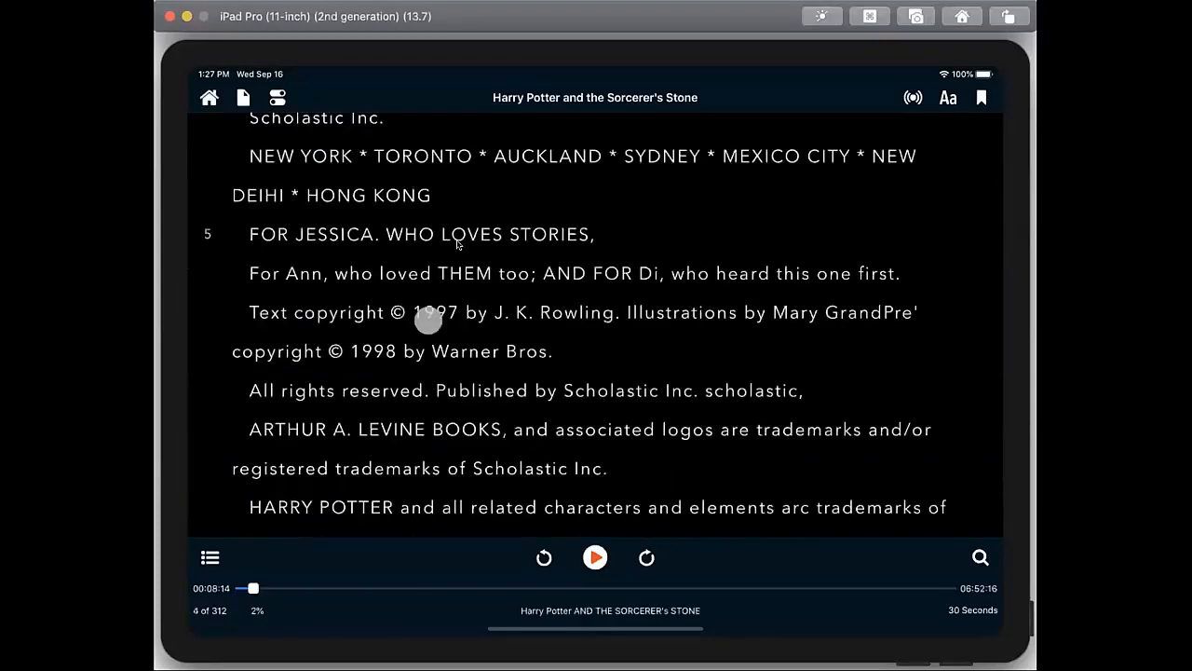
click(544, 559)
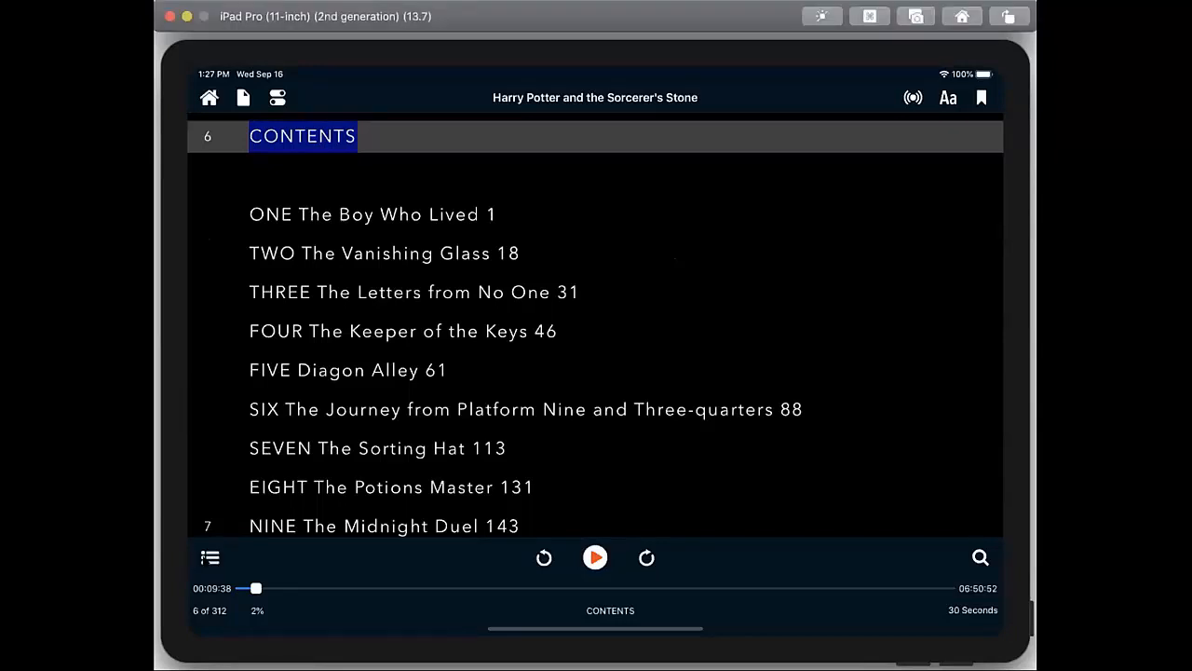
Jump to Chapter One: The Boy Who Lived via the book's locations list
click(208, 557)
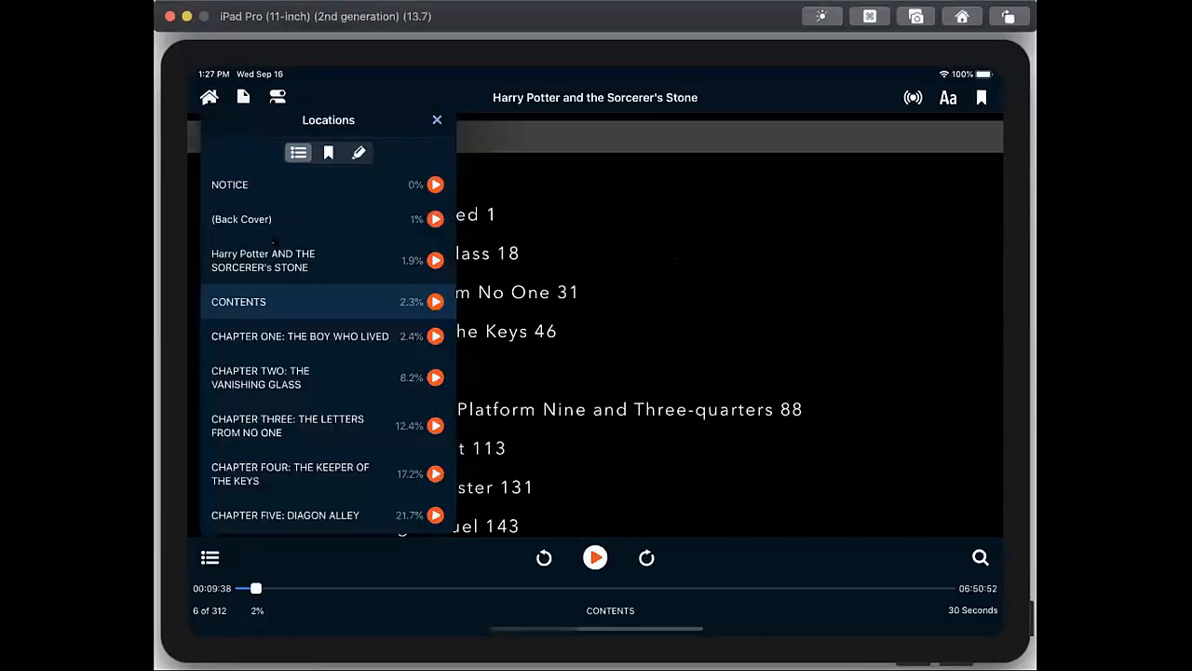
mouse_move(305, 404)
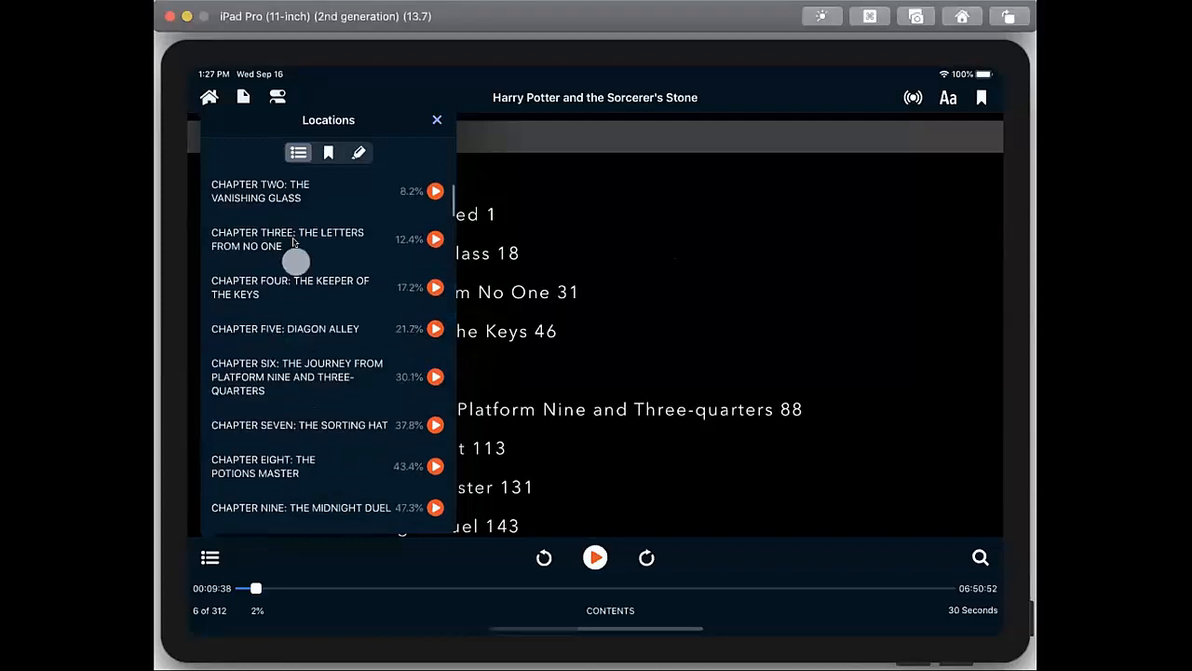
scroll(down, 3)
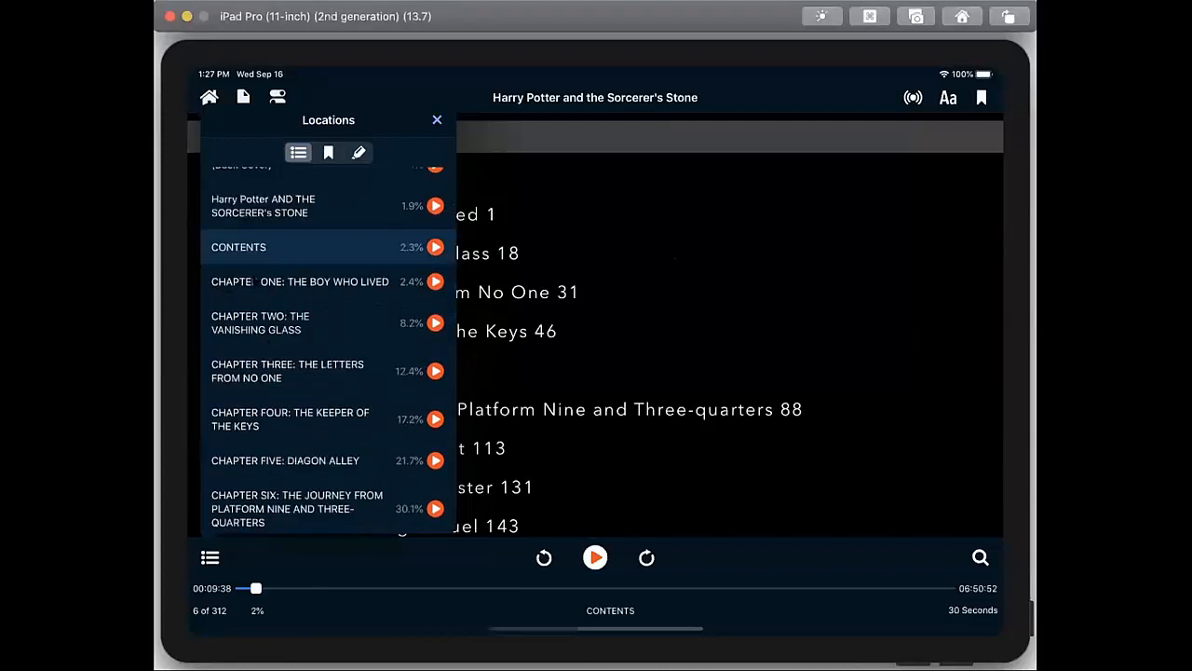
click(298, 281)
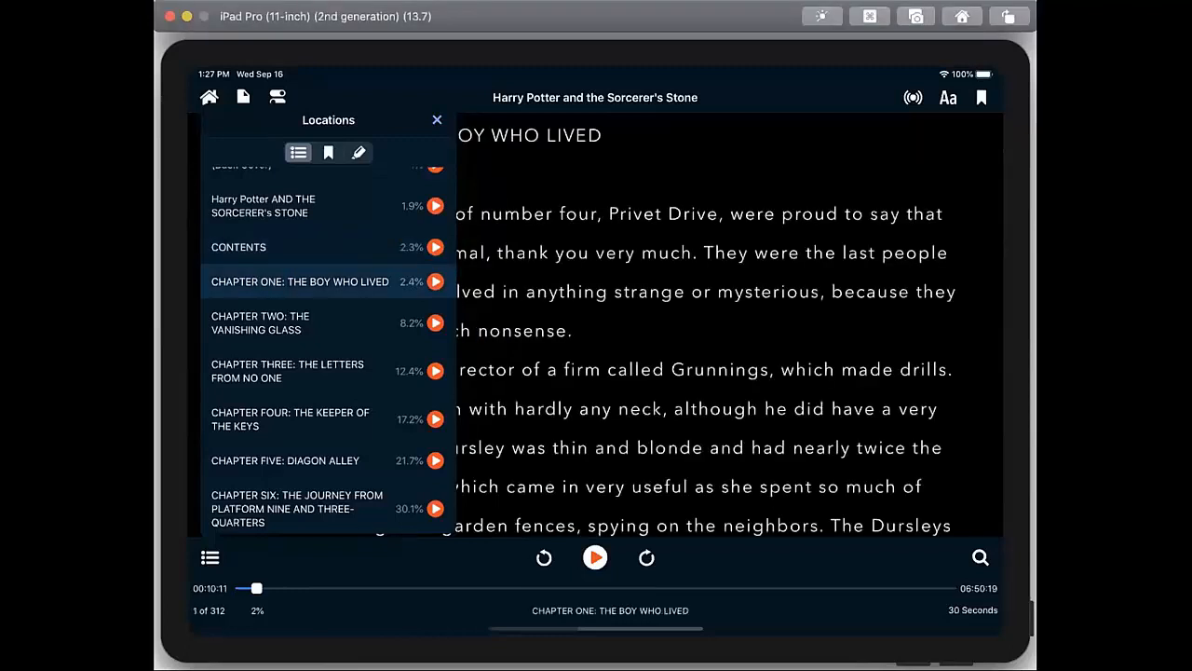
click(436, 119)
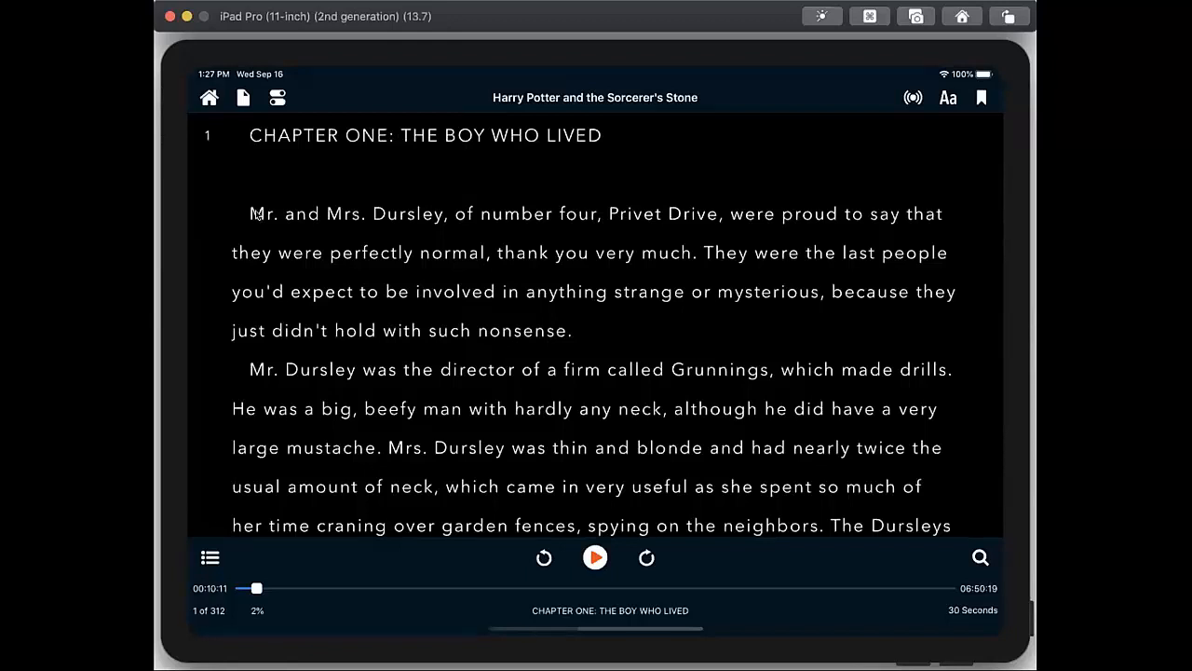
Start reading Chapter One aloud with word-by-word highlighting
click(596, 559)
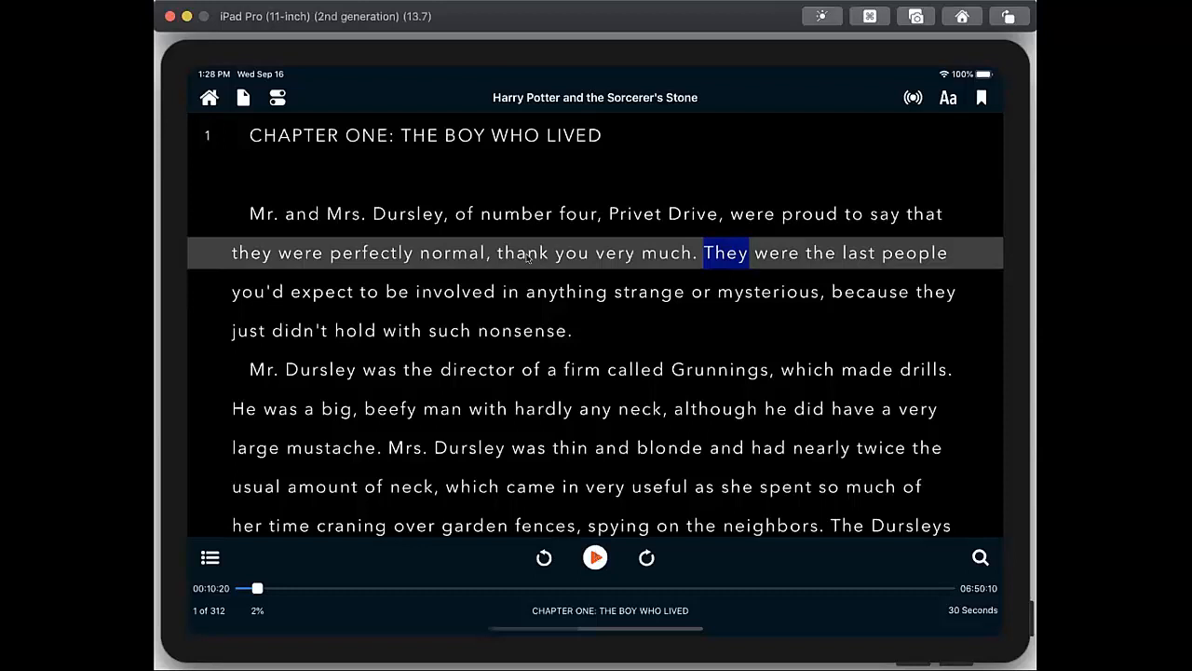
mouse_move(544, 15)
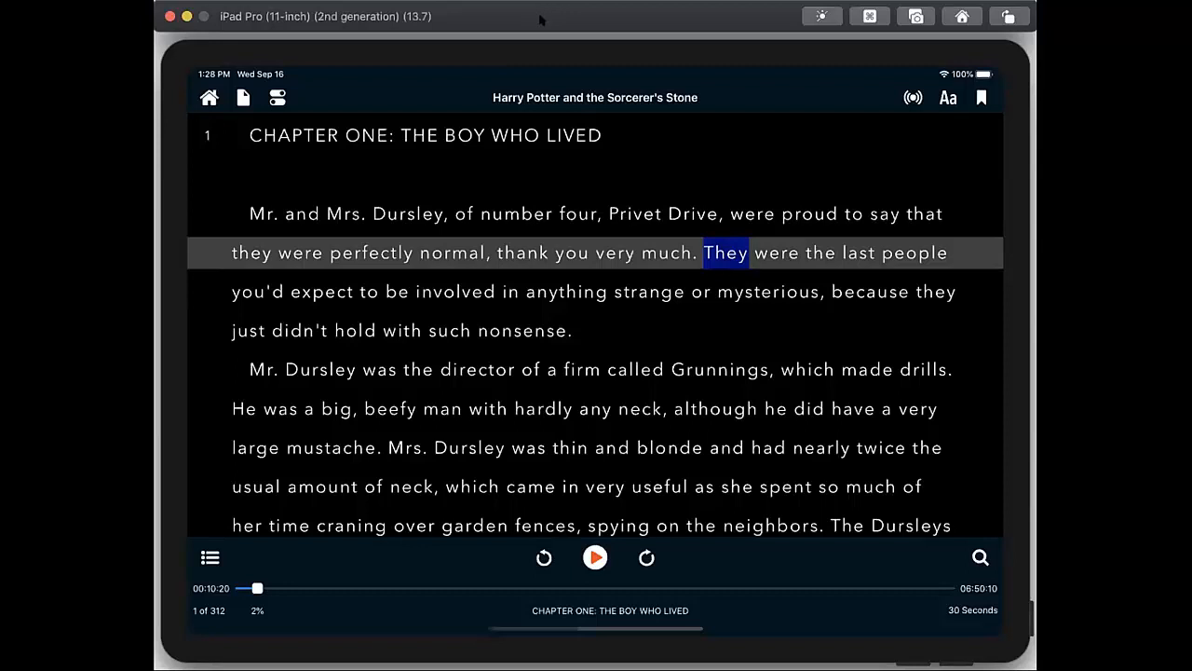
mouse_move(532, 34)
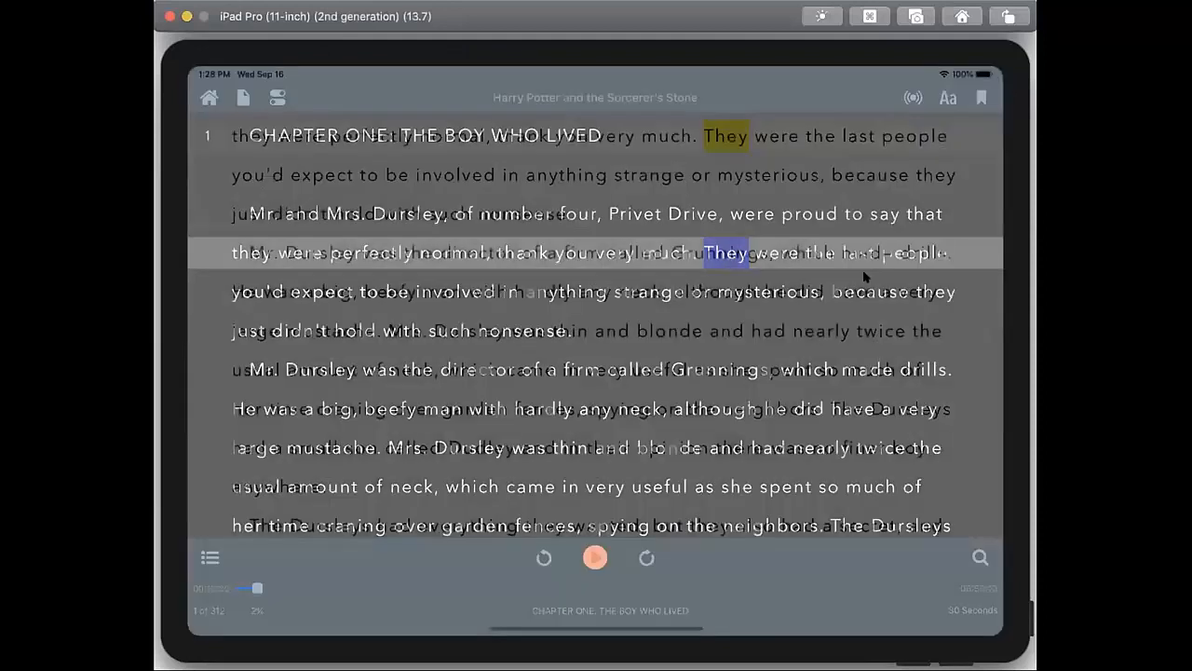
Switch to a light colour scheme and review the text and highlight colour settings
click(595, 557)
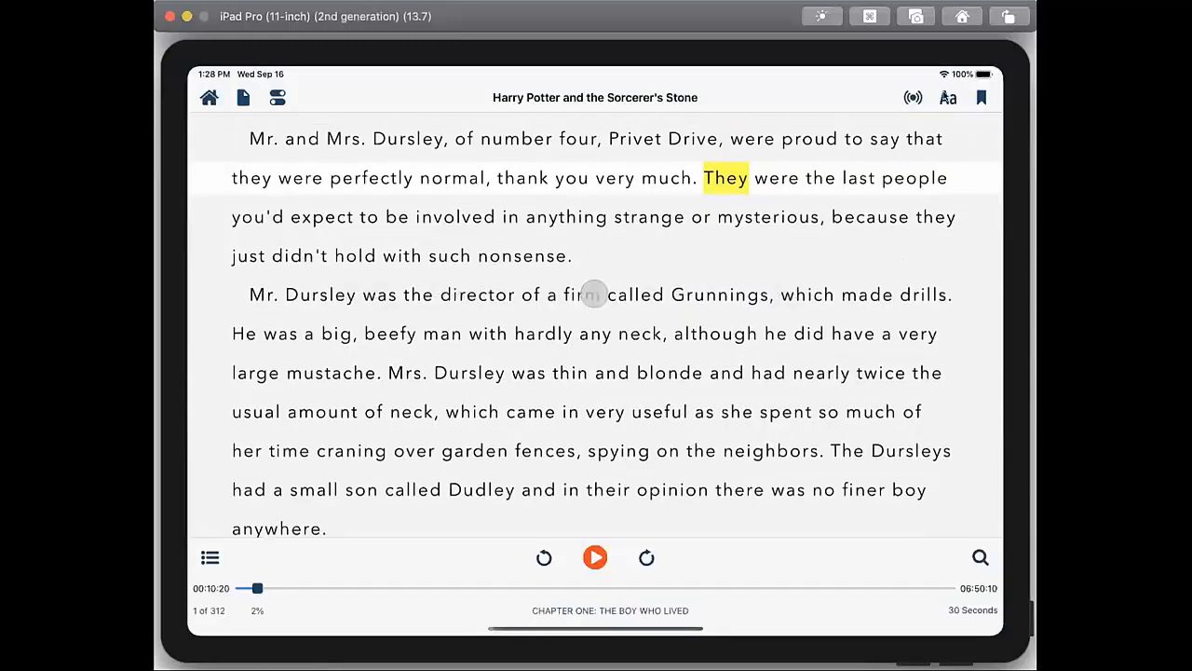
click(946, 97)
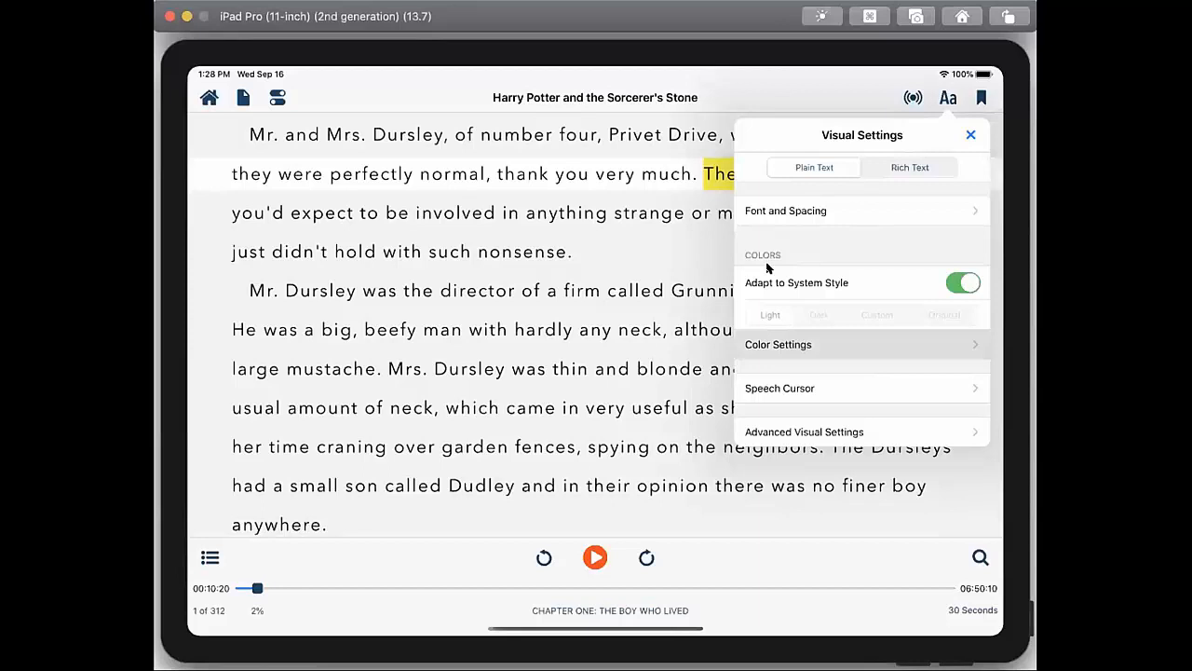
click(779, 343)
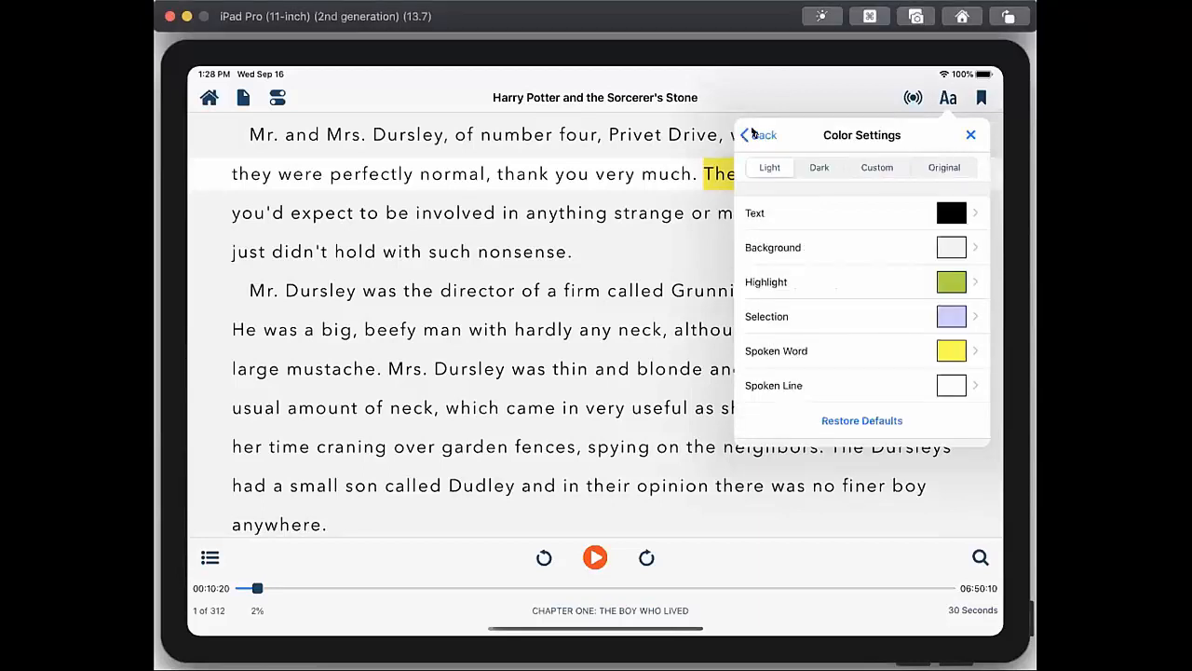
mouse_move(946, 136)
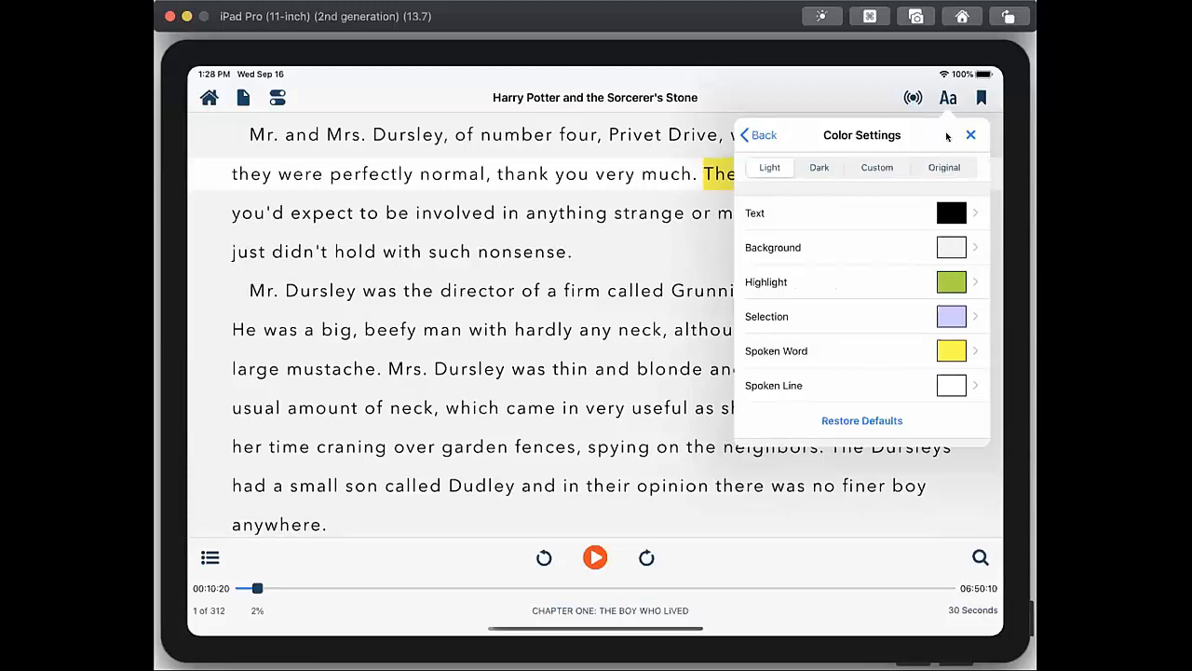
click(970, 134)
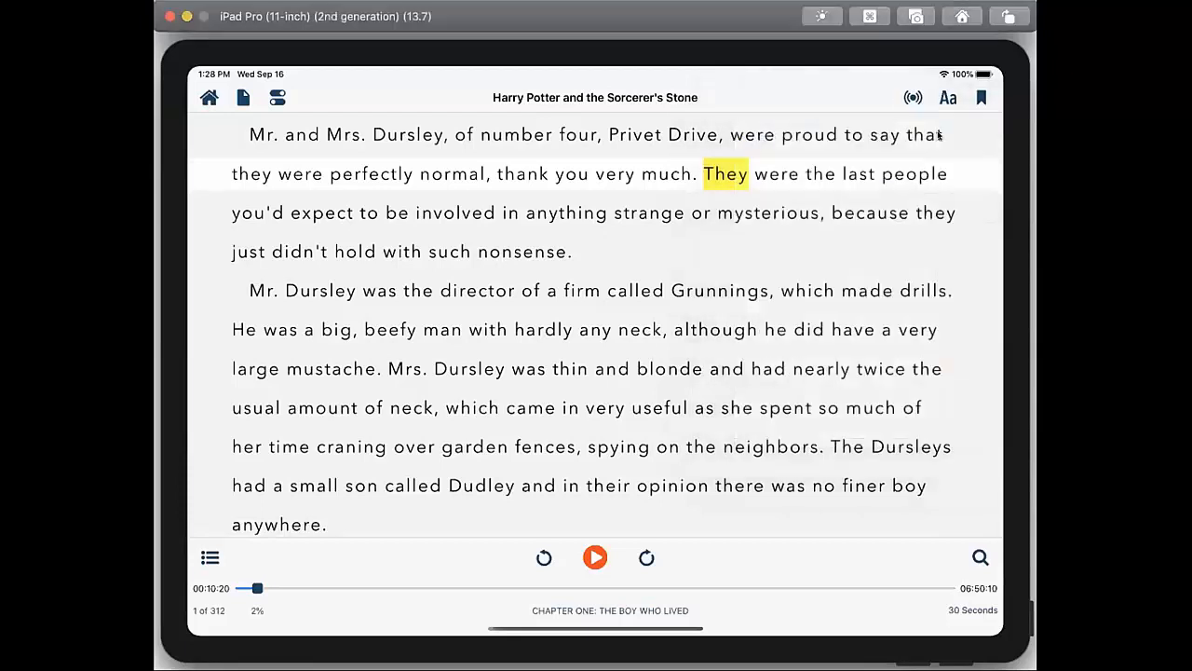
Review the audio settings (180 wpm, English, Sharon) and browse the English voice list
click(913, 96)
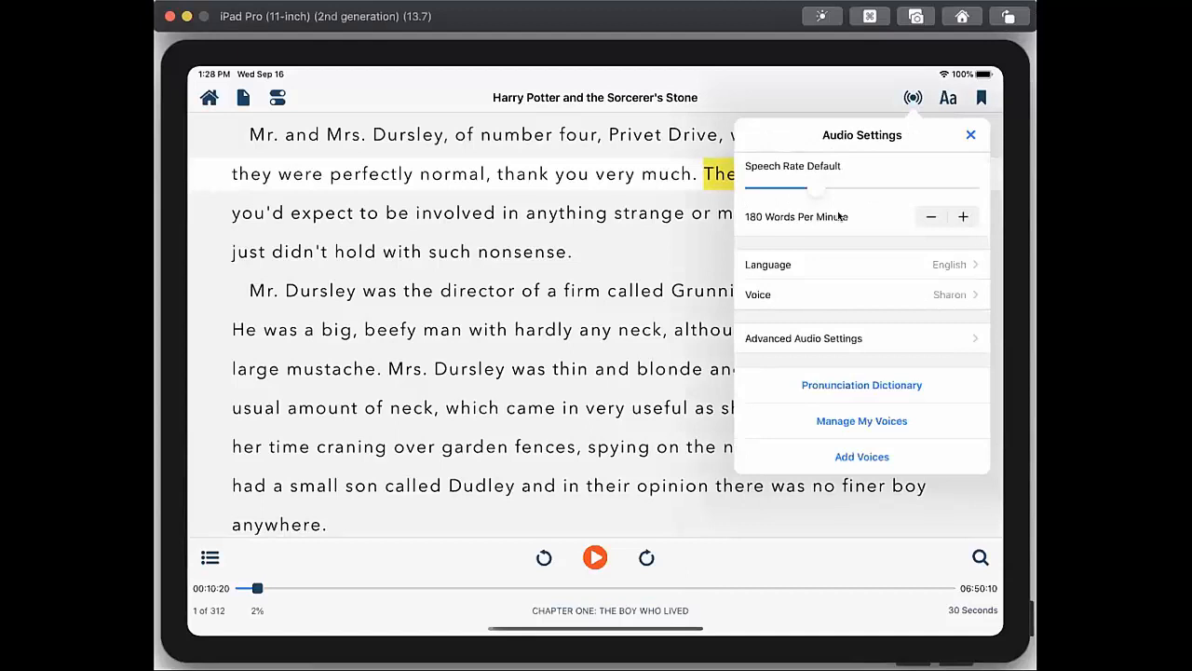
mouse_move(790, 227)
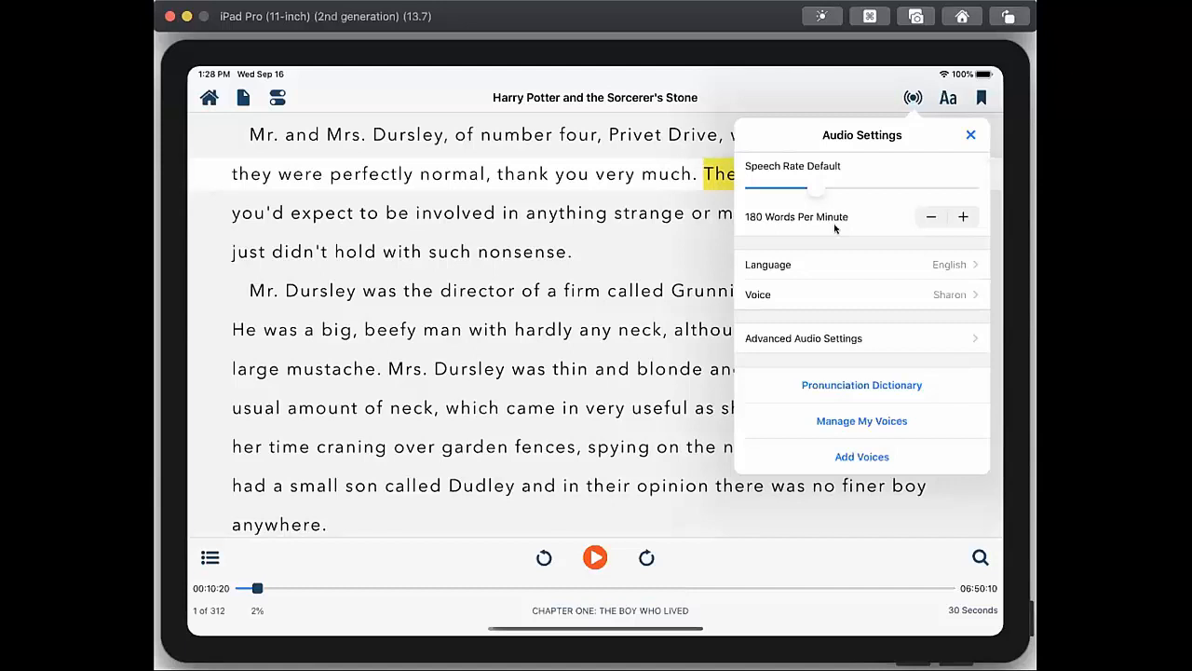
mouse_move(773, 270)
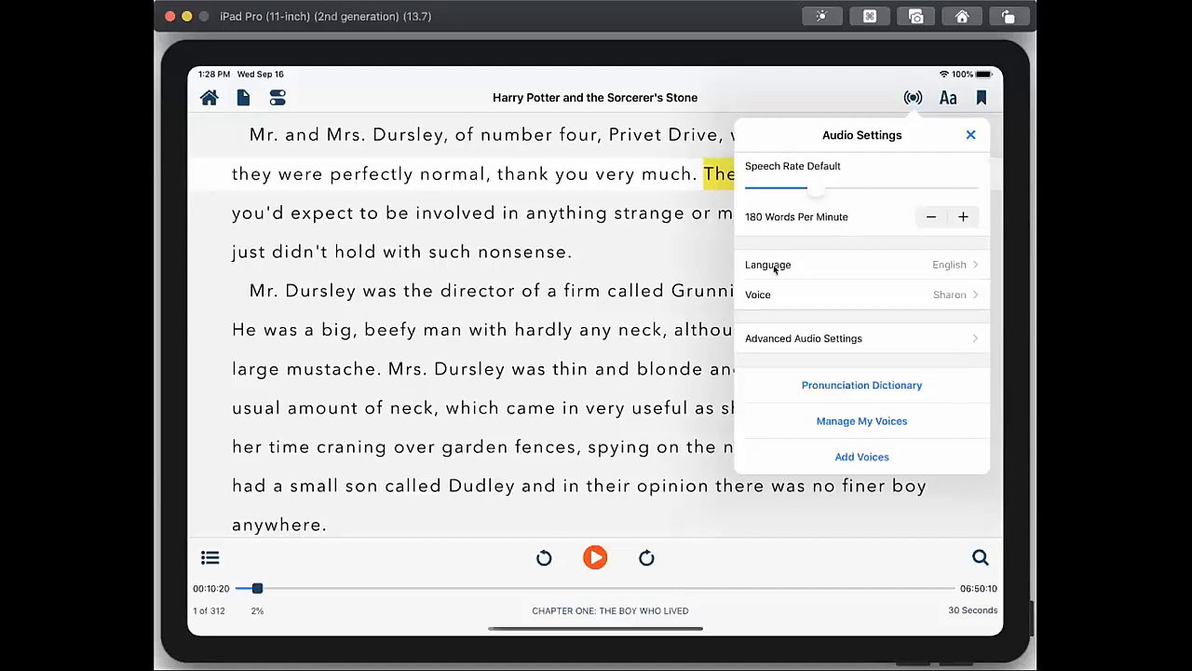
click(861, 294)
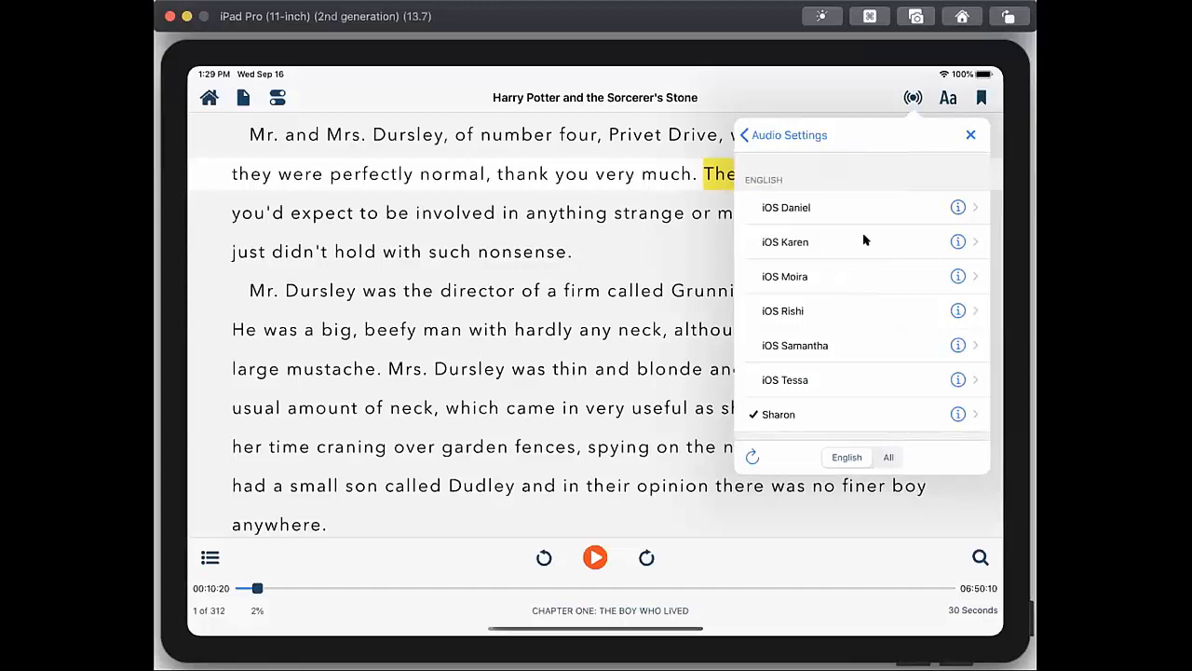
mouse_move(856, 231)
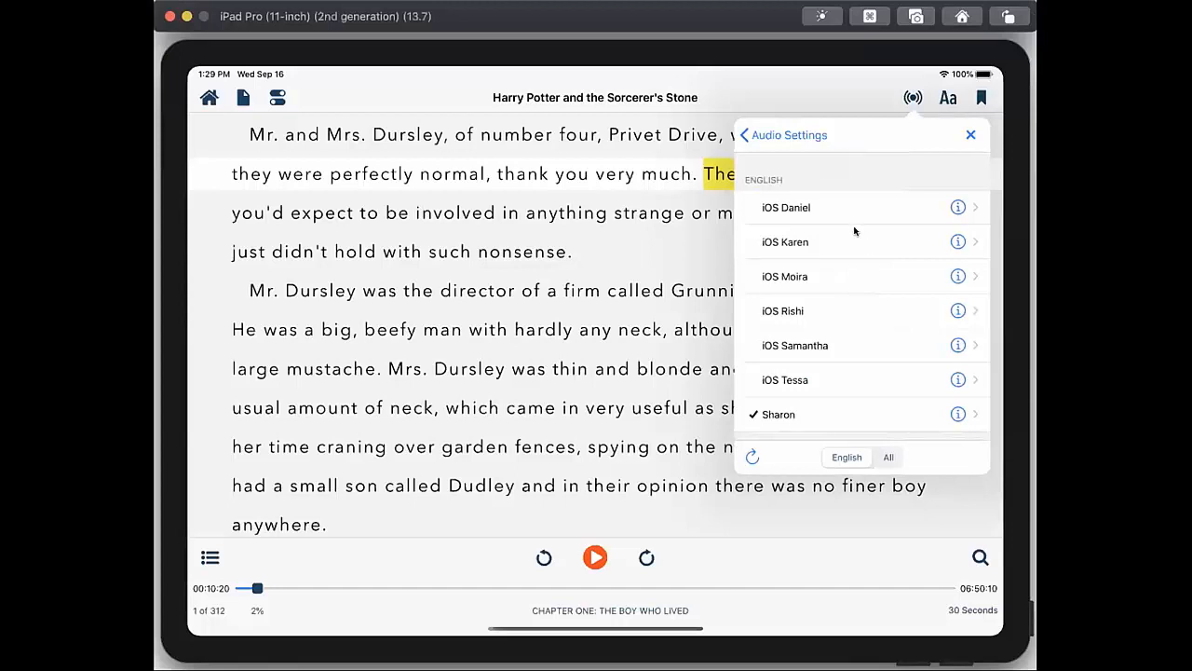
mouse_move(864, 421)
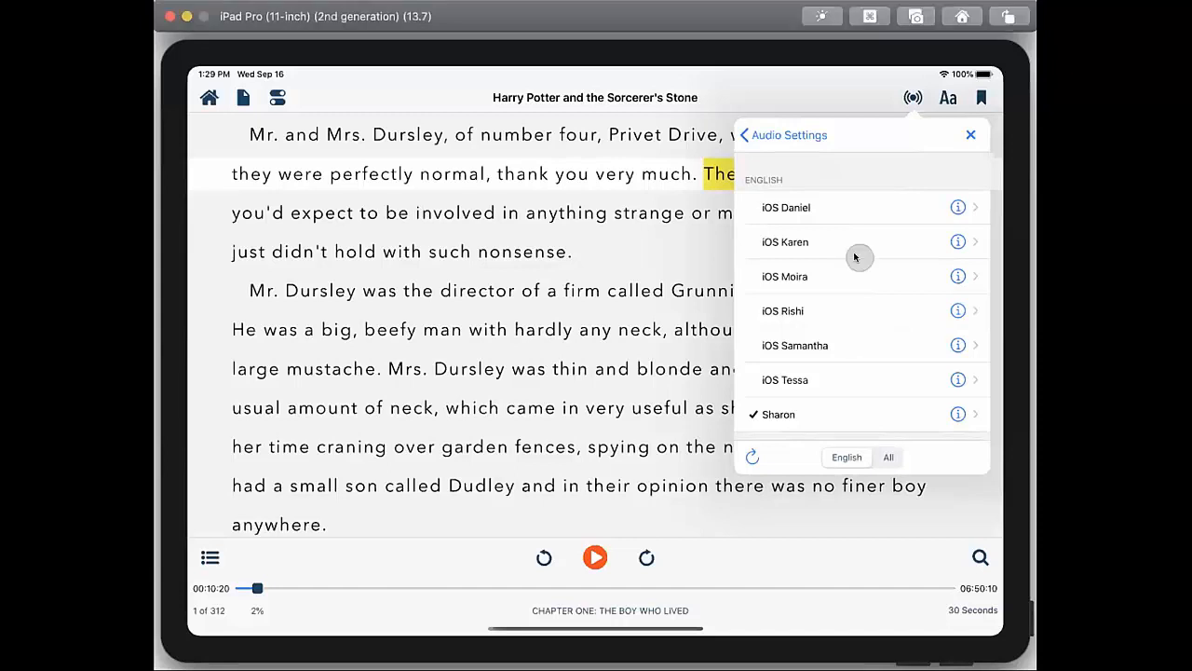
mouse_move(870, 270)
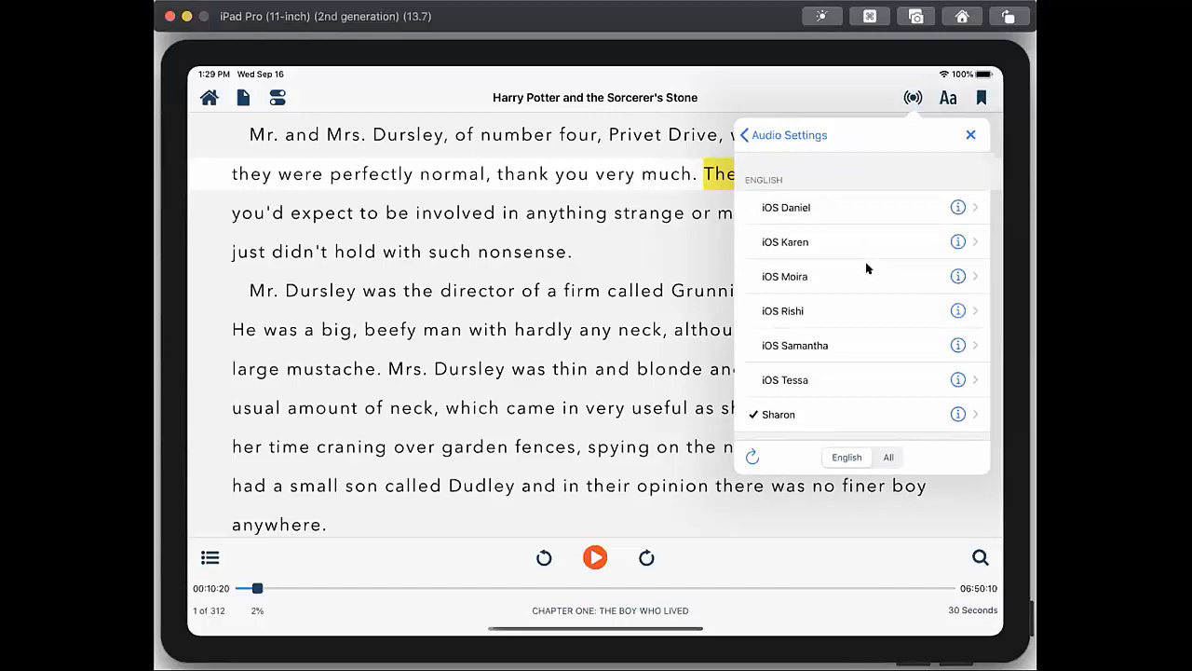
mouse_move(734, 149)
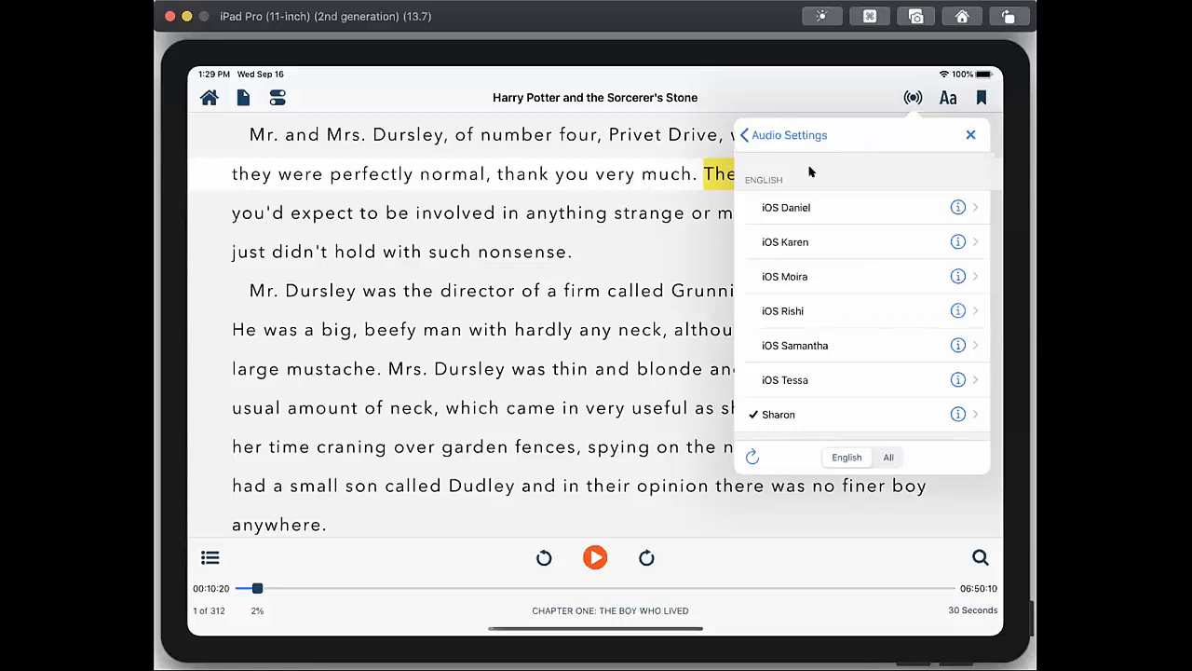
click(745, 134)
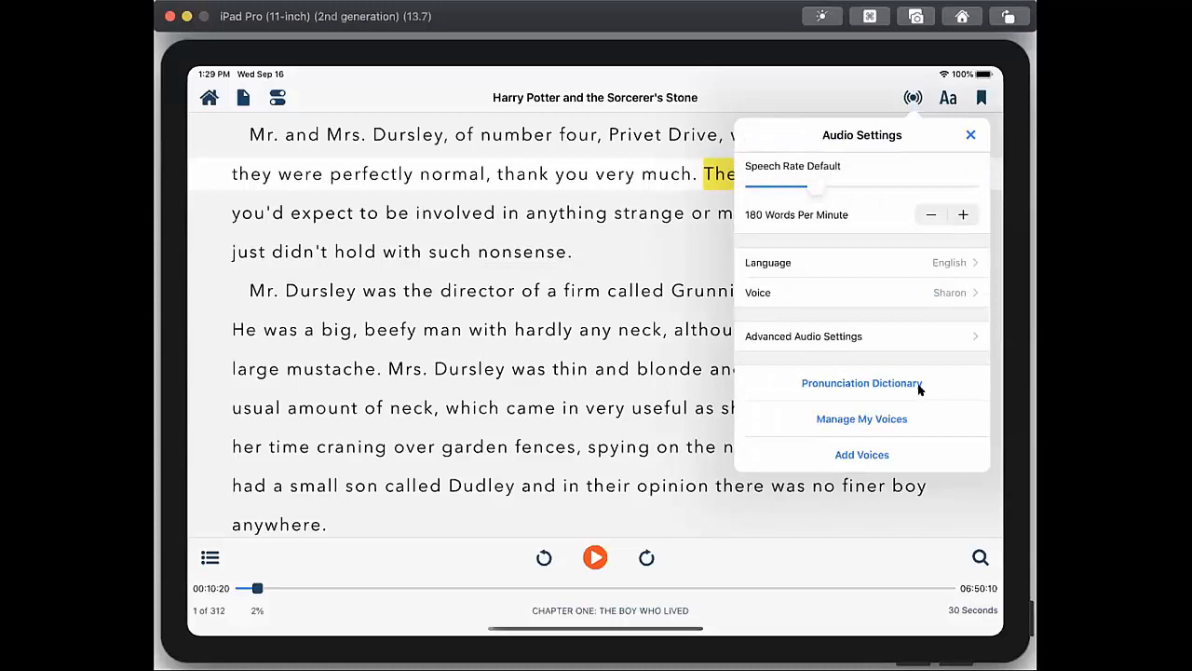
mouse_move(875, 455)
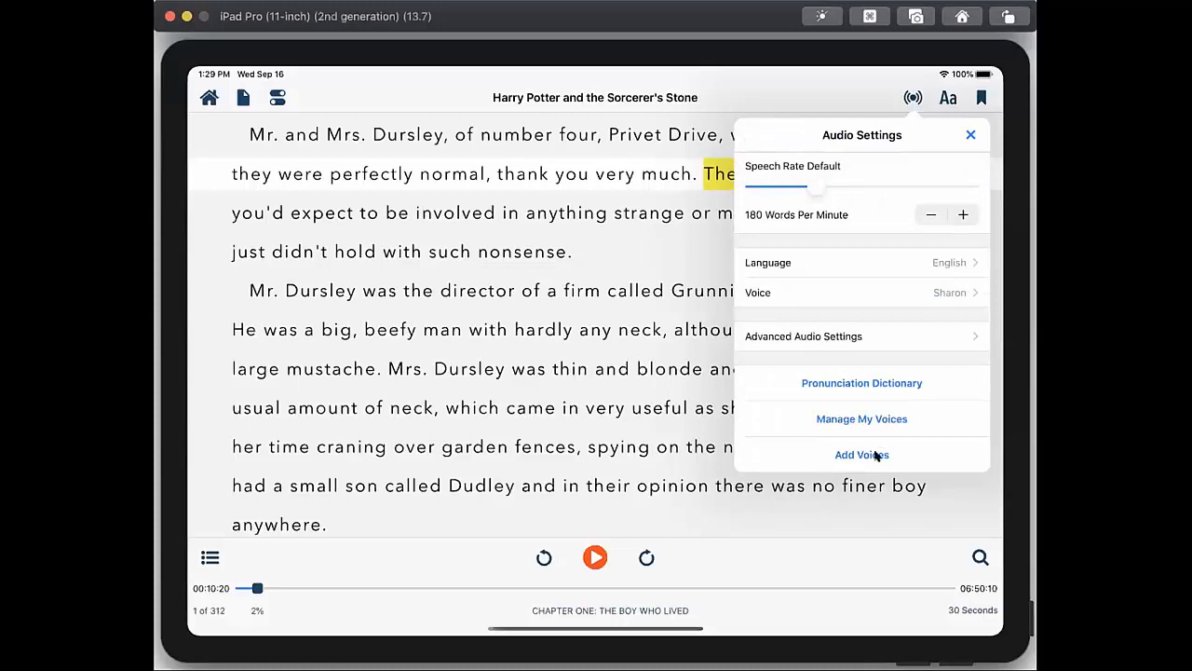
Browse the Add Voices catalogue of paid voices, then start an in-book search
click(861, 454)
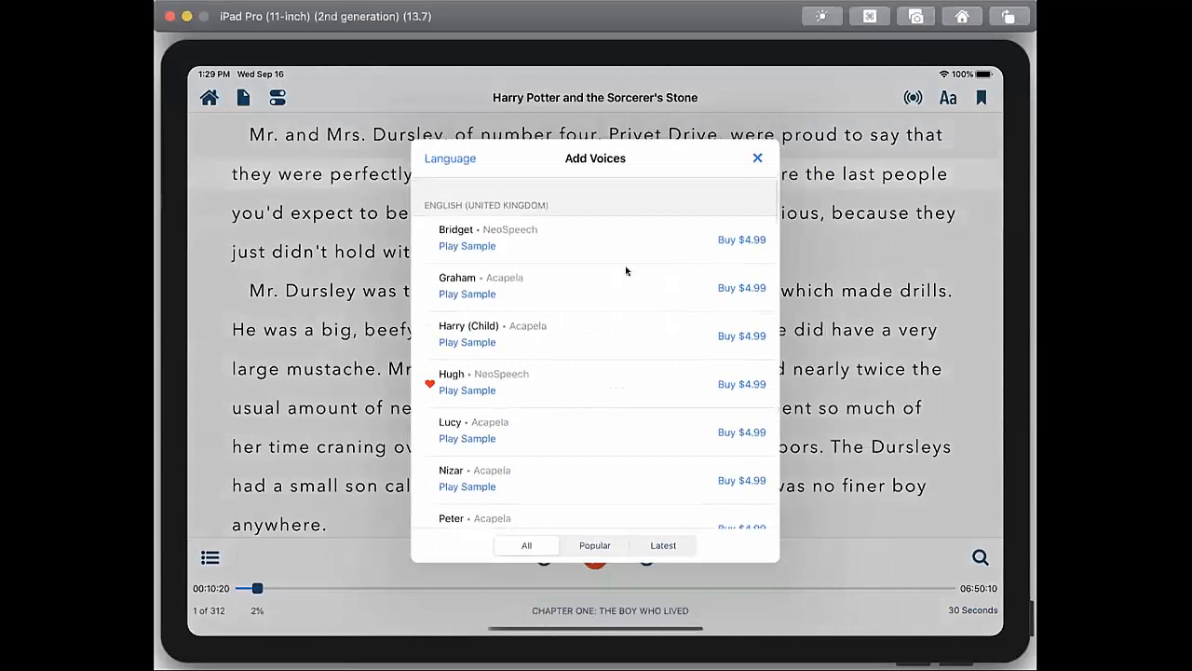
scroll(down, 3)
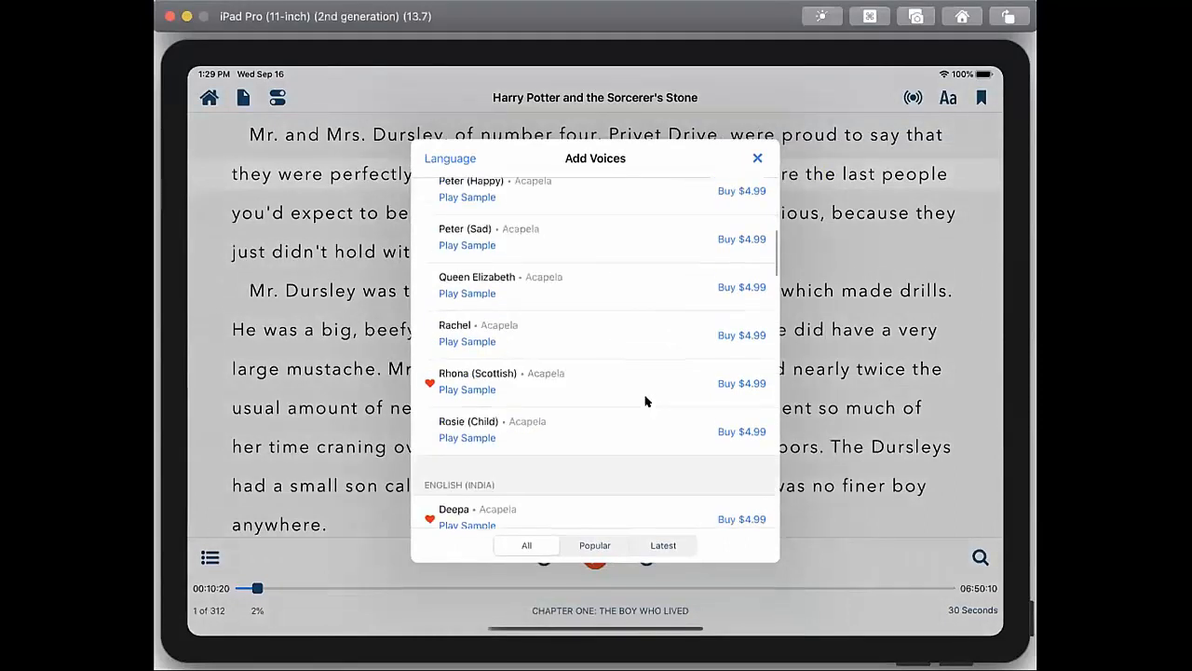
scroll(down, 3)
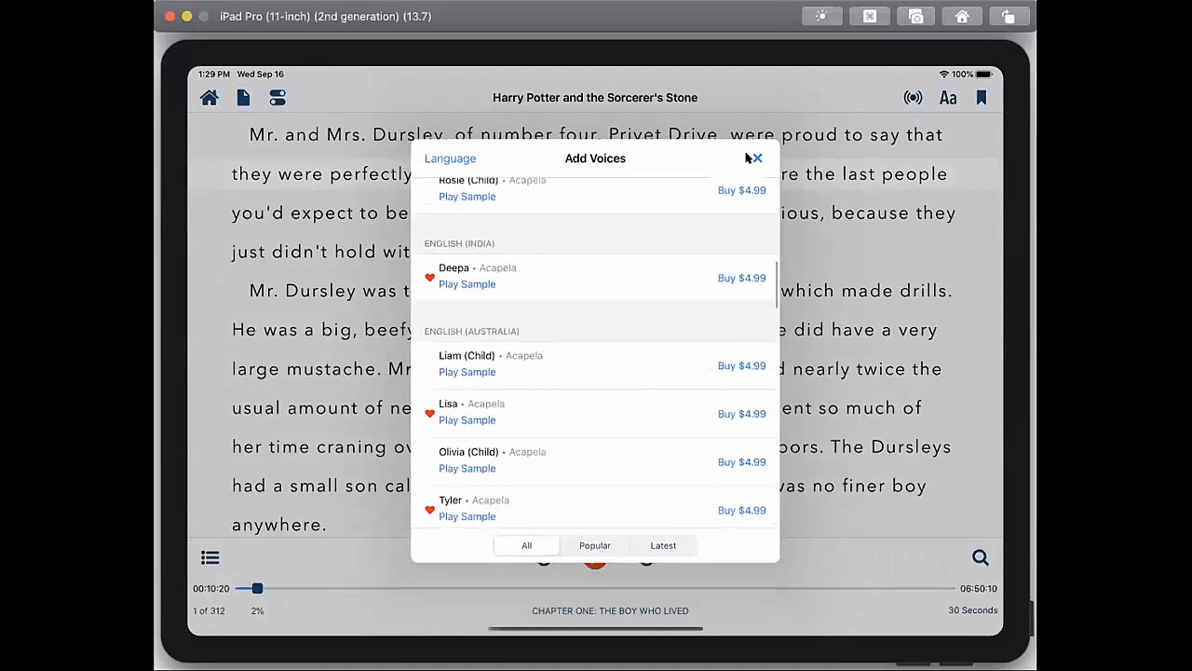
scroll(down, 3)
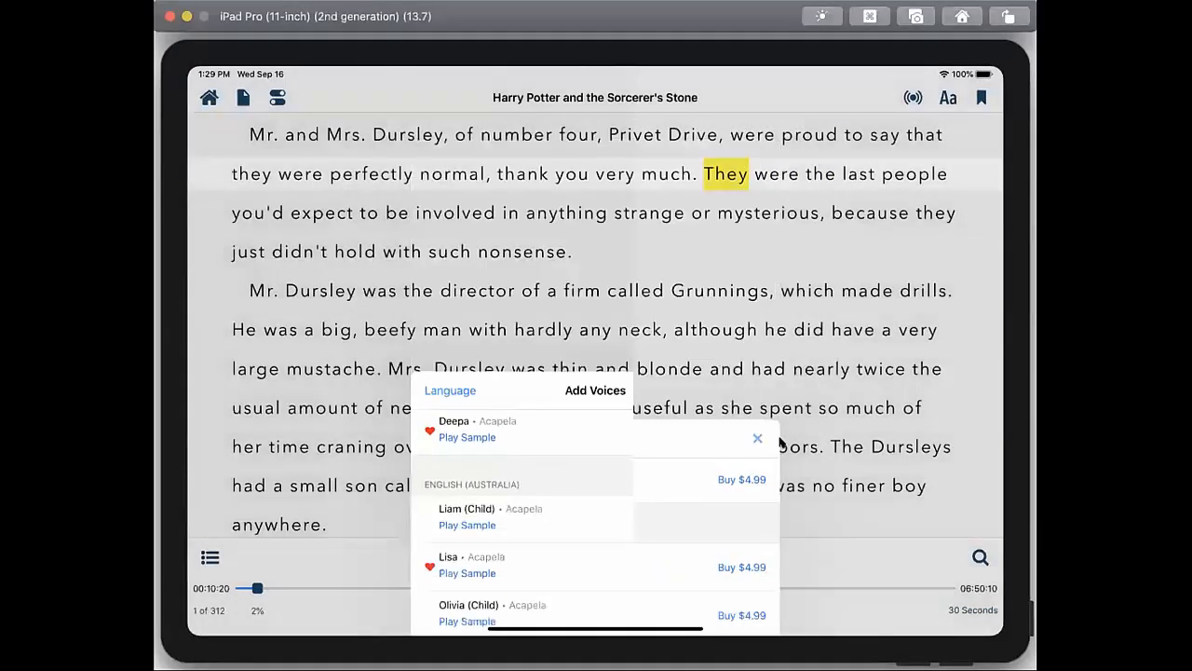
click(756, 438)
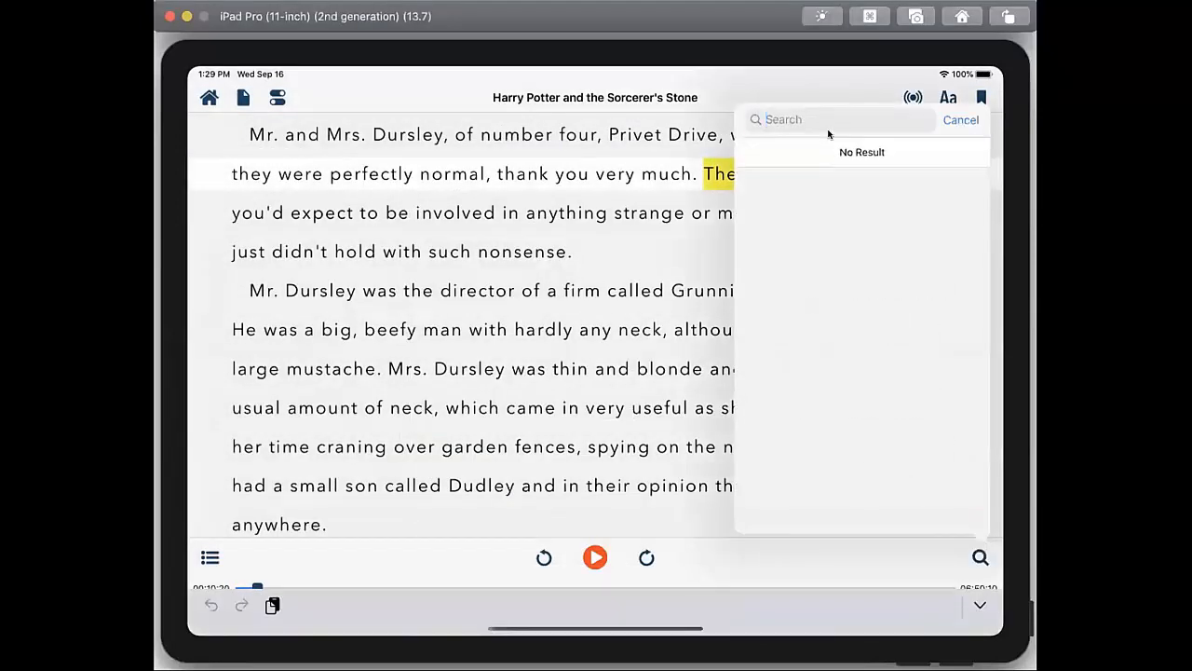
Search the book for 'harry' and jump to the title page from a result
text(harry)
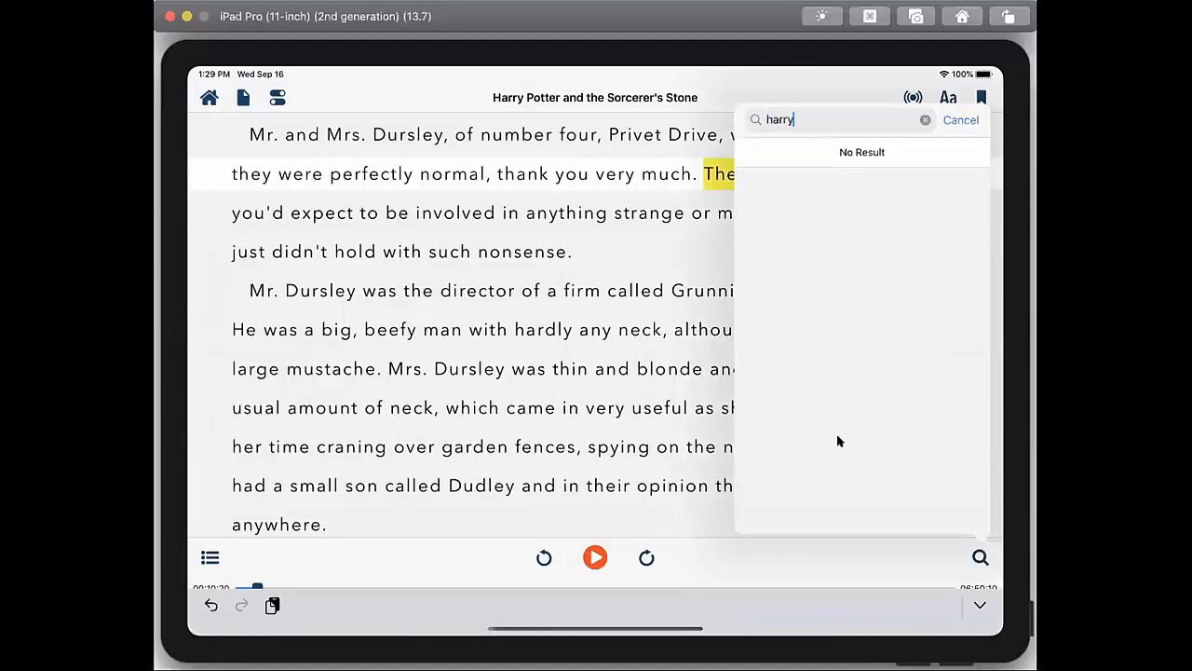
key(Return)
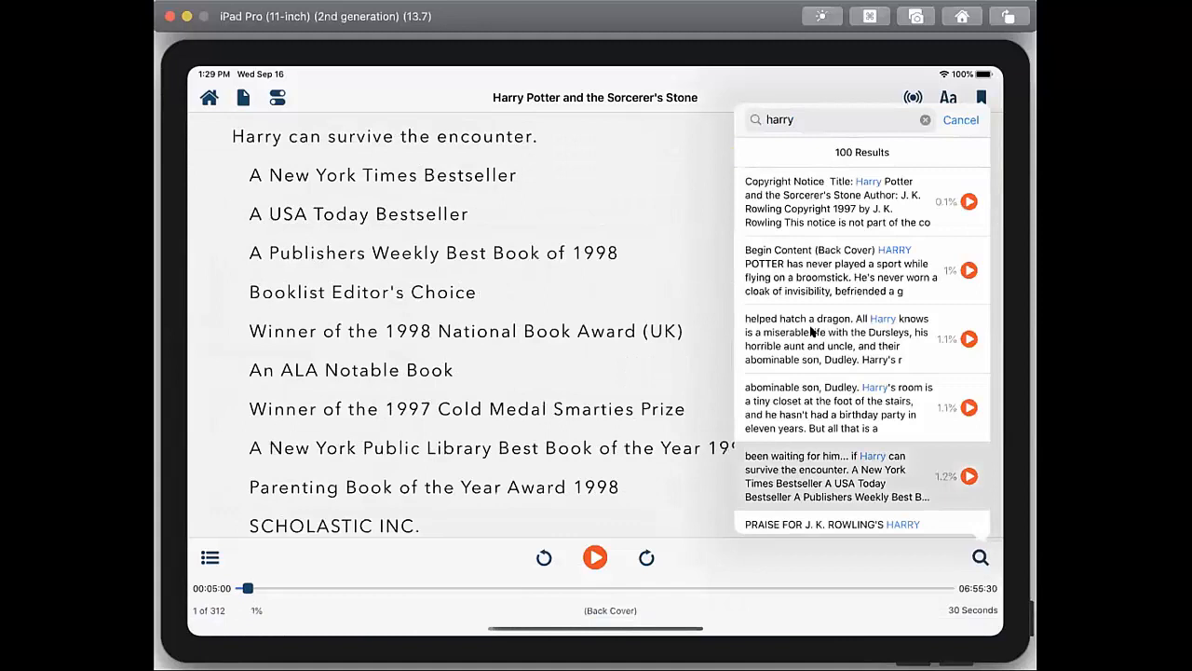
scroll(down, 3)
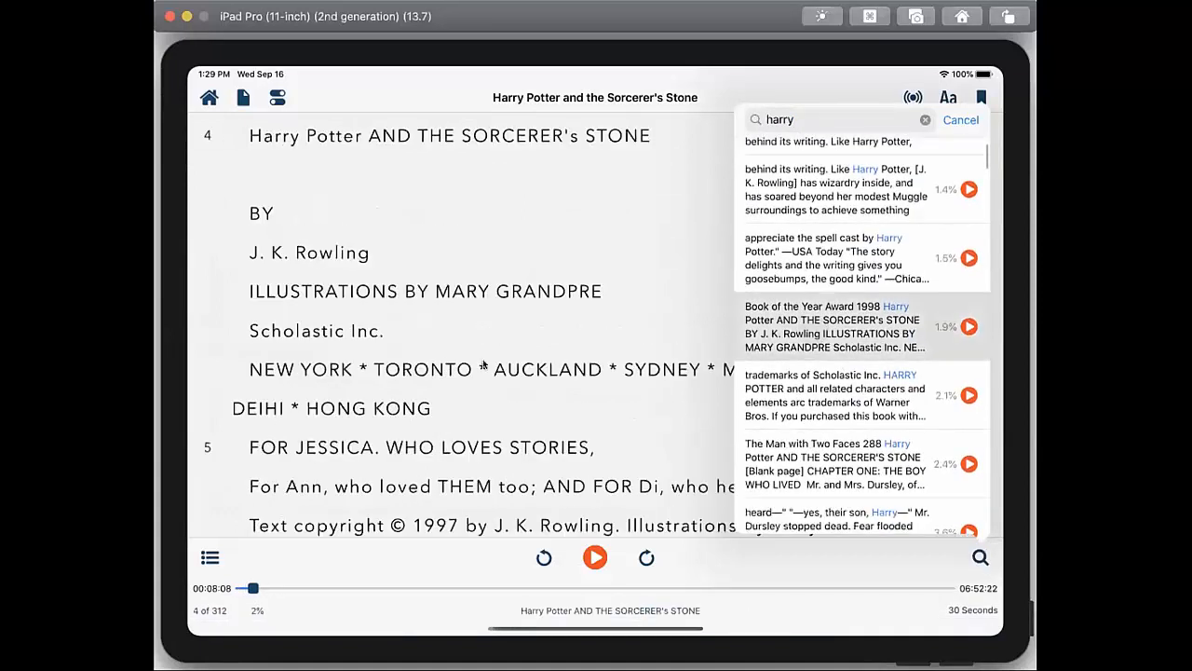
mouse_move(657, 350)
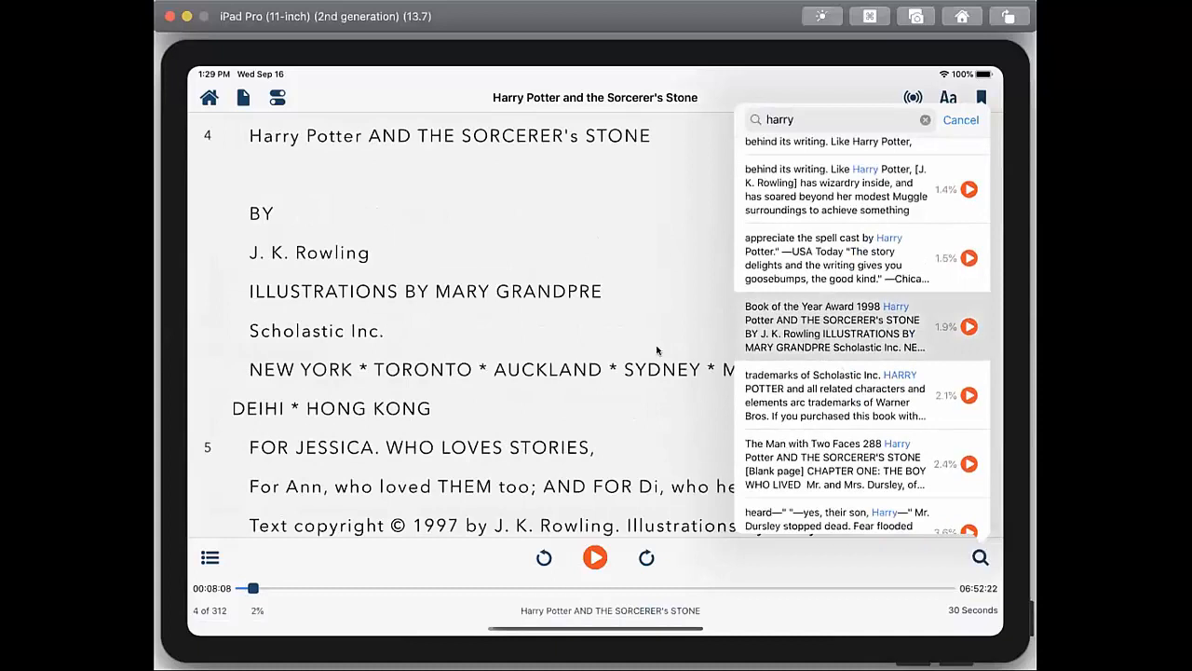
click(961, 119)
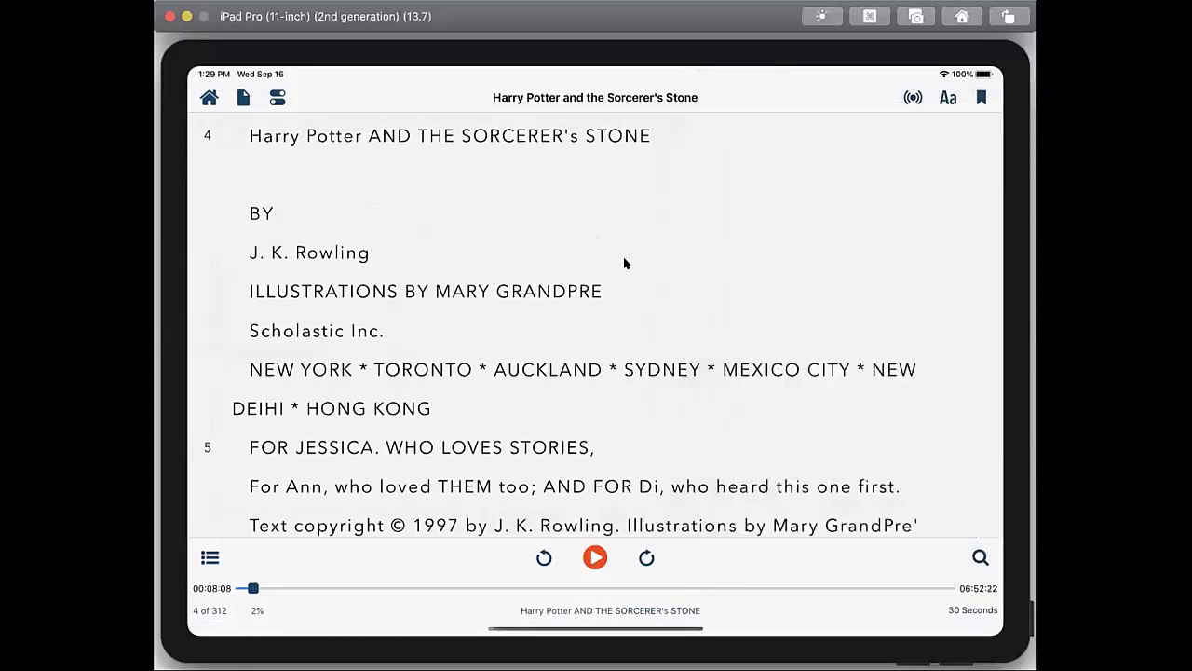
Resume at page 3, read aloud from the word 'cat' in full-page view, then pause at 'It'
scroll(down, 3)
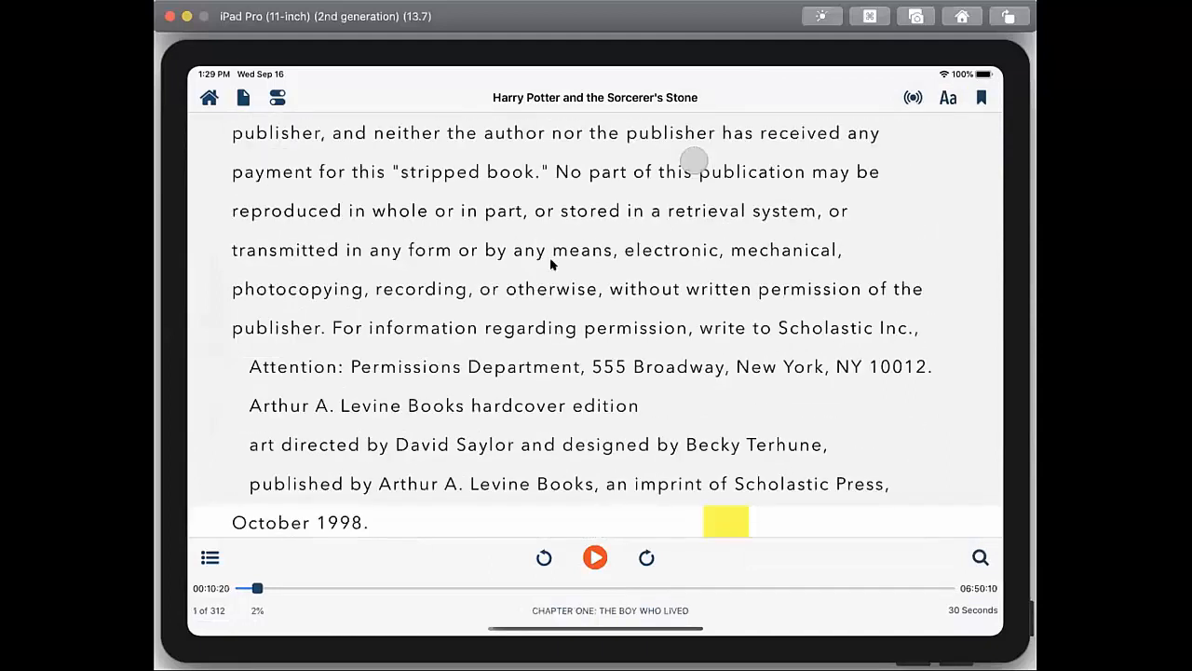
click(596, 559)
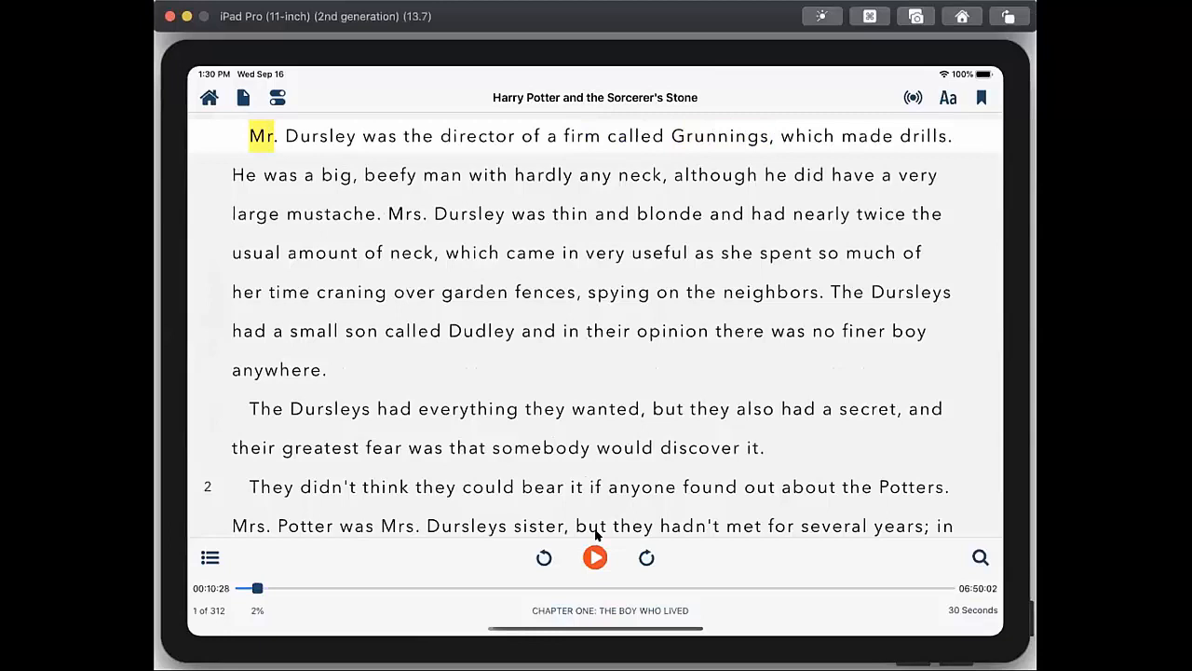
mouse_move(861, 498)
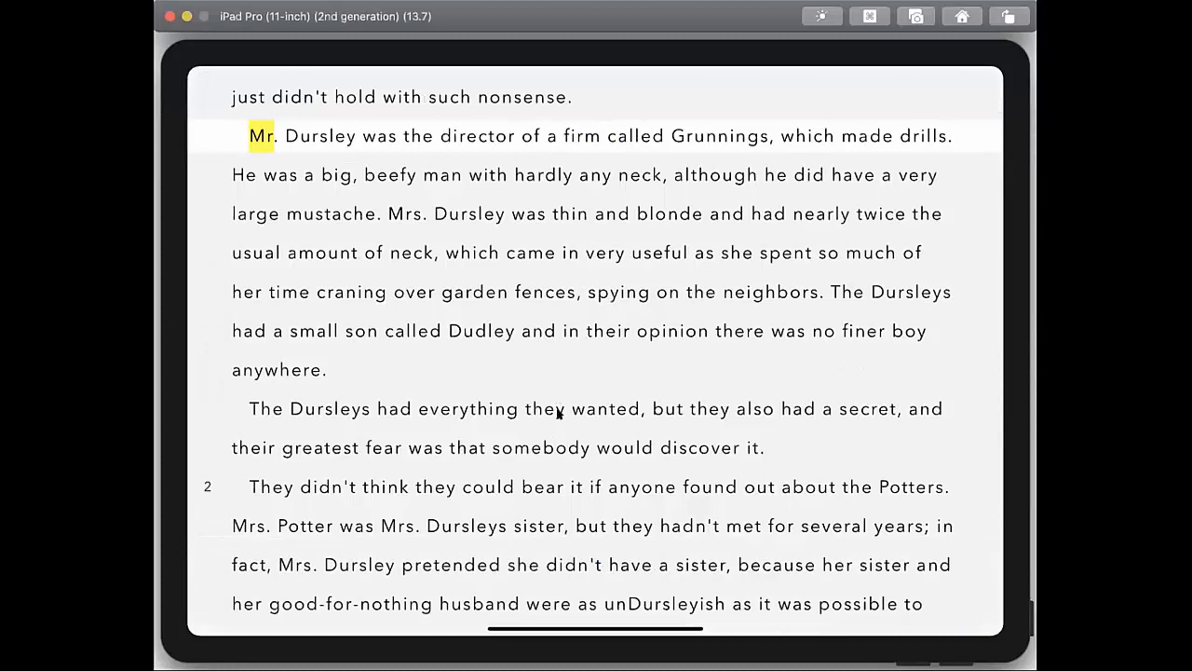
scroll(down, 3)
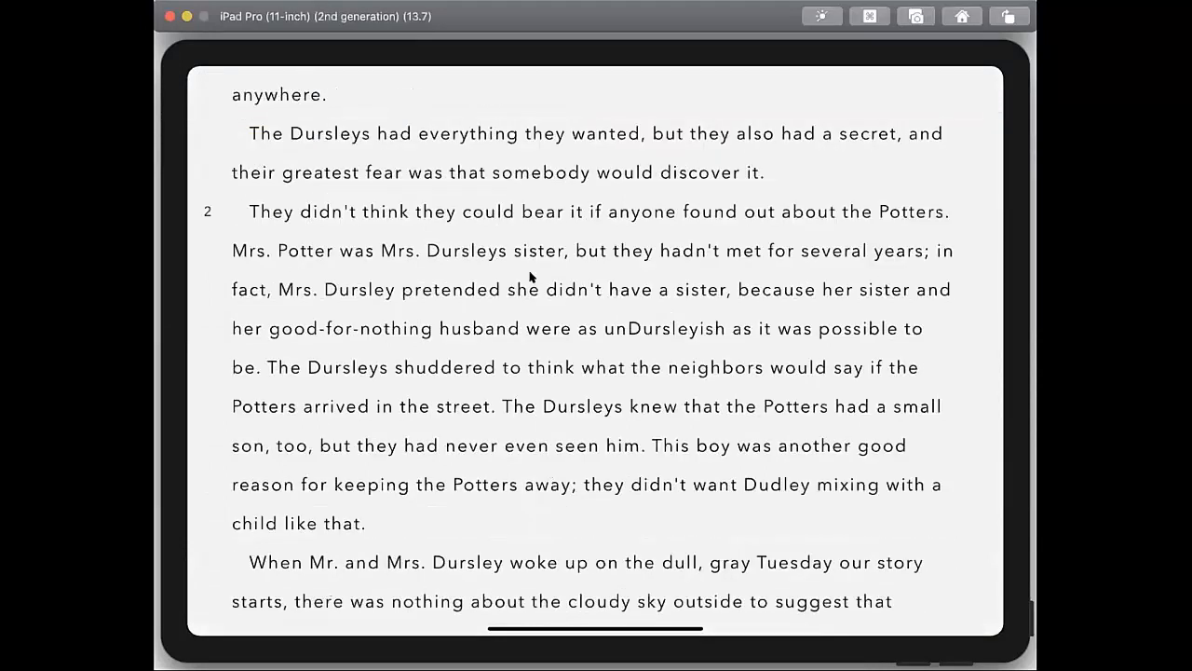
scroll(down, 3)
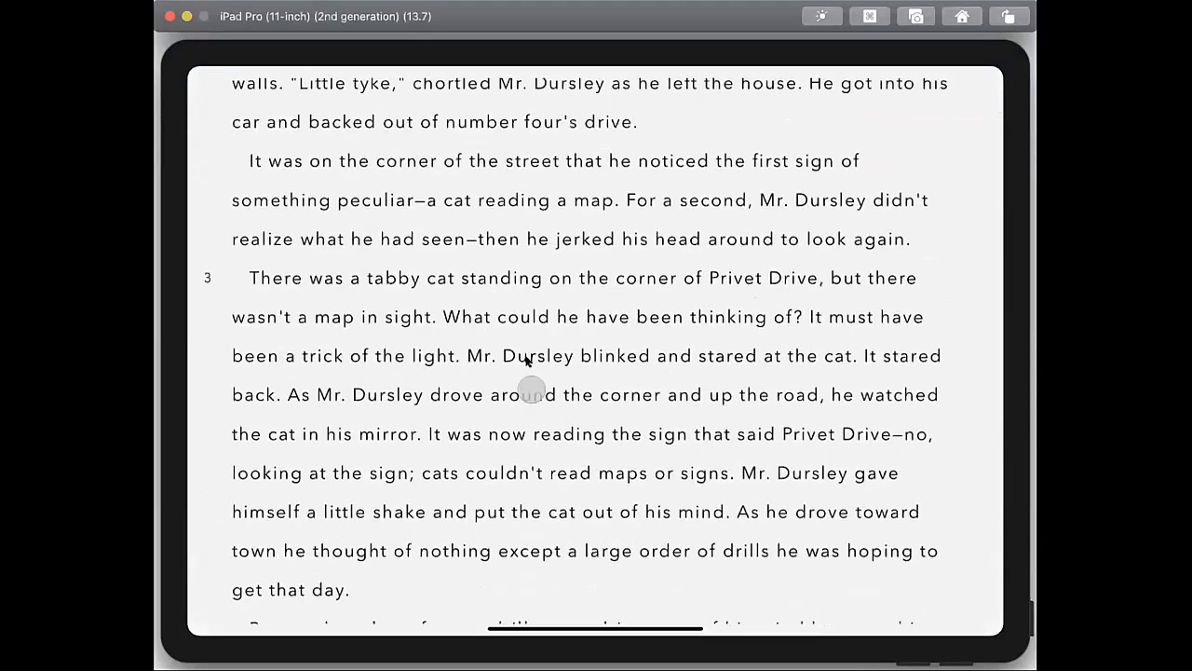
double_click(678, 354)
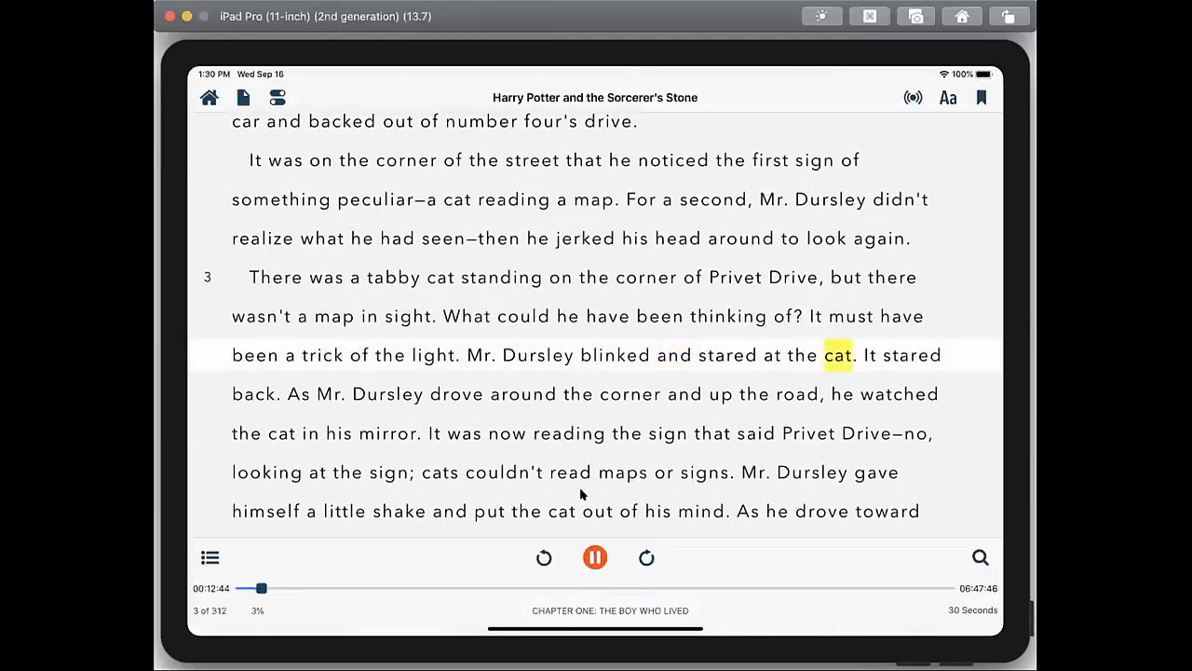
click(596, 559)
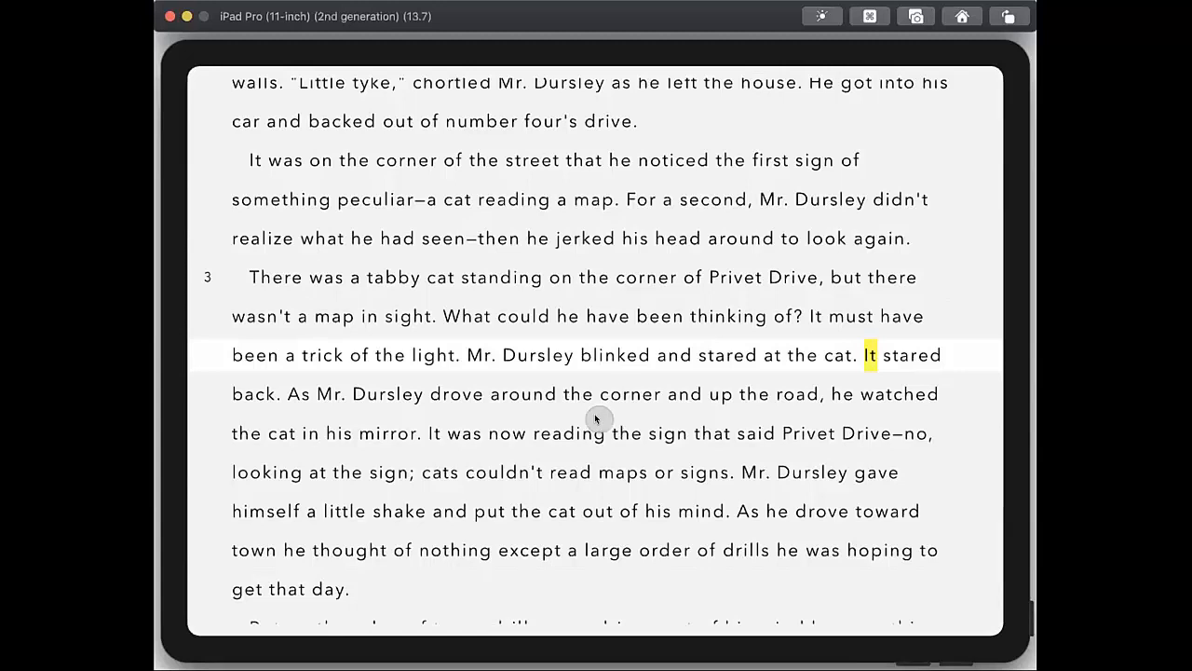
click(596, 419)
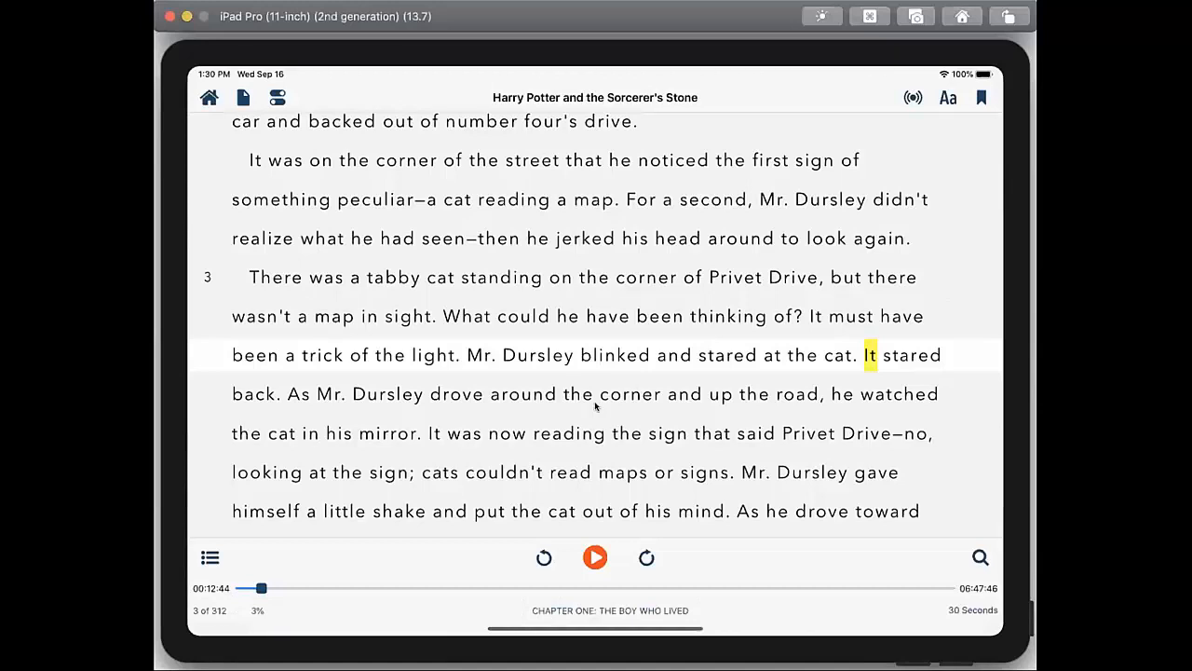
mouse_move(499, 281)
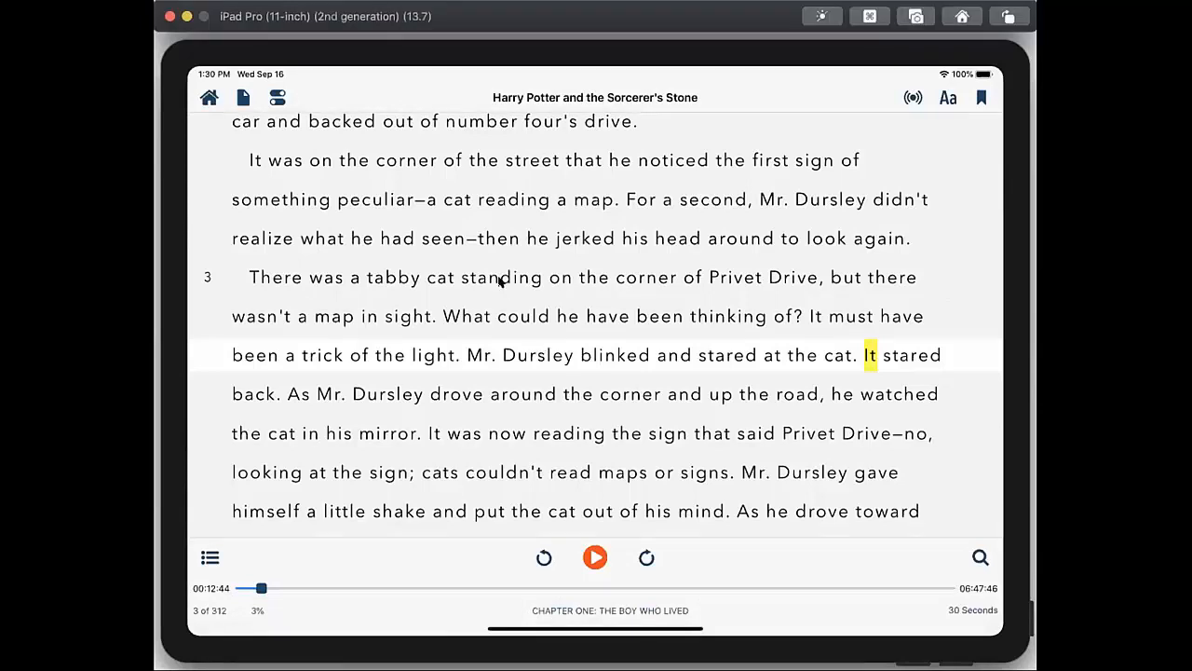
Highlight 'standing on the corner of Privet Drive... thinking of?' green and attach a note
double_click(499, 276)
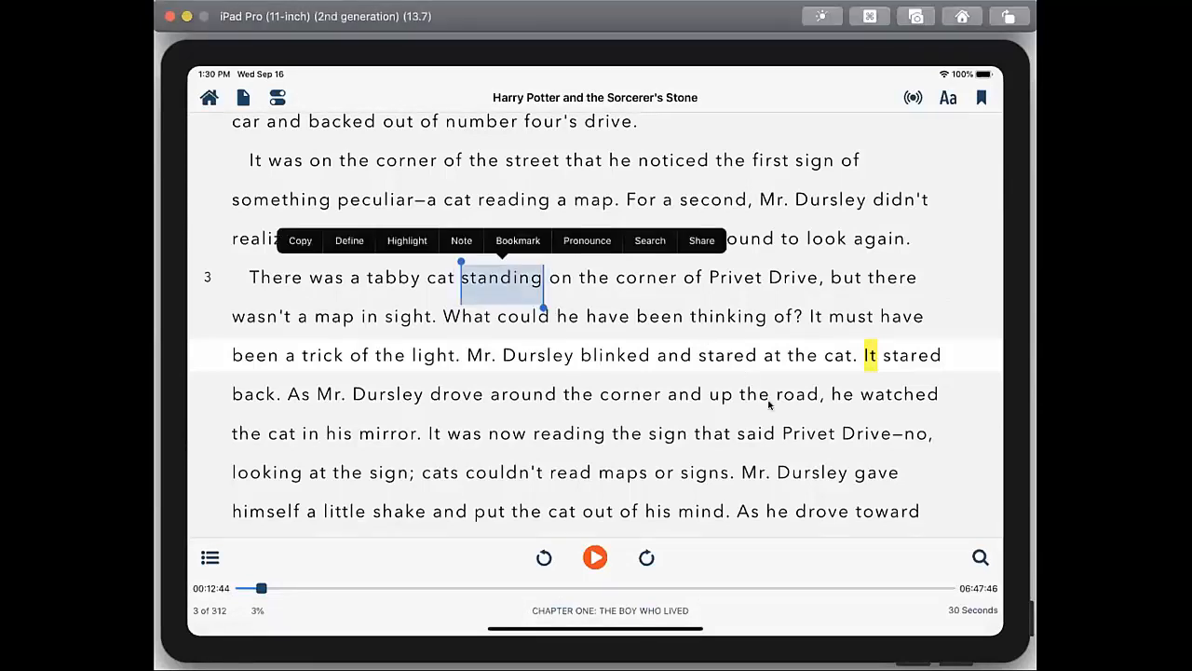
drag(529, 298, 708, 336)
text(This is my n)
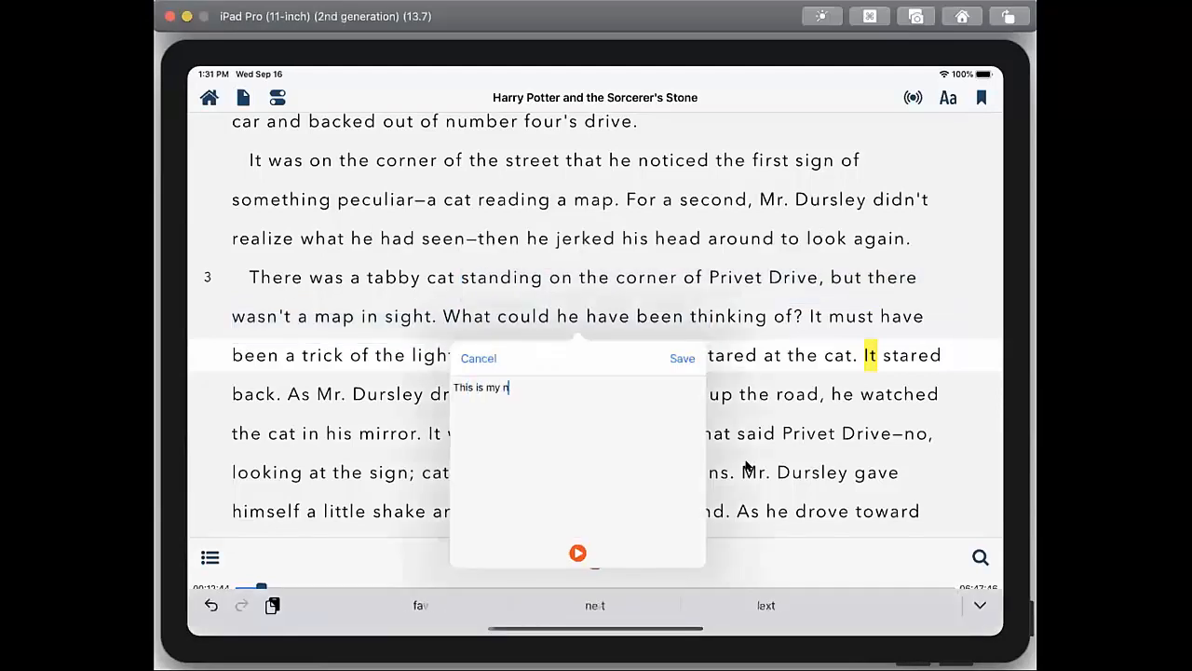
click(682, 357)
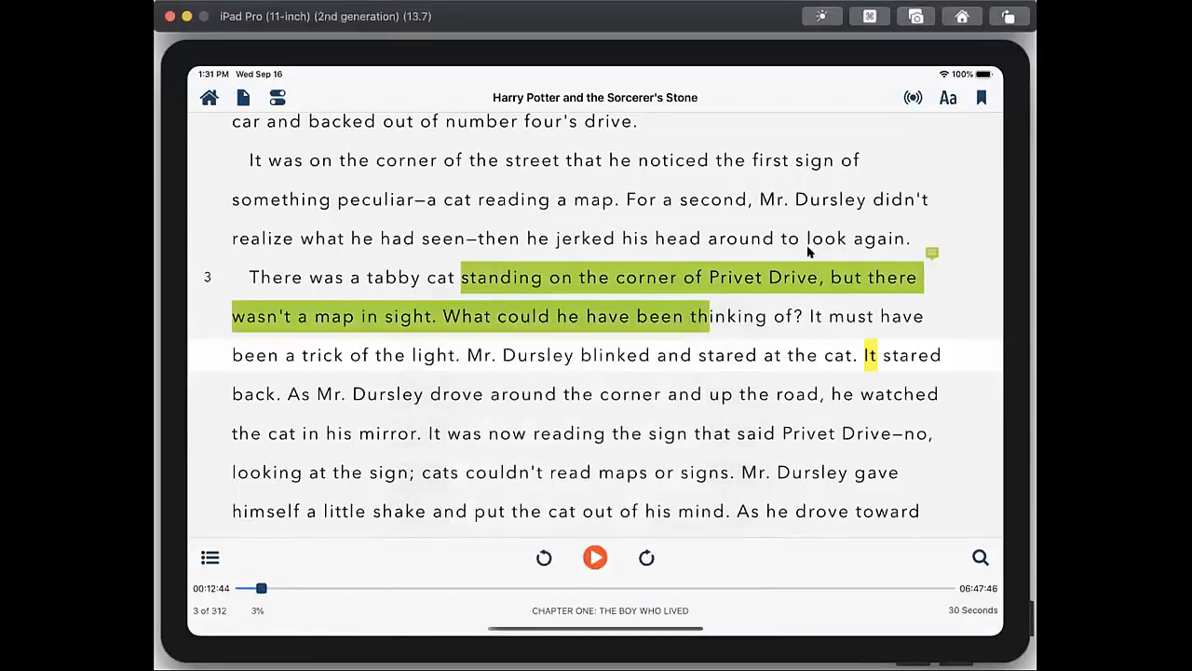
click(244, 97)
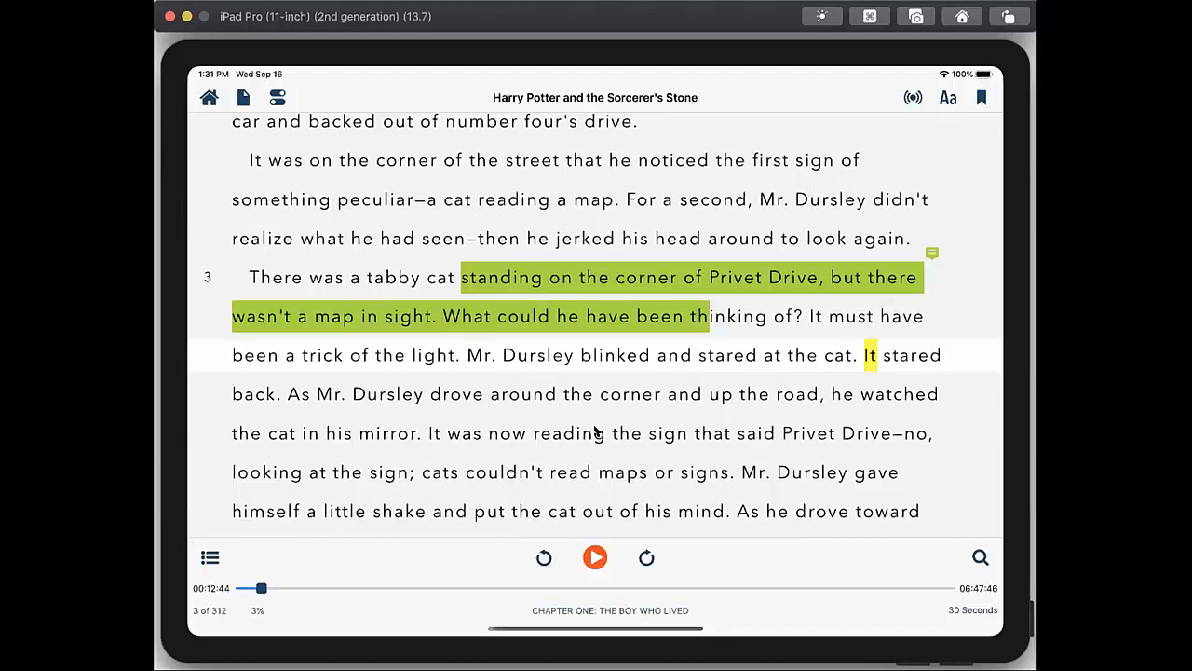
mouse_move(739, 134)
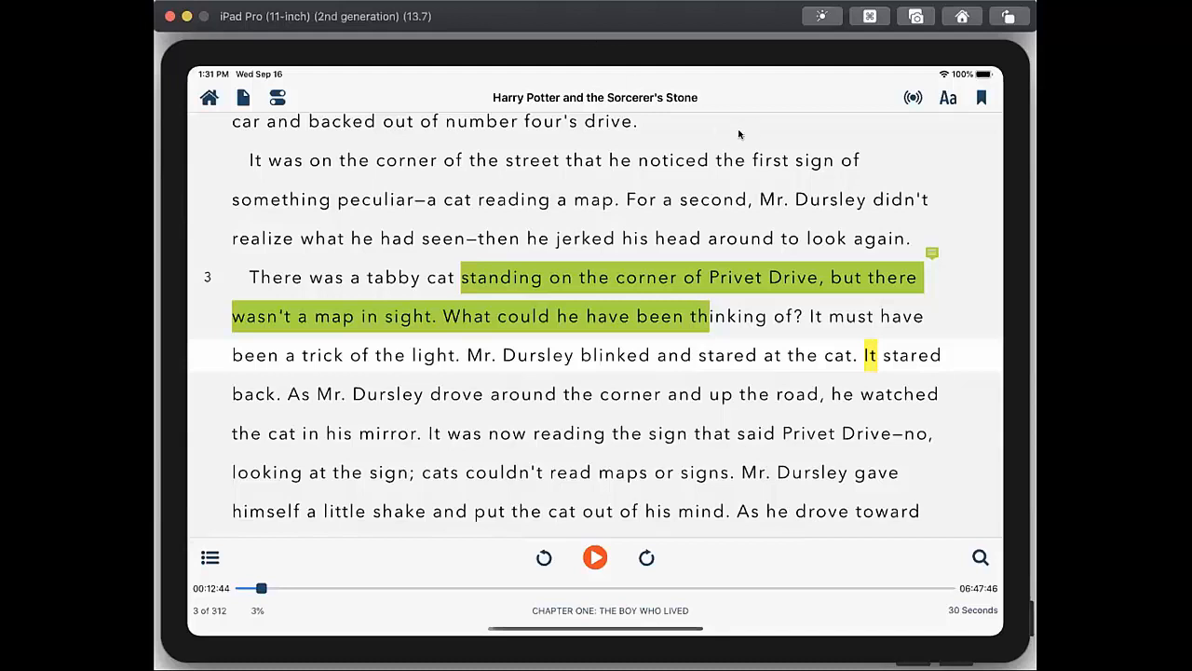
mouse_move(816, 298)
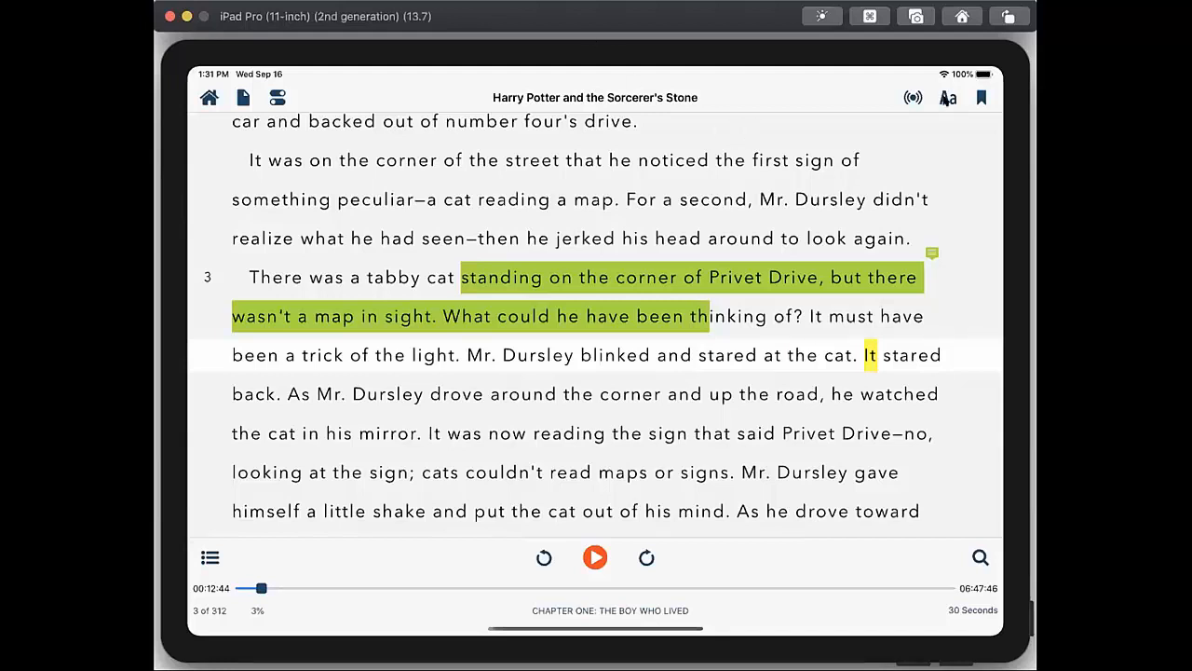
Review the colour settings, then show Font and Spacing (Avenir Next, size 26, spacing 5, margins 60)
click(946, 97)
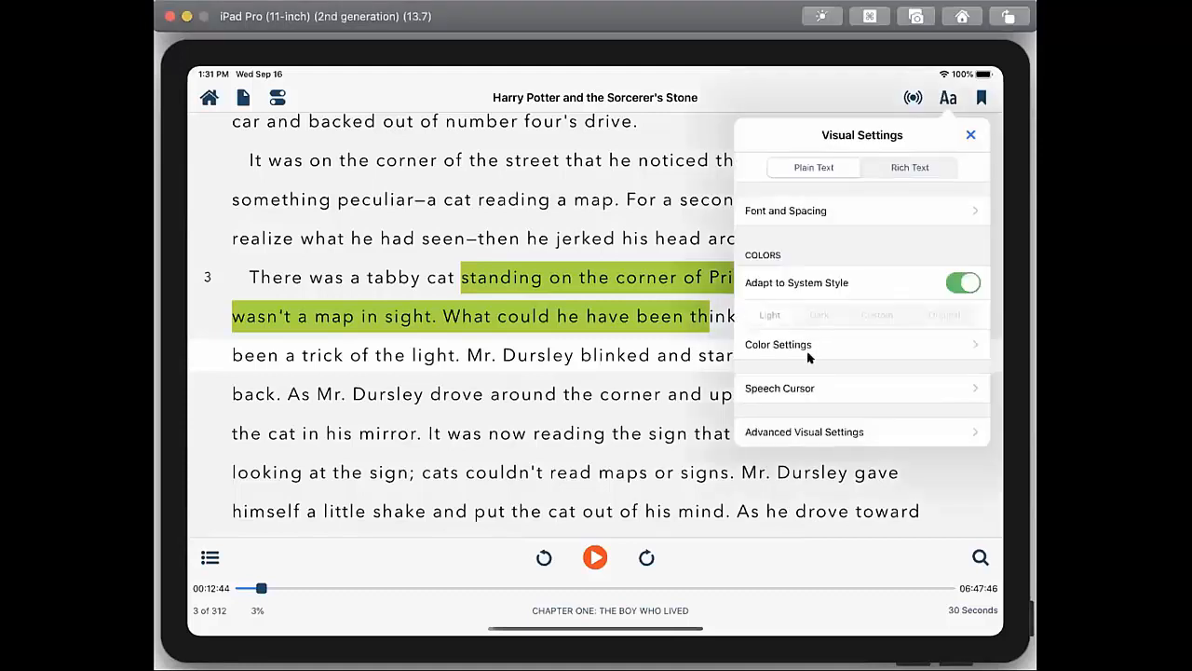
mouse_move(798, 349)
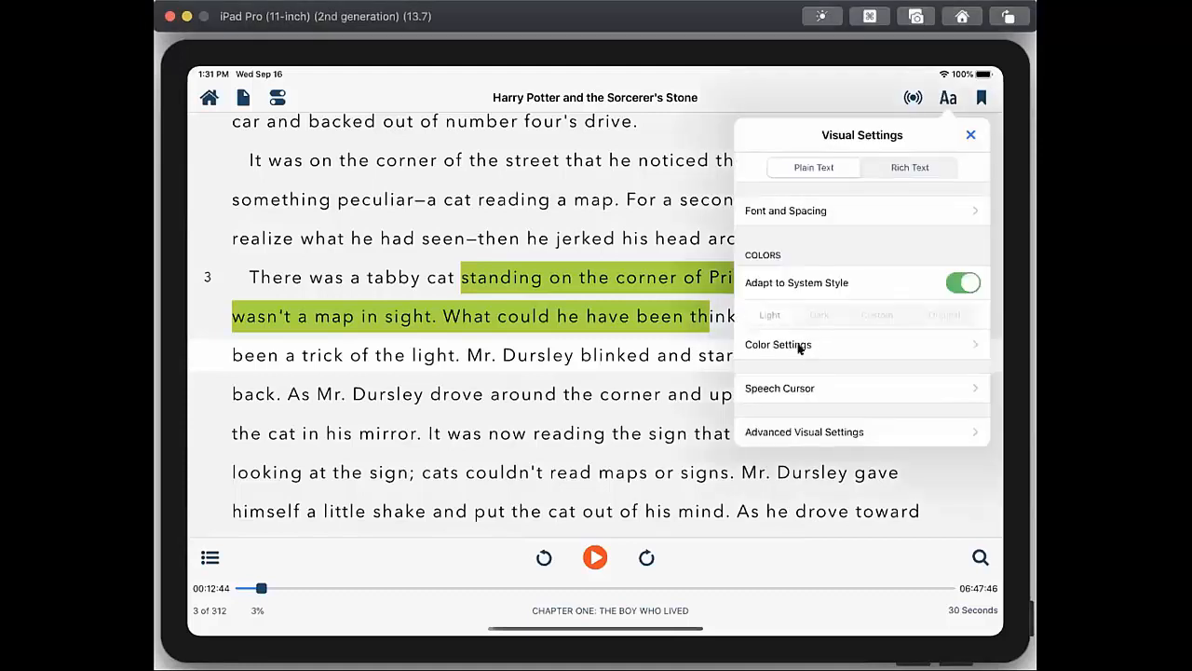
click(779, 342)
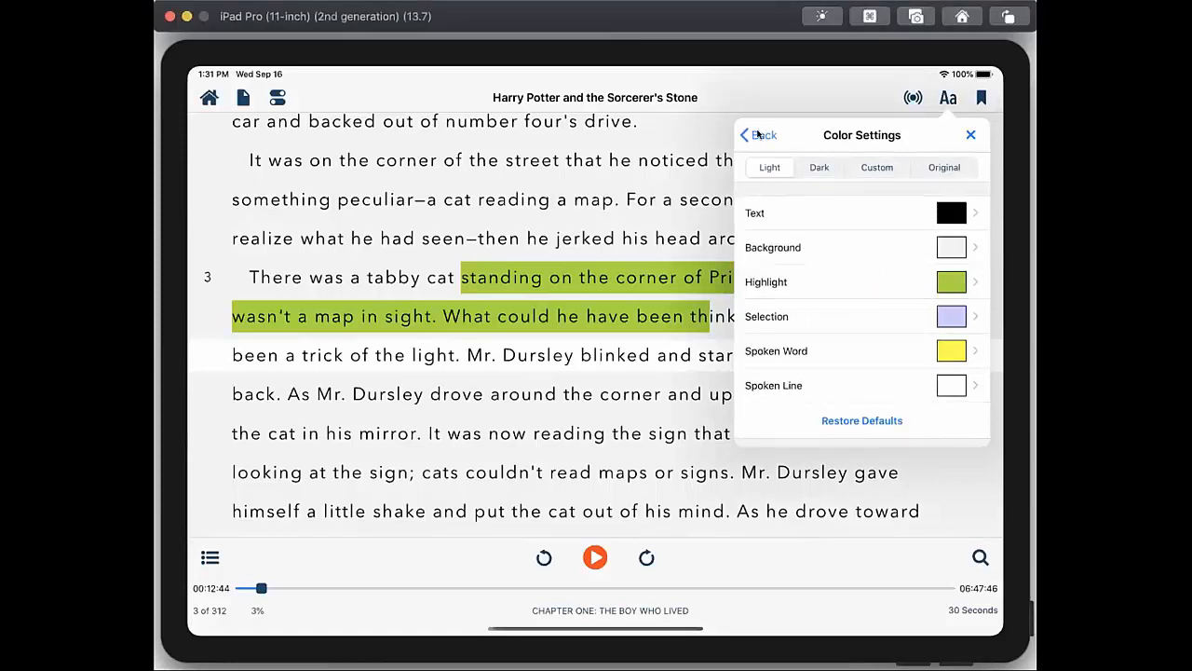
click(757, 134)
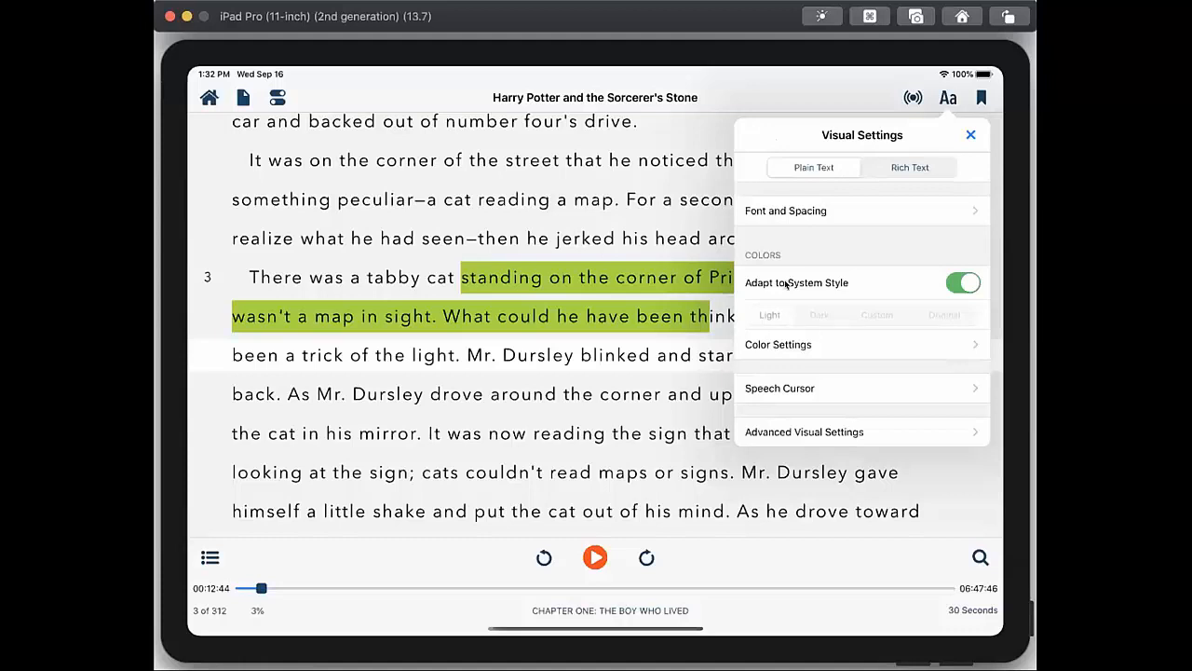
click(786, 211)
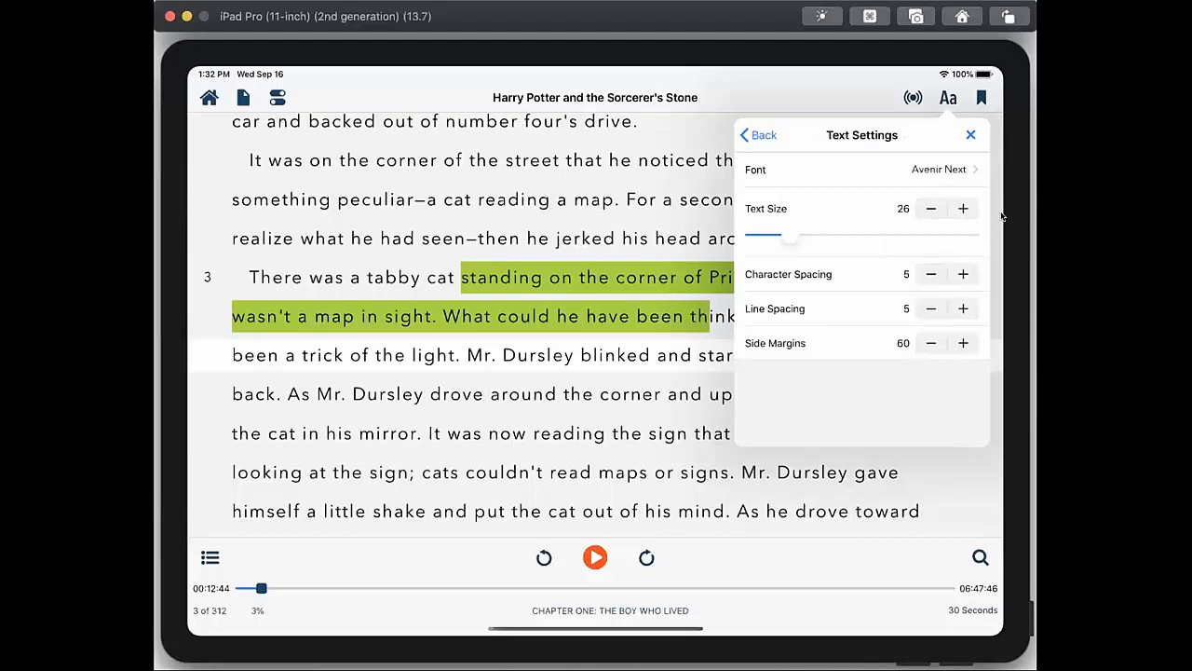
Widen the side margins from 100 to 200, narrowing the text column
click(963, 343)
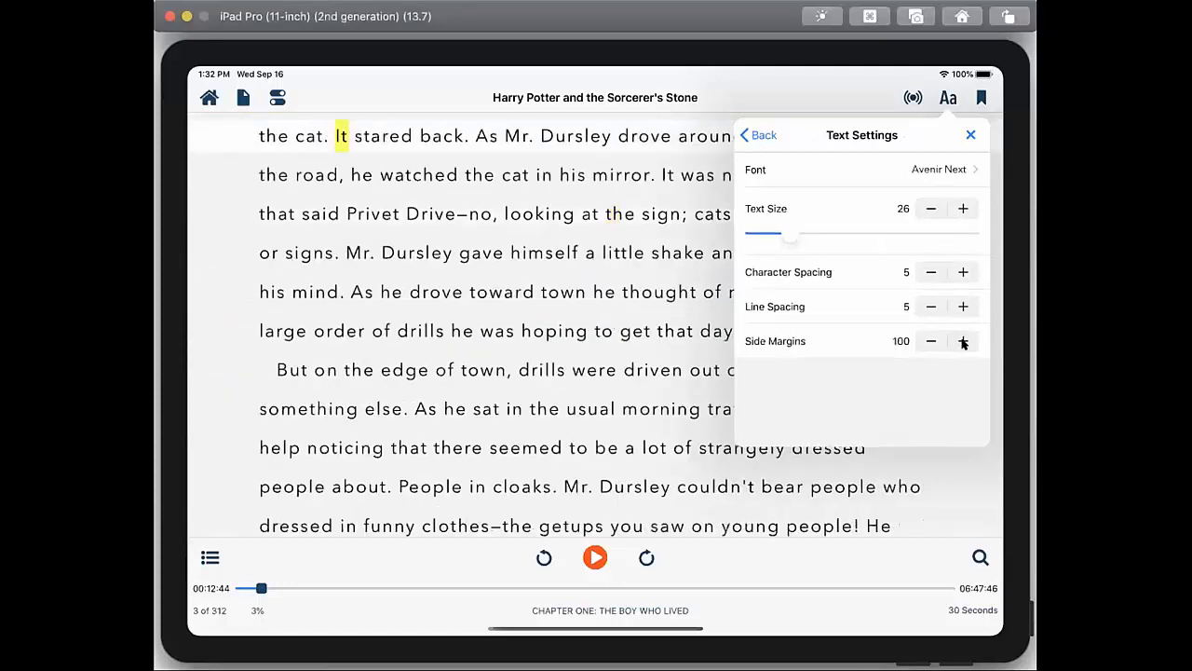
click(961, 339)
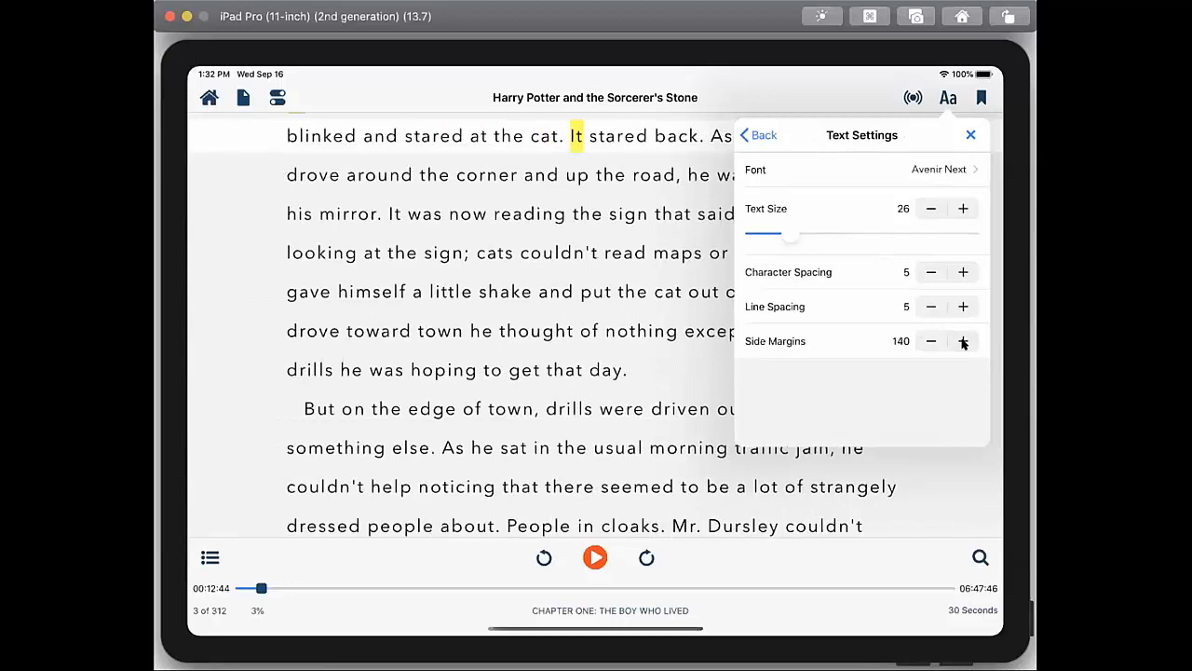
click(963, 341)
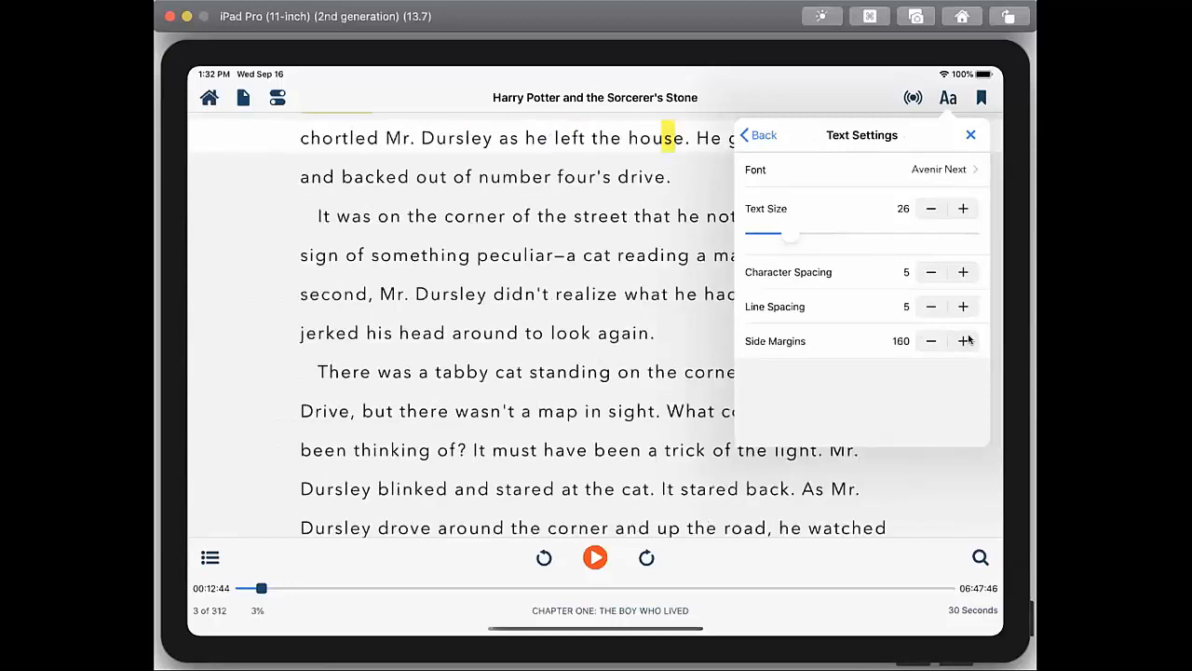
click(963, 339)
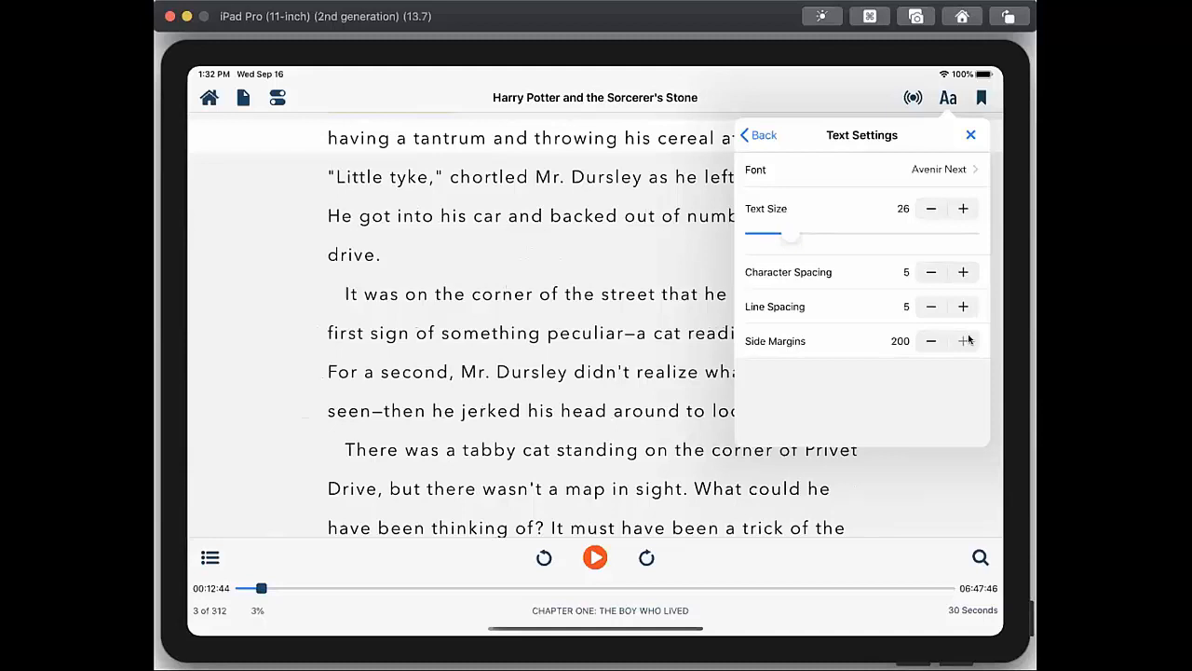
click(860, 168)
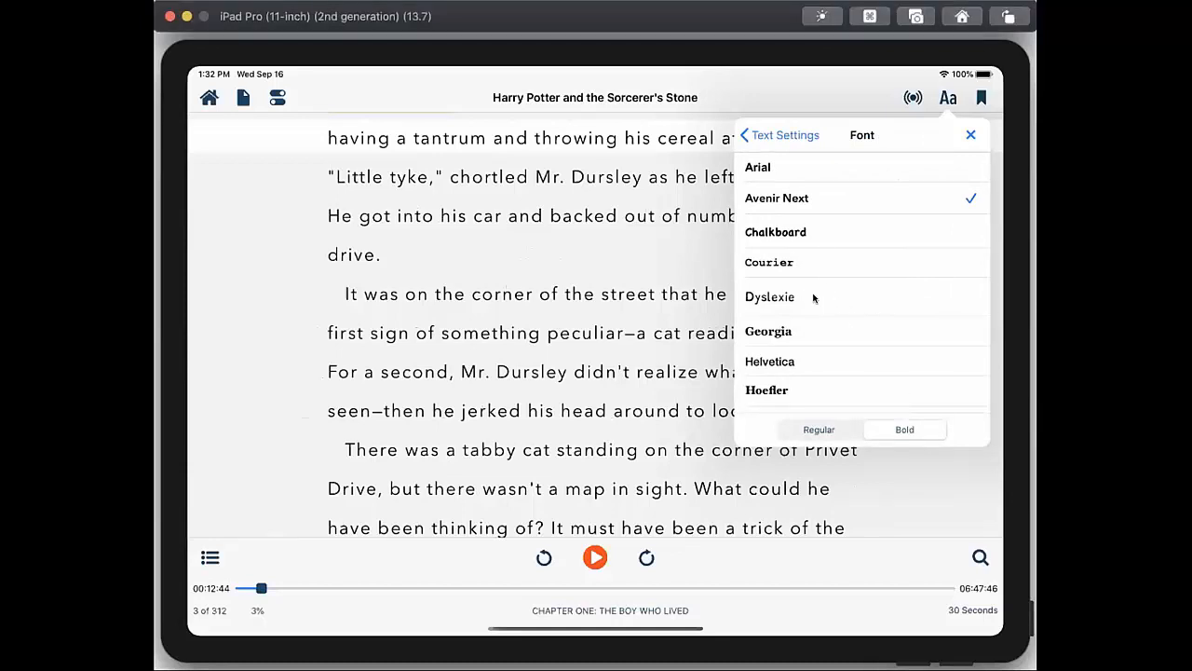
Switch the book text to the Dyslexie font and close the text settings
scroll(down, 3)
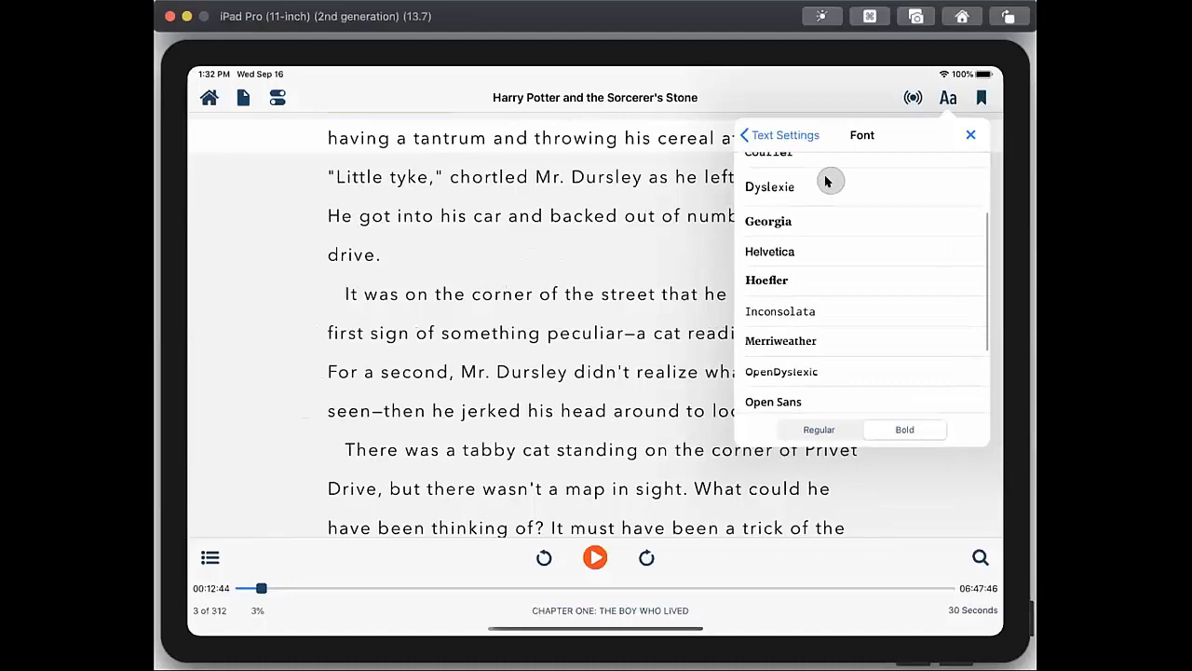
mouse_move(840, 190)
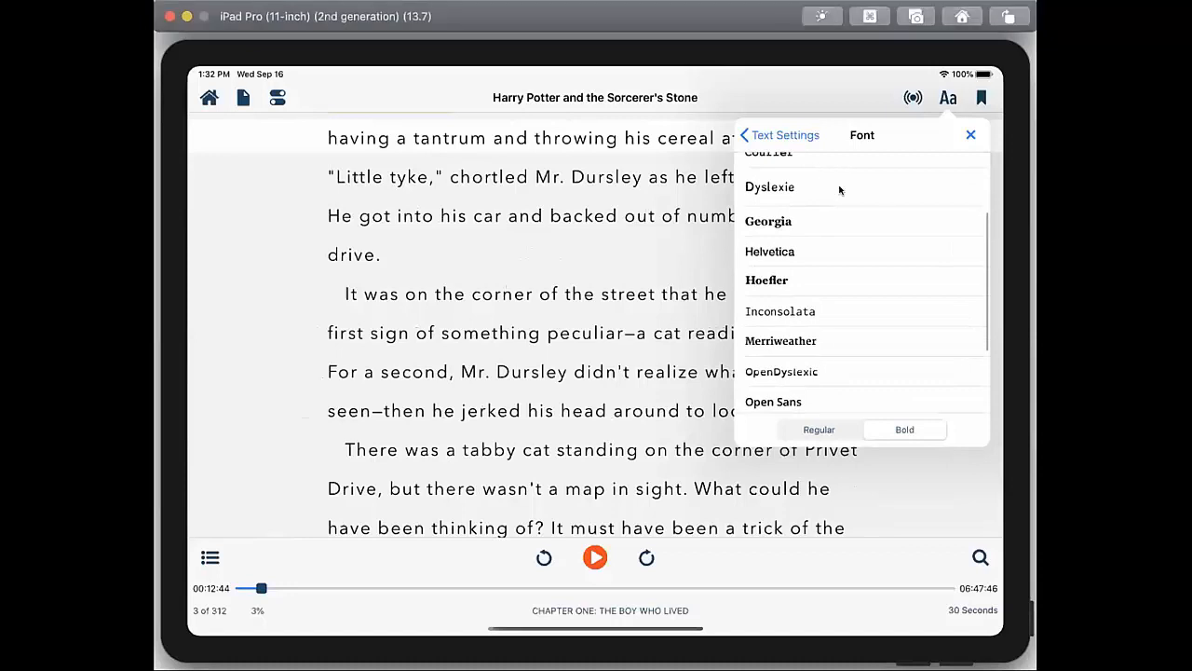
mouse_move(809, 190)
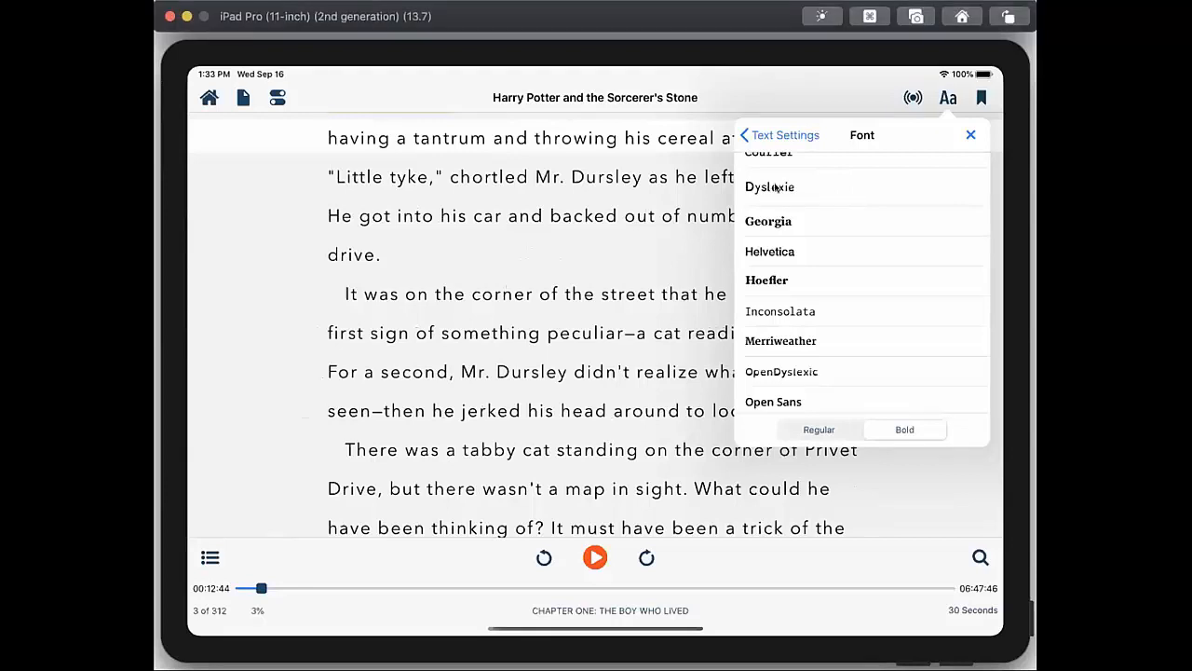
click(770, 186)
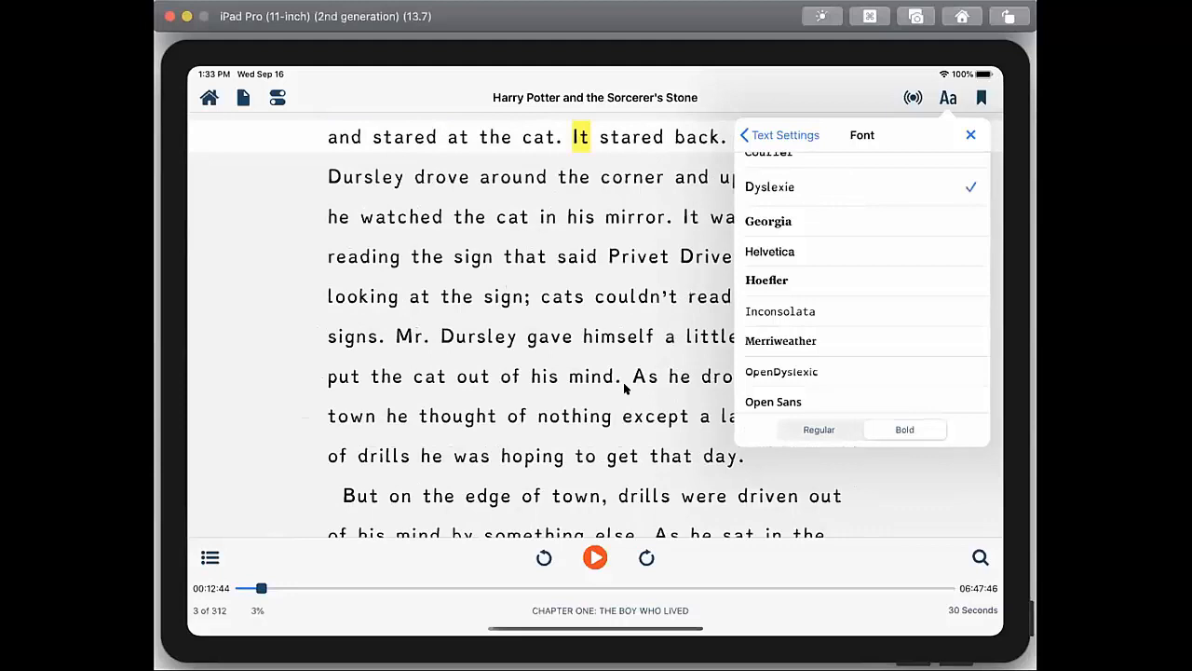
click(971, 134)
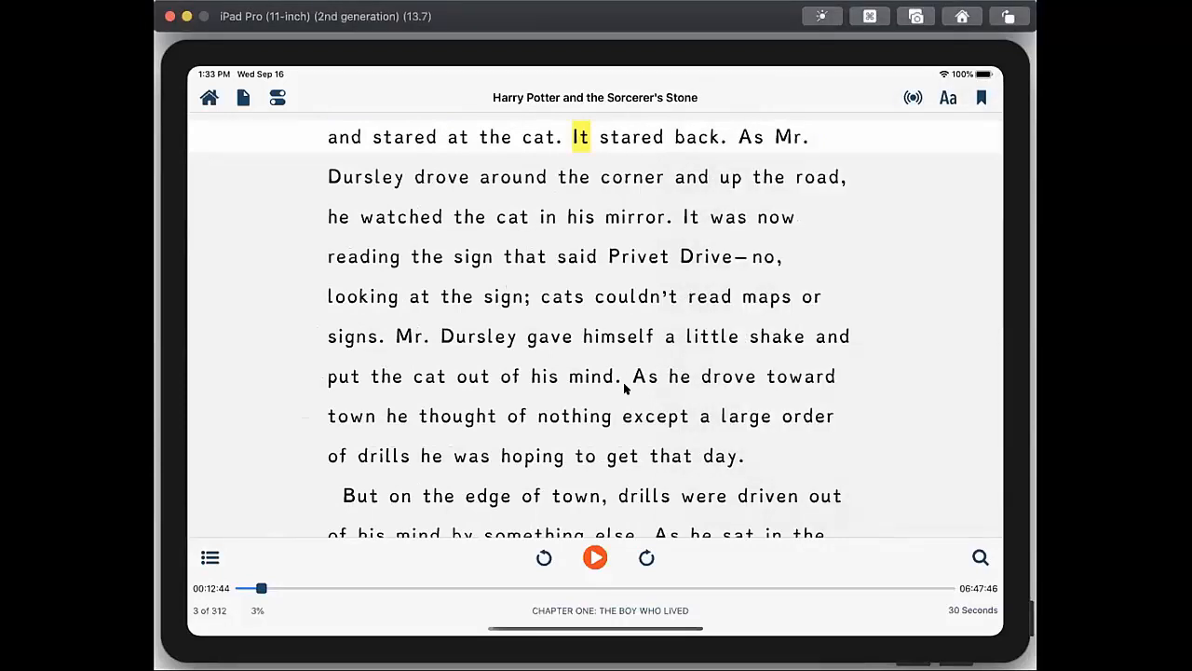
mouse_move(898, 93)
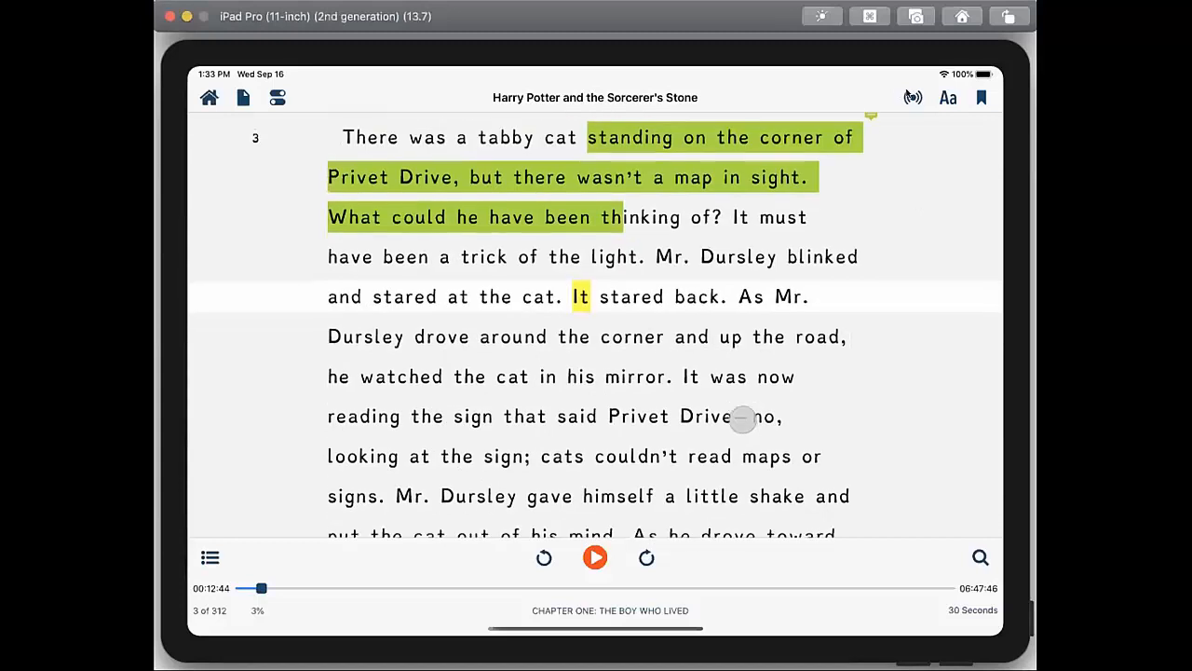
Set Cursor Position to On Page in Advanced Visual Settings and resume narration
click(913, 97)
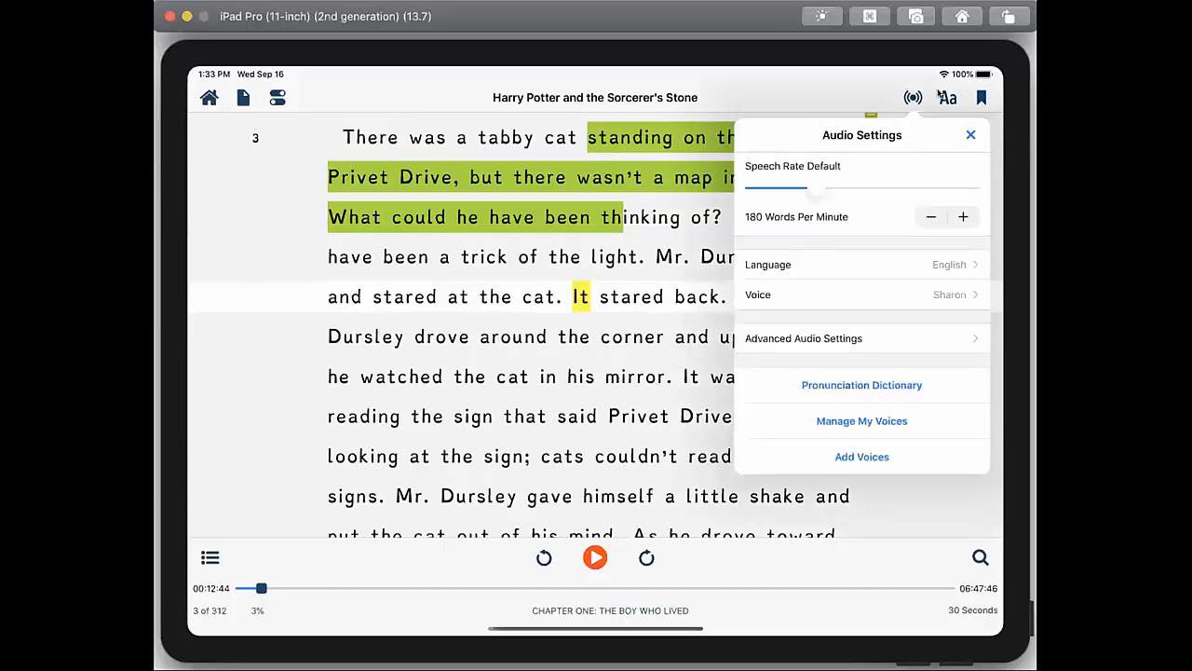
click(946, 97)
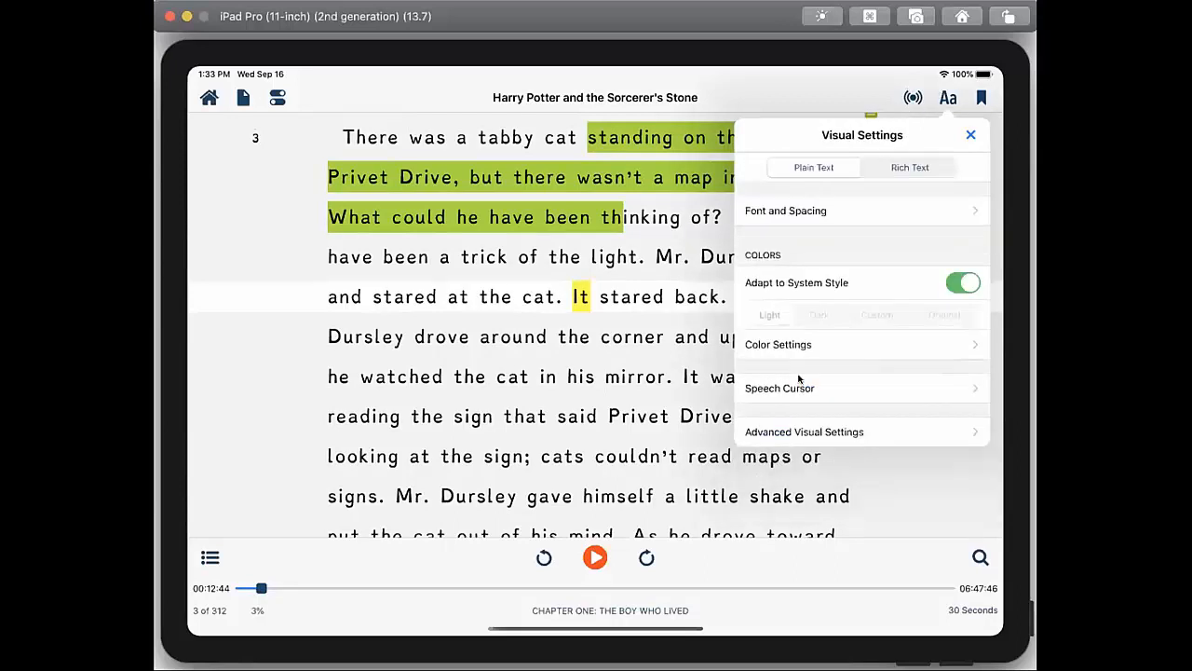
mouse_move(811, 388)
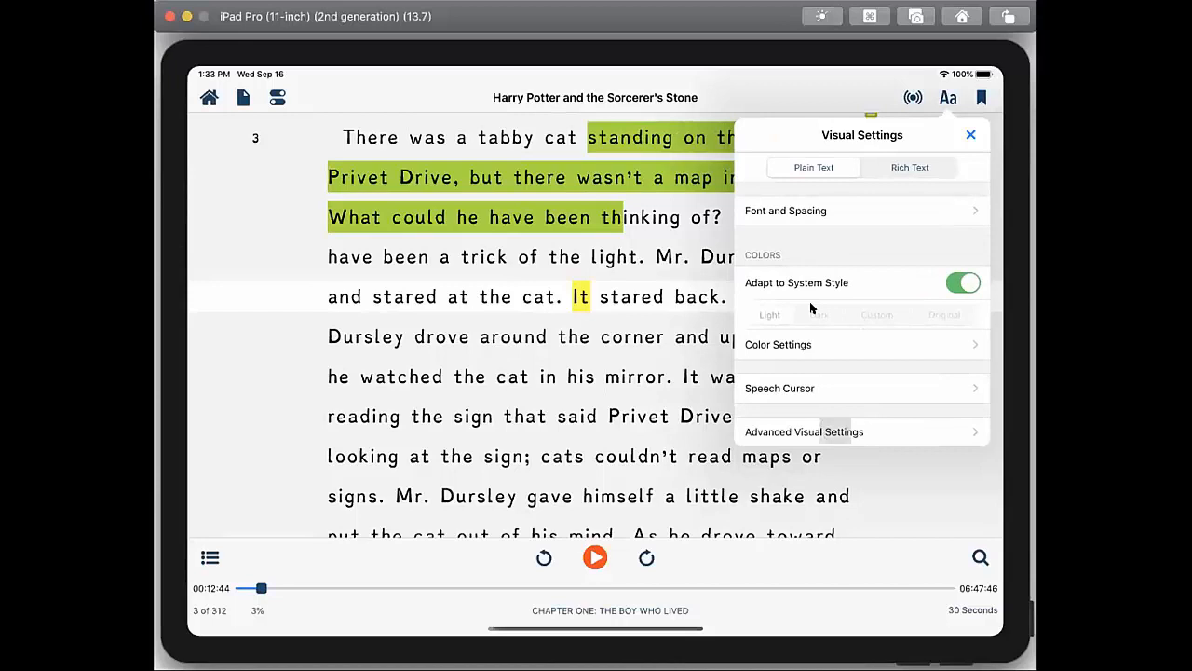
click(805, 433)
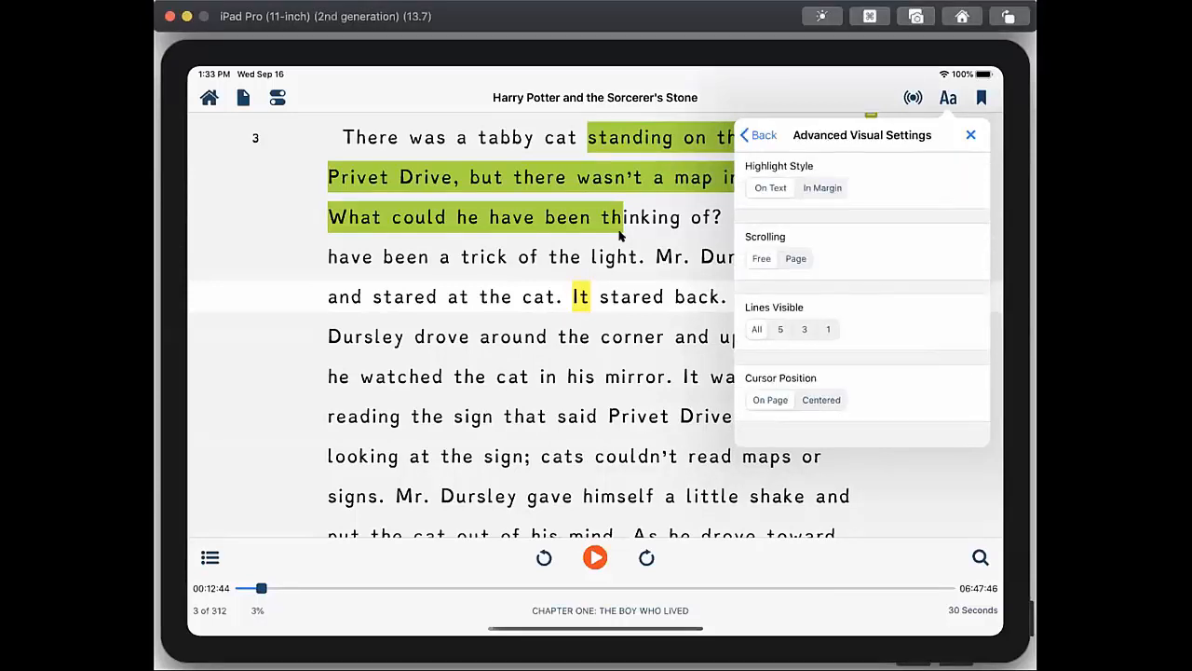
mouse_move(481, 156)
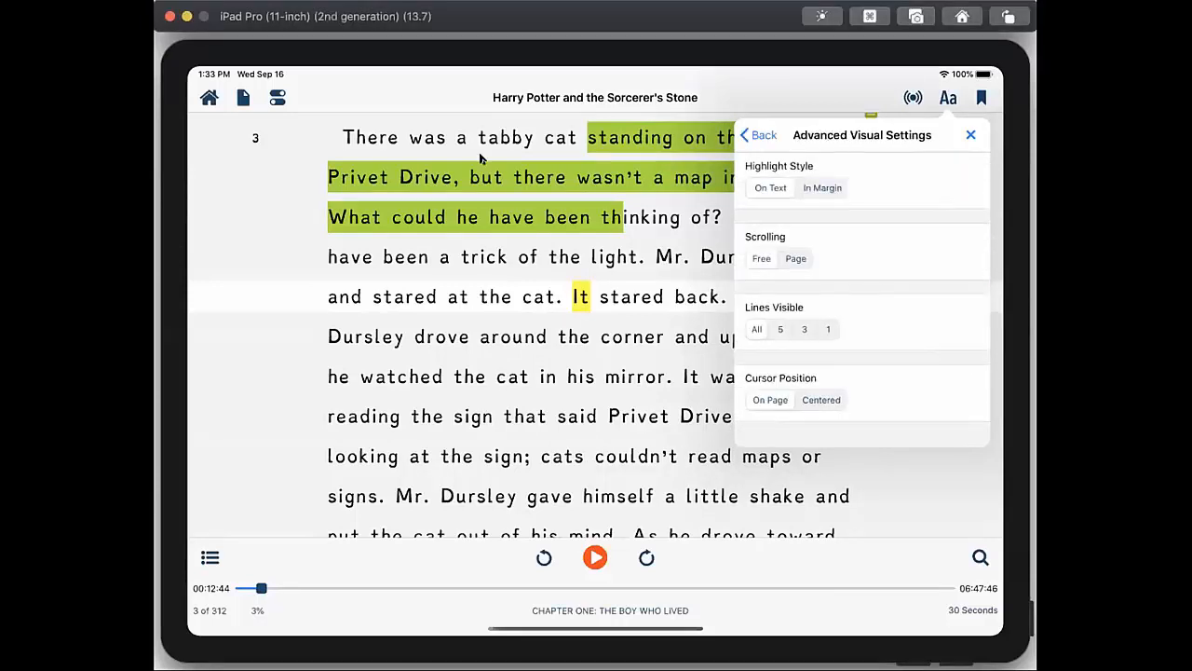
mouse_move(697, 495)
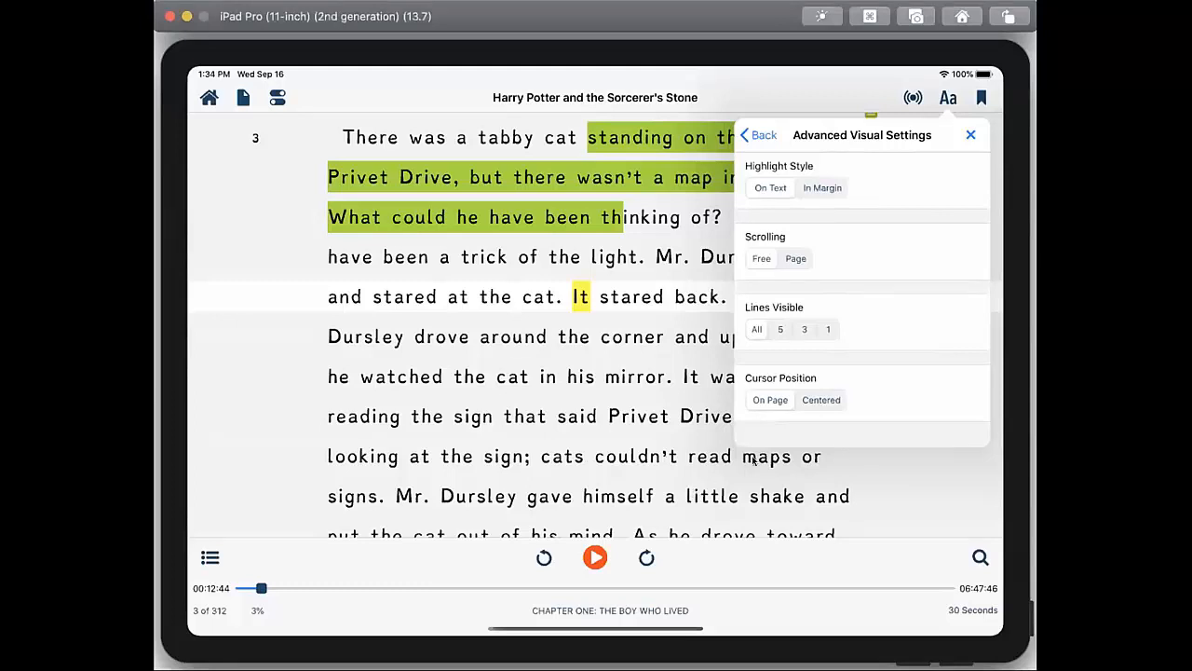
scroll(down, 3)
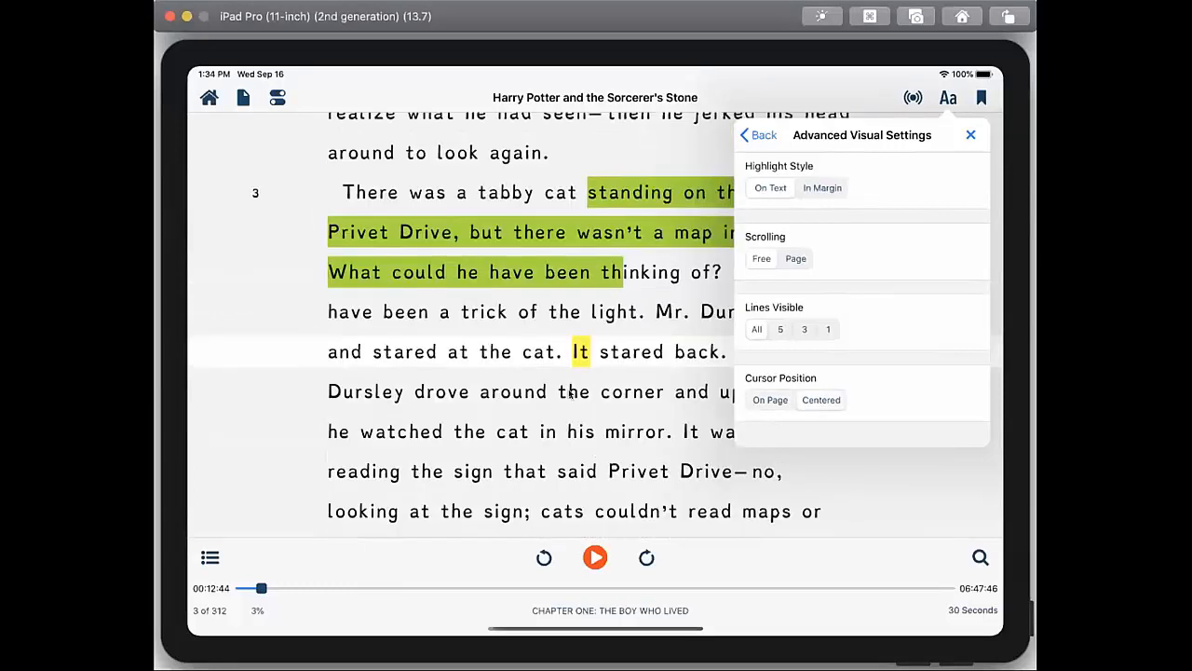
click(596, 559)
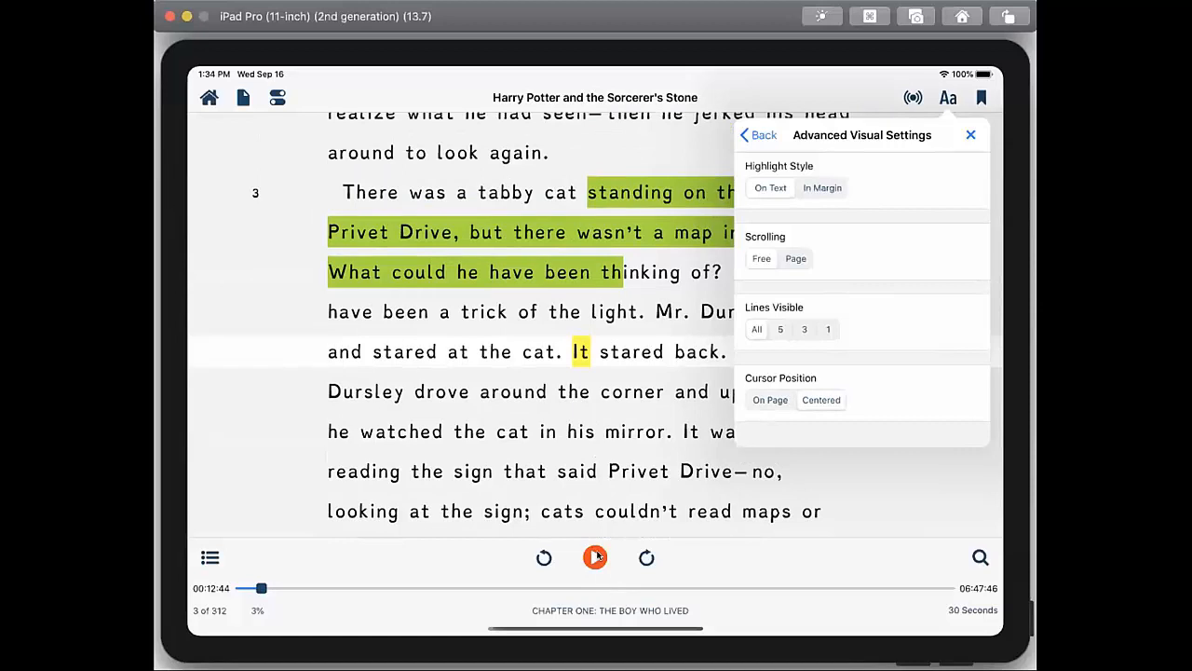
click(596, 557)
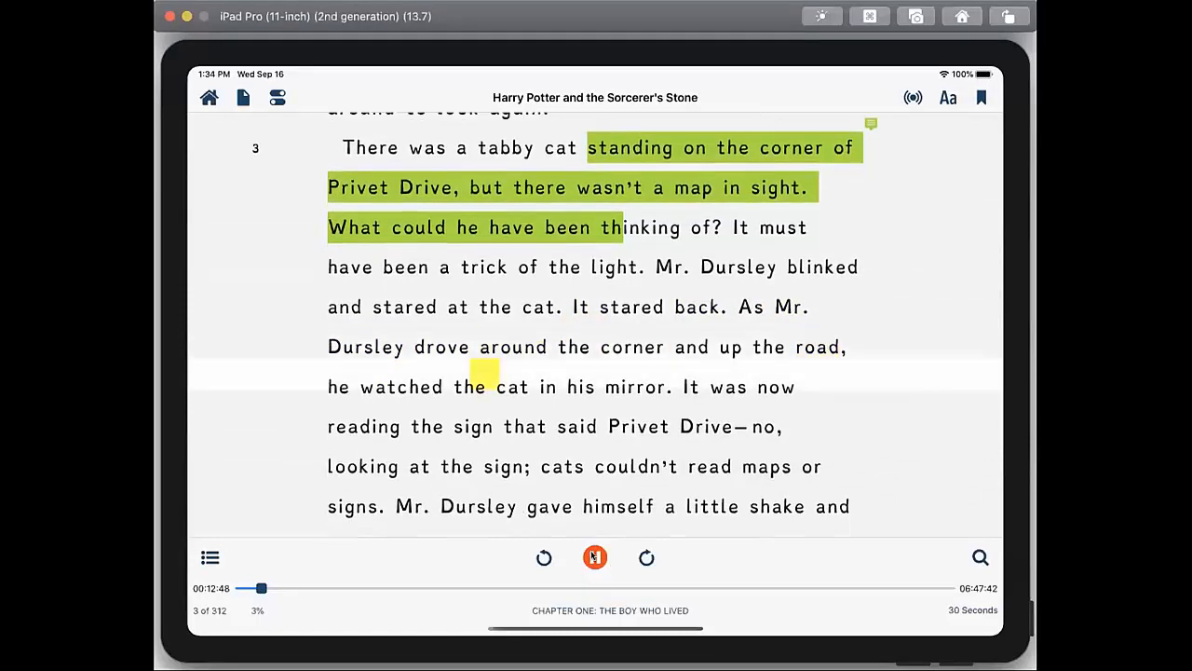
click(596, 559)
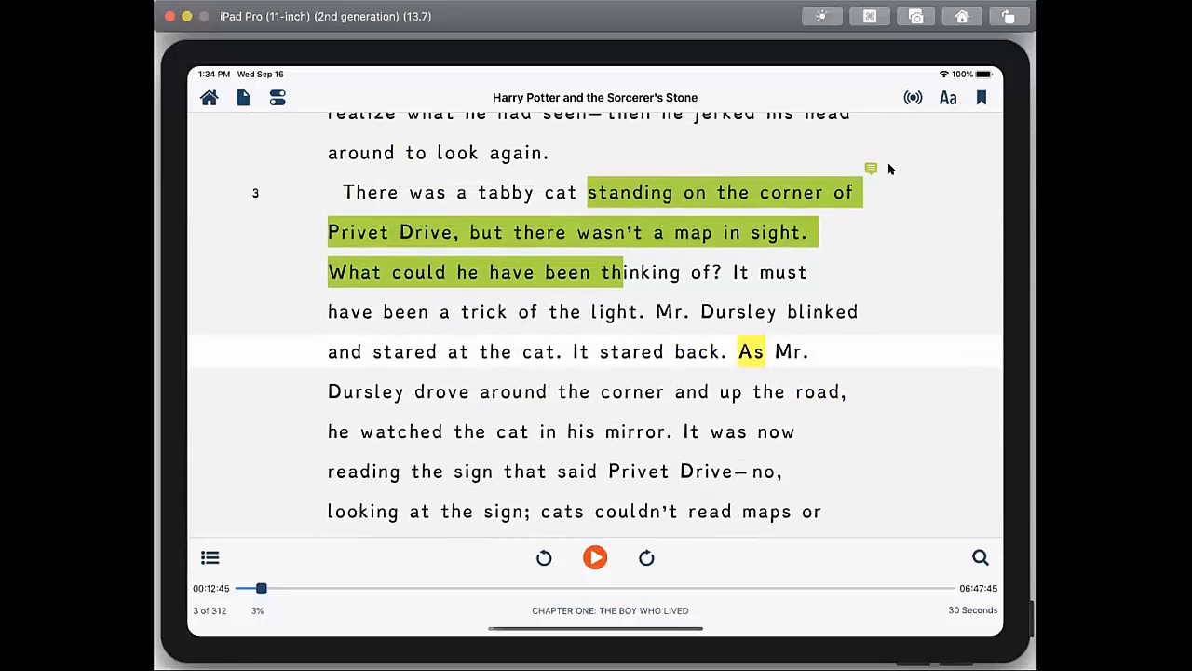
click(913, 97)
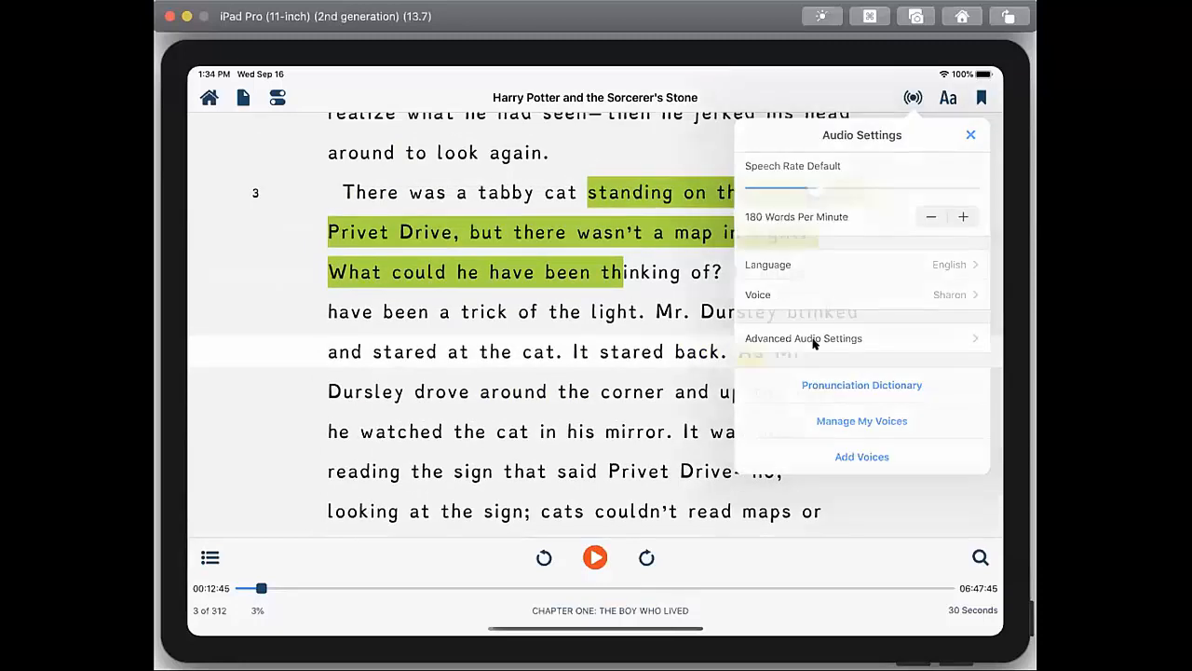
click(946, 97)
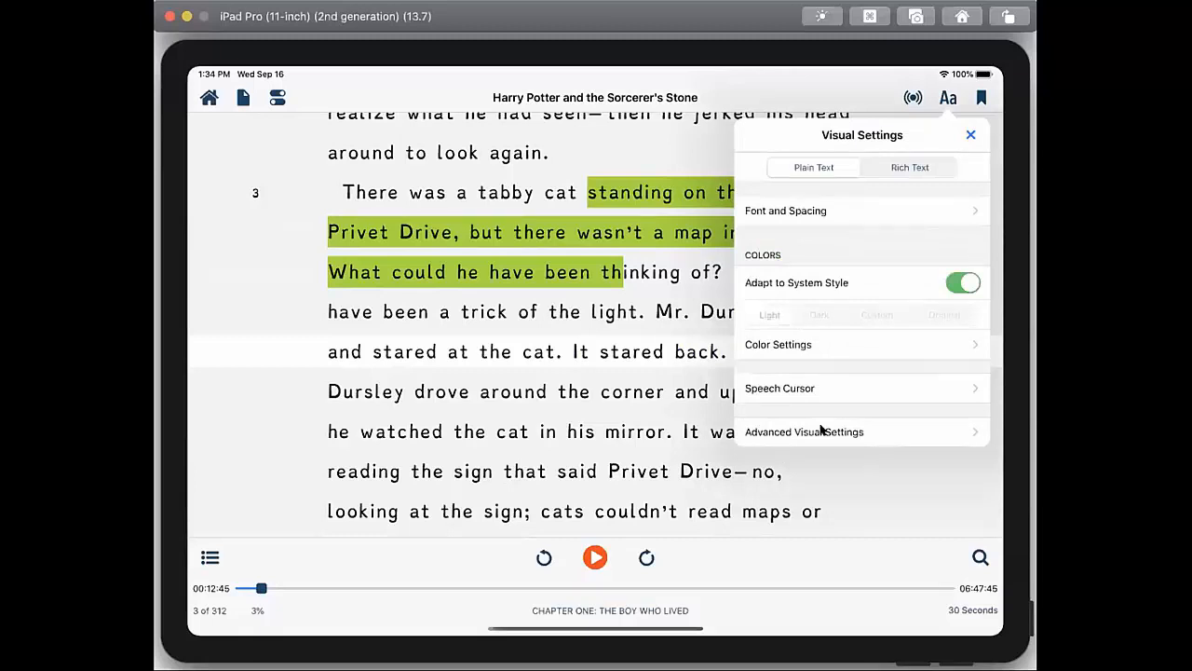
click(805, 432)
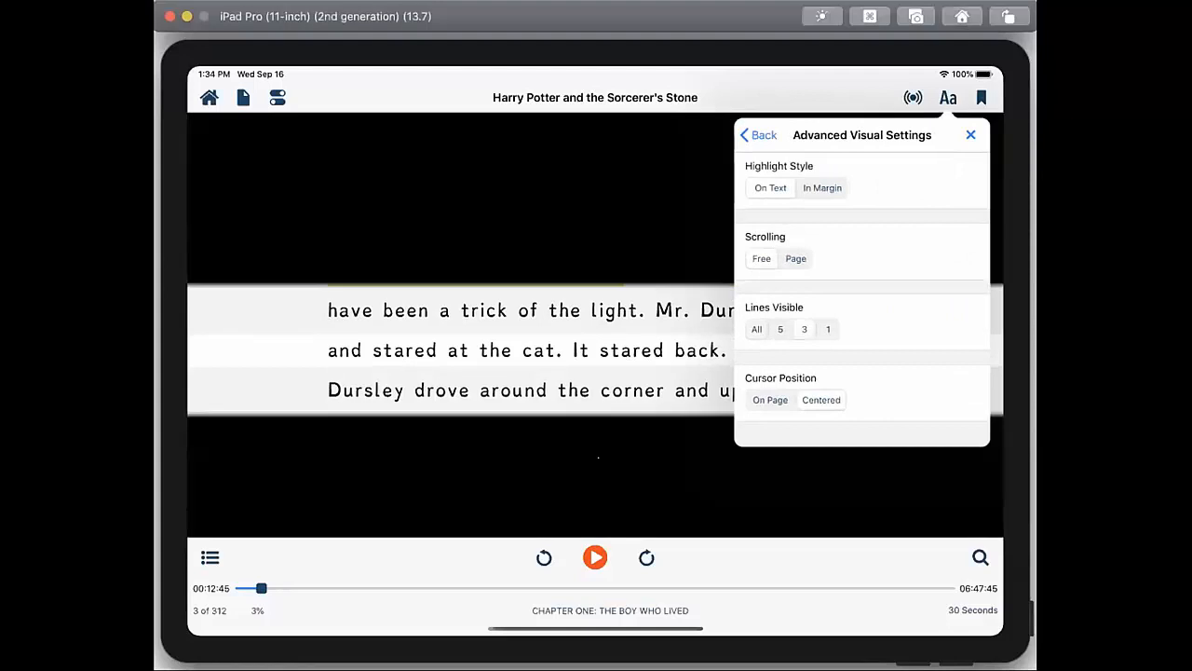
click(971, 134)
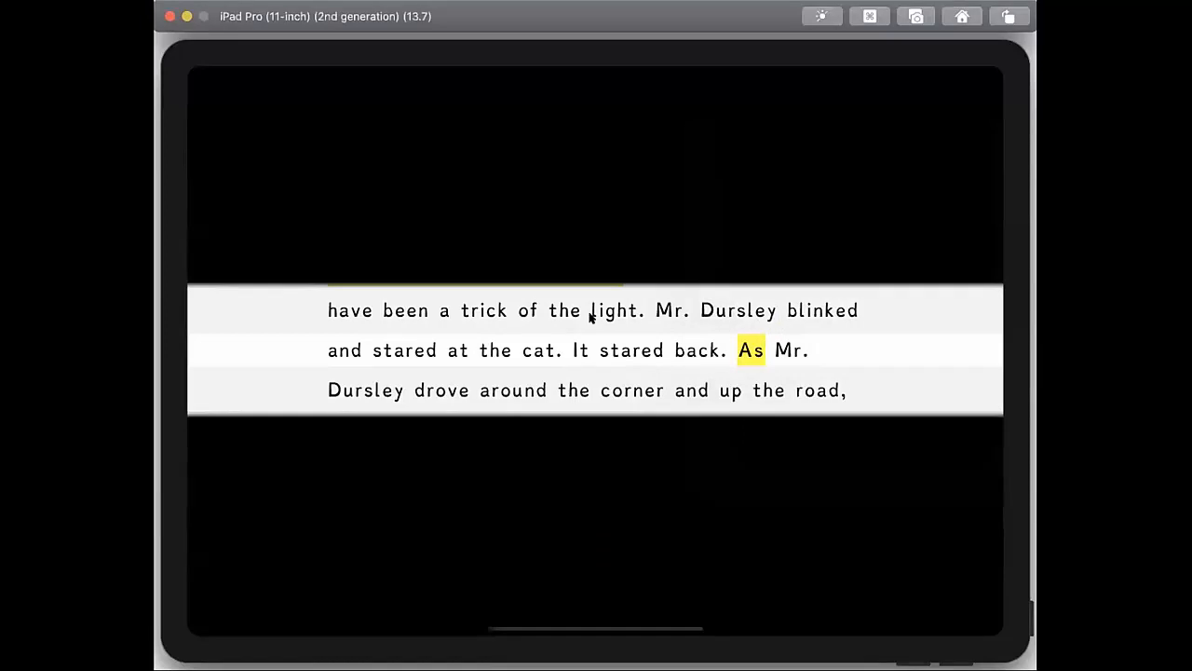
mouse_move(653, 460)
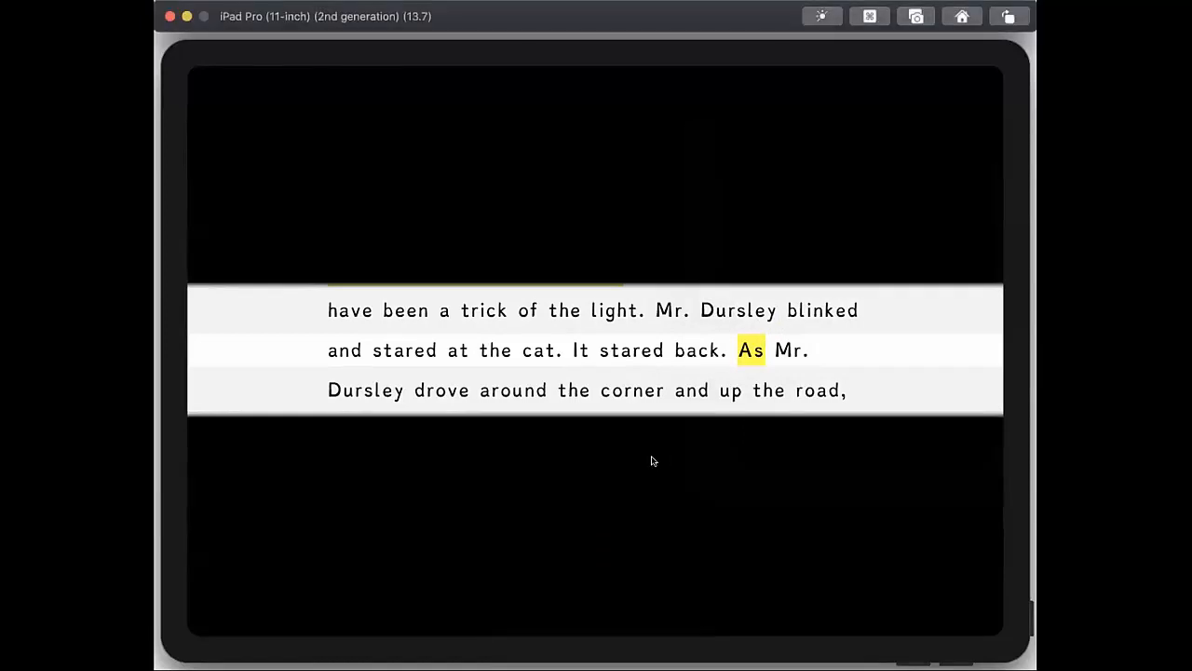
mouse_move(597, 340)
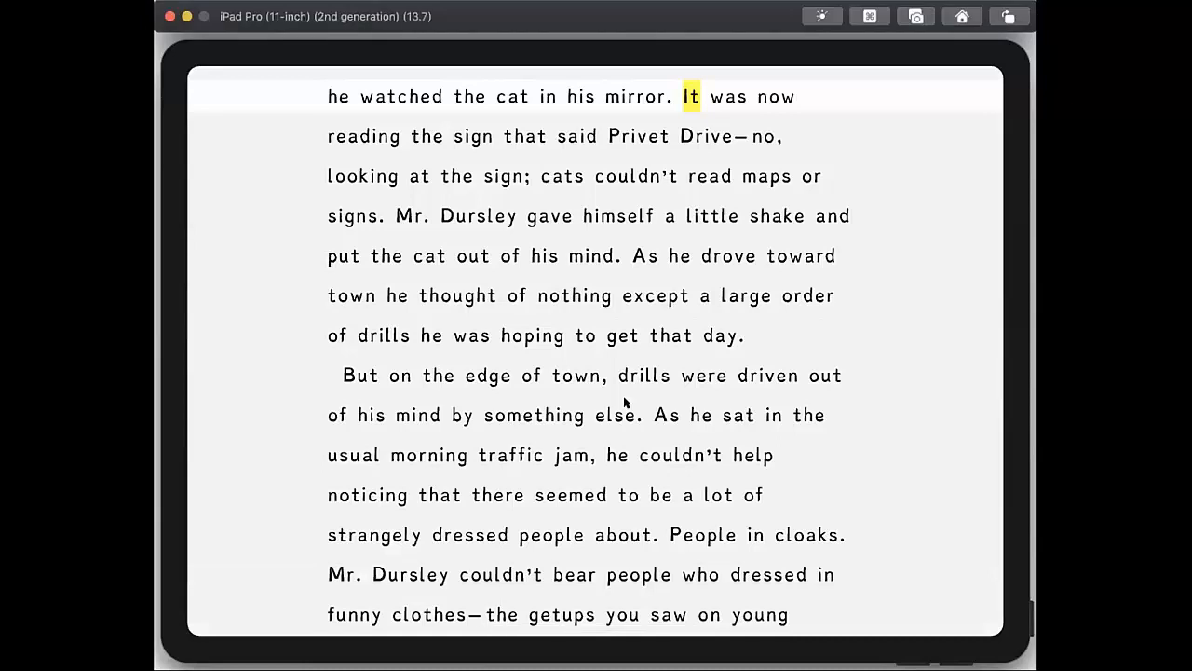
mouse_move(576, 290)
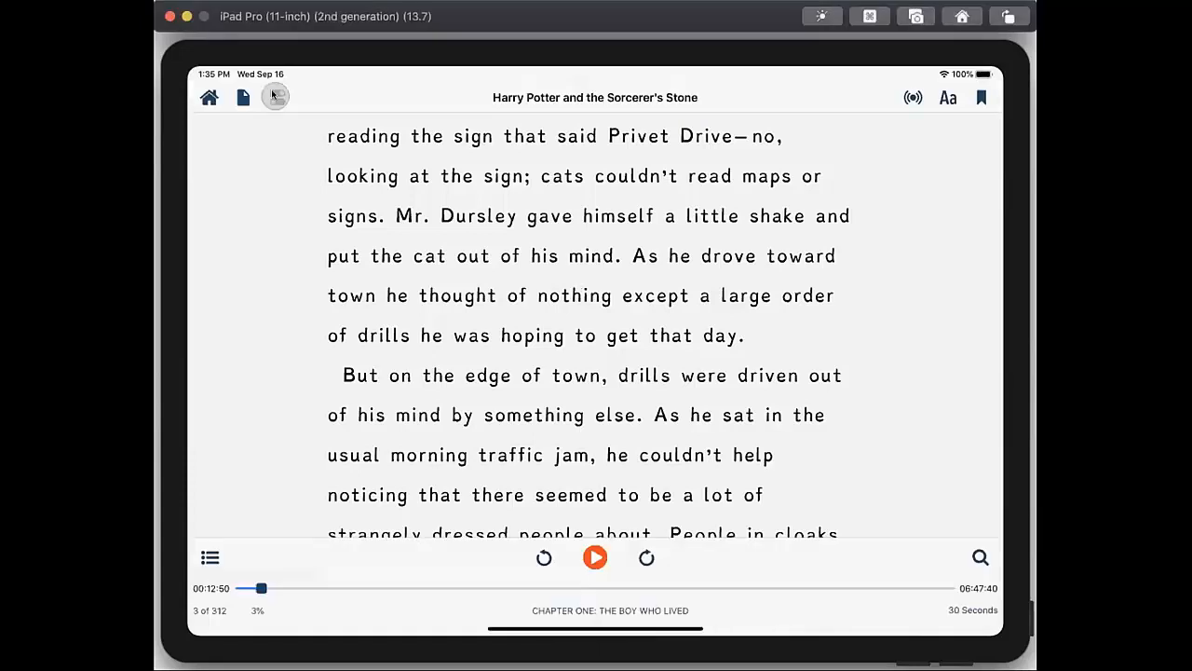
Switch the reading mode to Finger Reading in the Controls popover
click(275, 97)
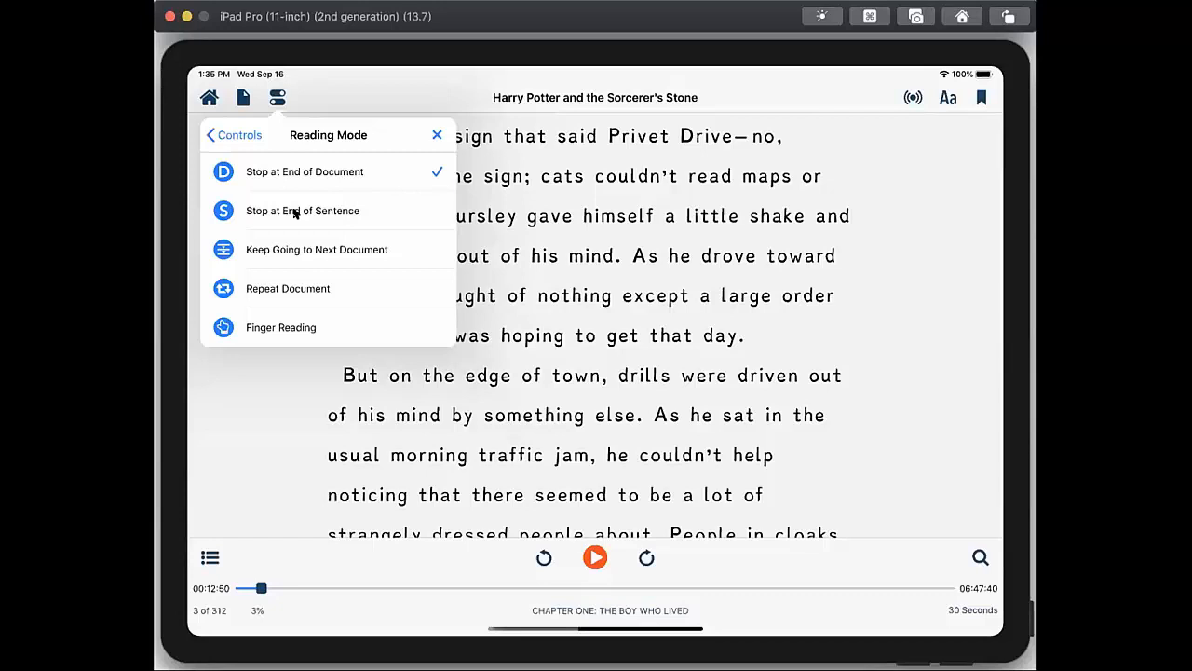
mouse_move(317, 257)
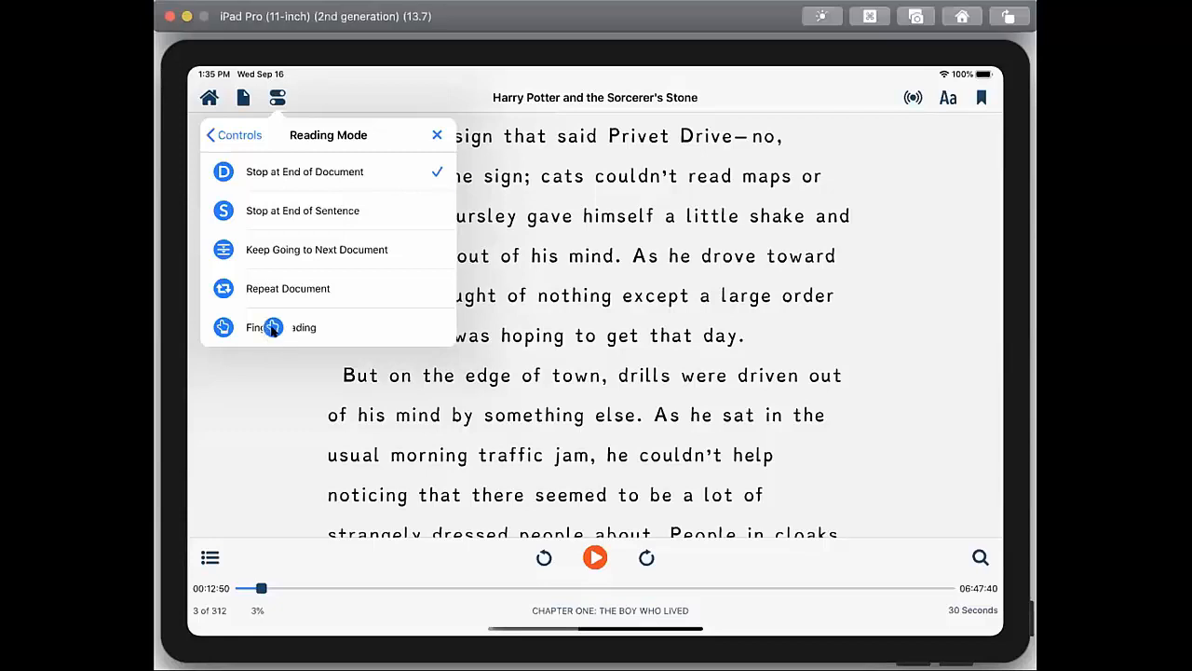
click(235, 134)
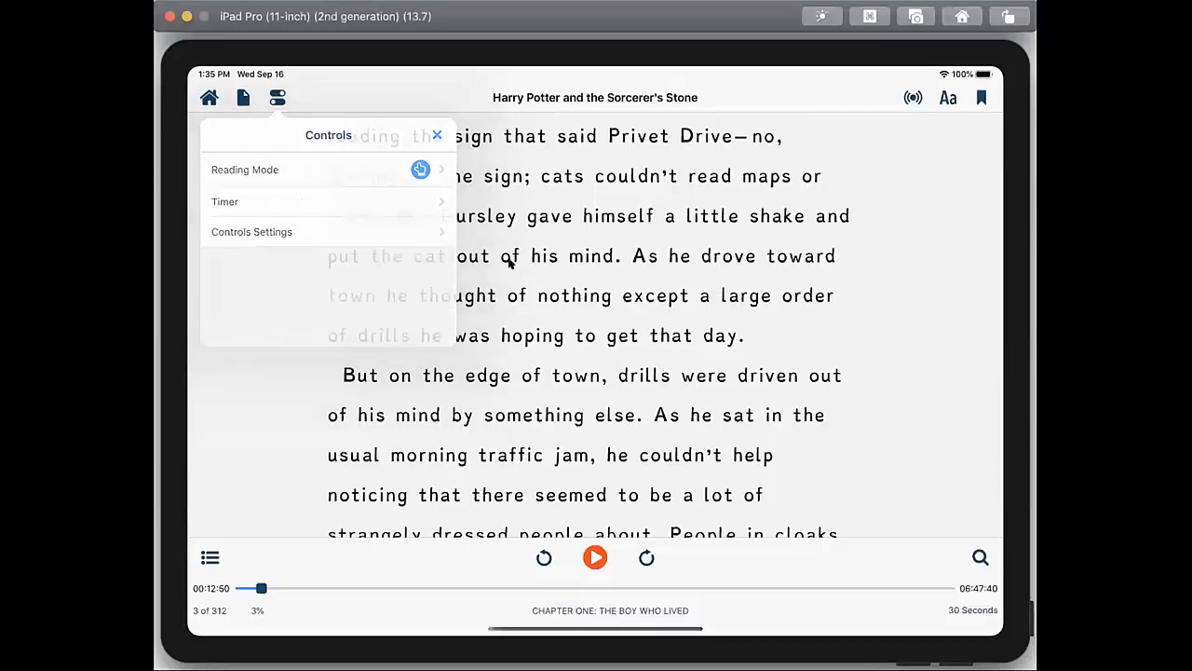
Dismiss the Controls popover so the Privet Drive passage shows with 'shake' highlighted
click(436, 134)
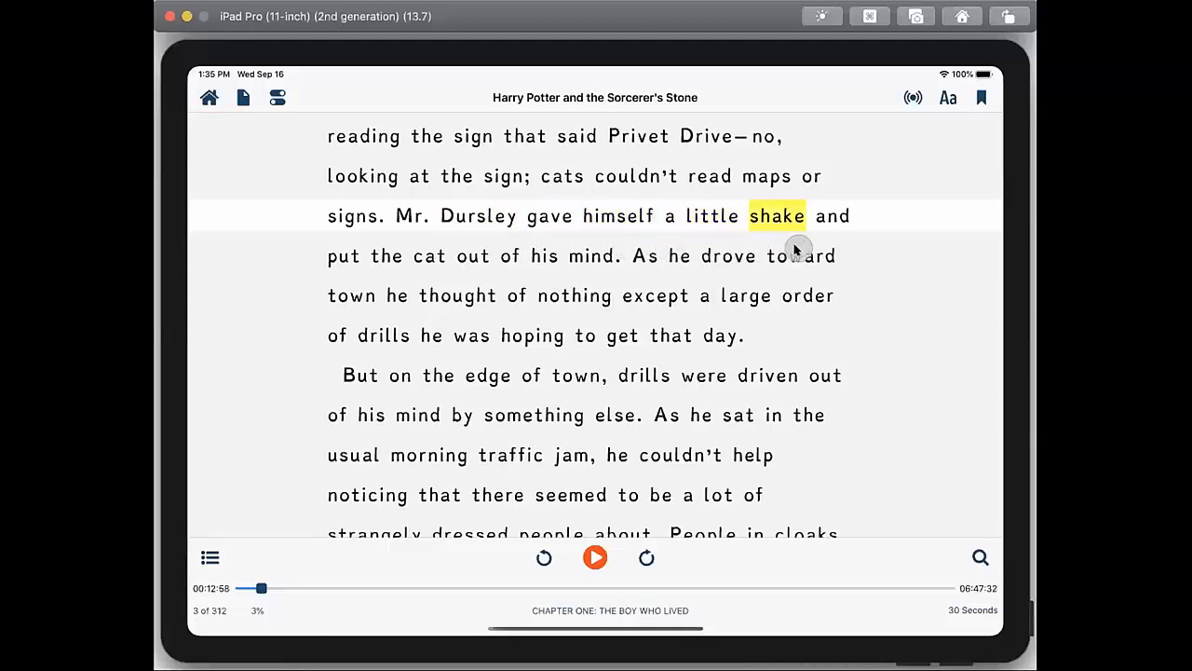
mouse_move(861, 313)
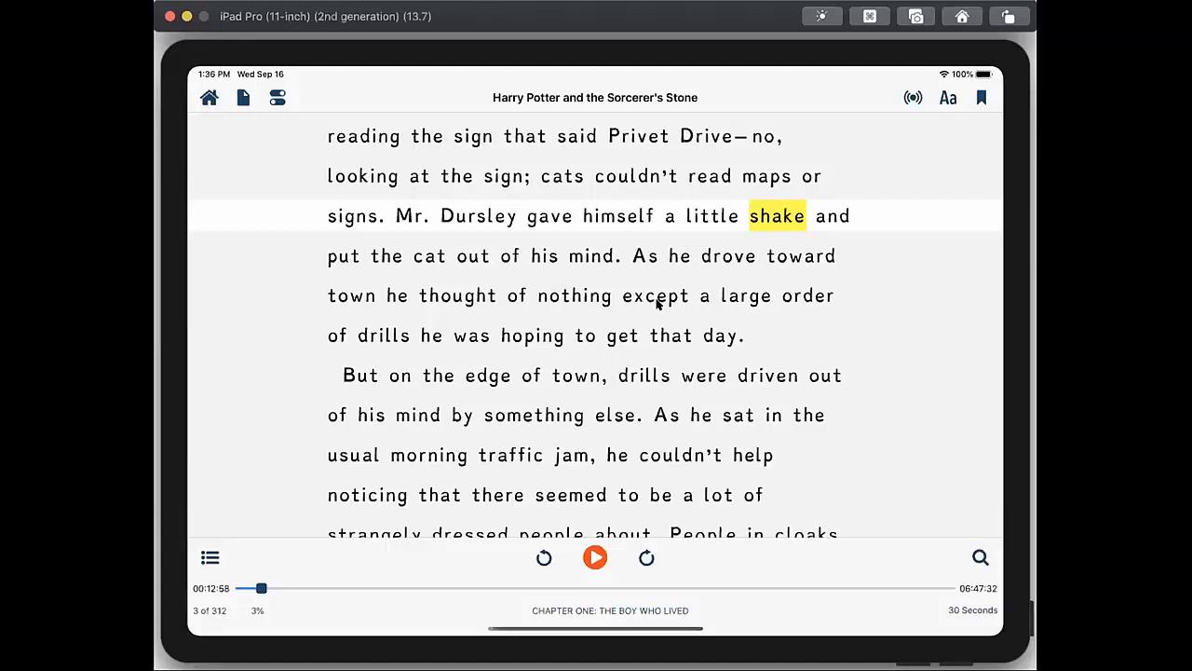
In Audio Settings, set a document-specific speech rate of 190 words per minute
click(913, 97)
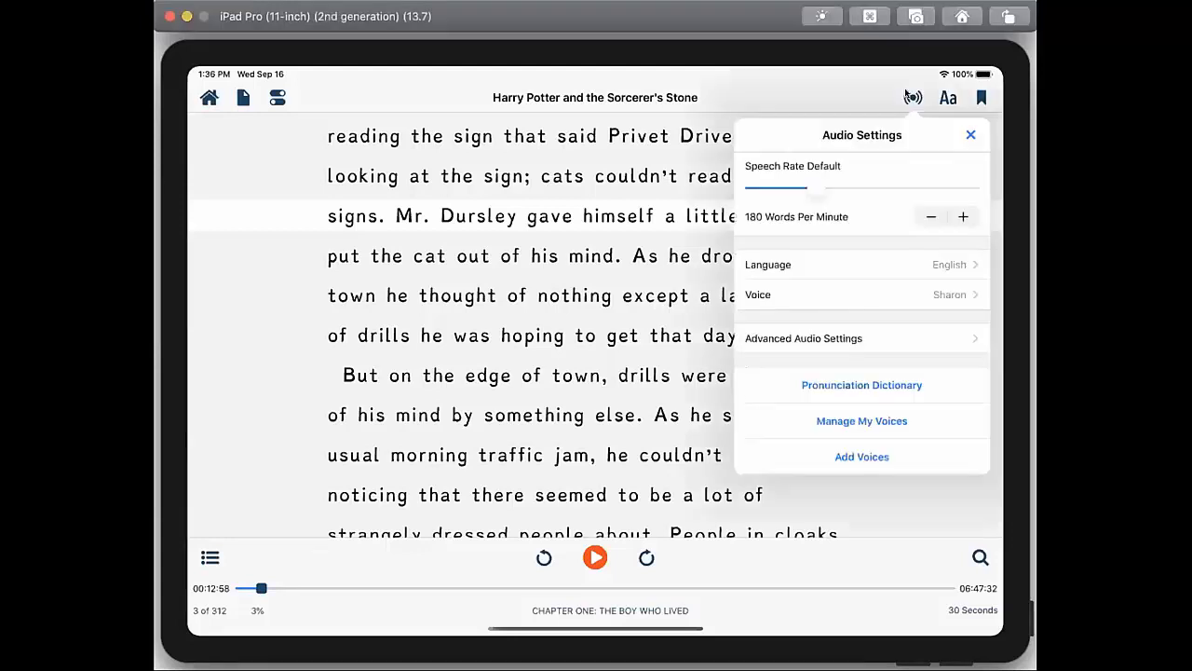
drag(818, 190, 897, 190)
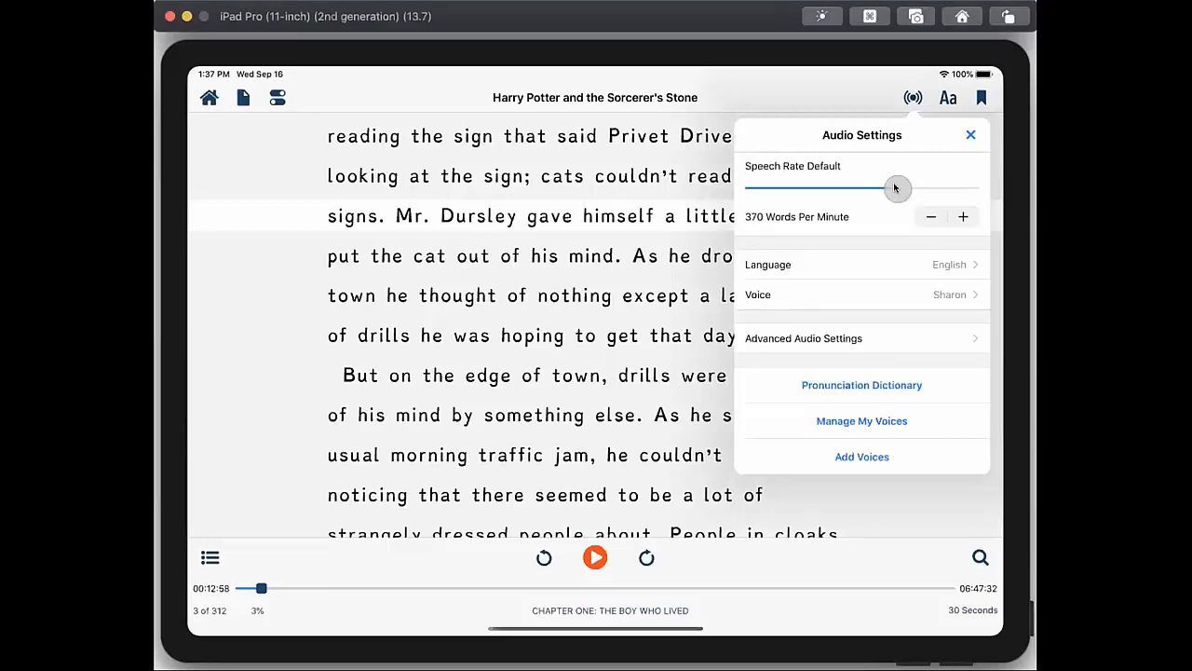
drag(898, 190, 812, 190)
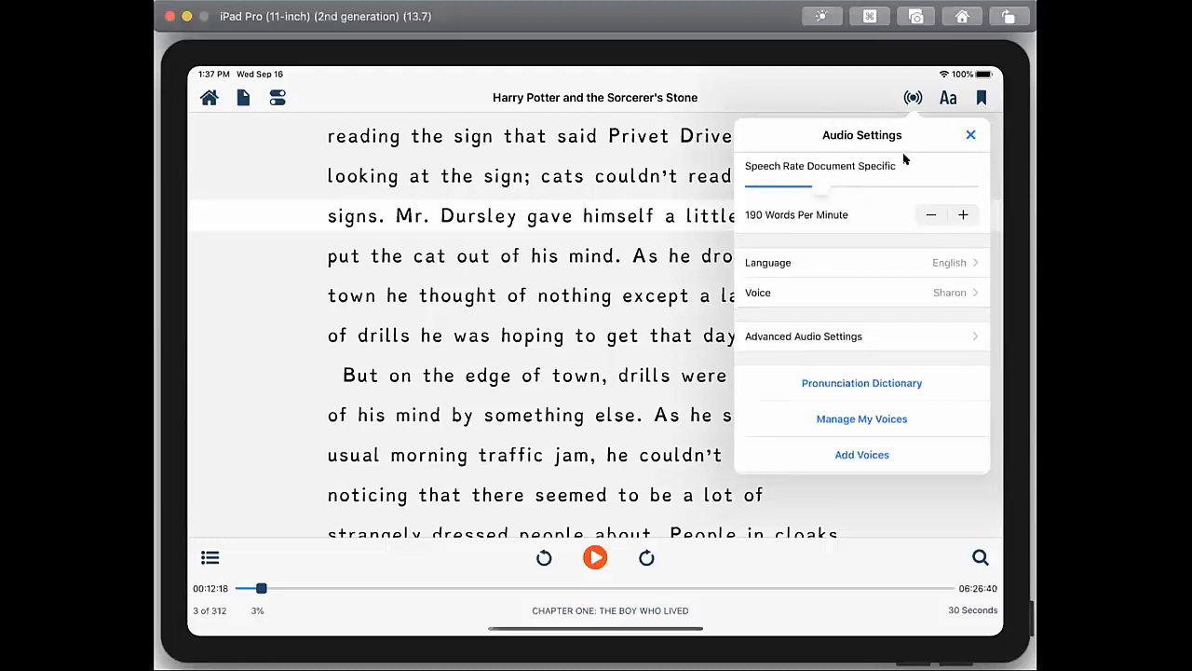
mouse_move(585, 222)
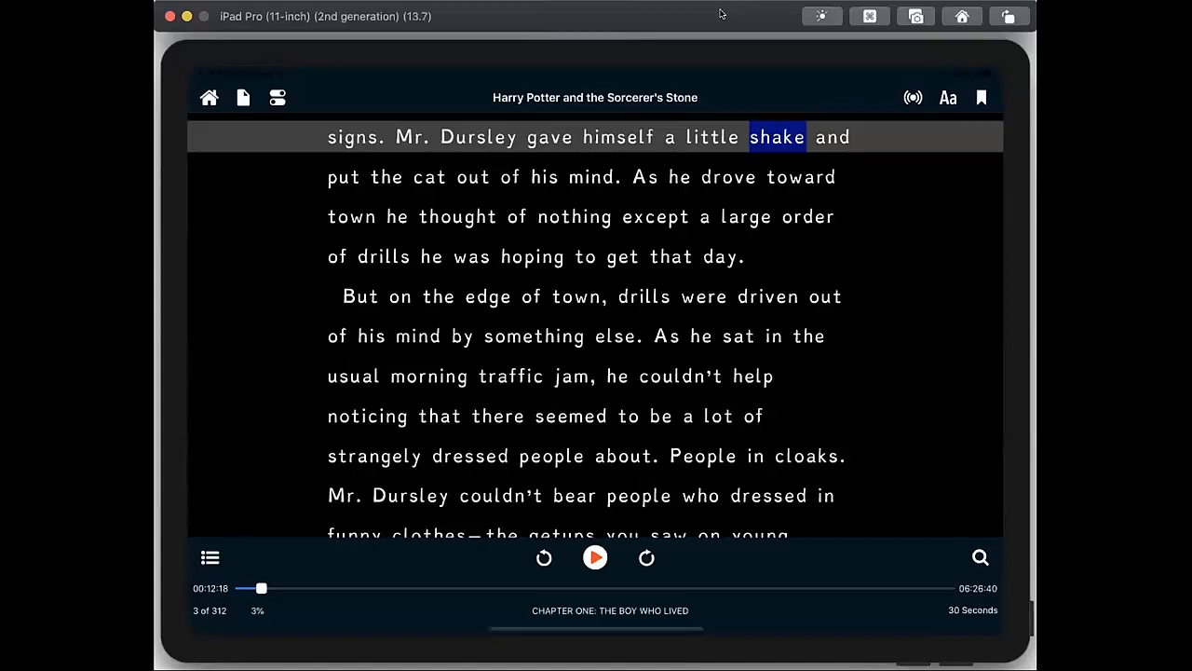
mouse_move(947, 202)
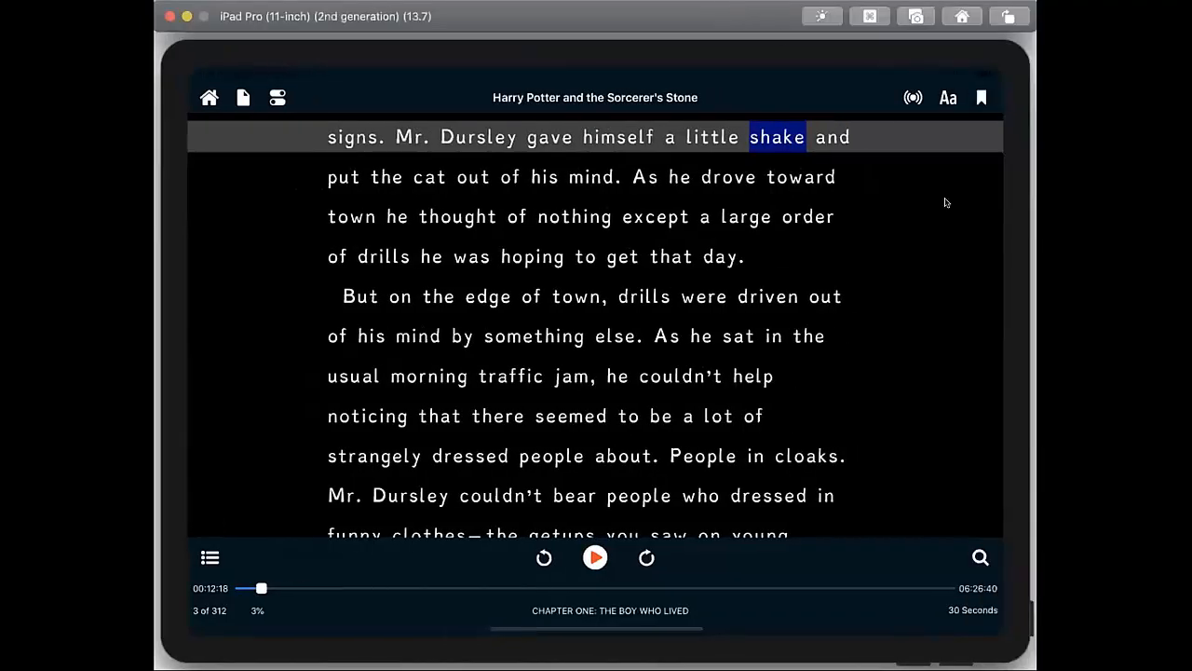
Set the book text to bold Open Sans and raise the text size from 26 to 87
click(947, 96)
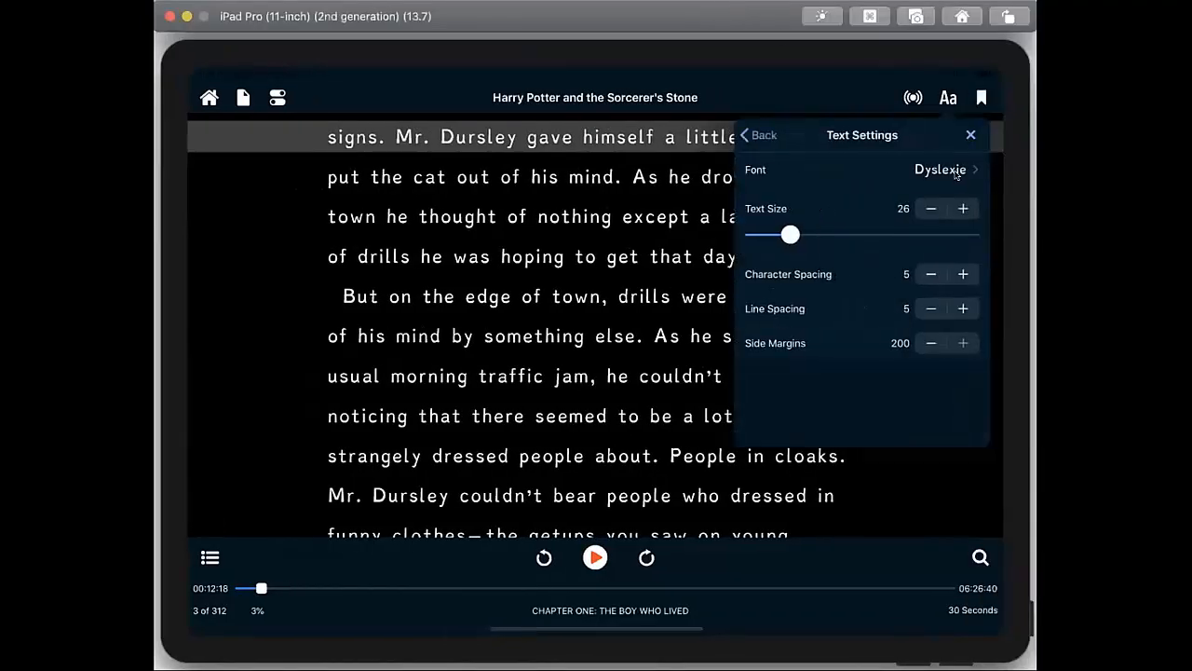
click(940, 170)
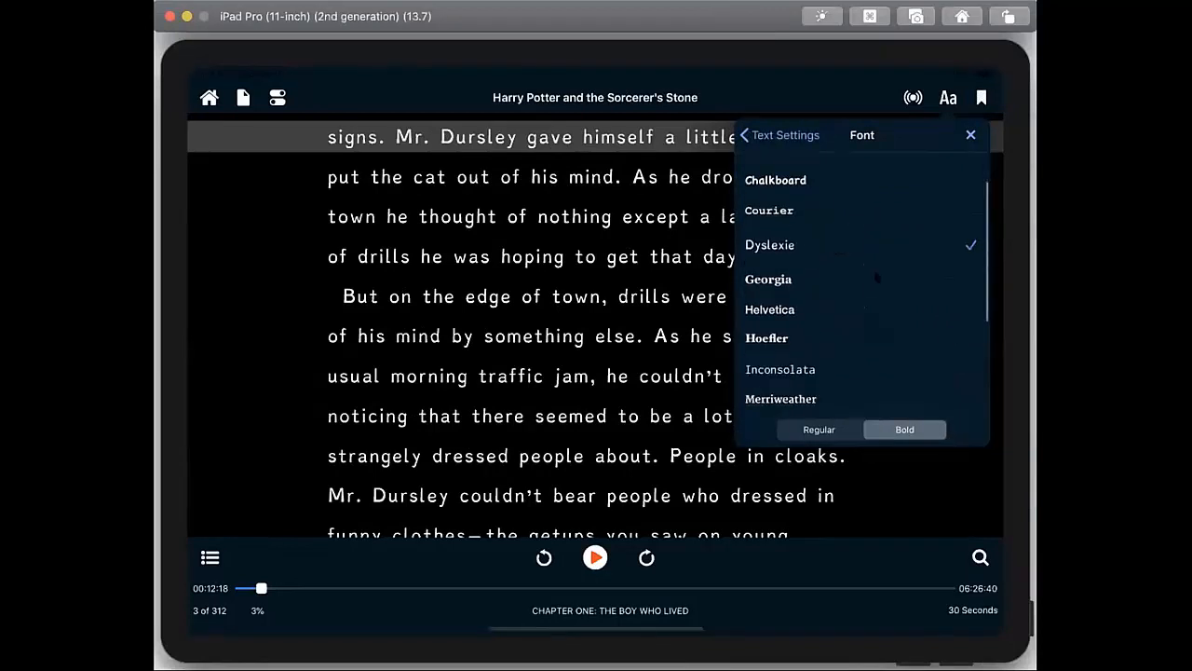
scroll(down, 3)
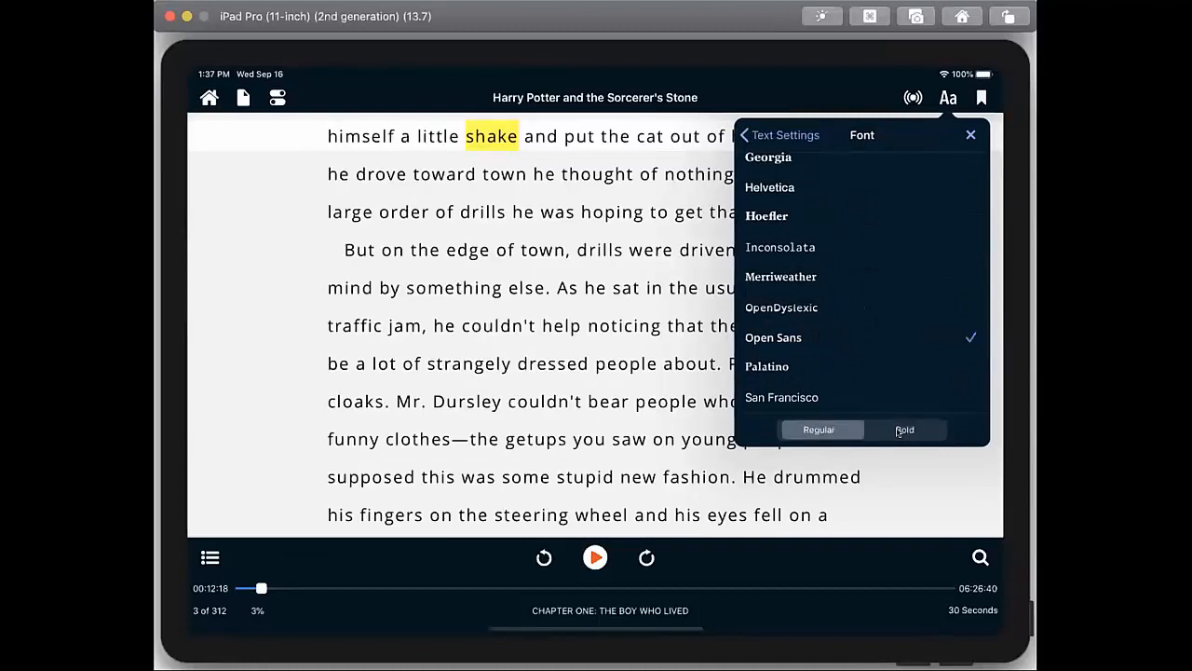
click(905, 429)
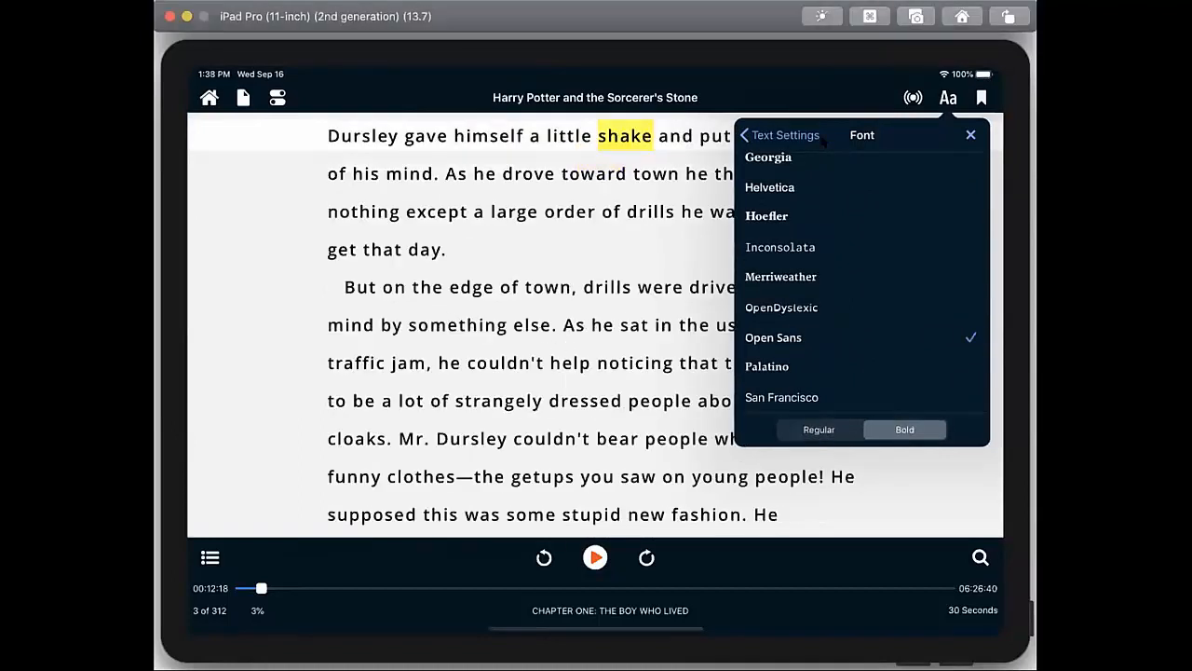
click(779, 135)
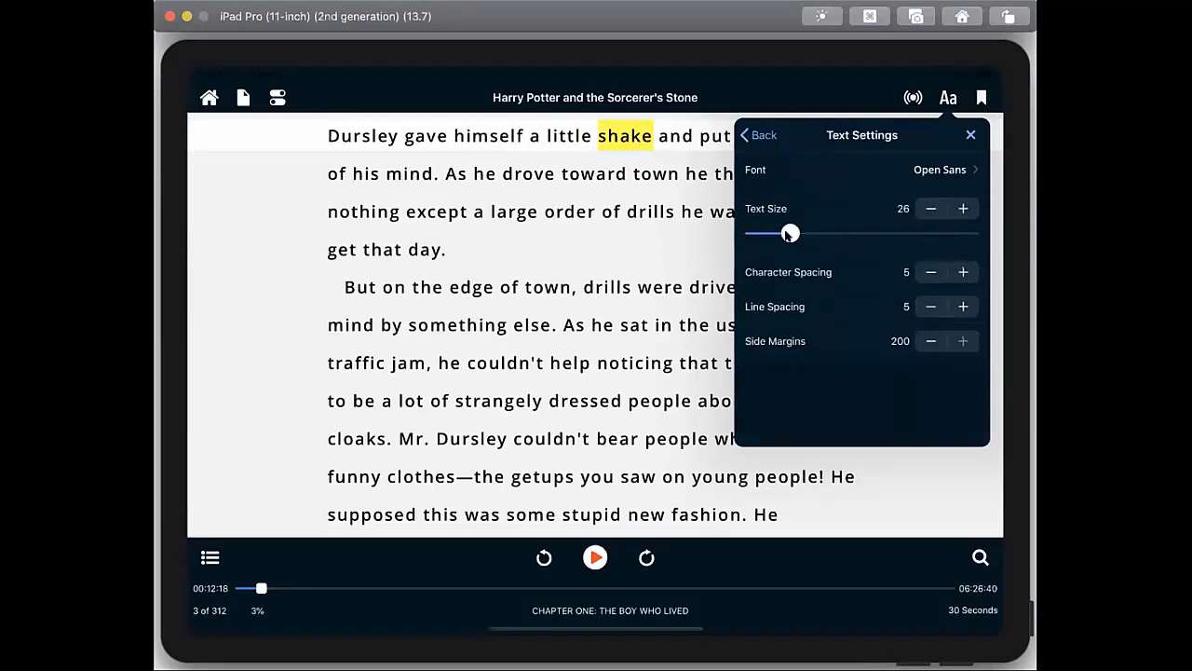
drag(790, 233, 962, 233)
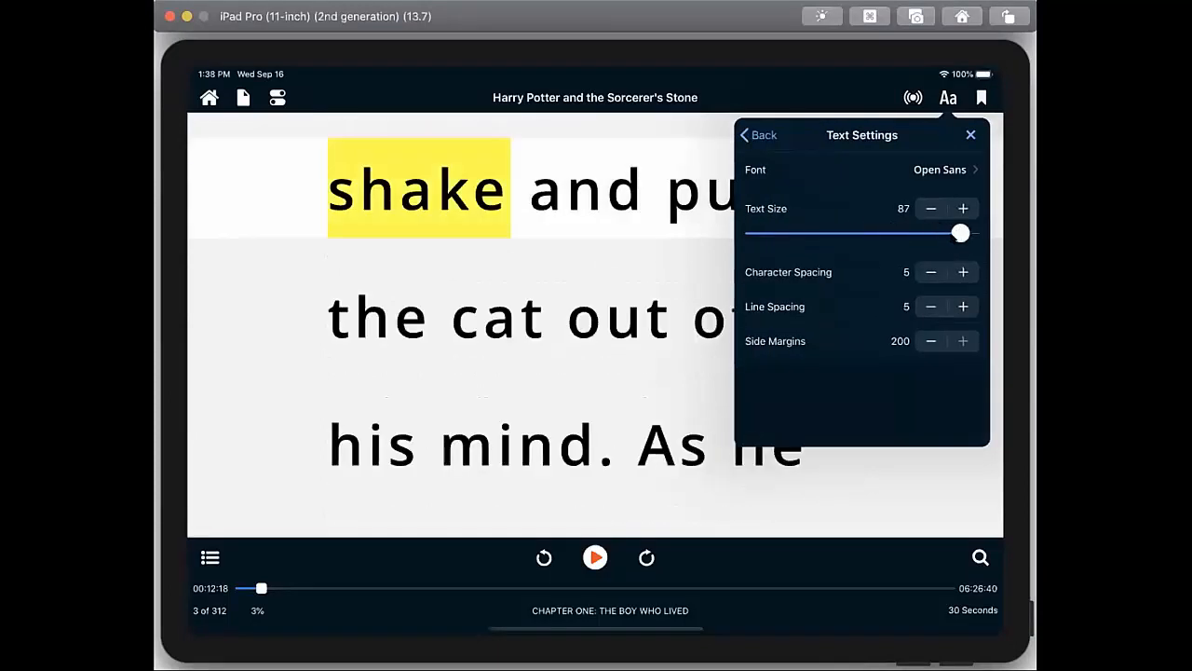
mouse_move(518, 367)
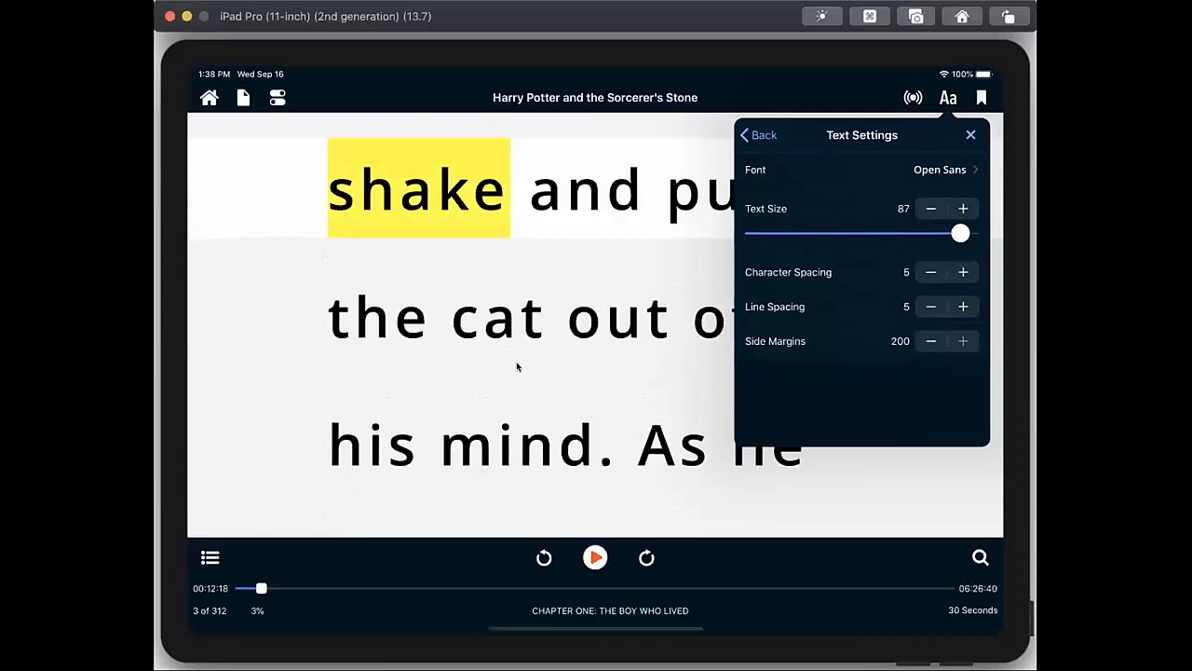
mouse_move(531, 361)
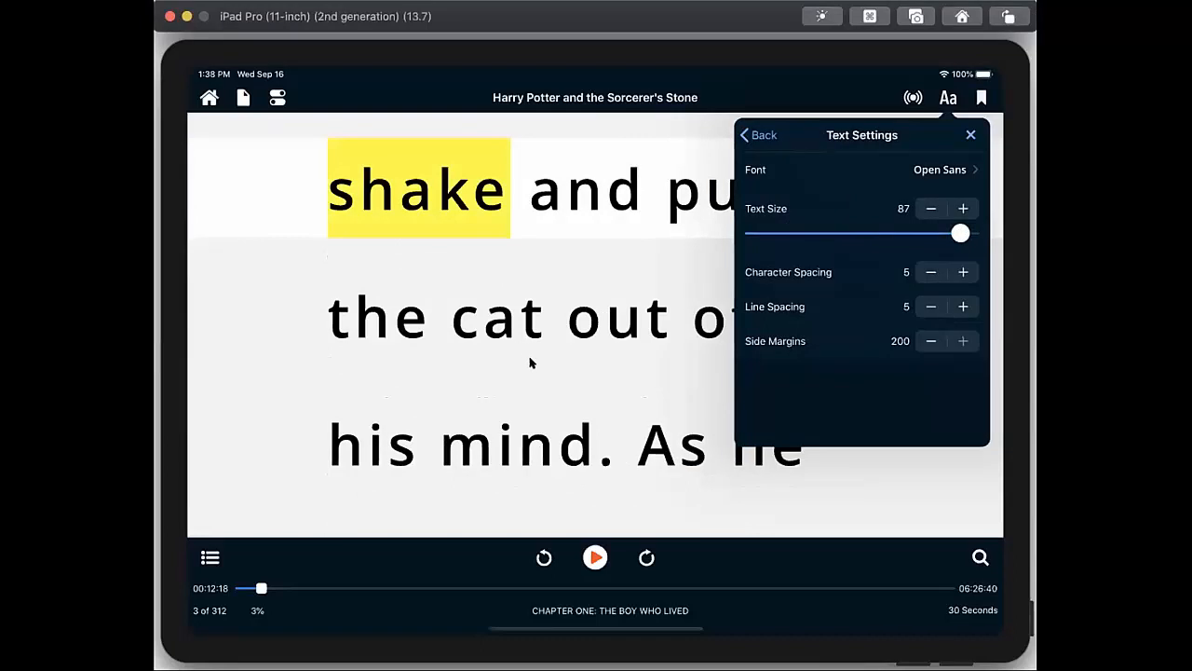
mouse_move(665, 376)
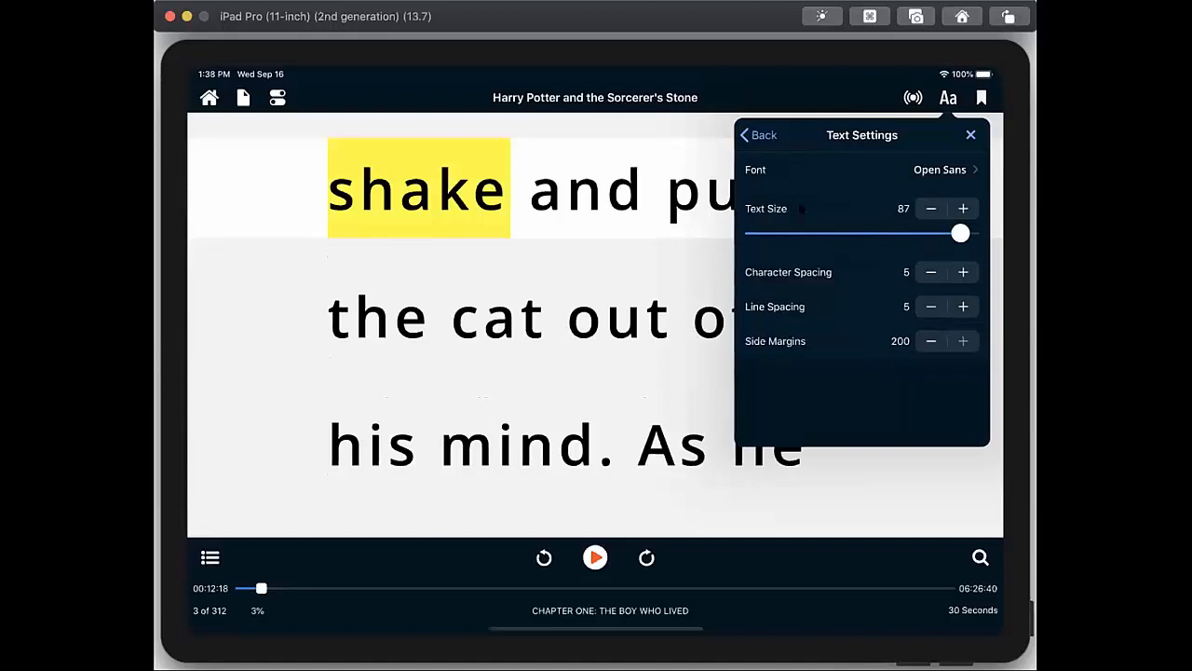
In Advanced Visual Settings, set scrolling to Page and let reading continue full-screen
click(756, 135)
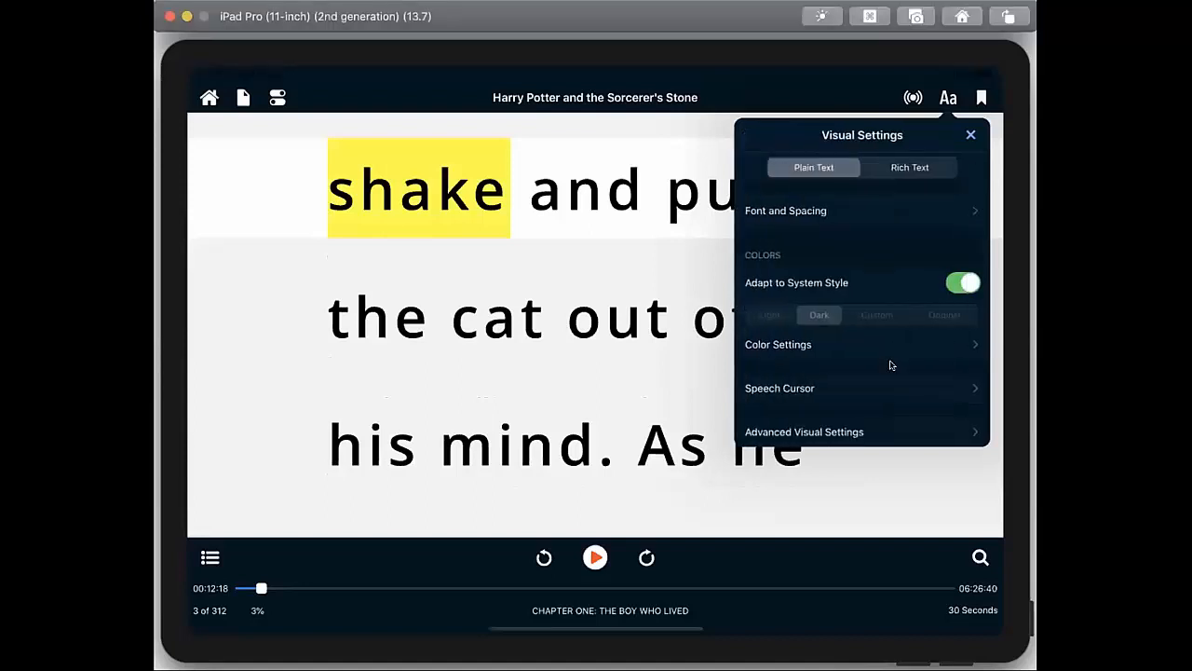
click(854, 432)
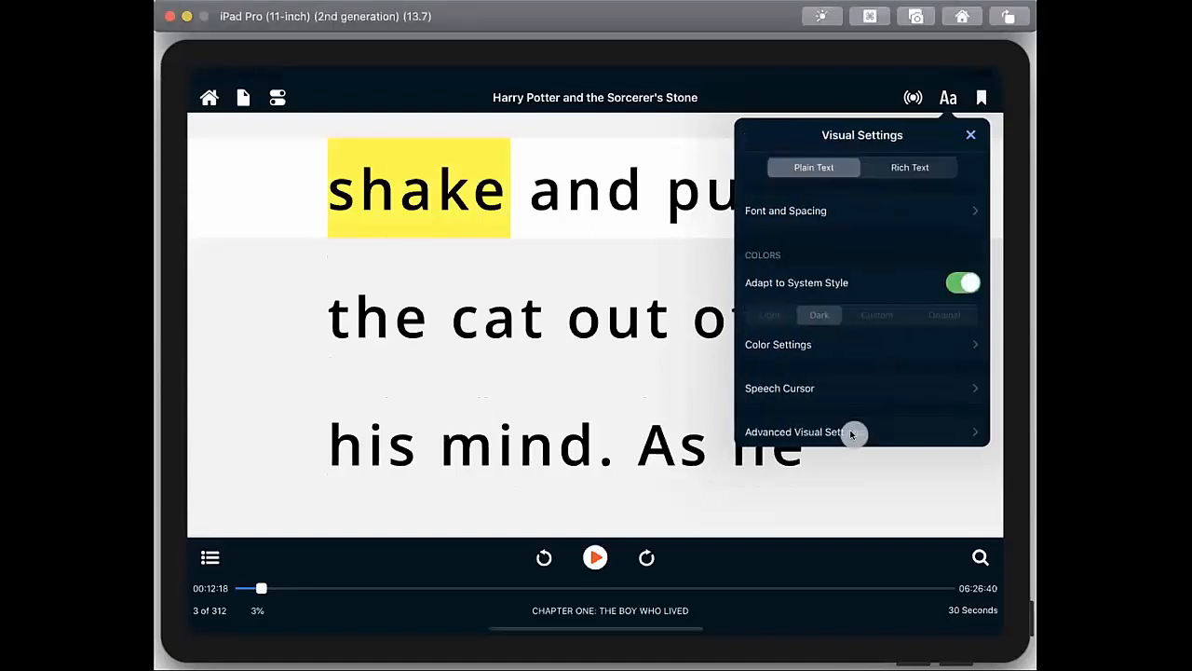
click(829, 433)
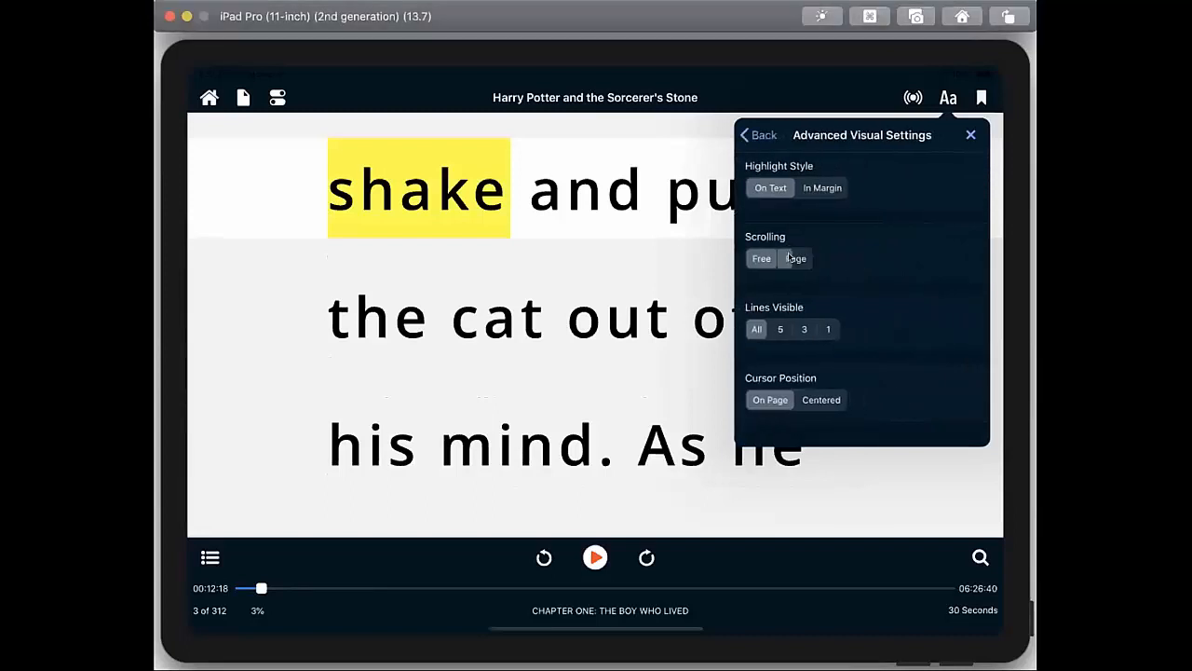
click(970, 134)
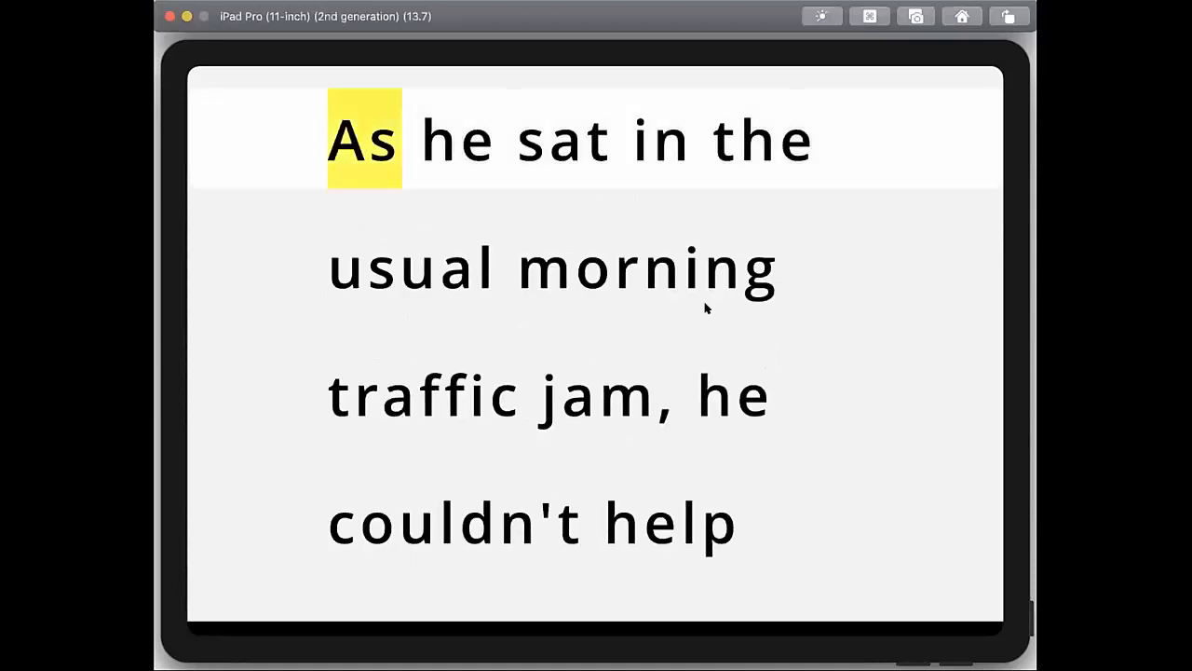
mouse_move(357, 109)
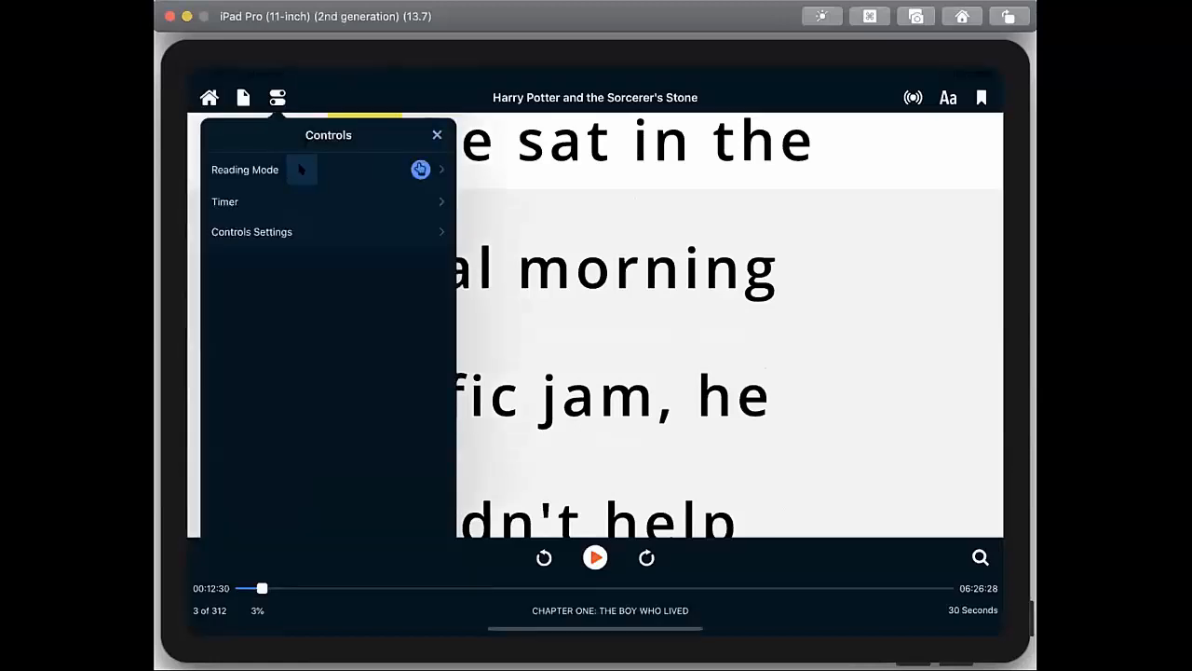
click(279, 169)
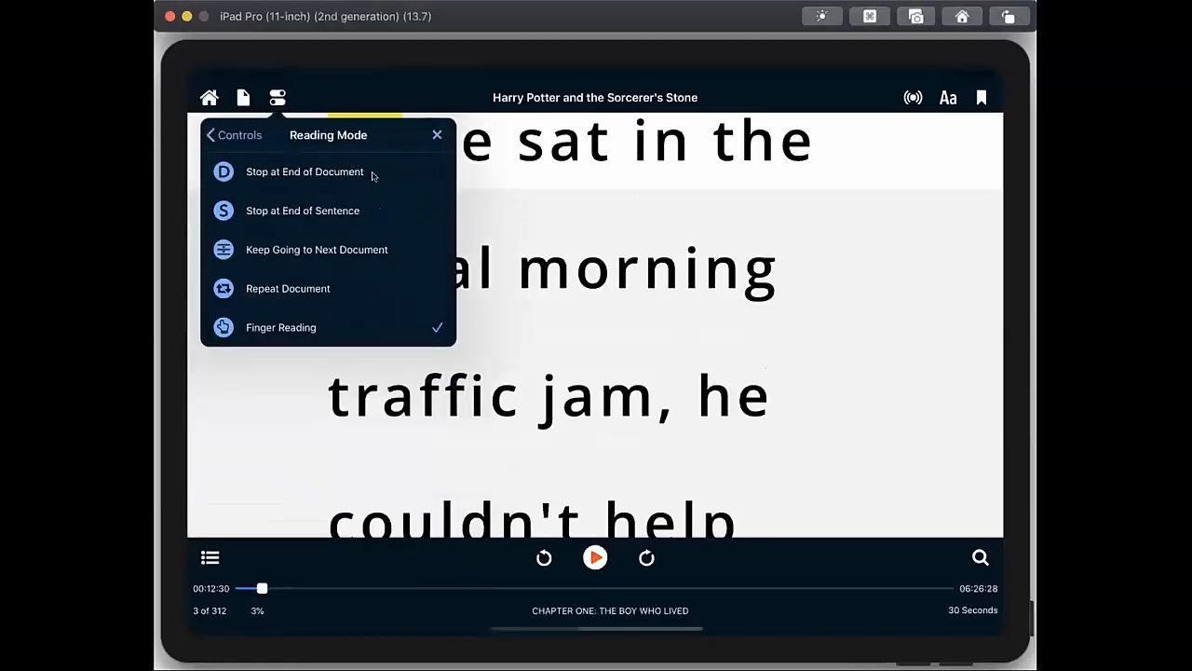
click(596, 558)
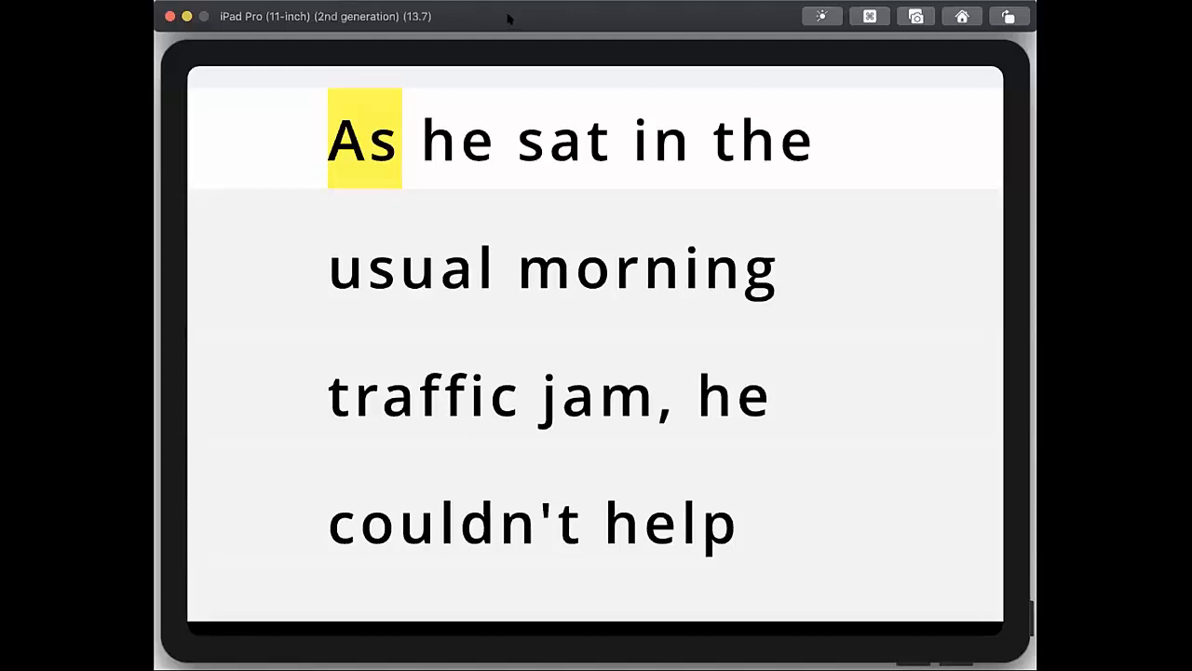
mouse_move(593, 23)
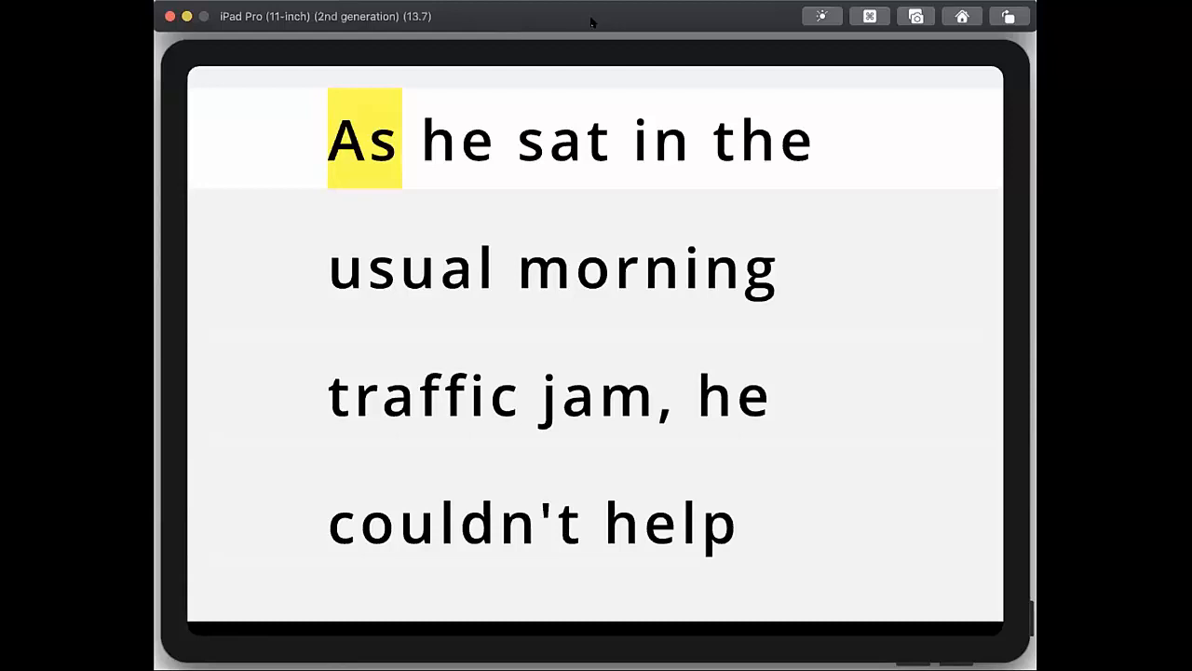
mouse_move(555, 395)
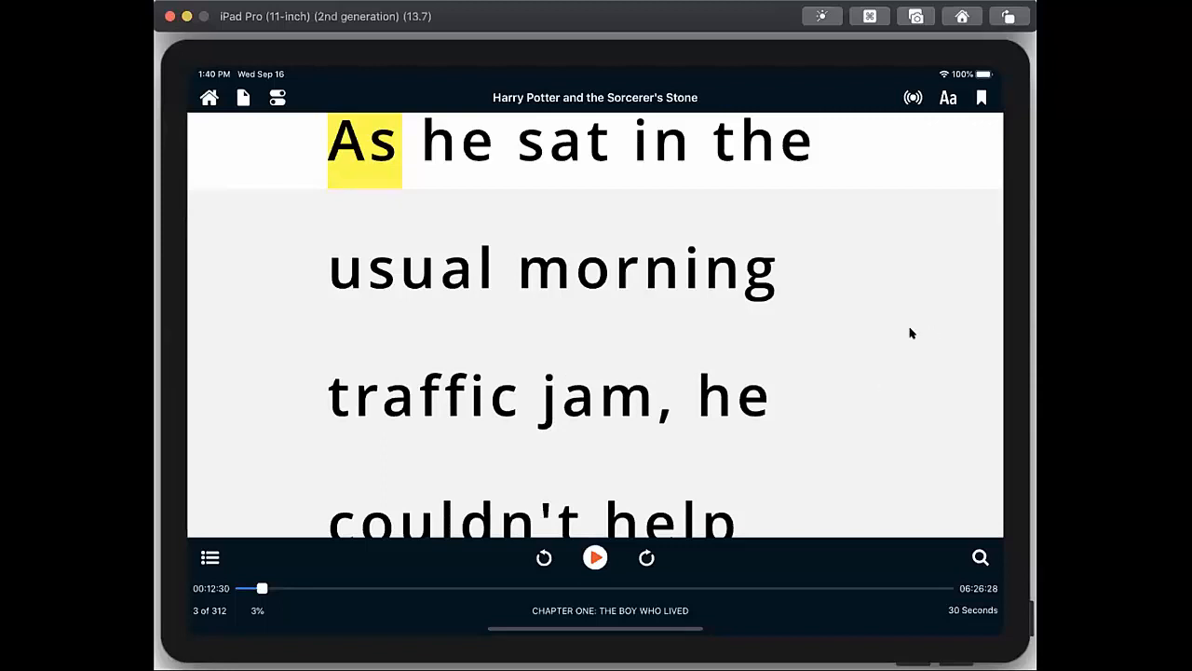
mouse_move(313, 213)
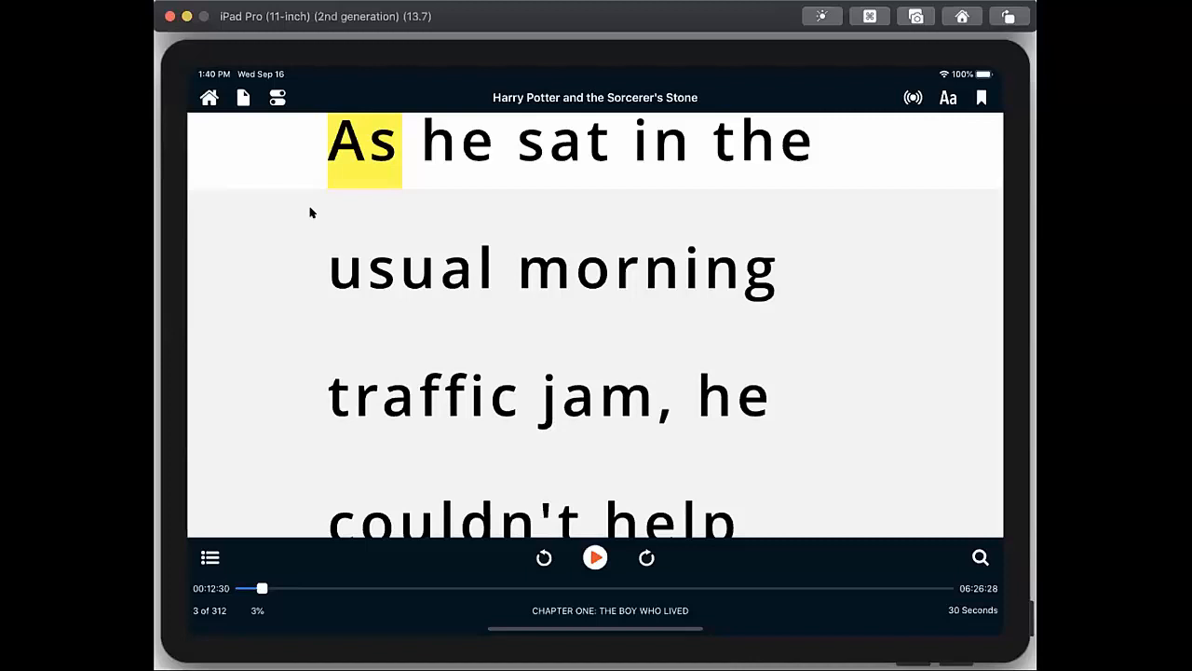
mouse_move(300, 209)
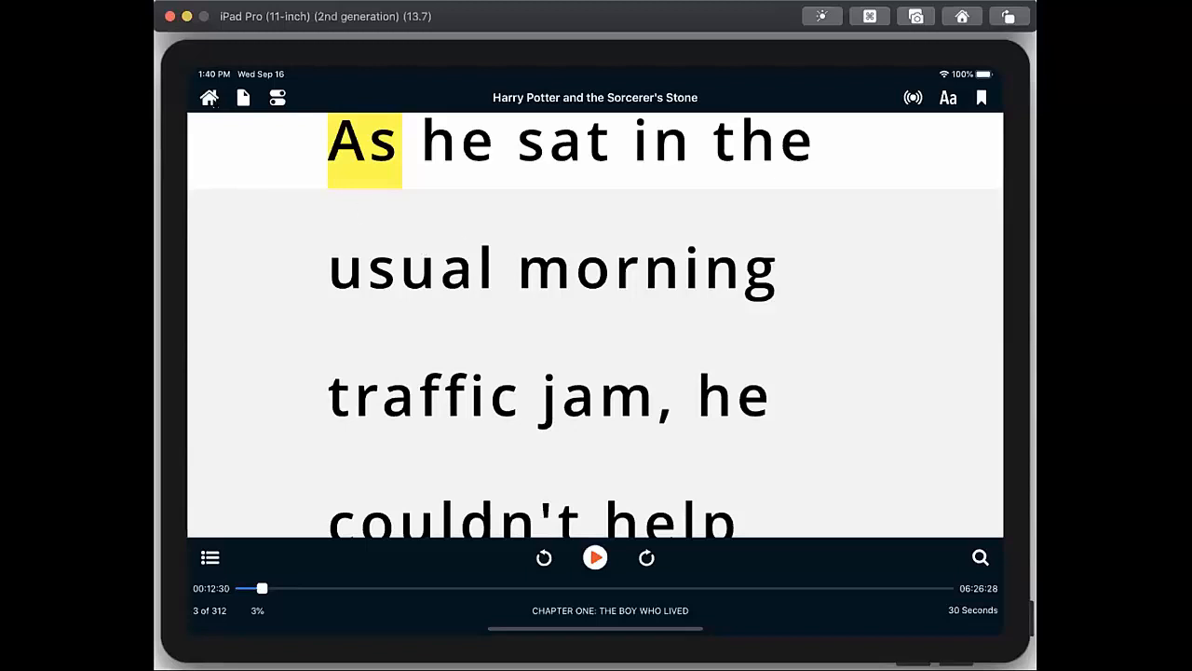
Leave Harry Potter and return to the All Items library grid
click(211, 96)
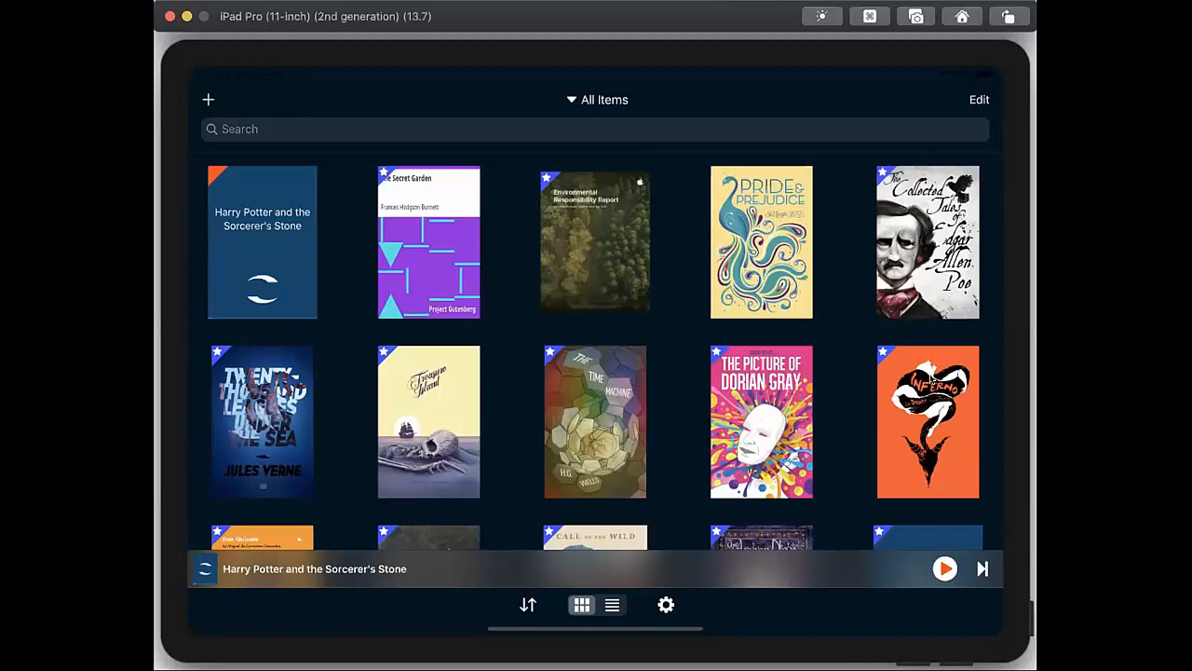
mouse_move(704, 123)
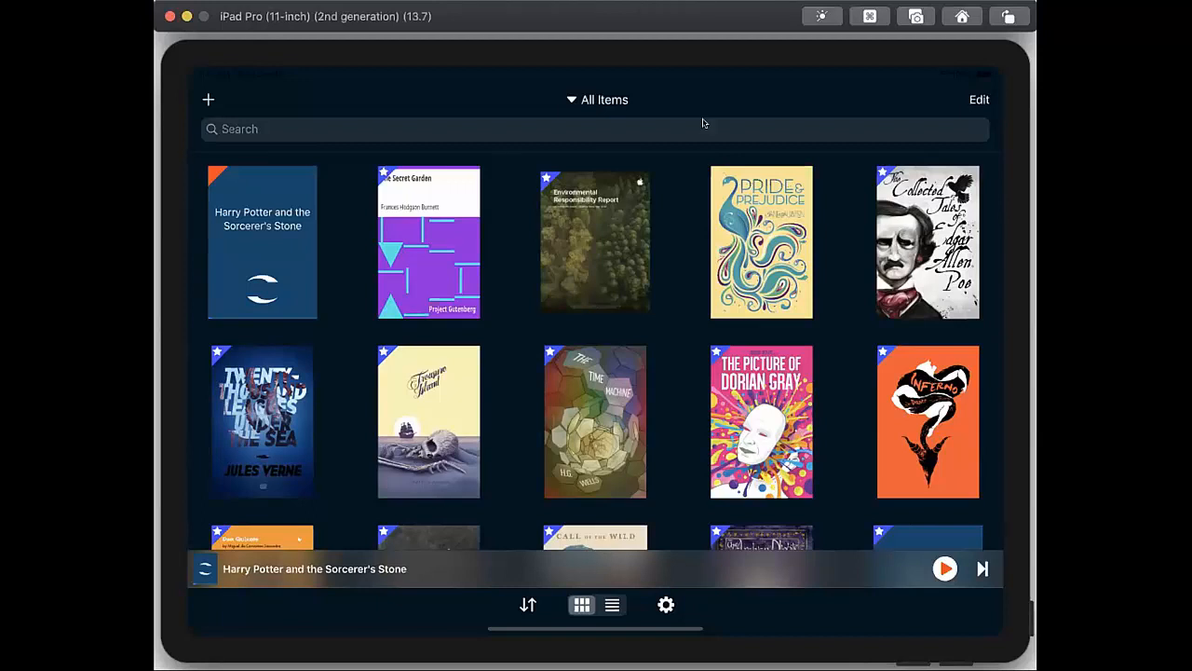
mouse_move(723, 174)
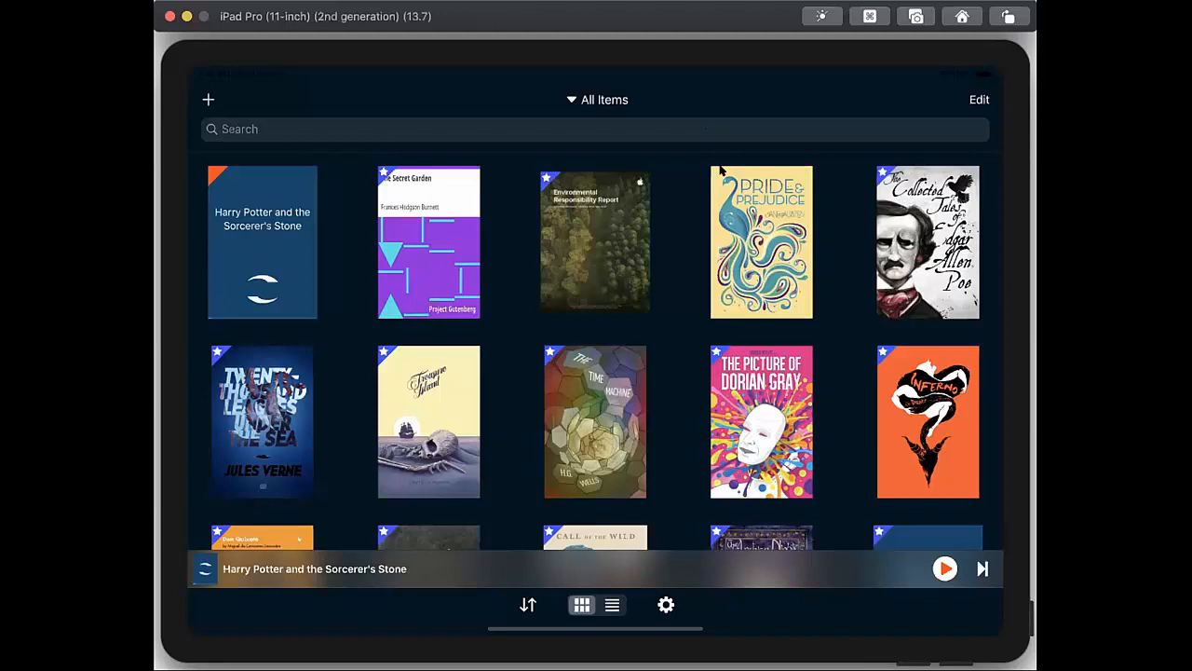
mouse_move(689, 179)
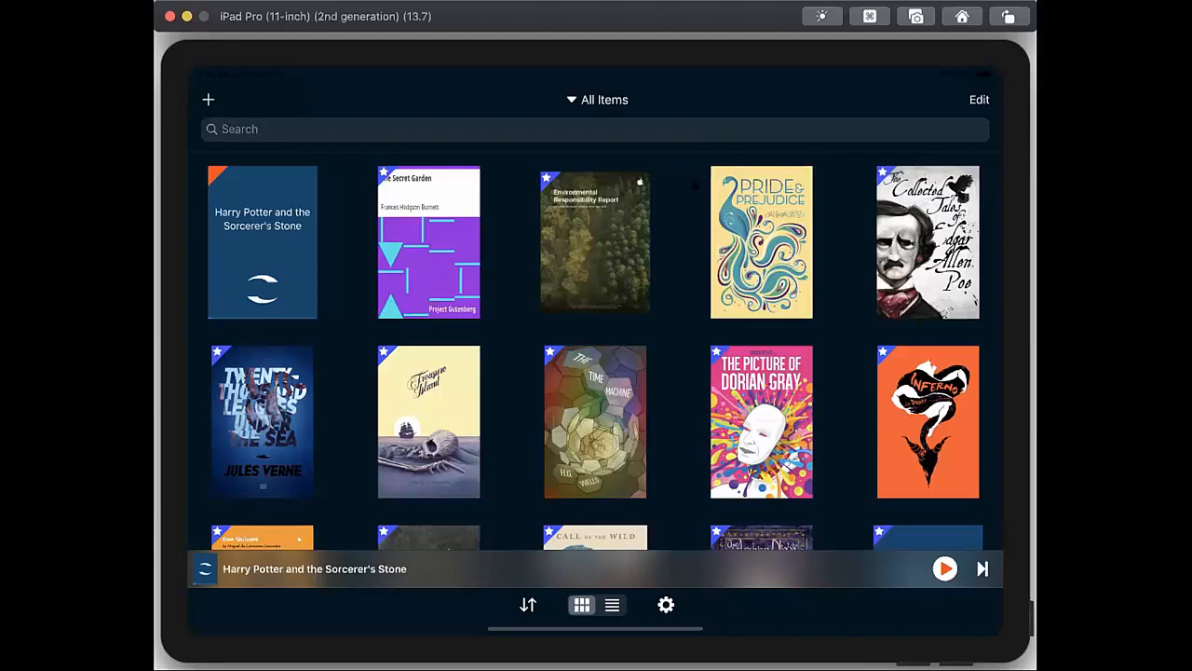
Import Positive Psychology.pdf from Google Drive's Assigned Reading folder and open it
click(208, 101)
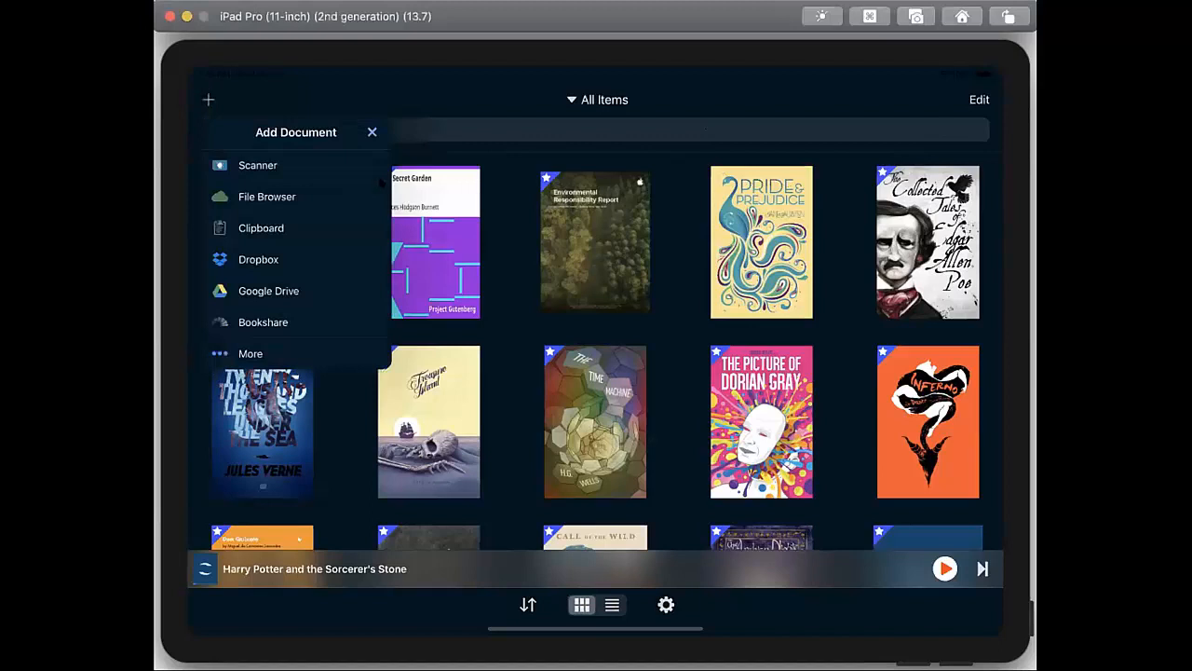
mouse_move(294, 291)
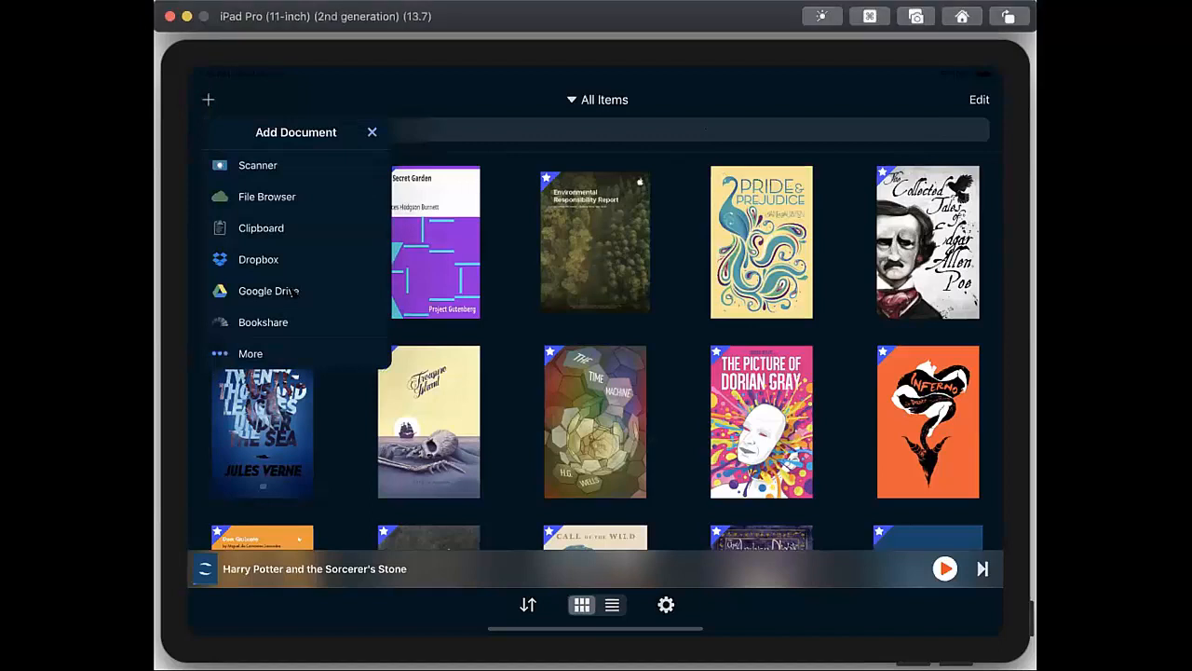
click(265, 290)
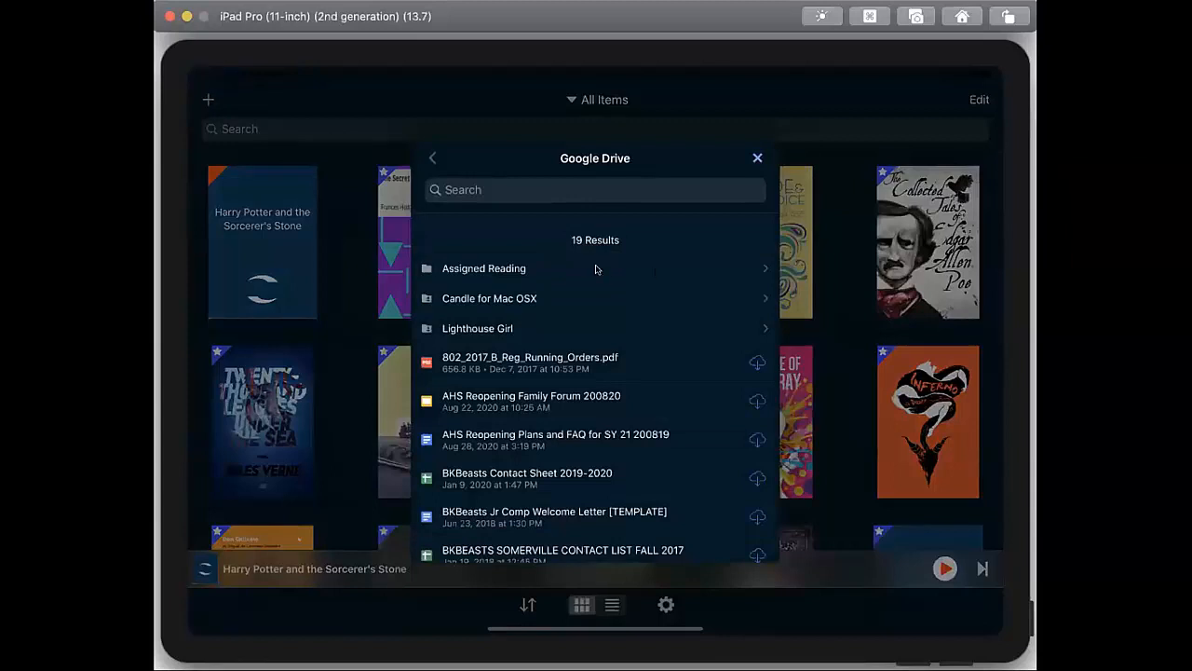
click(484, 268)
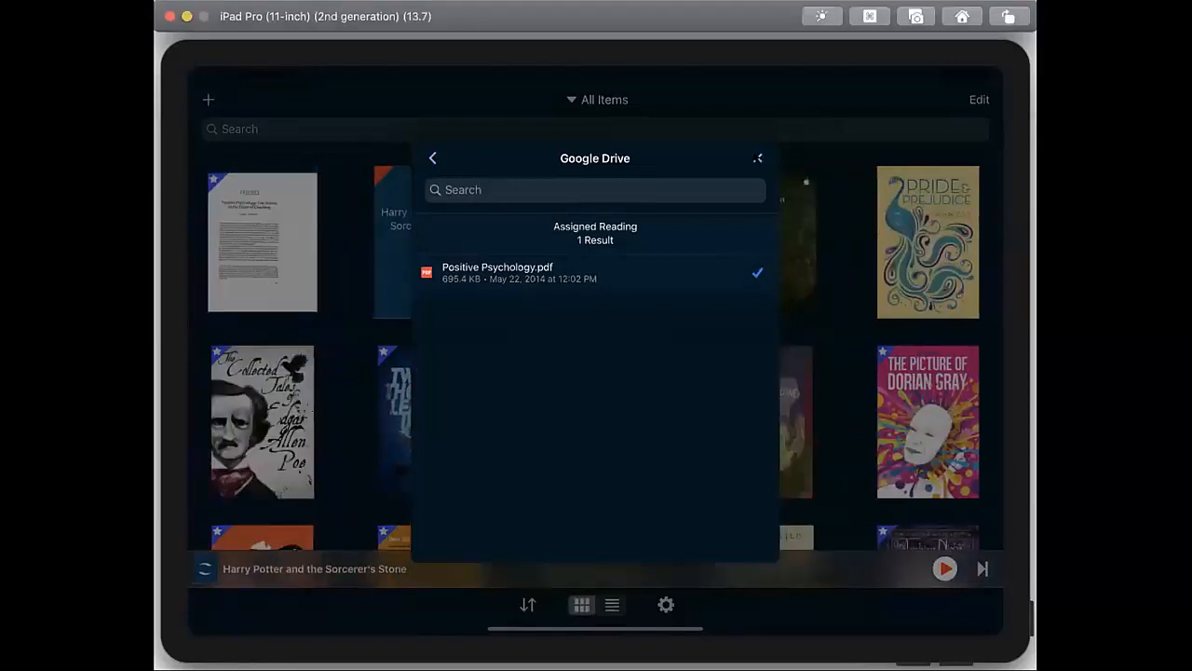
click(432, 157)
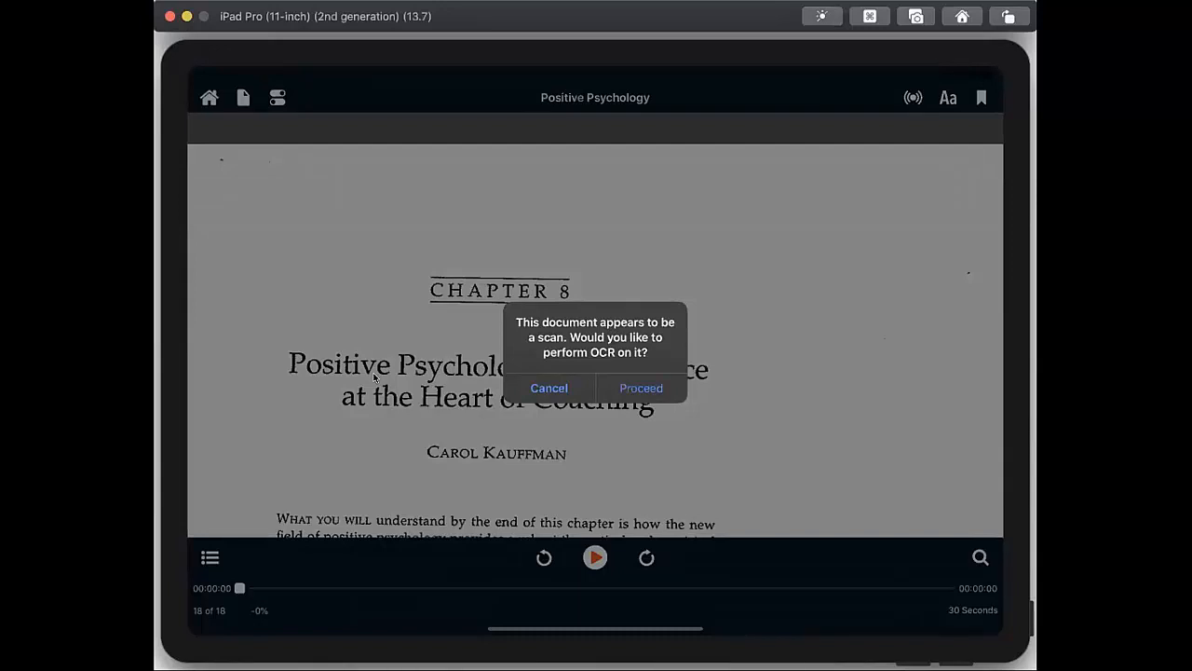
mouse_move(555, 369)
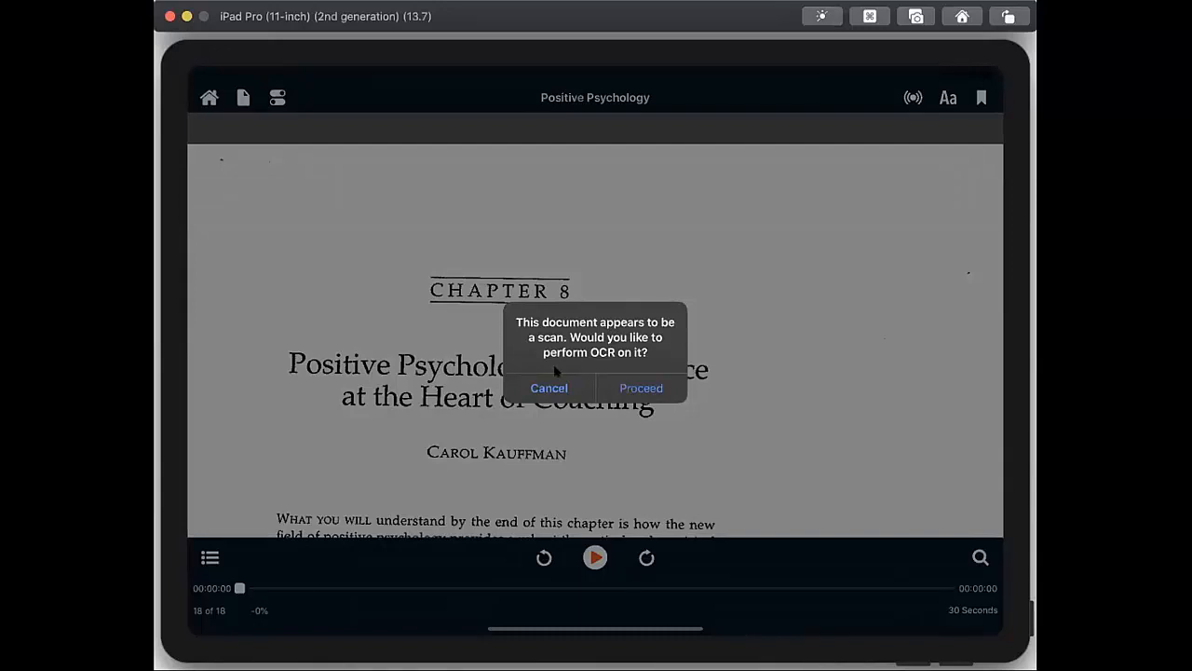
Decline OCR on the scanned PDF, keeping its original Chapter 8 title page
click(641, 388)
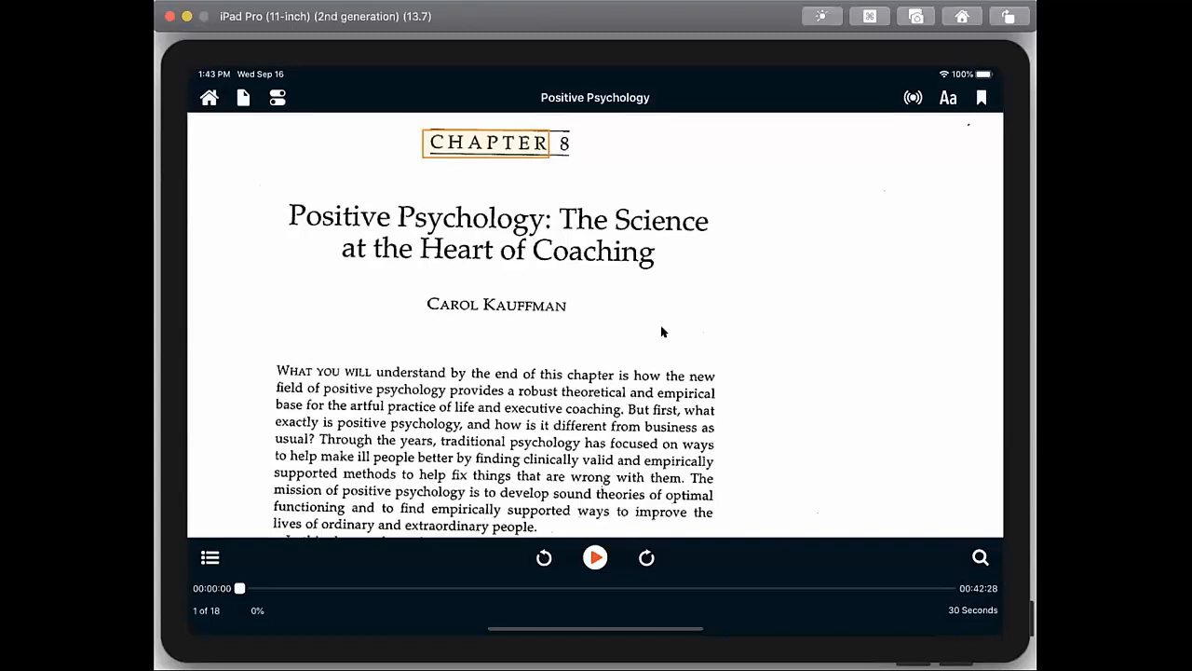
mouse_move(771, 336)
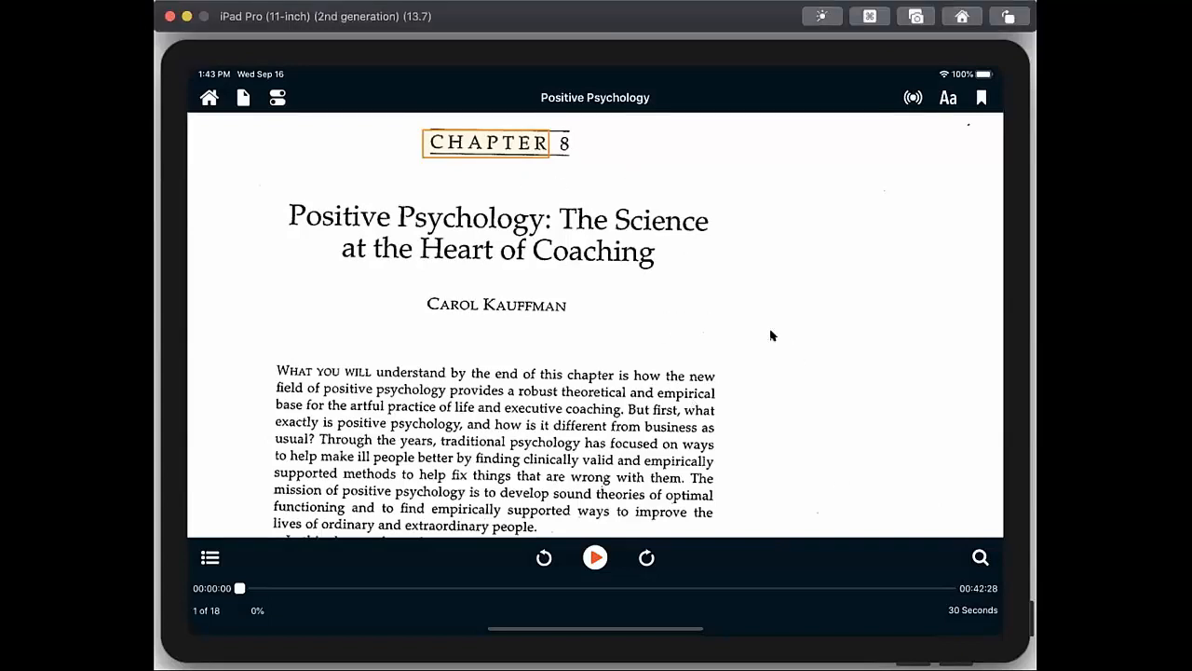
click(596, 557)
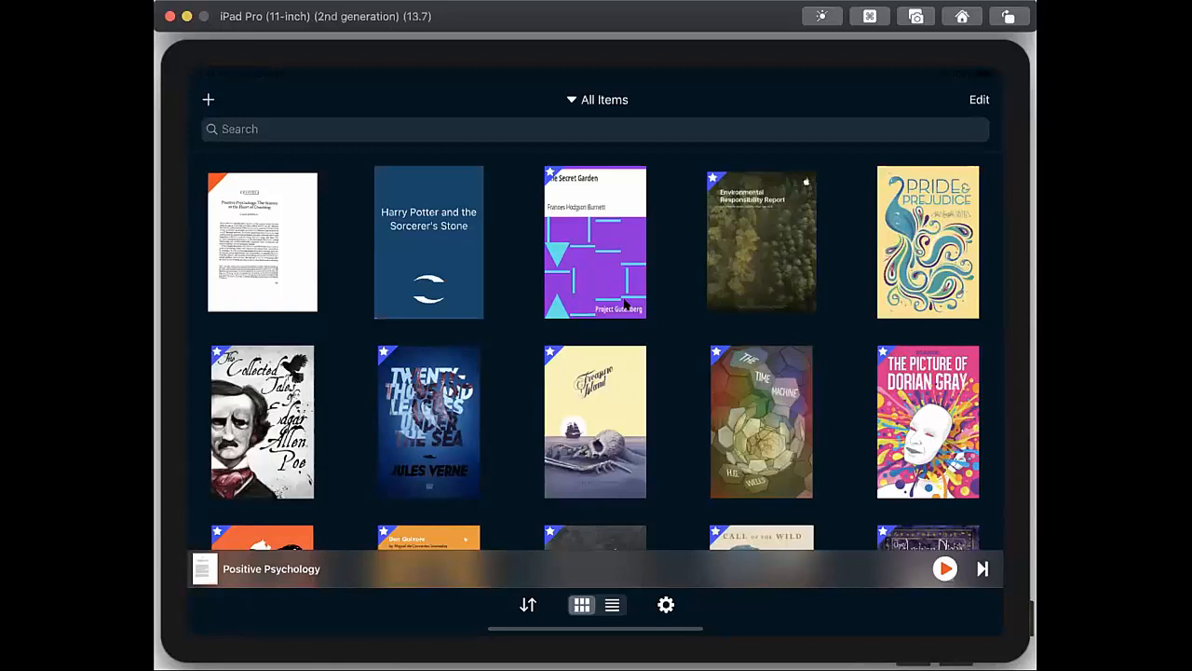
mouse_move(544, 22)
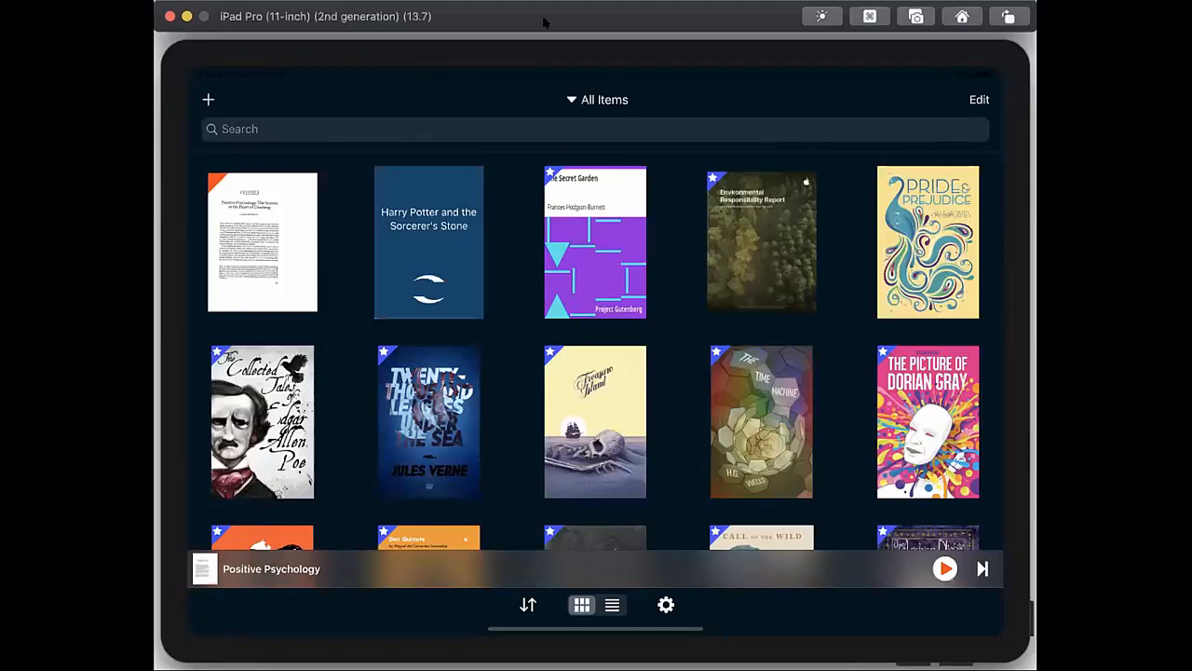
mouse_move(406, 7)
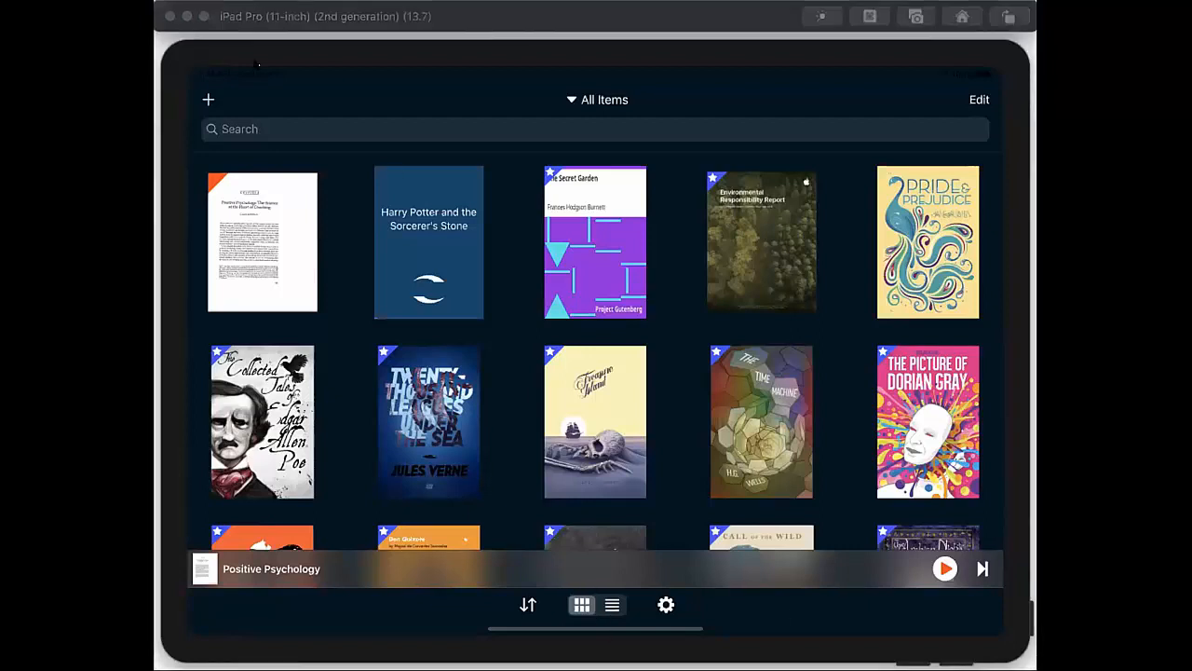
mouse_move(876, 26)
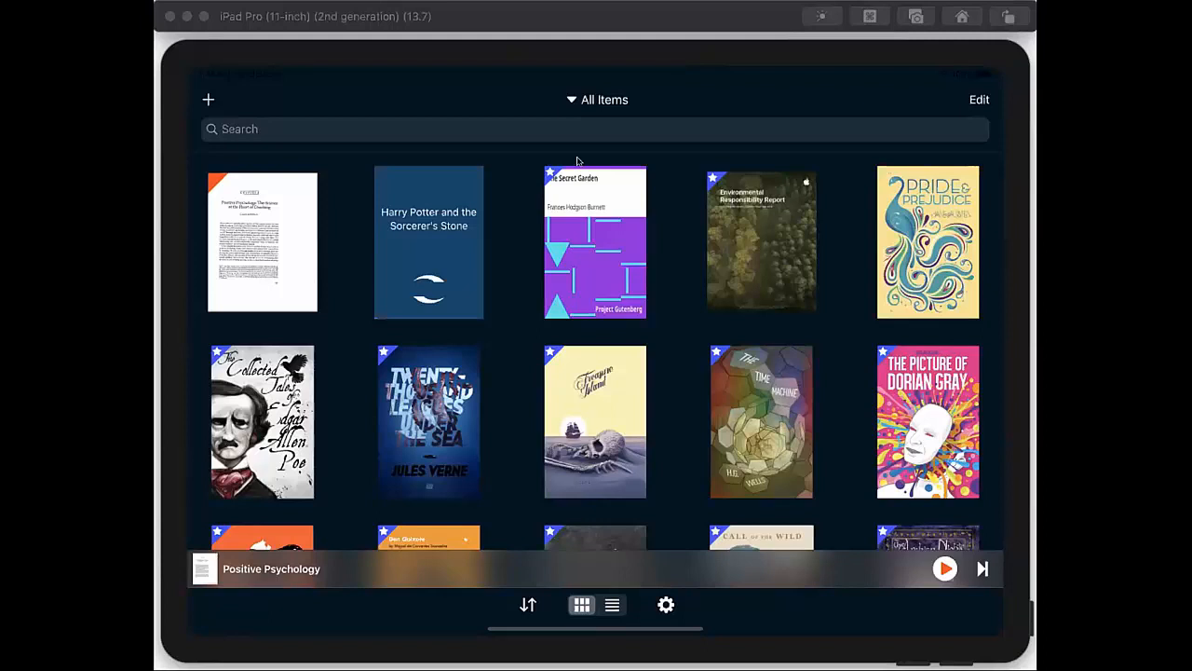
mouse_move(419, 251)
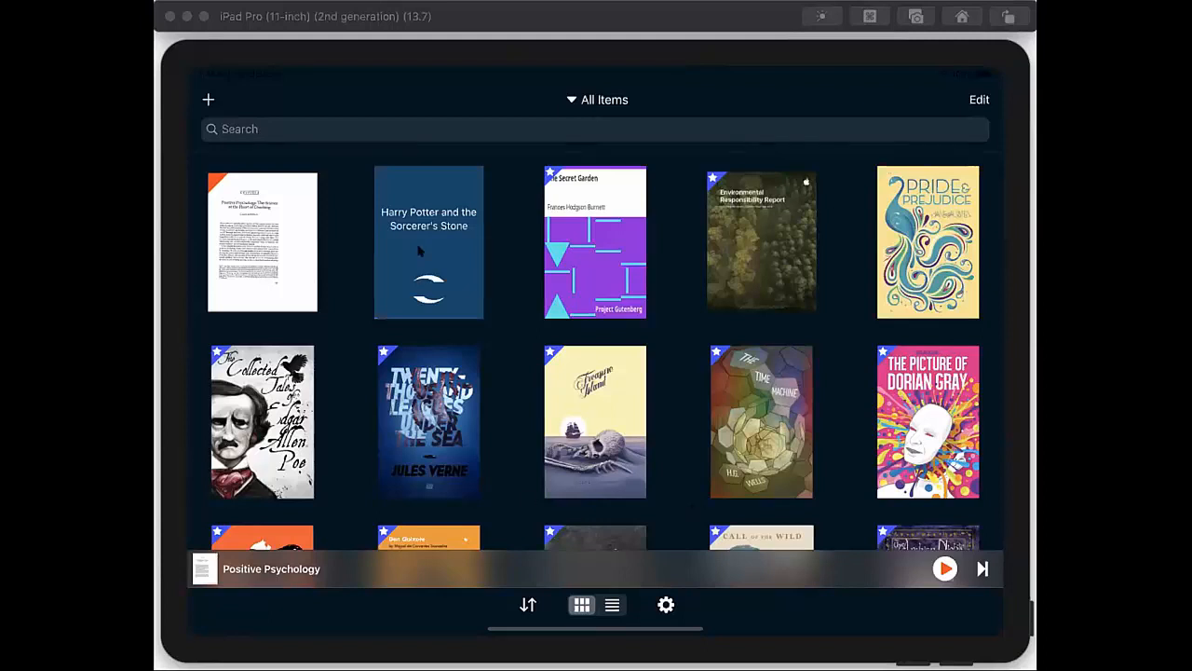
Reopen Harry Potter with smaller text and jump to Chapter One: The Boy Who Lived
click(428, 242)
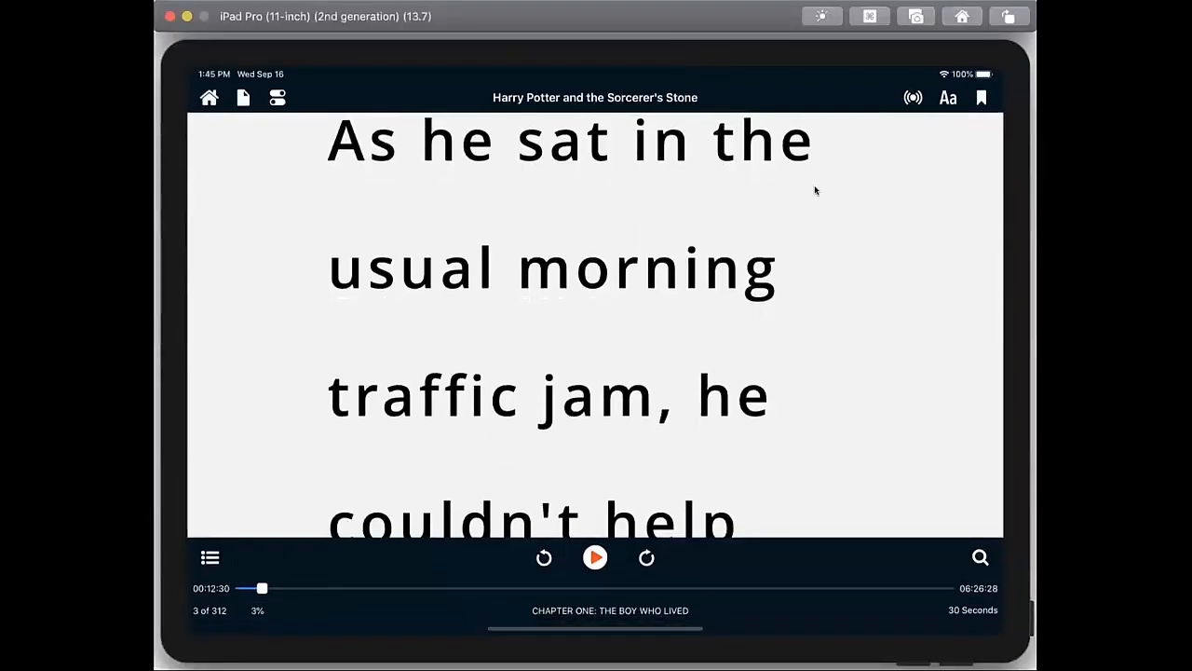
click(946, 97)
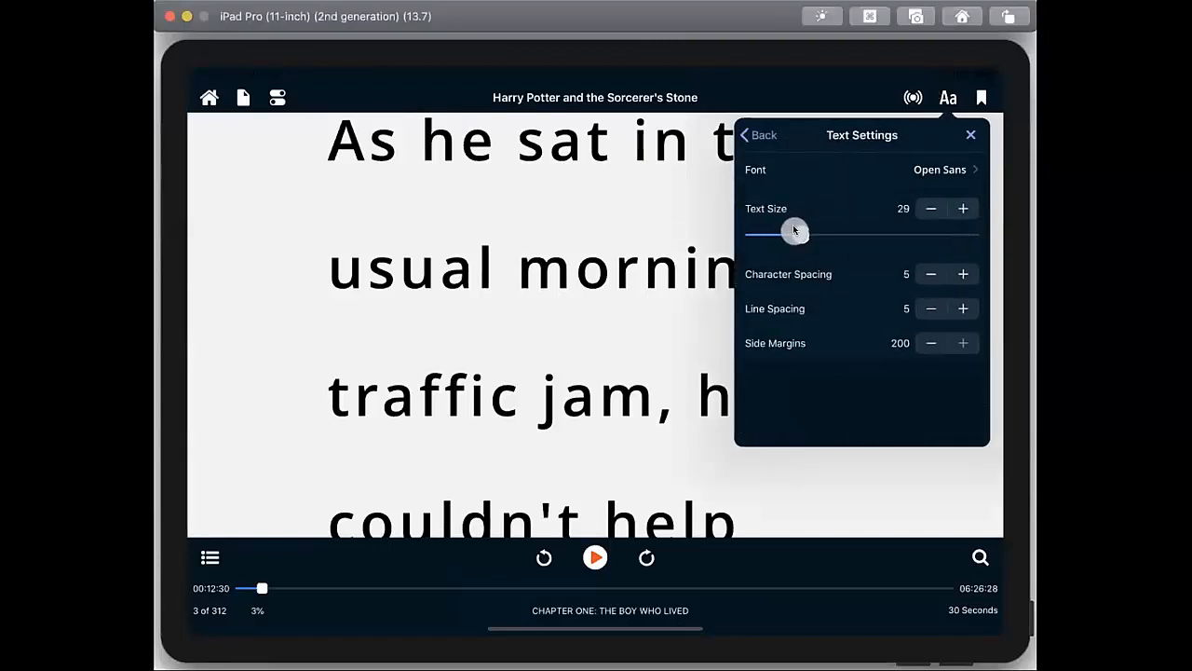
drag(793, 231, 803, 235)
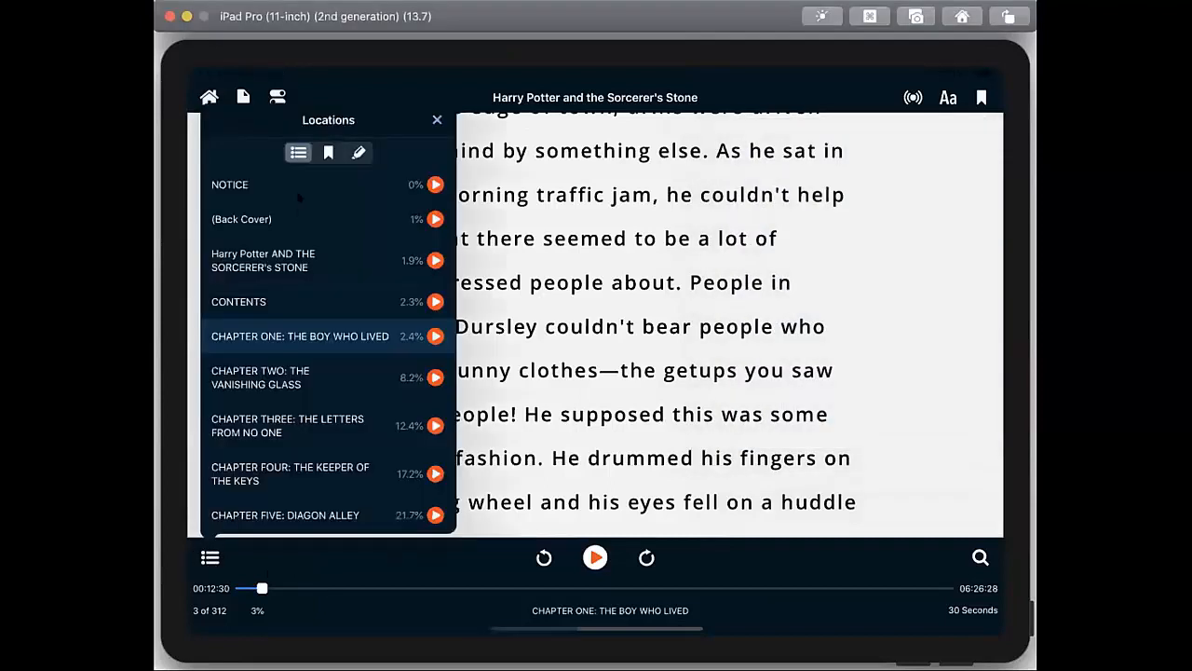
click(300, 335)
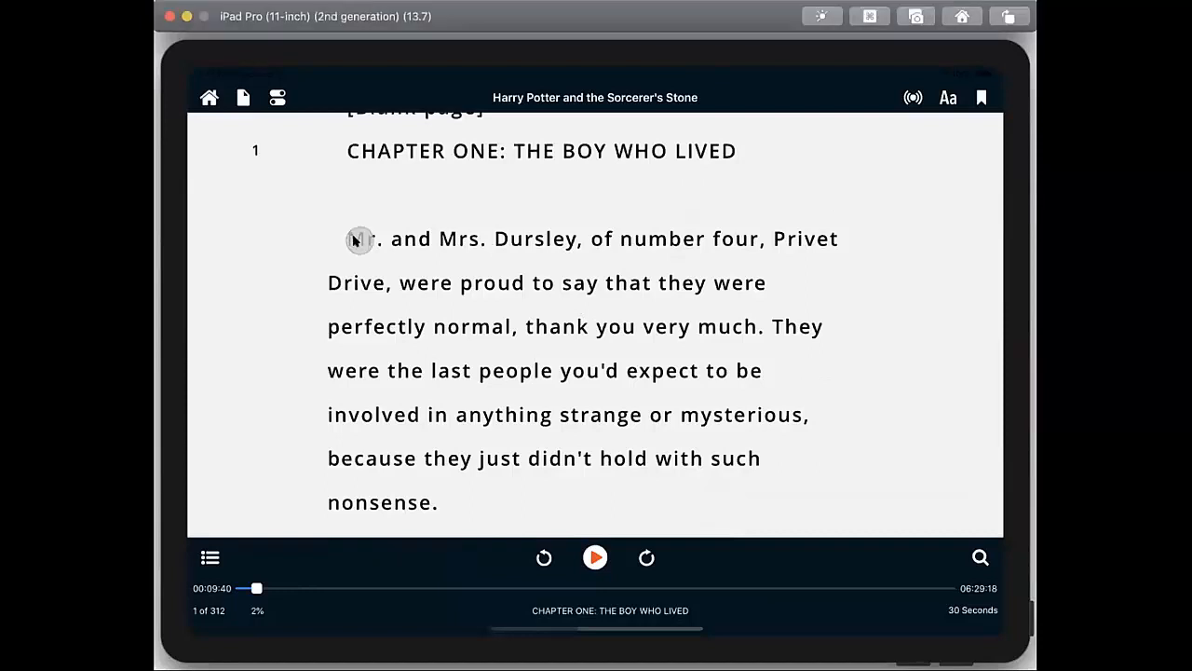
Read Chapter One aloud from its first word 'Mr.', then stop playback
click(596, 559)
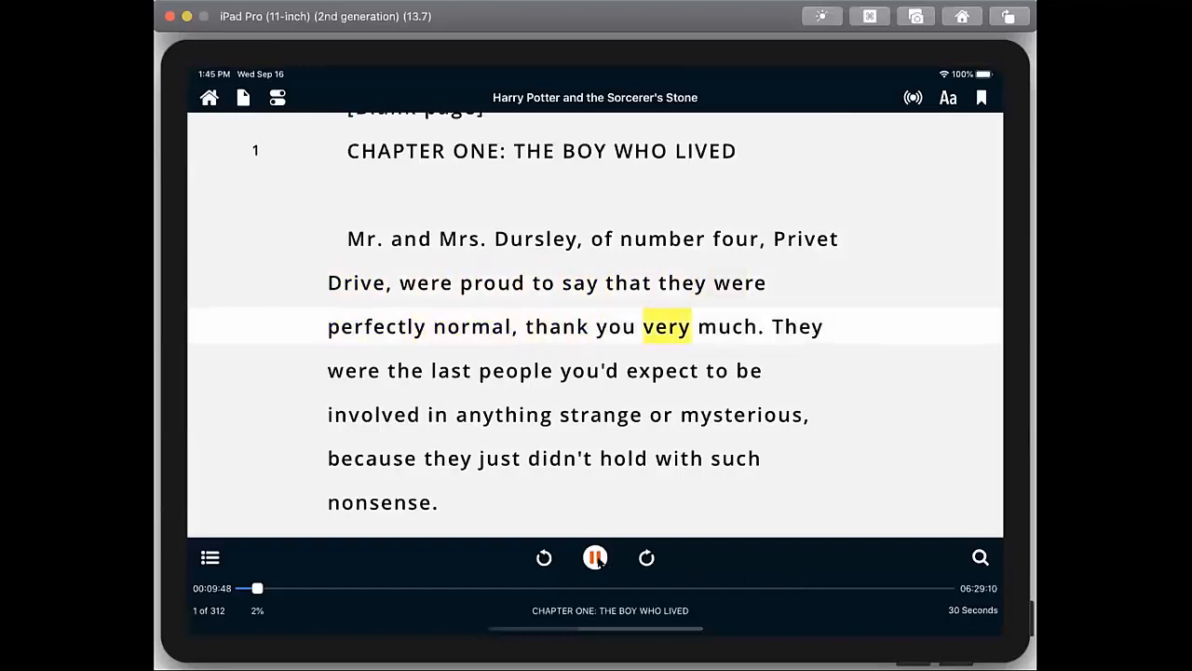
click(594, 559)
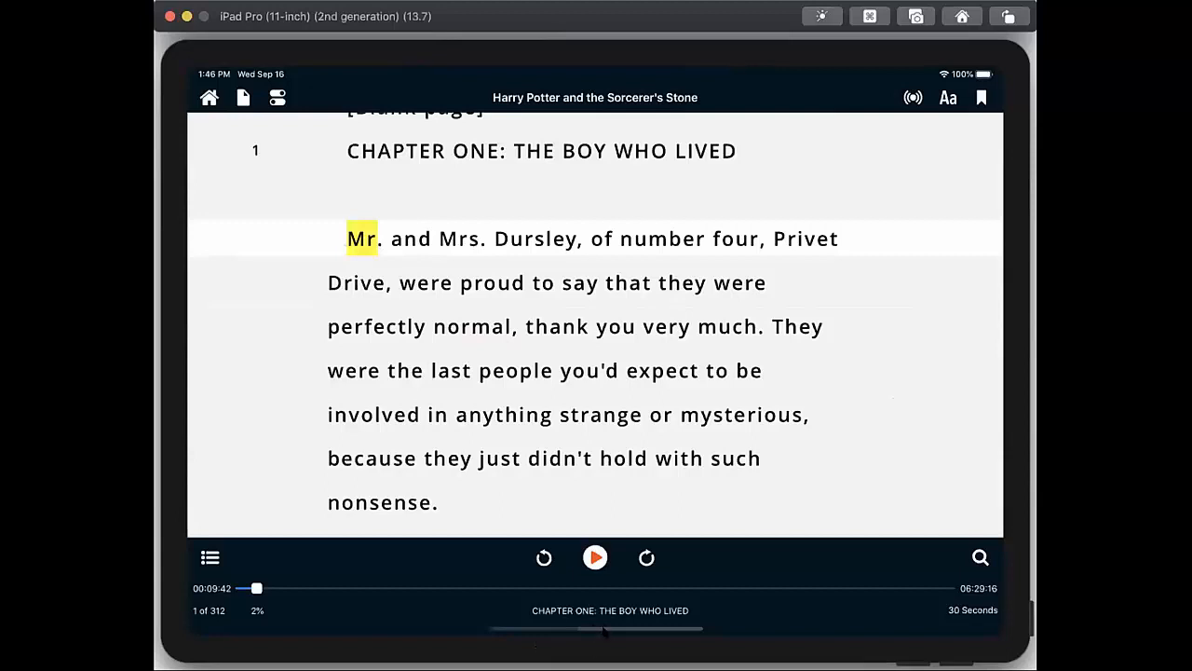
mouse_move(648, 172)
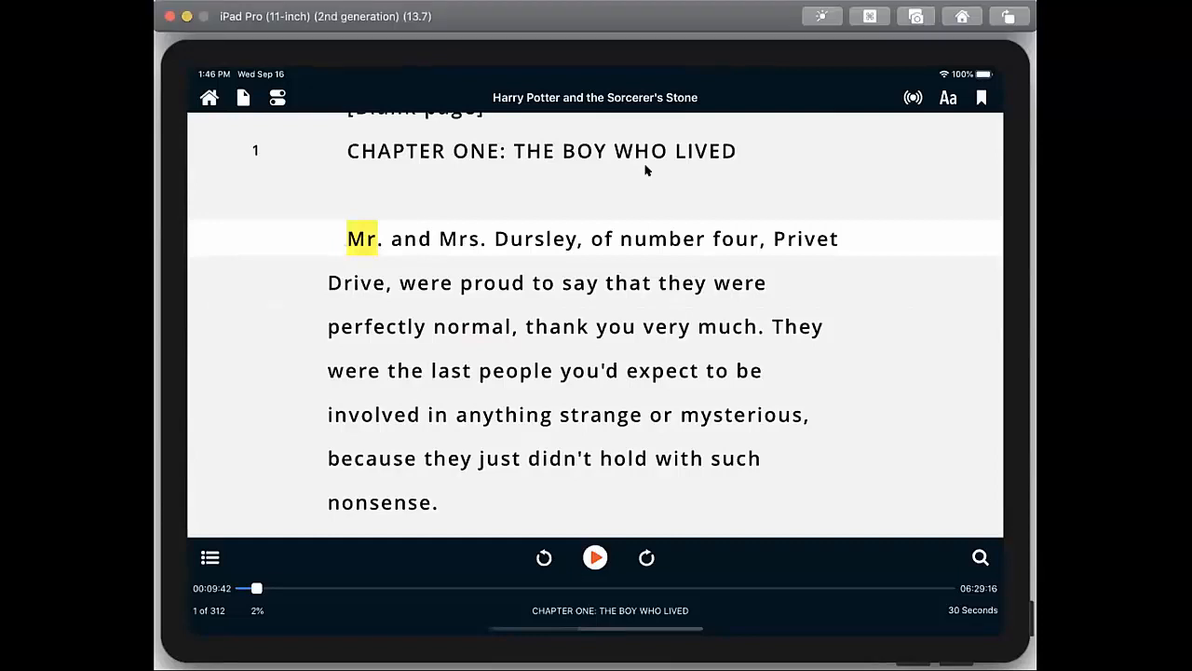
mouse_move(695, 182)
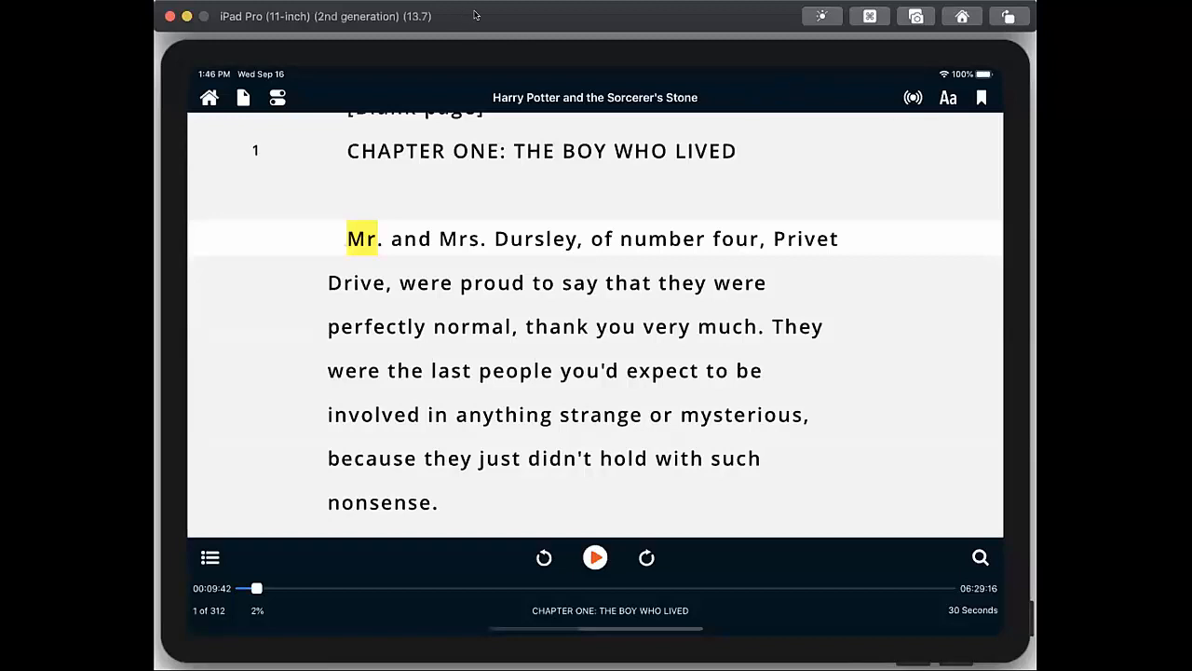
mouse_move(483, 16)
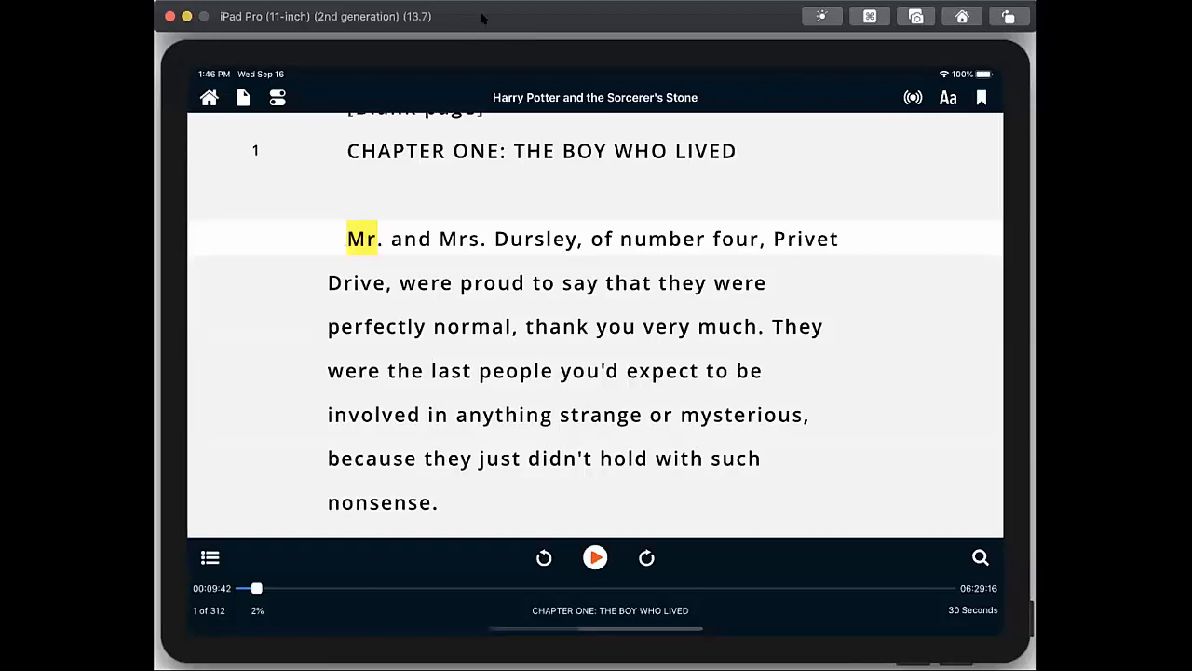
mouse_move(544, 37)
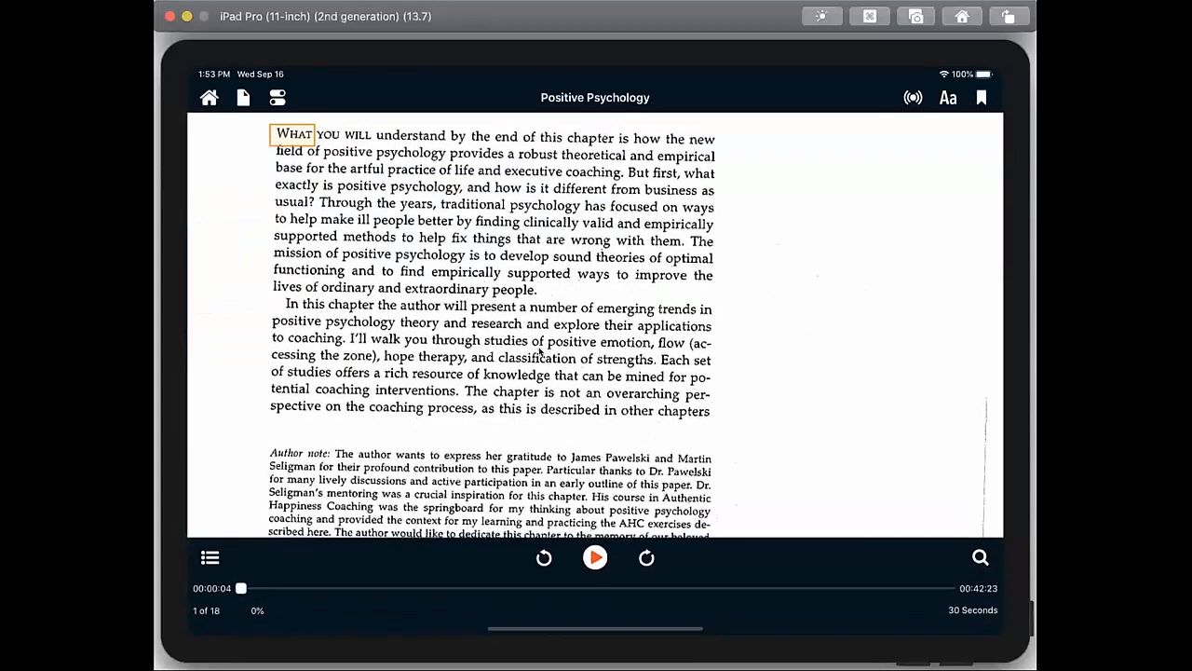
Close Harry Potter and return to the library, Positive Psychology still in the mini player
drag(242, 589, 313, 589)
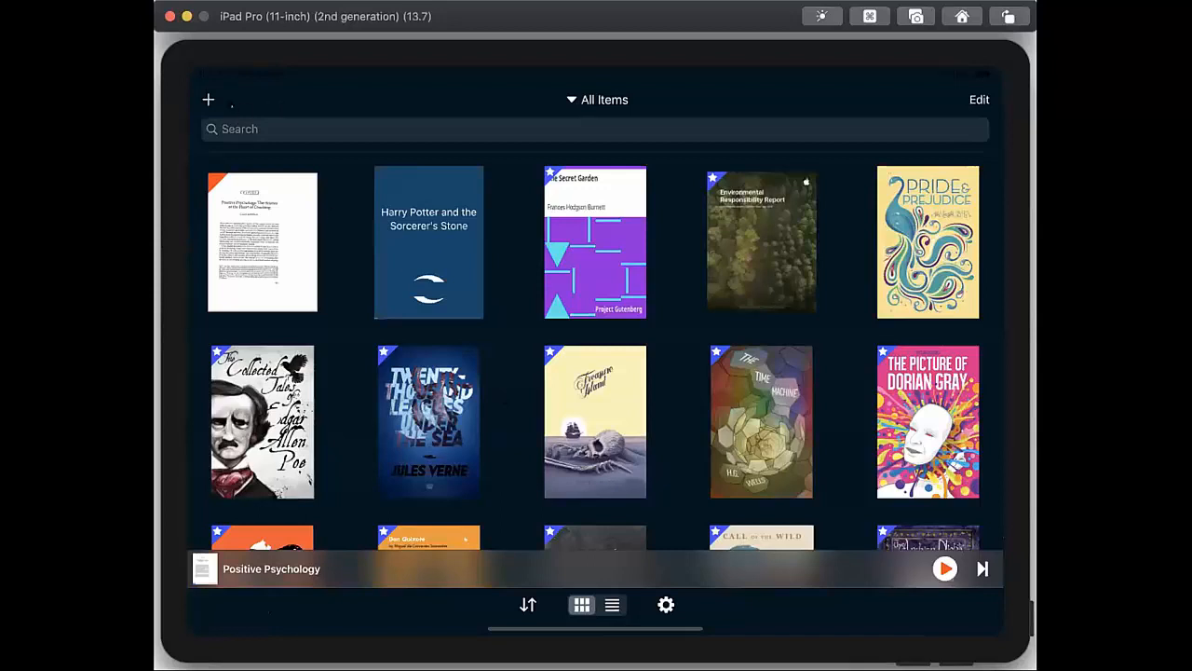
Peek at the Add Document options, then go to the Content Sources settings
click(209, 99)
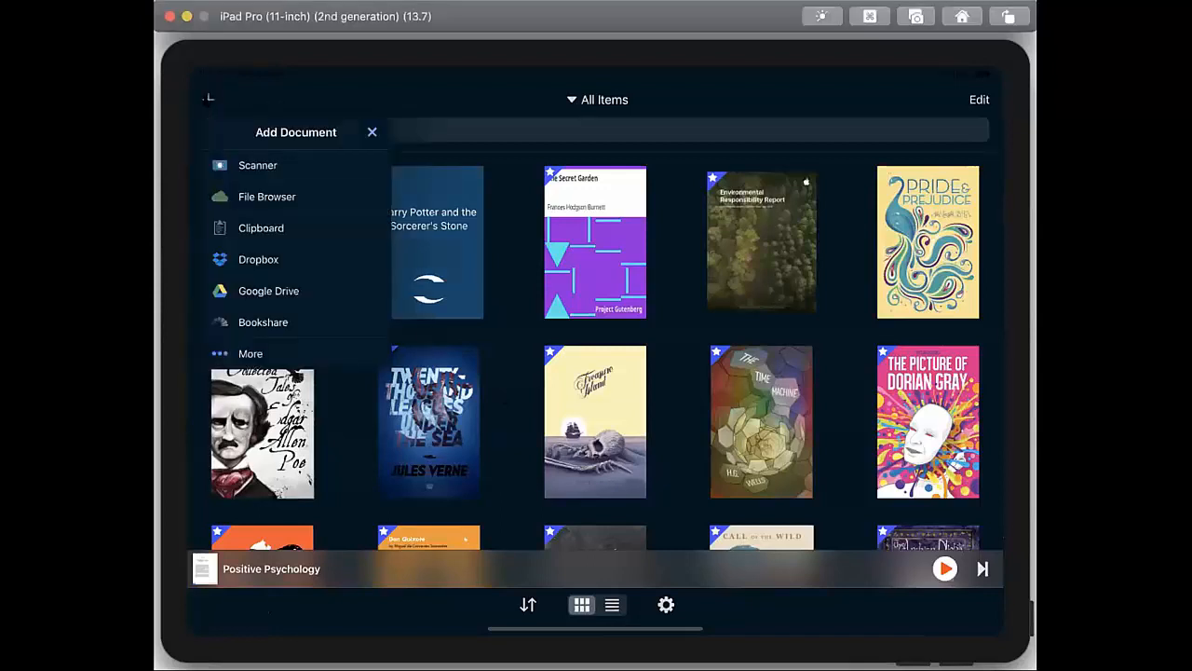
click(372, 130)
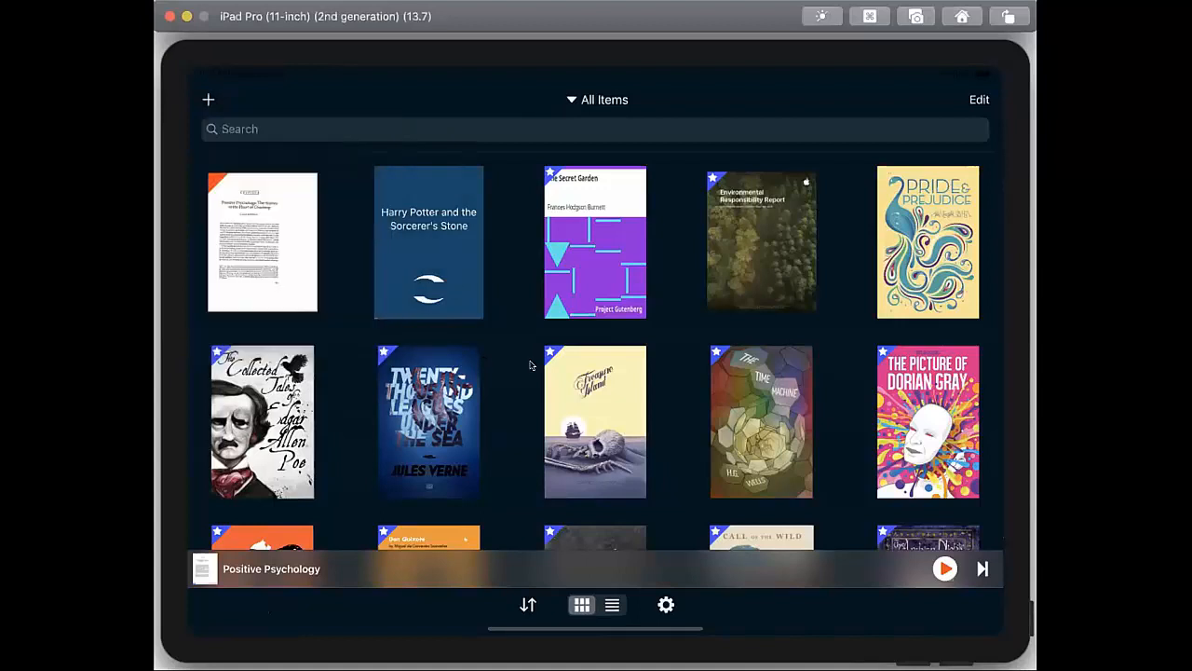
click(208, 100)
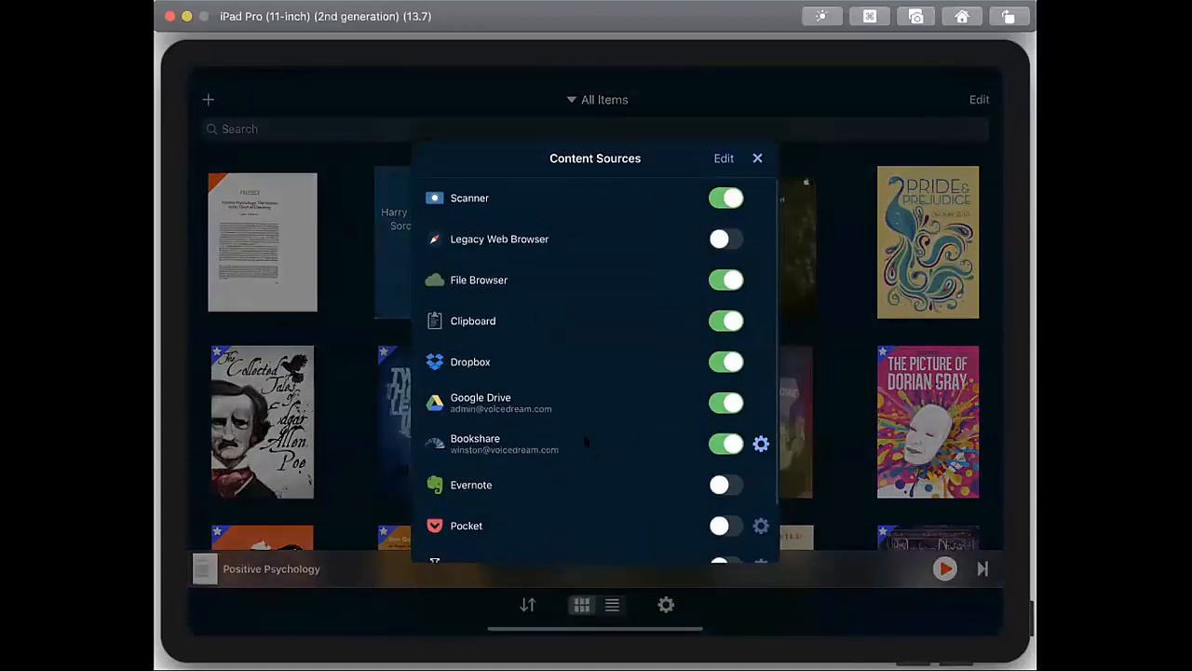
mouse_move(598, 443)
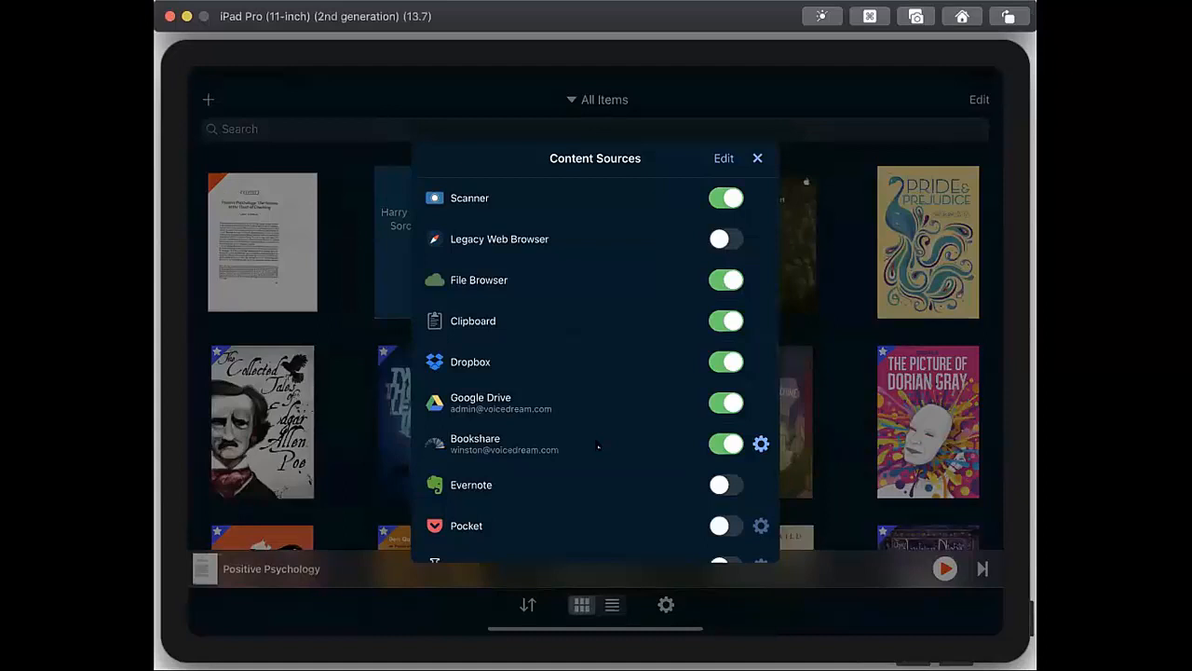
mouse_move(484, 472)
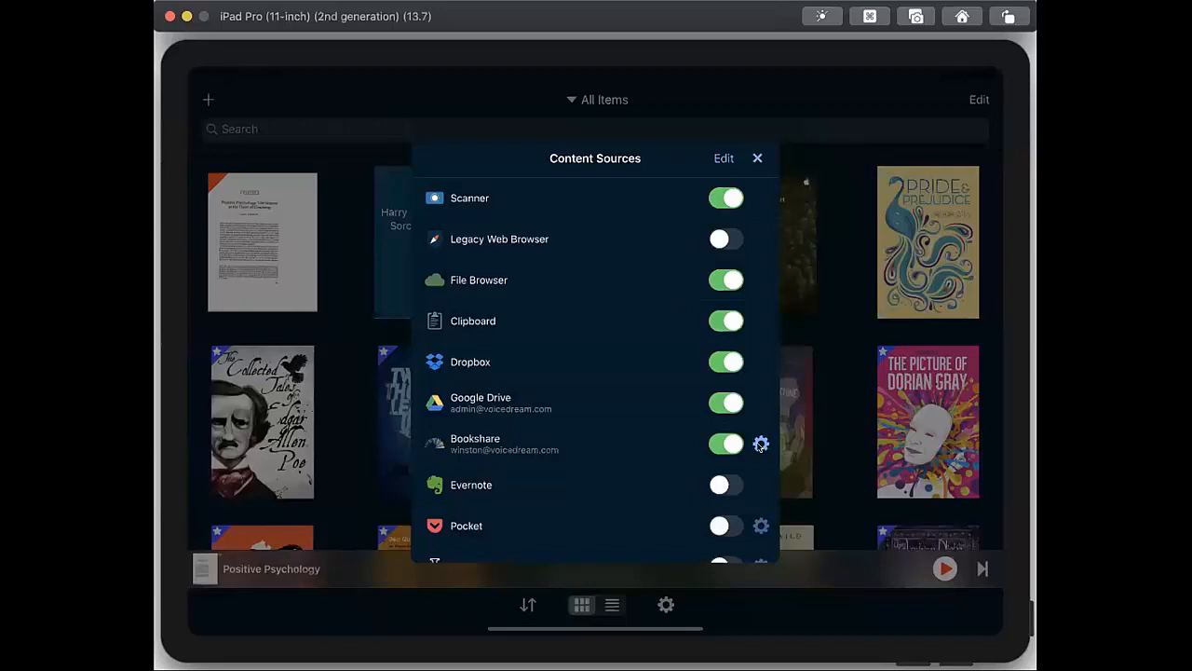
click(760, 444)
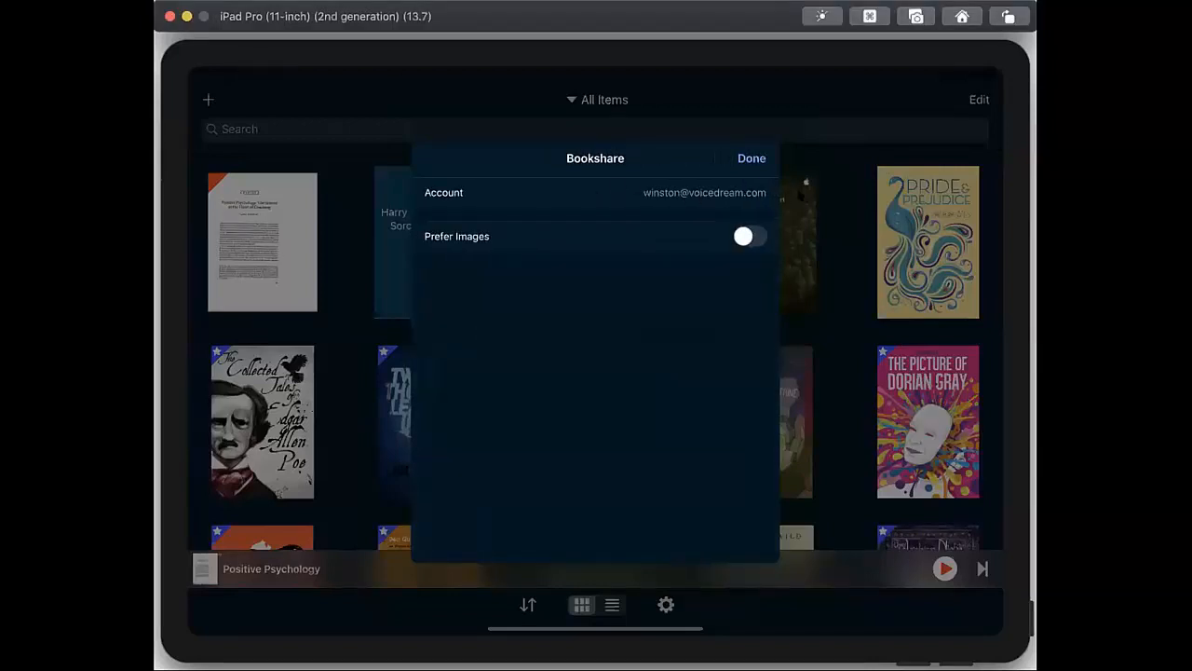
click(749, 234)
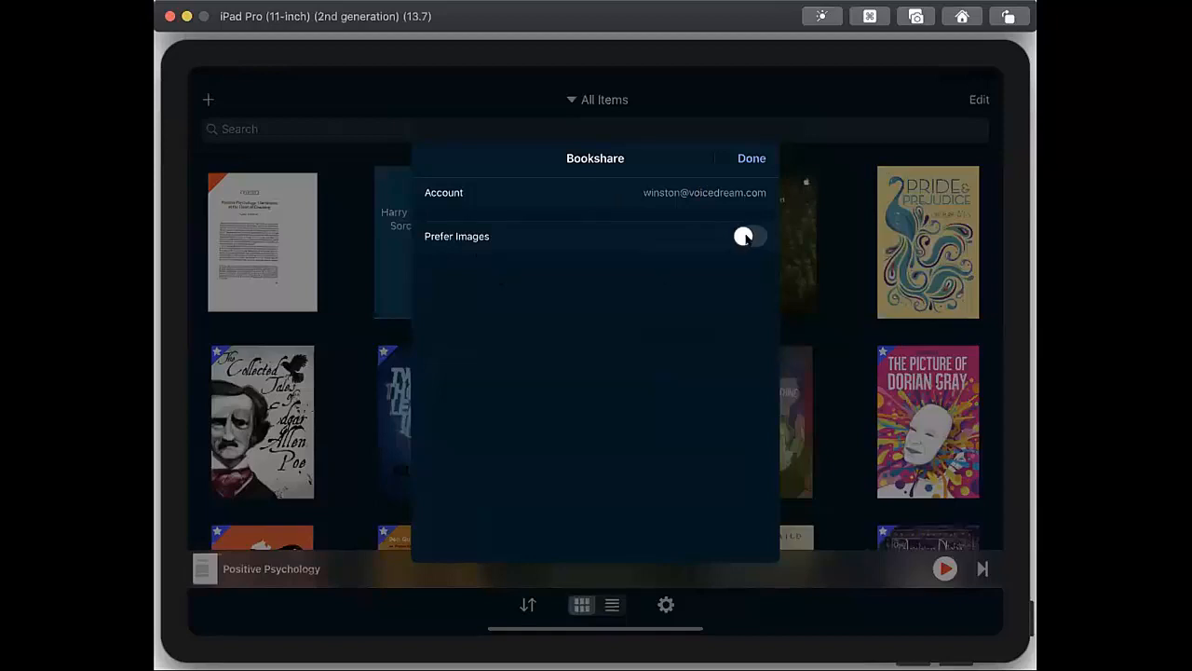
click(749, 238)
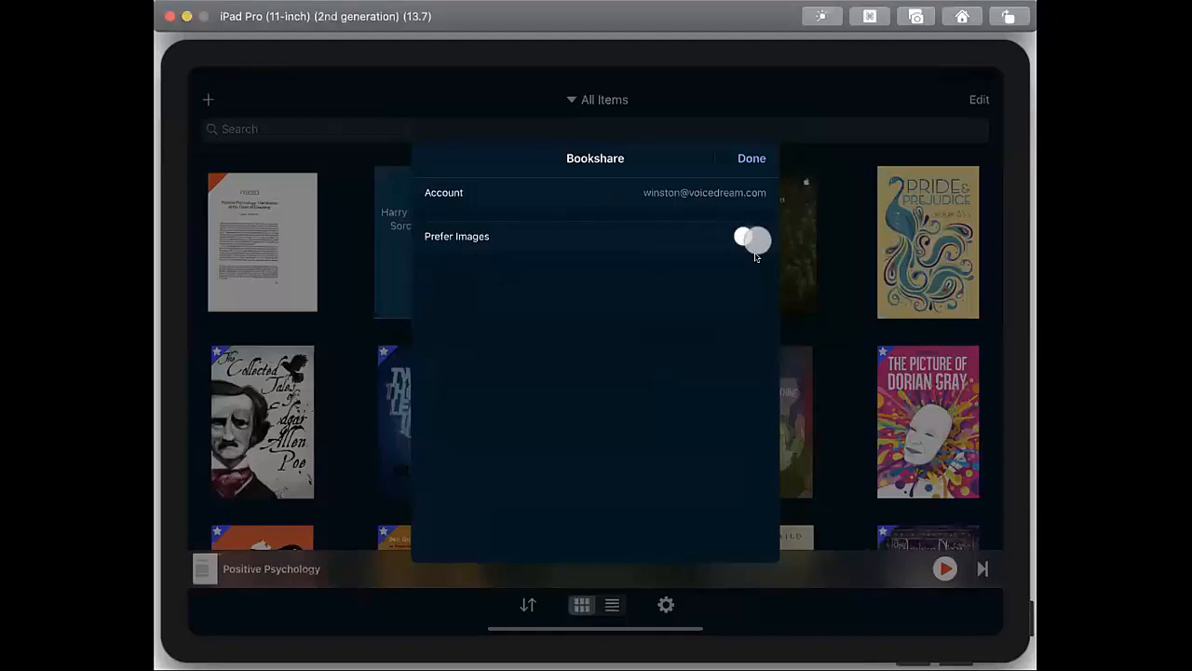
click(749, 235)
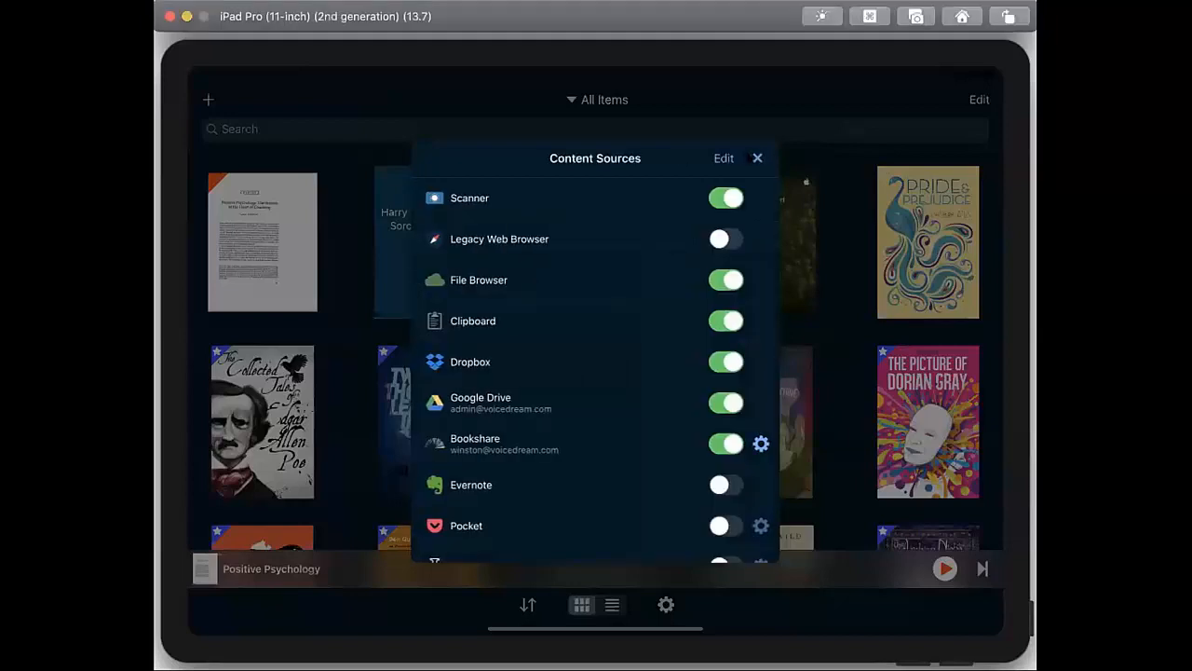
Leave Content Sources and open Pride and Prejudice from the library at Chapter 1
click(757, 157)
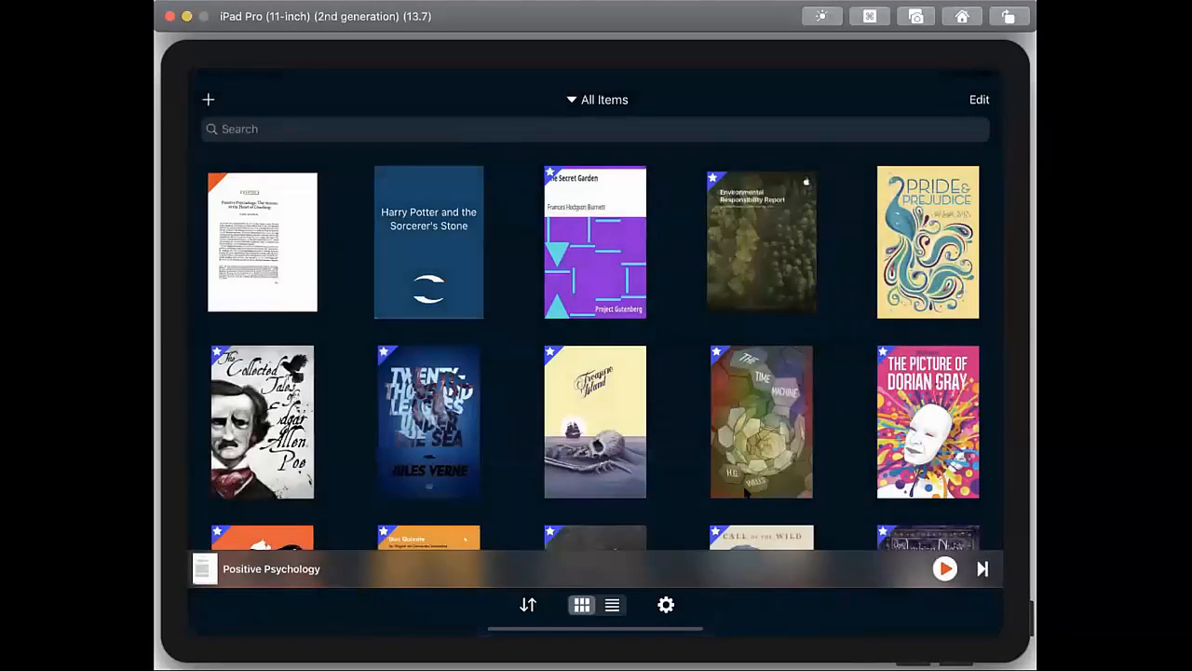
scroll(down, 3)
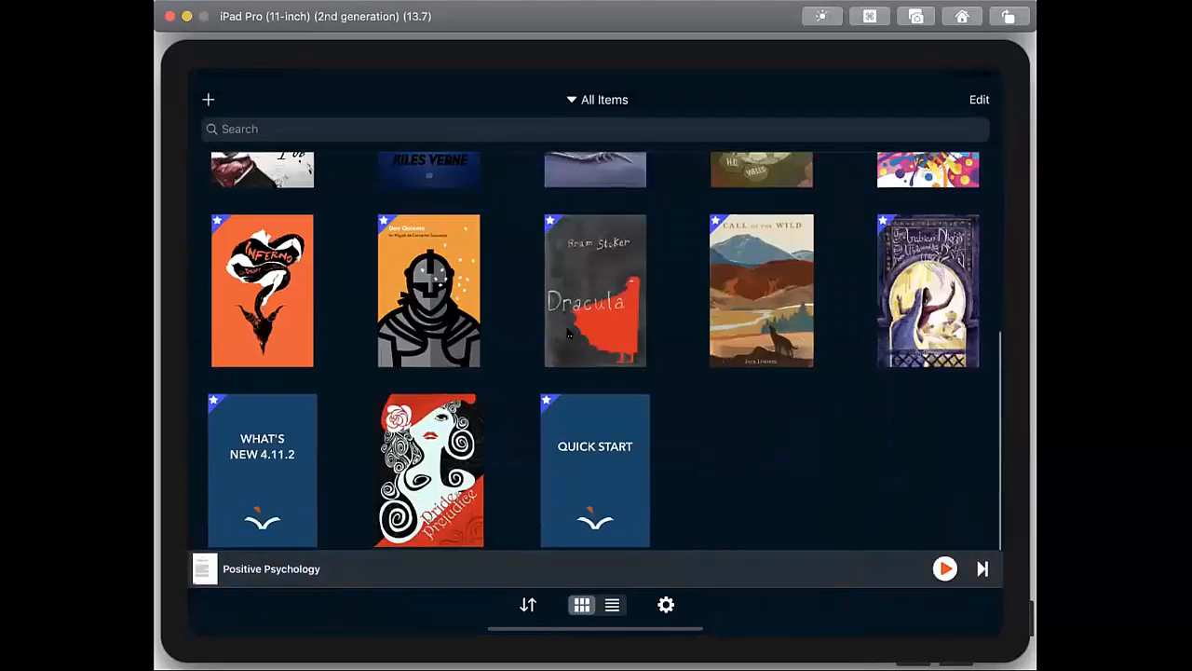
mouse_move(440, 472)
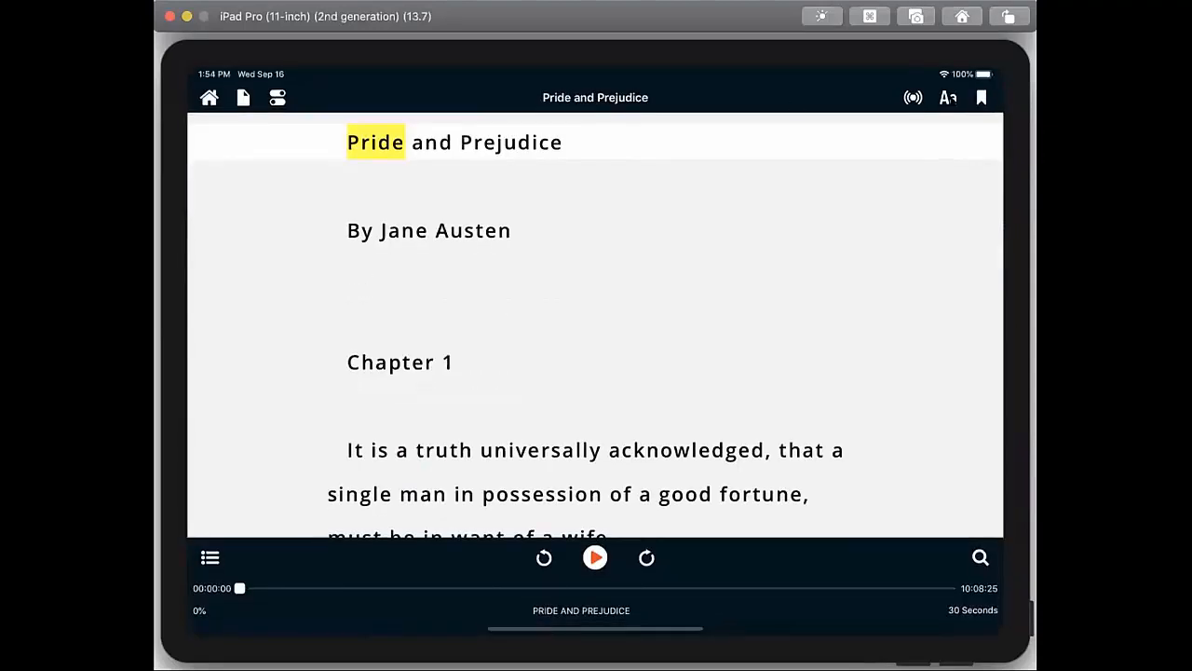
click(946, 97)
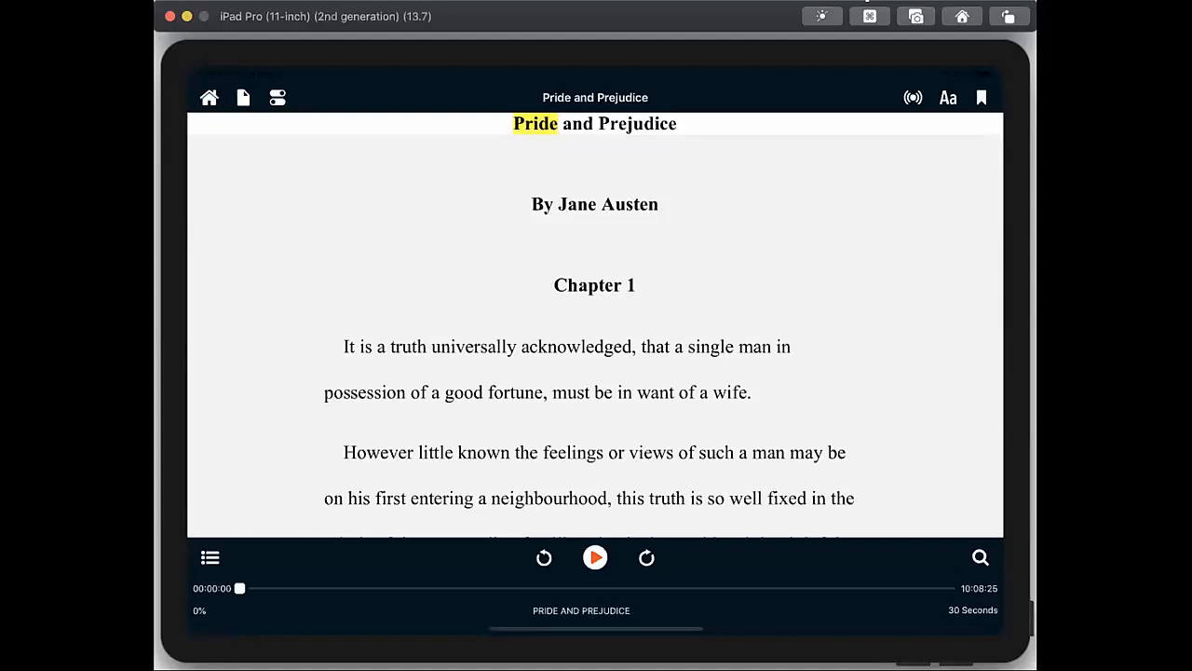
mouse_move(337, 609)
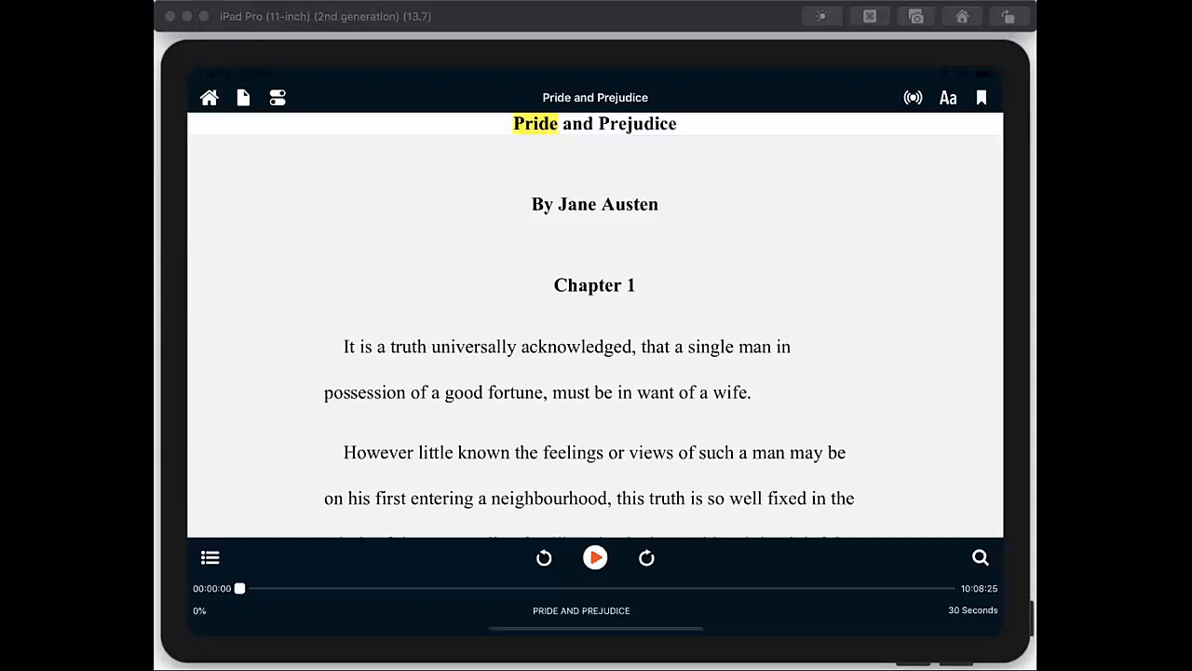
mouse_move(525, 201)
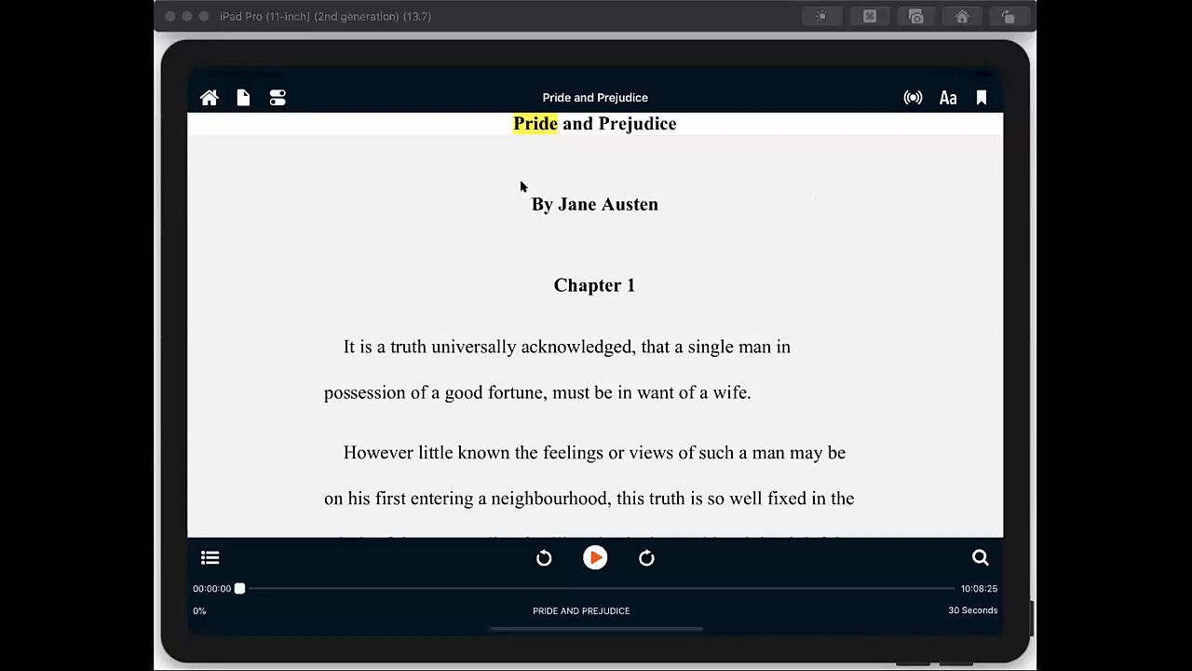
mouse_move(801, 254)
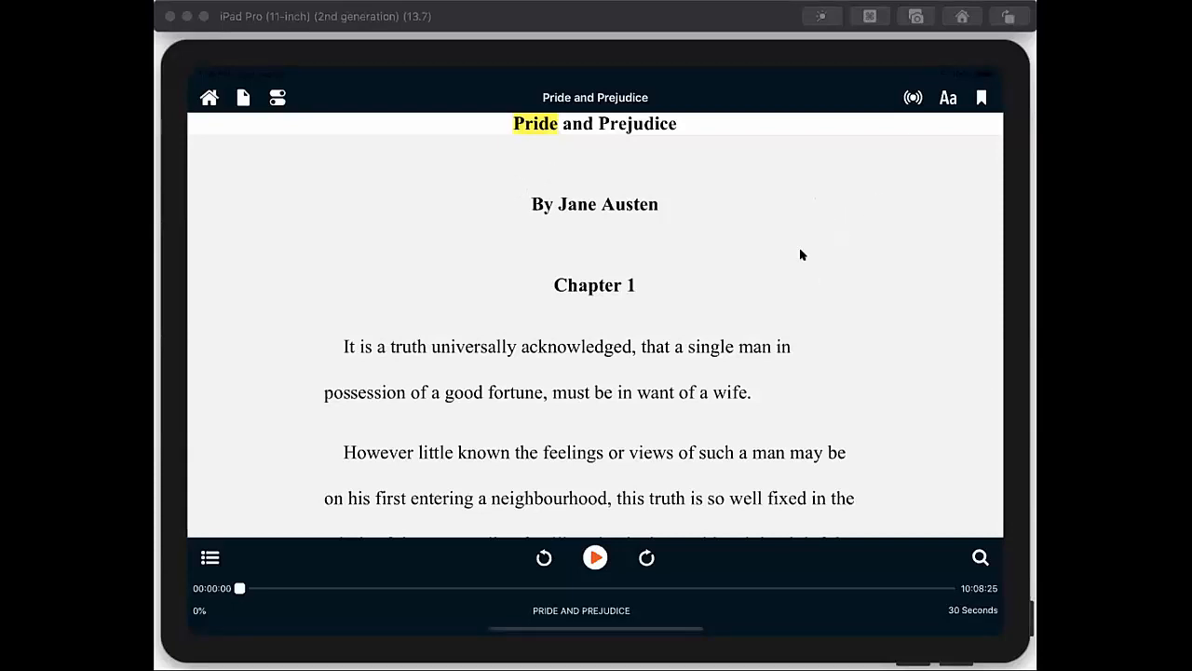